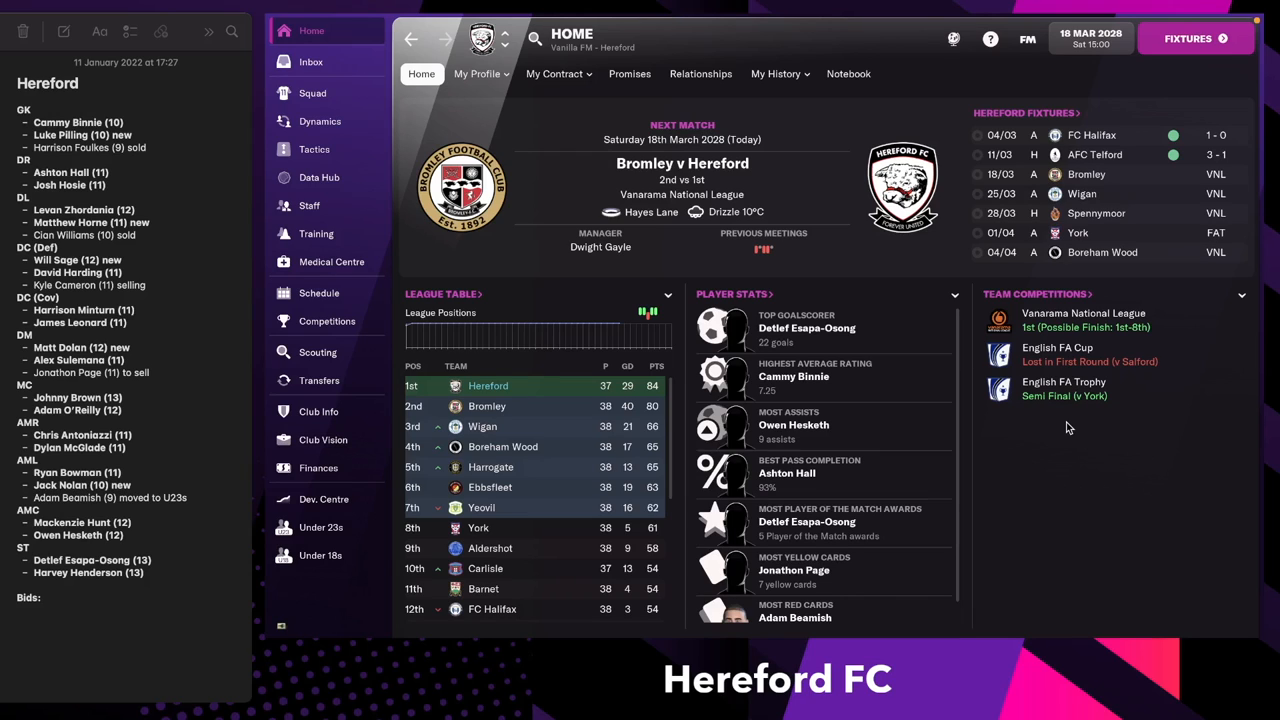
{"action": "mouse_move", "coordinate": [319, 386]}
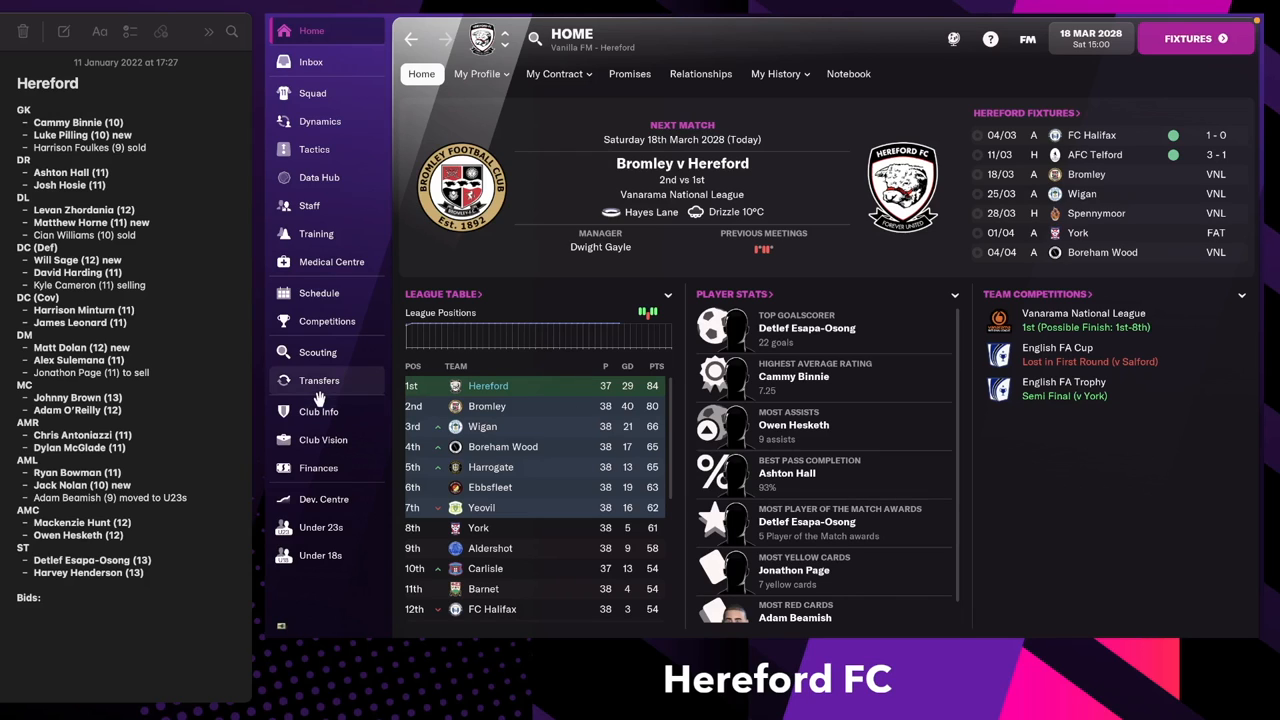
Browse Transfer History, viewing signings Luke Pilling's and Matthew Horne's profiles.
{"action": "left_click", "coordinate": [319, 380]}
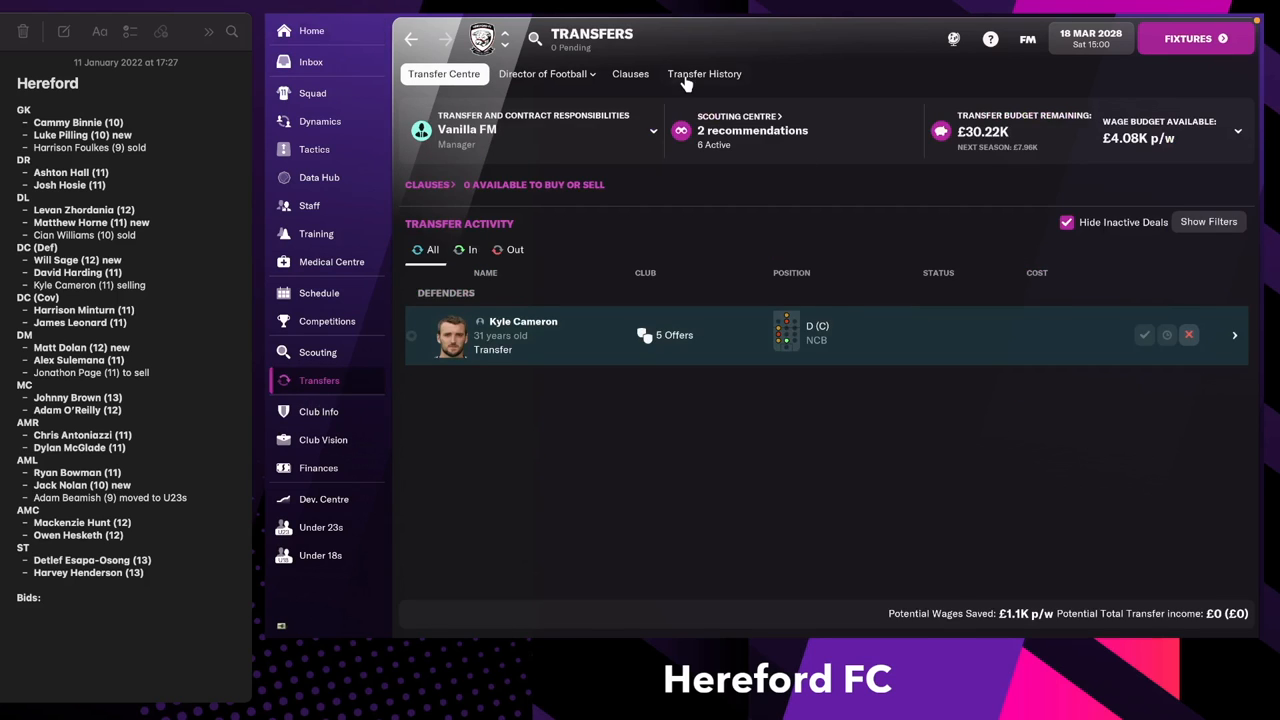
{"action": "left_click", "coordinate": [704, 73]}
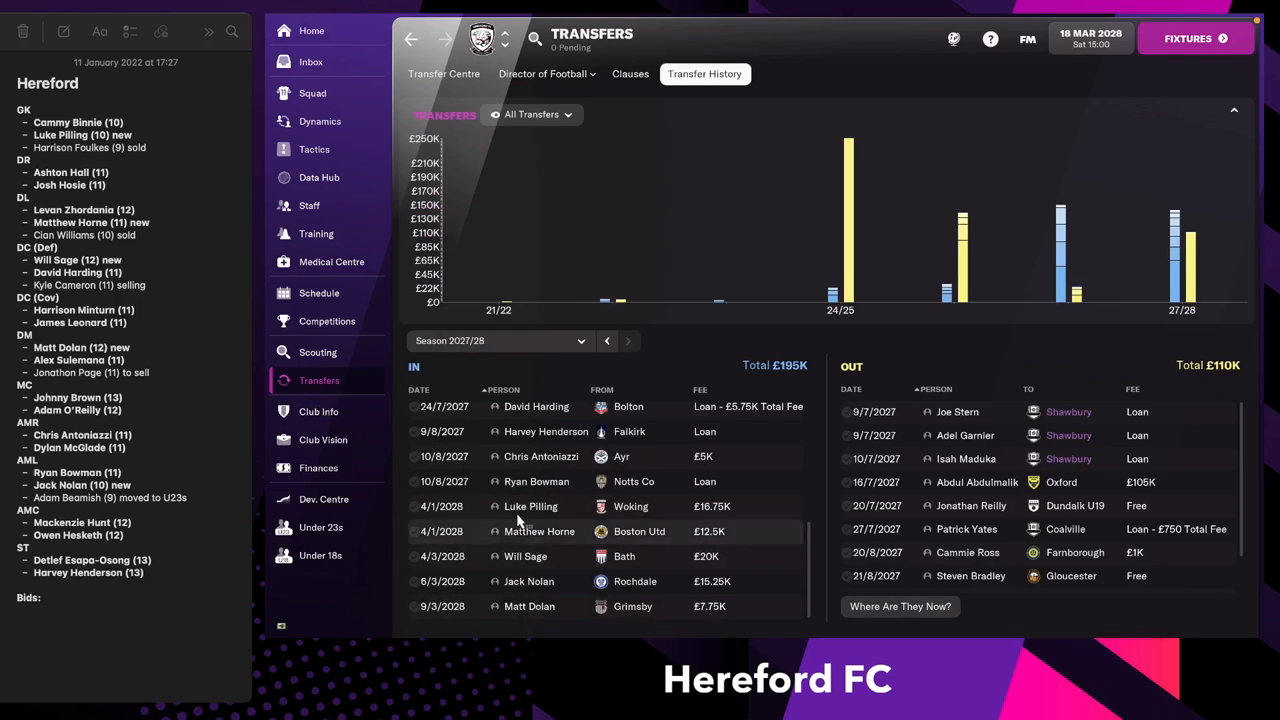
{"action": "mouse_move", "coordinate": [531, 506]}
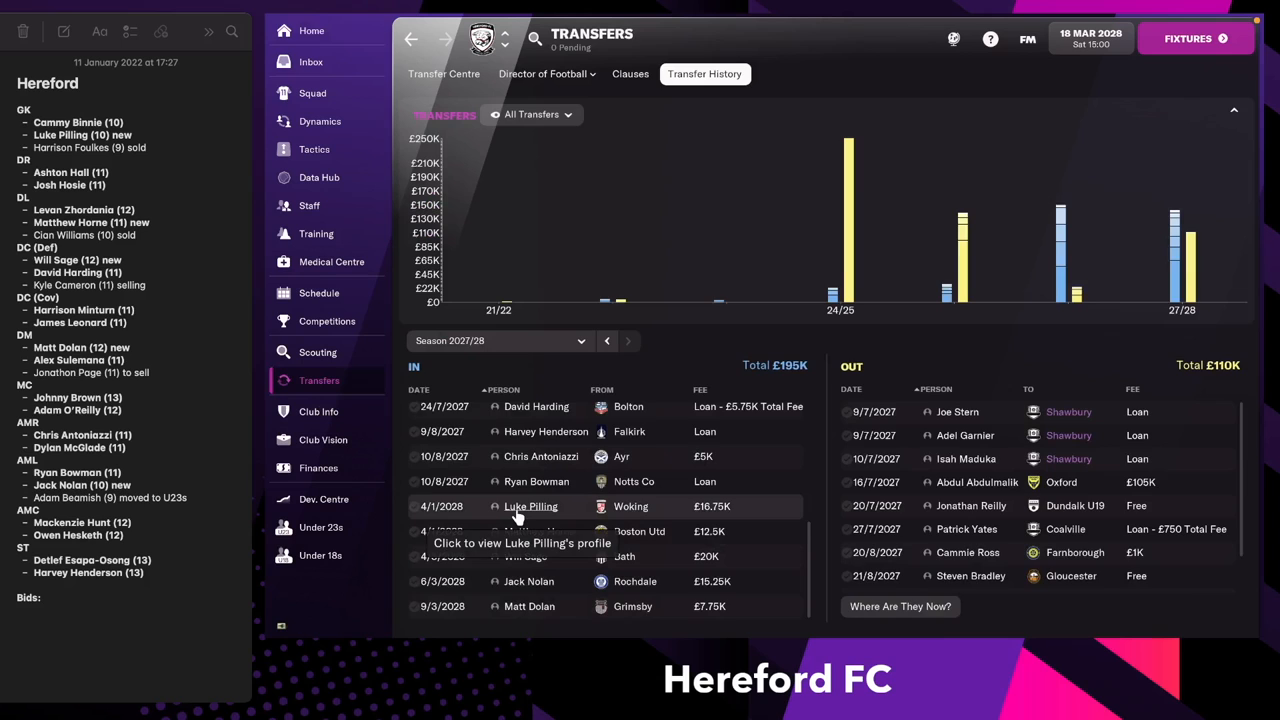
{"action": "left_click", "coordinate": [531, 506]}
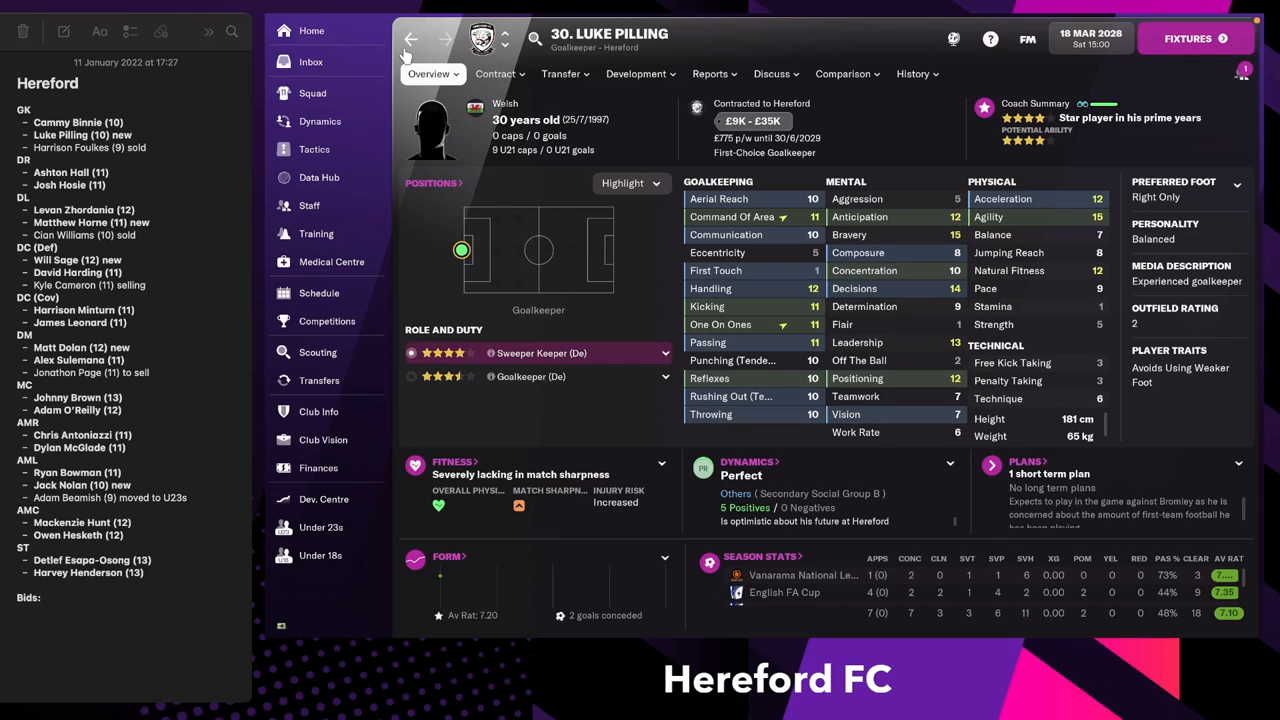
{"action": "left_click", "coordinate": [319, 380]}
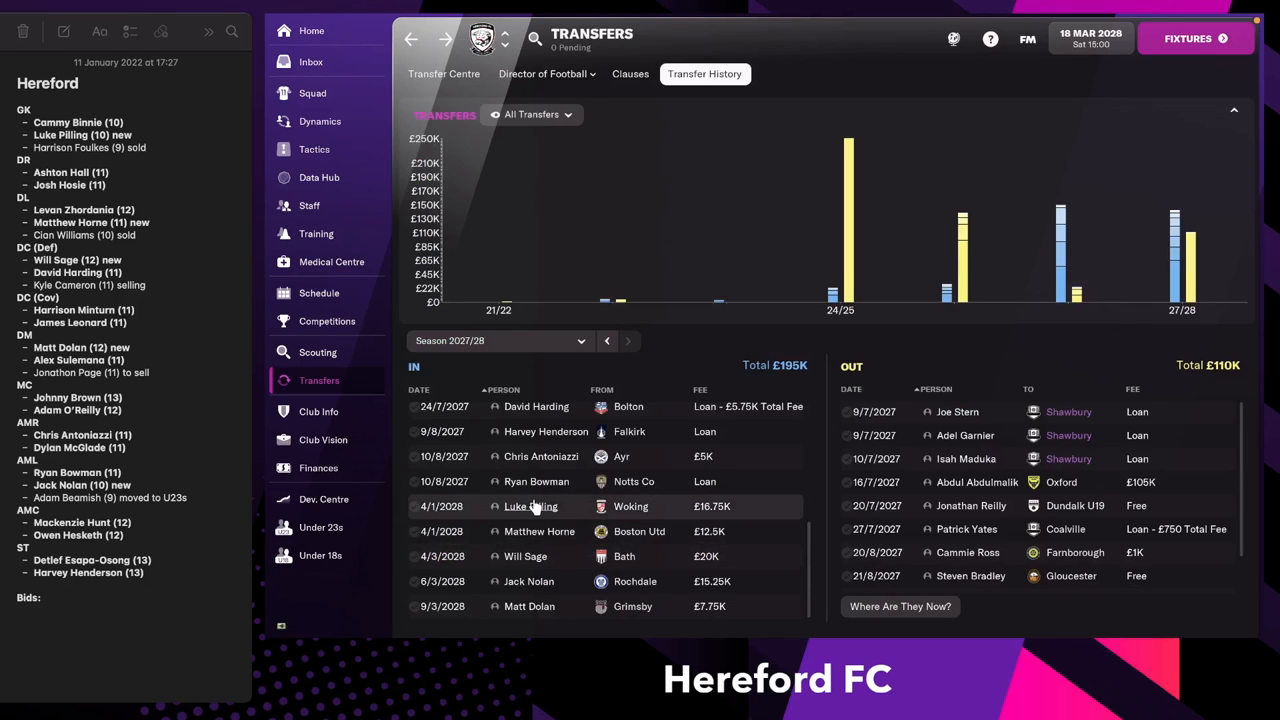
{"action": "mouse_move", "coordinate": [540, 515]}
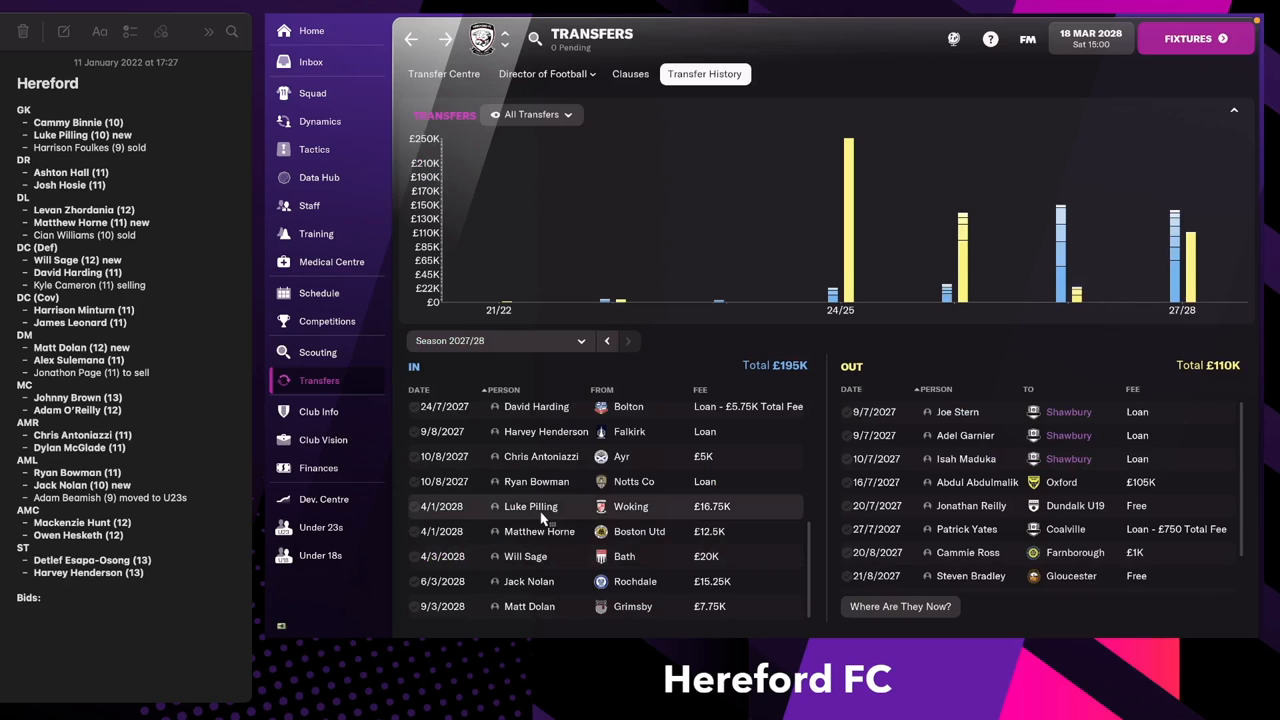
{"action": "left_click", "coordinate": [539, 531]}
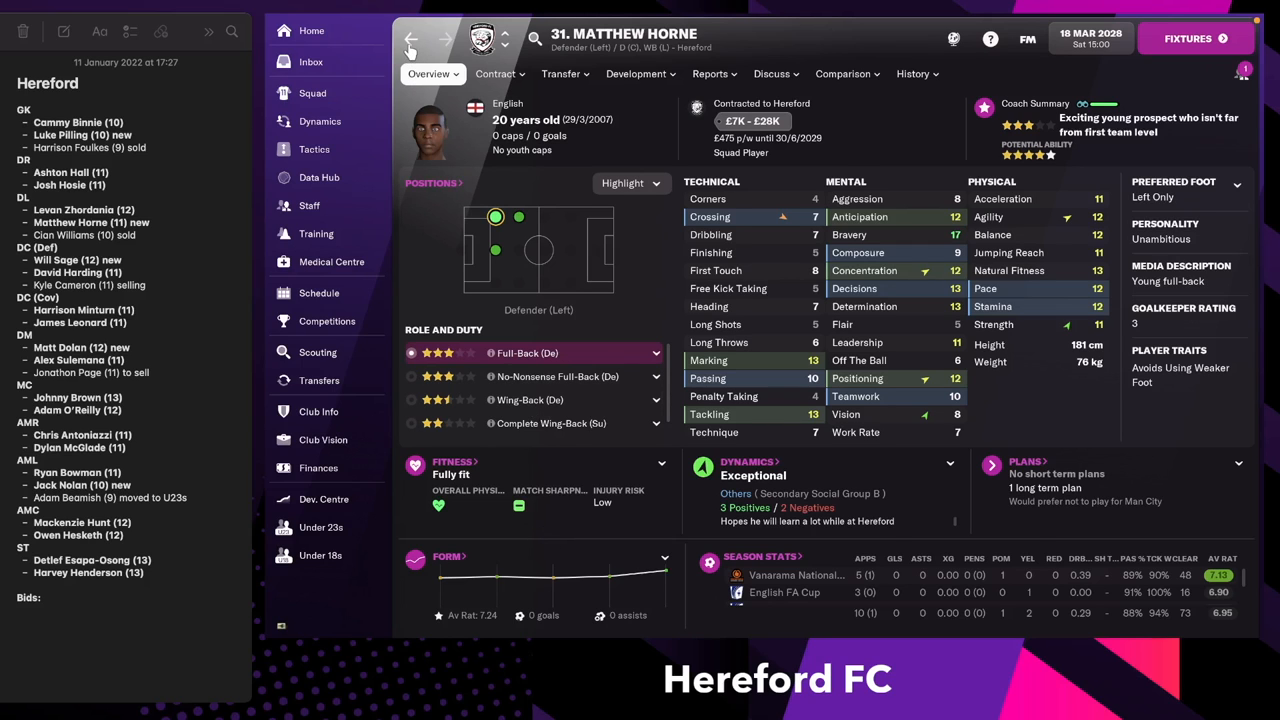
View the Hereford profiles of Will Sage, Matt Dolan and Jack Nolan from transfer history.
{"action": "left_click", "coordinate": [319, 380]}
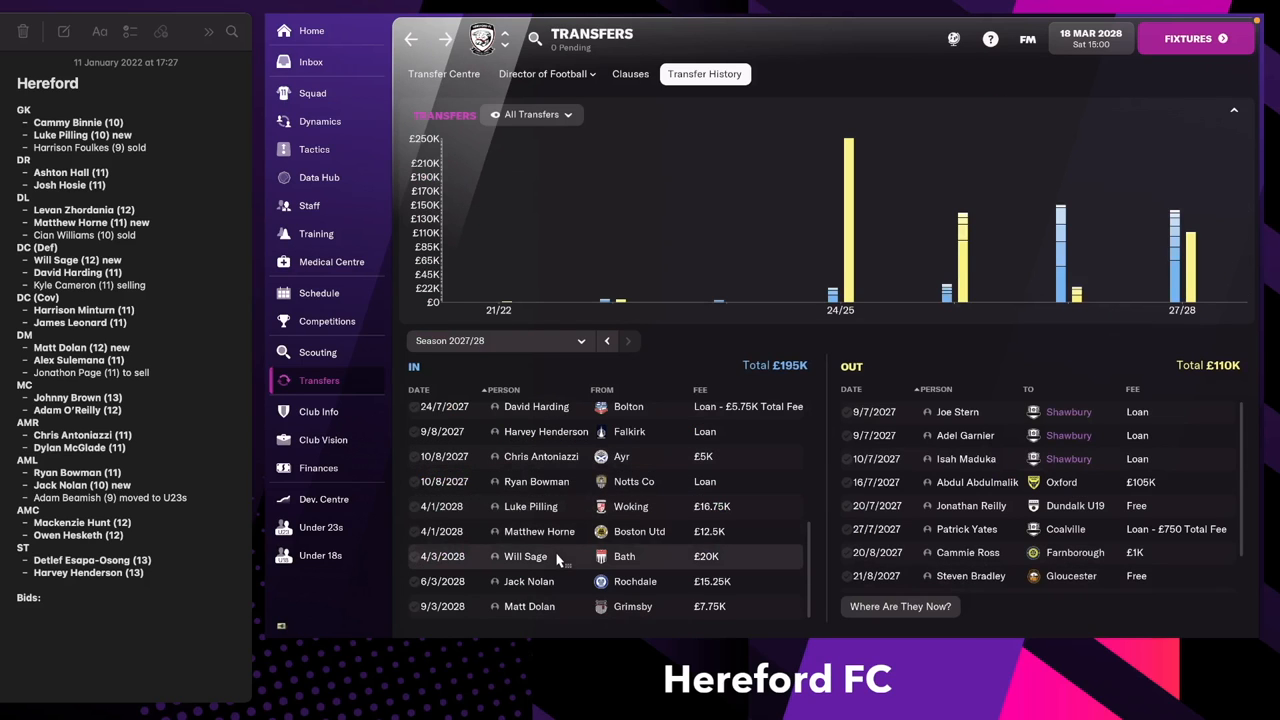
{"action": "mouse_move", "coordinate": [538, 560]}
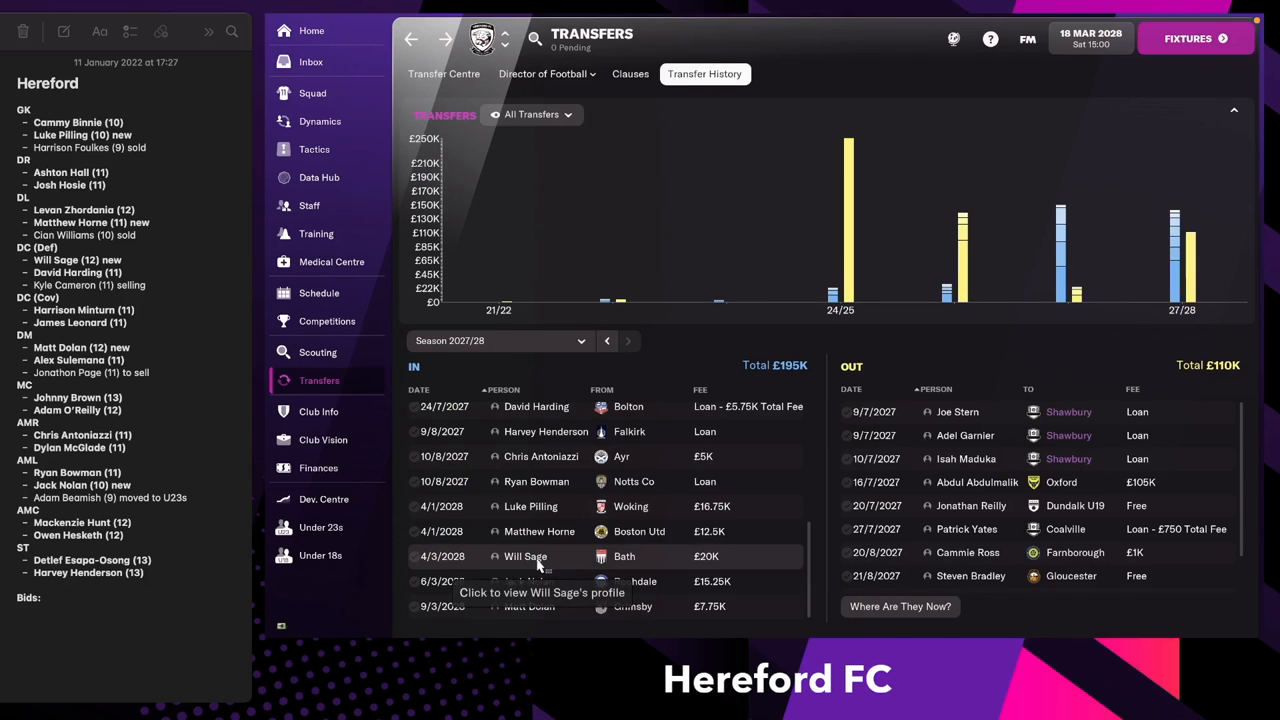
{"action": "left_click", "coordinate": [526, 556]}
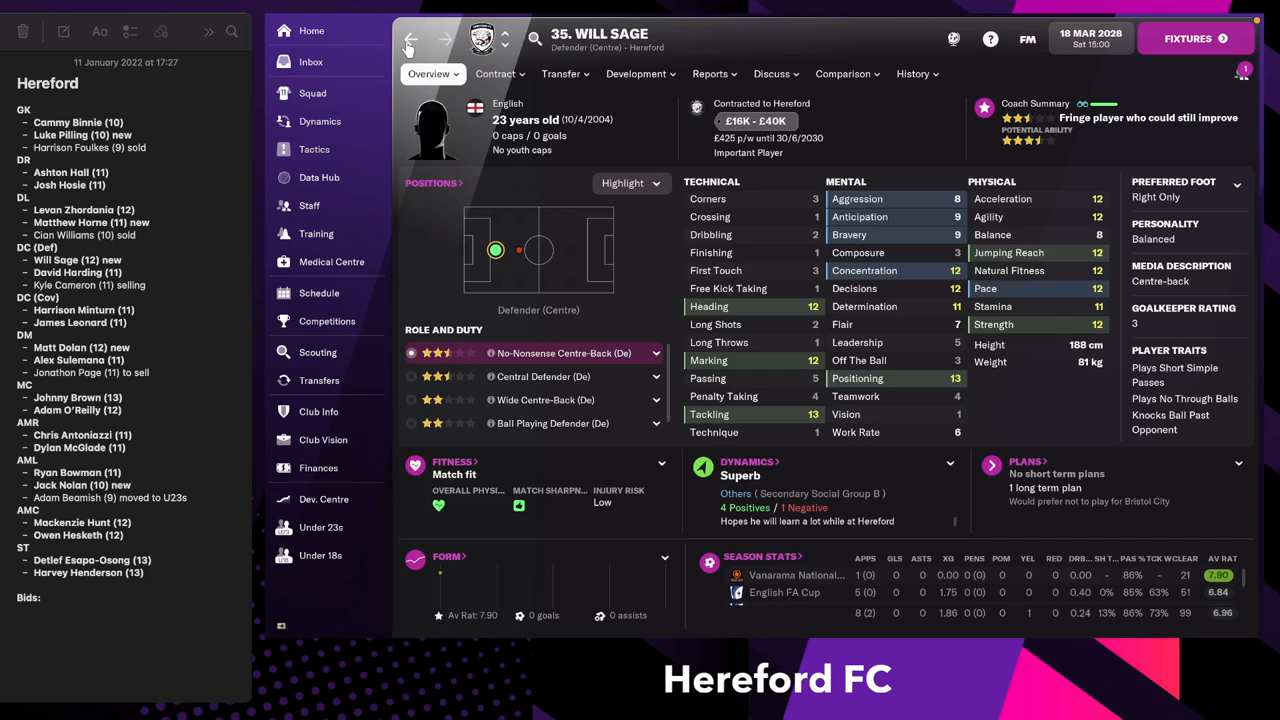
{"action": "left_click", "coordinate": [319, 380]}
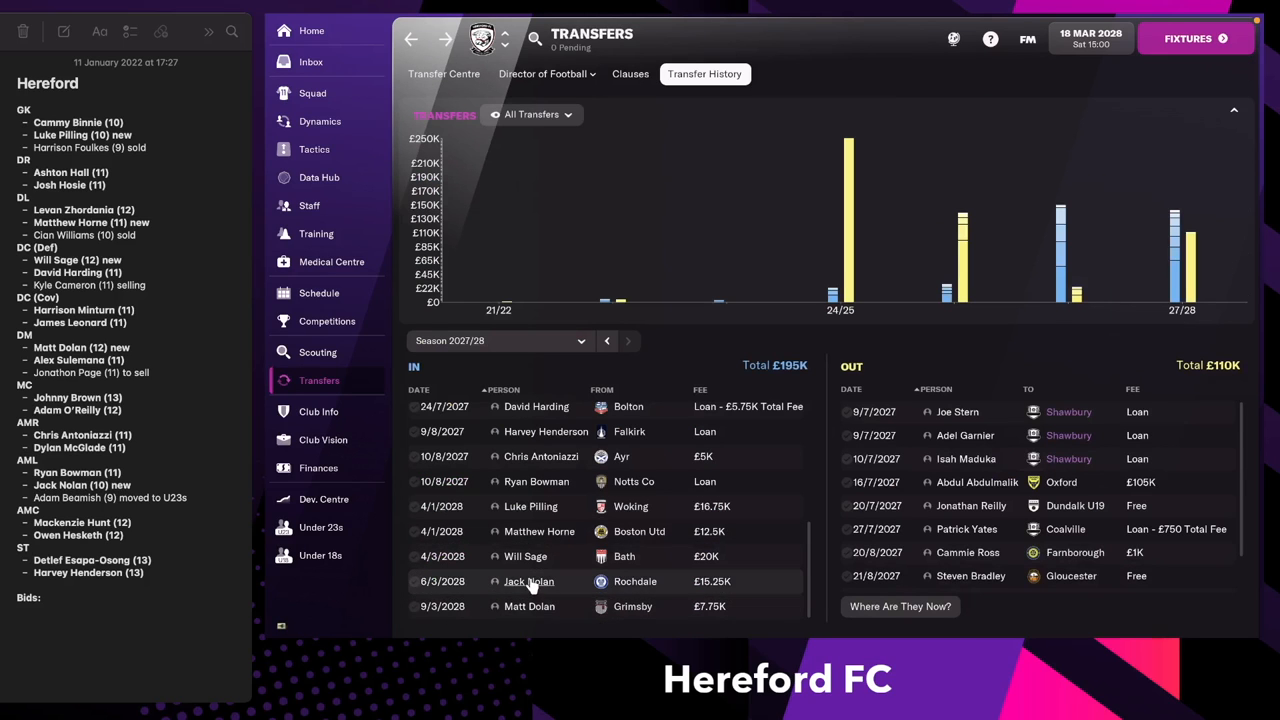
{"action": "left_click", "coordinate": [529, 606]}
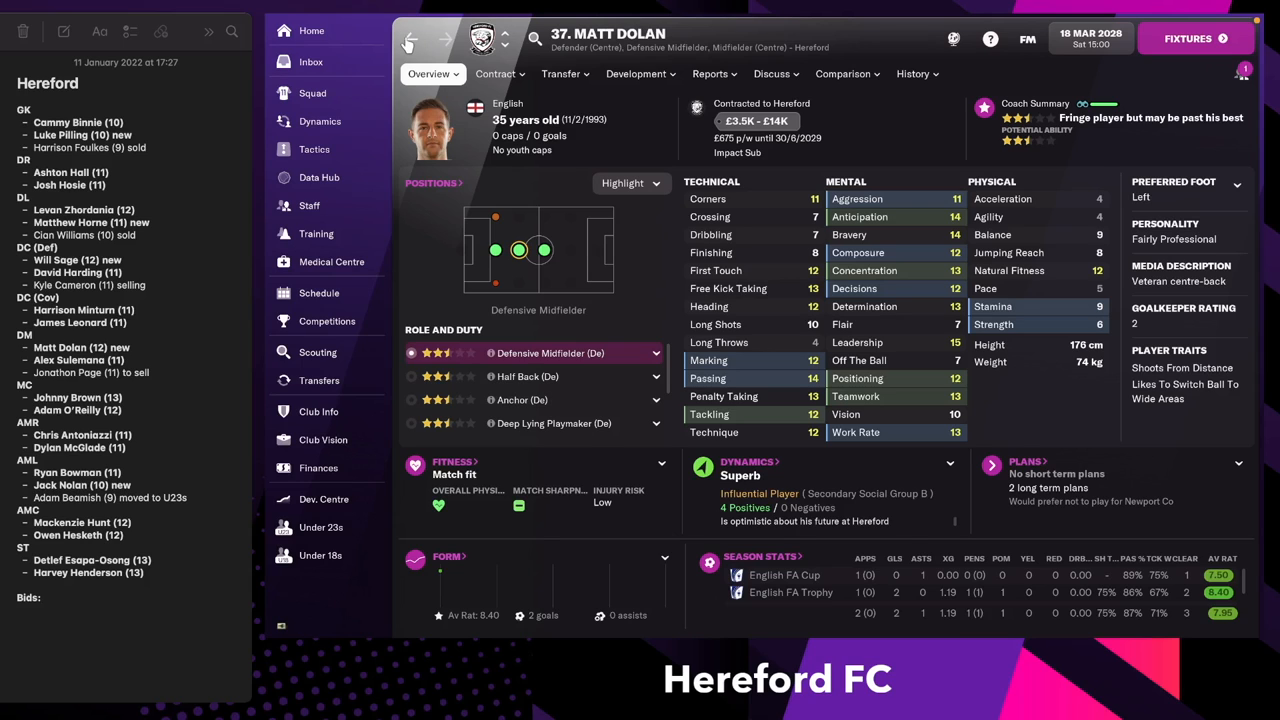
{"action": "left_click", "coordinate": [319, 380]}
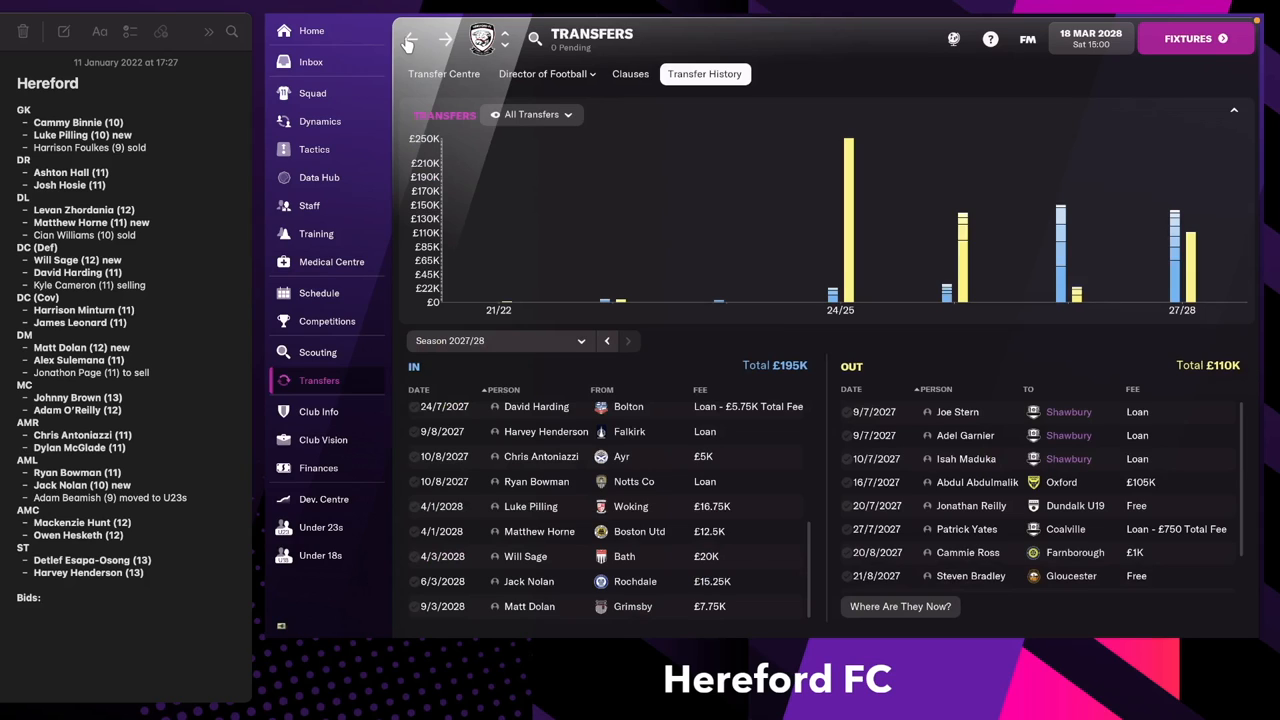
{"action": "mouse_move", "coordinate": [530, 581]}
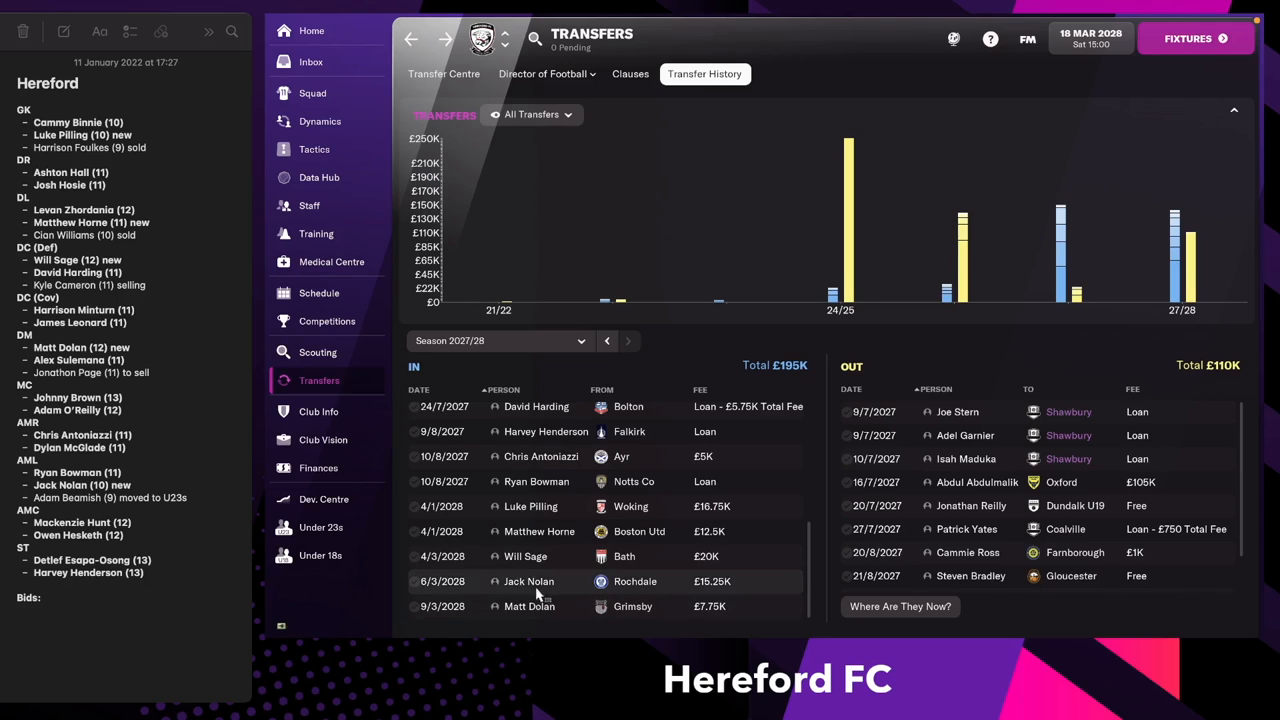
{"action": "left_click", "coordinate": [528, 581]}
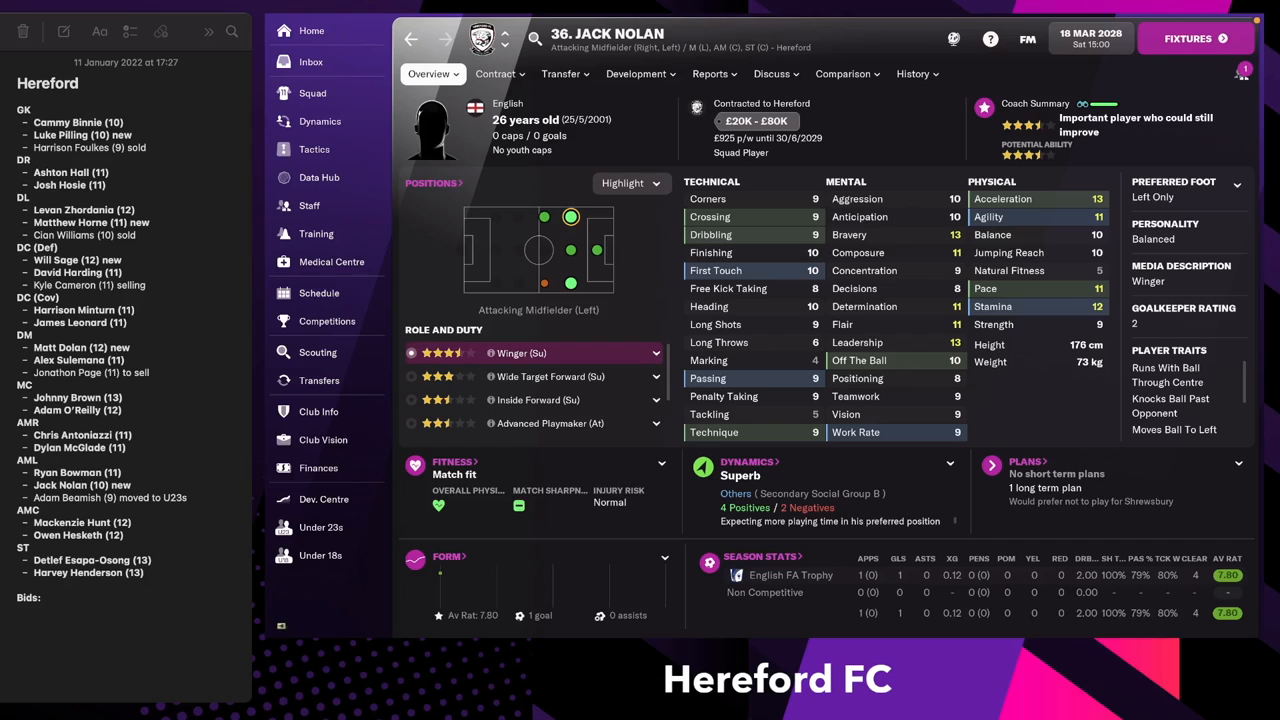
{"action": "mouse_move", "coordinate": [320, 121]}
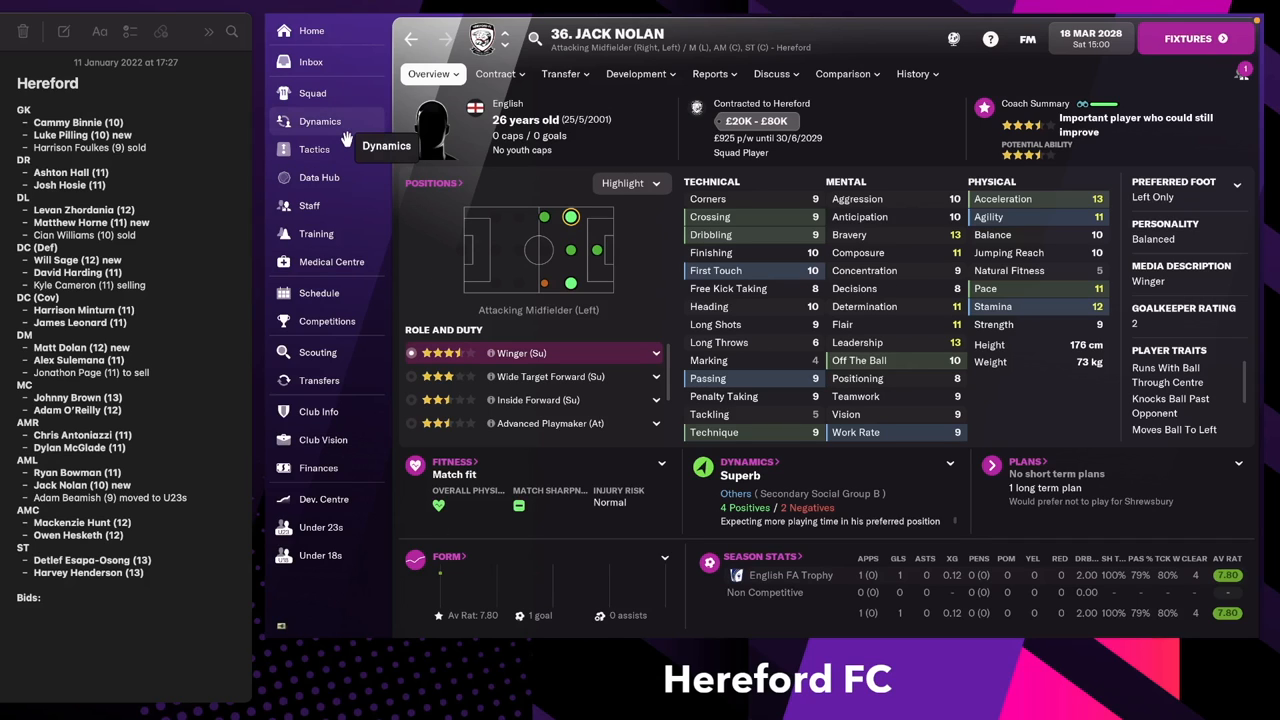
{"action": "mouse_move", "coordinate": [320, 121]}
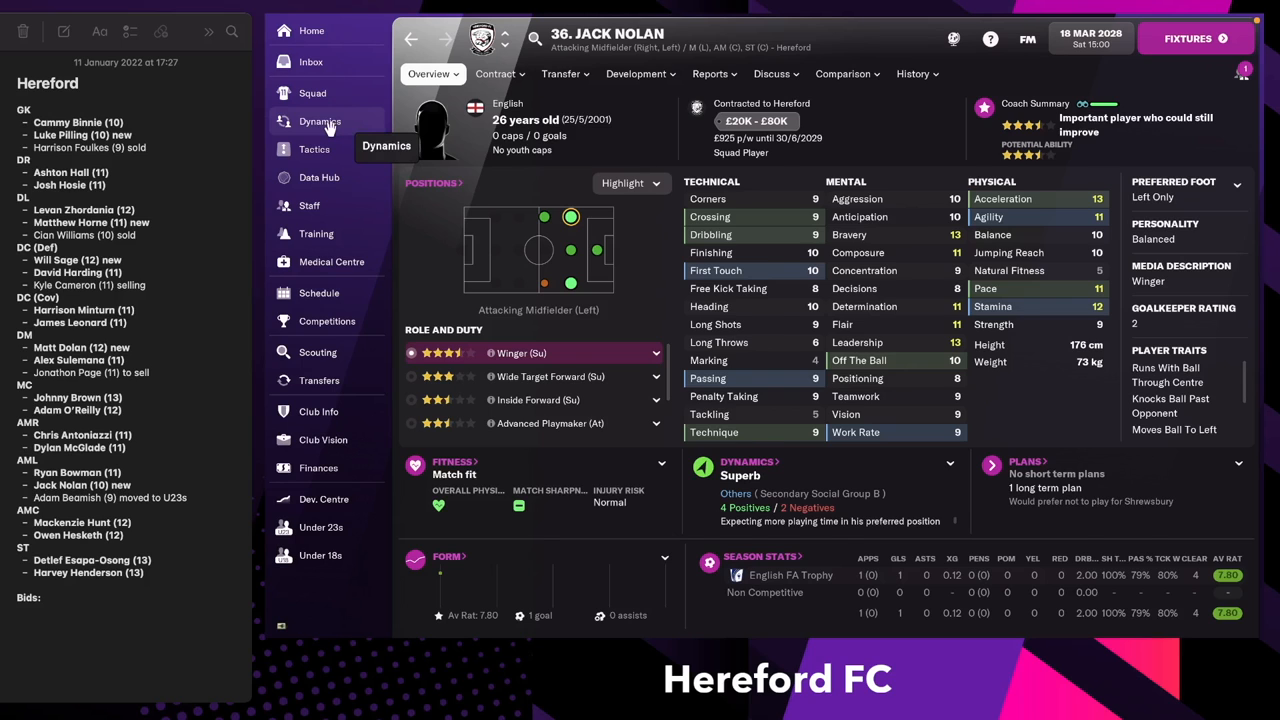
Scroll through the Dynamics Overview of team cohesion, club atmosphere and player issues.
{"action": "left_click", "coordinate": [320, 121]}
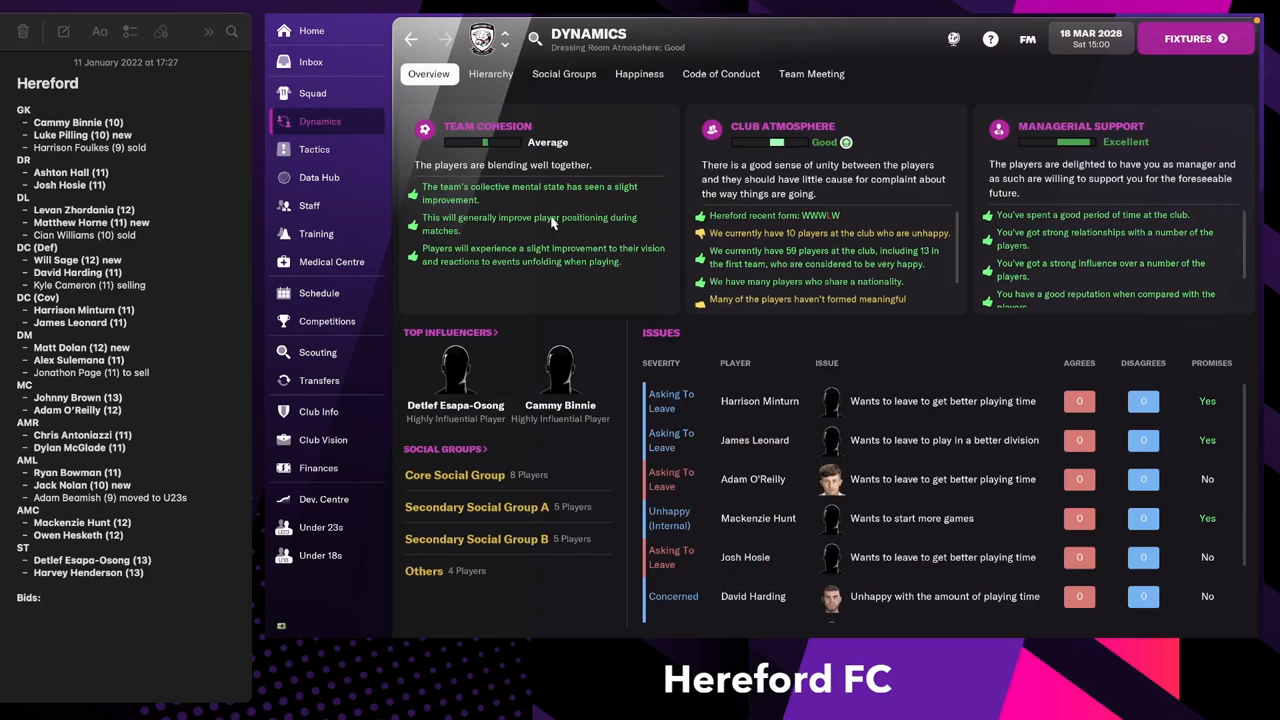
{"action": "mouse_move", "coordinate": [772, 574]}
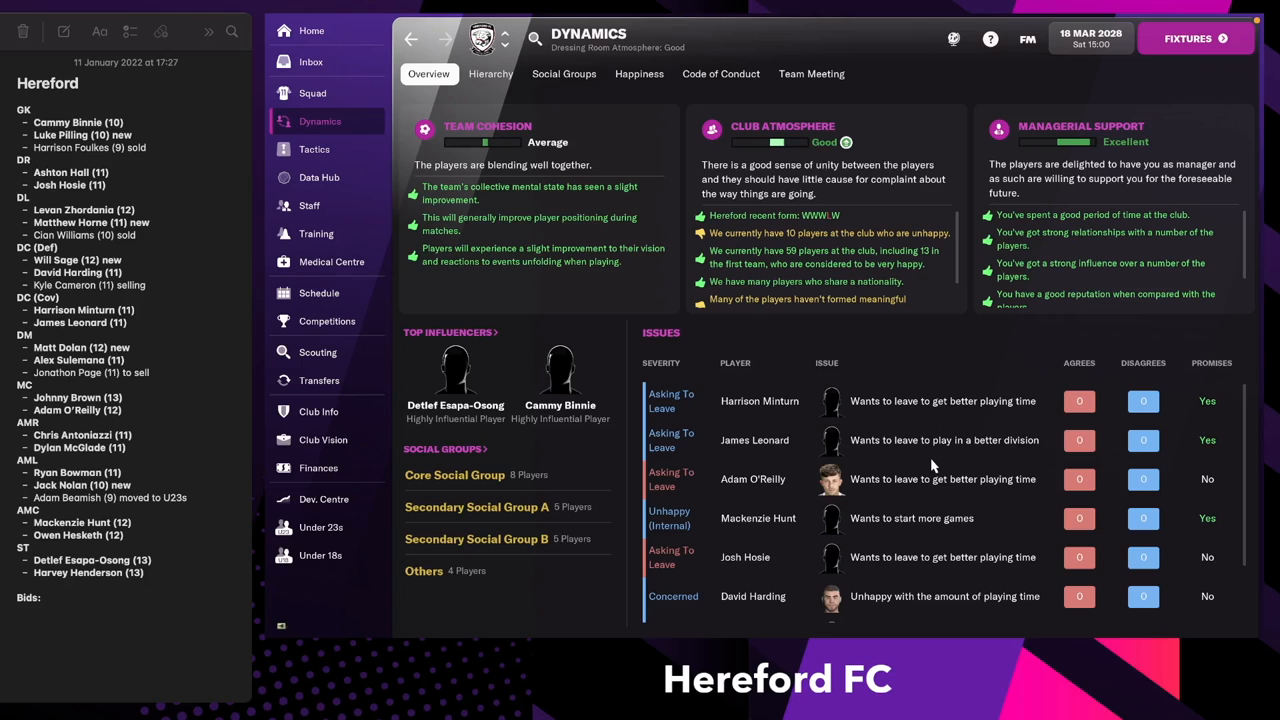
{"action": "scroll", "scroll_direction": "down", "scroll_amount": 3}
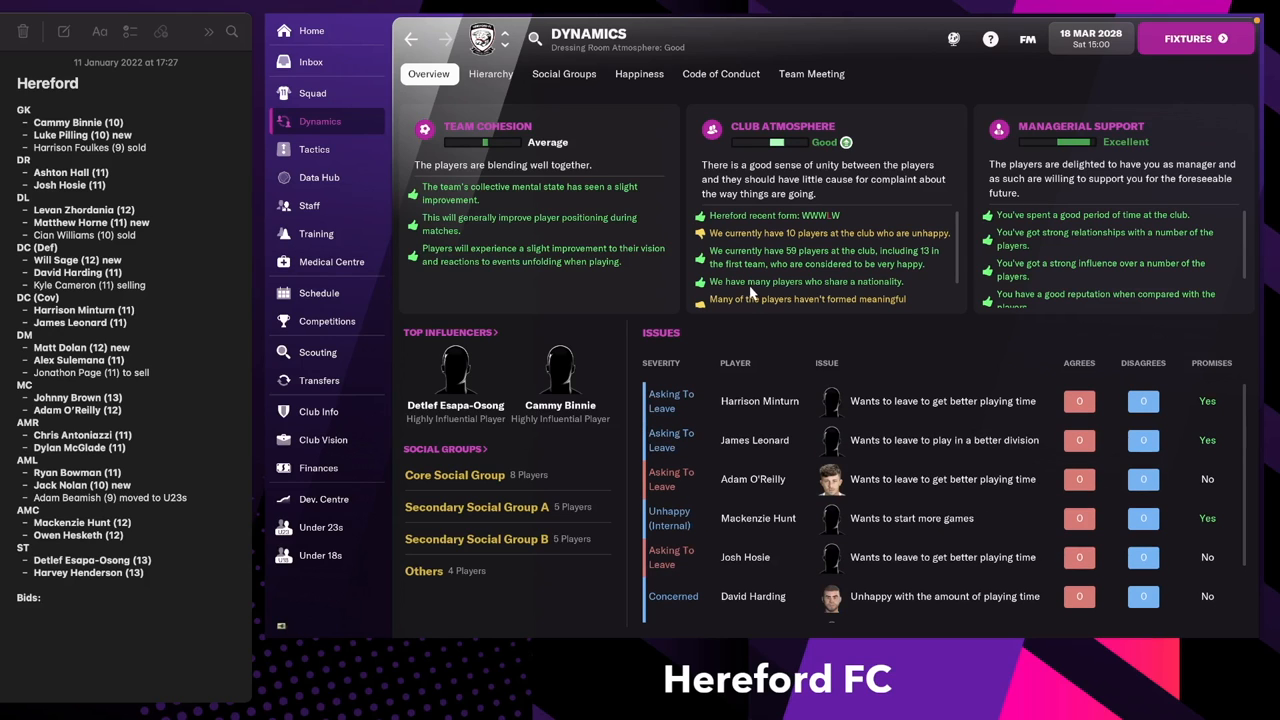
{"action": "mouse_move", "coordinate": [319, 293]}
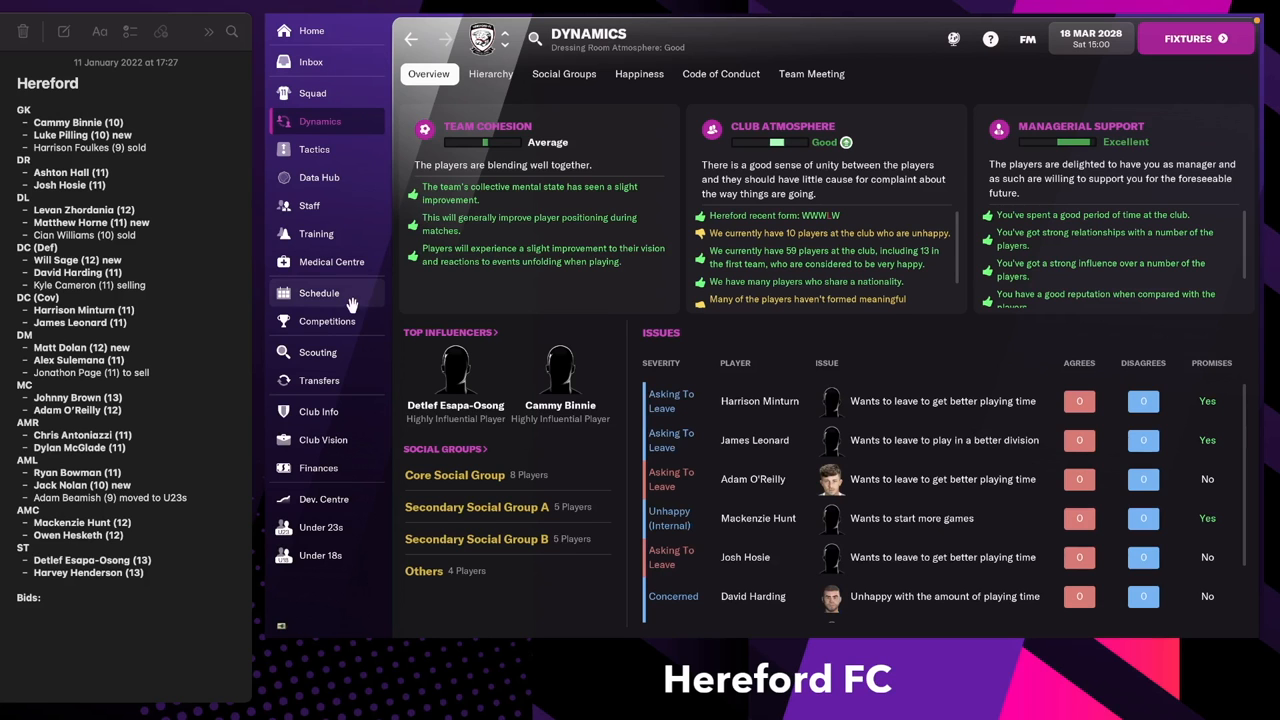
Scroll through Hereford's 2027/28 fixture schedule and results.
{"action": "left_click", "coordinate": [319, 293]}
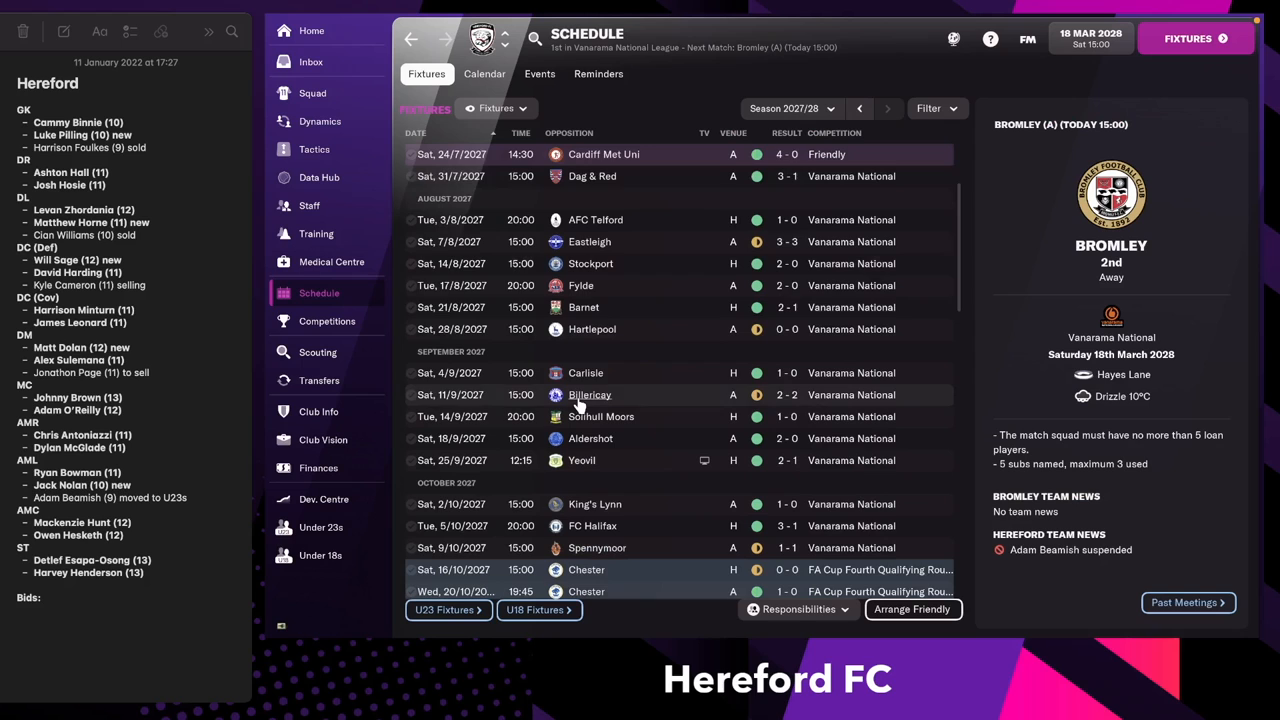
{"action": "scroll", "scroll_direction": "down", "scroll_amount": 3}
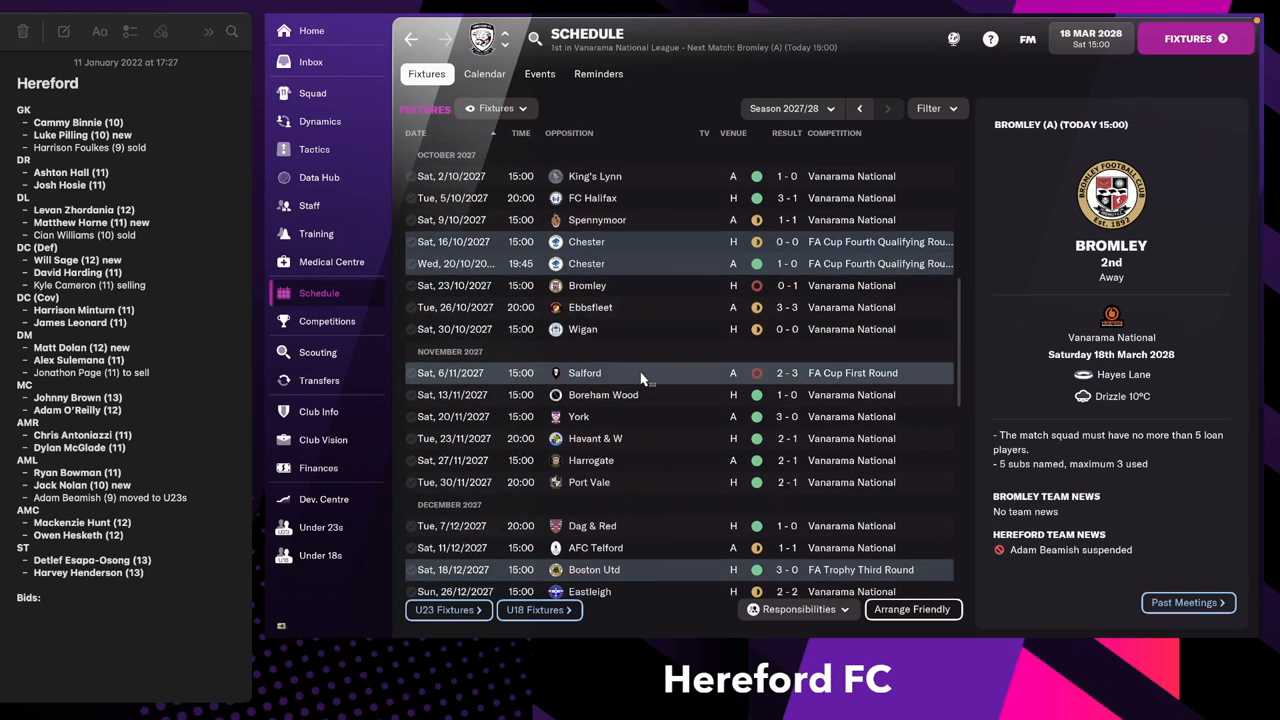
{"action": "mouse_move", "coordinate": [587, 285]}
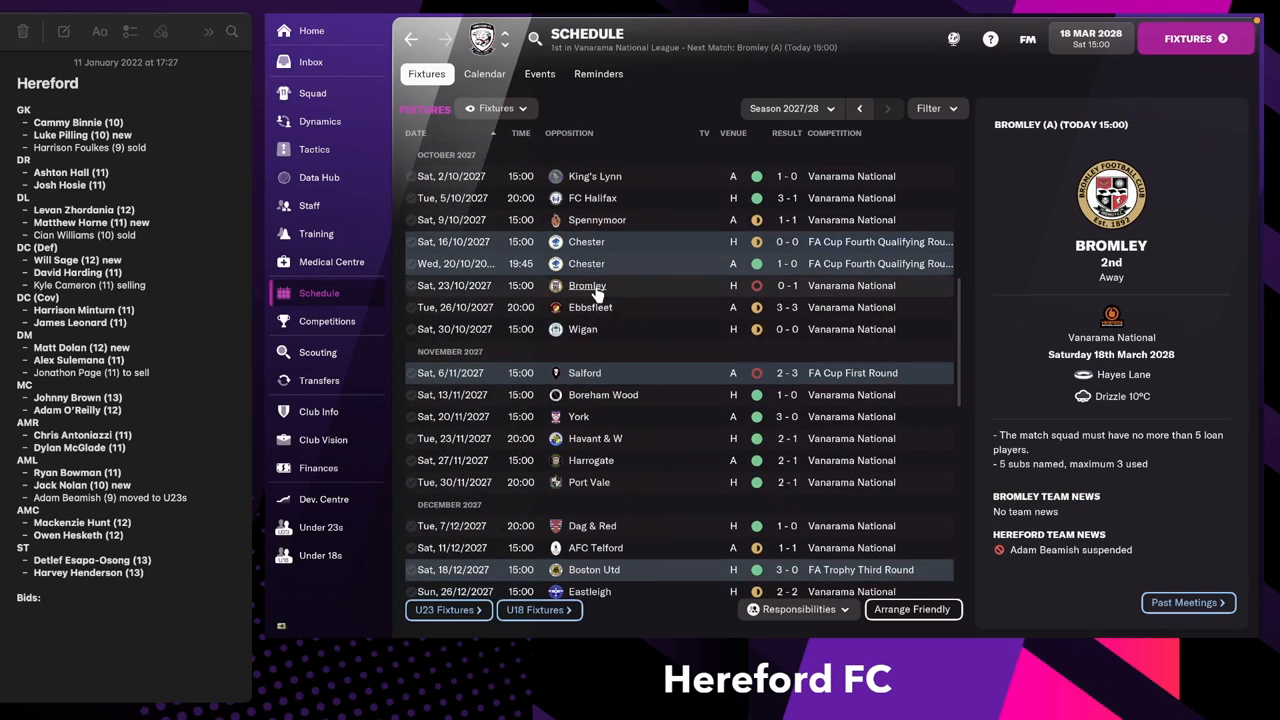
{"action": "mouse_move", "coordinate": [658, 330]}
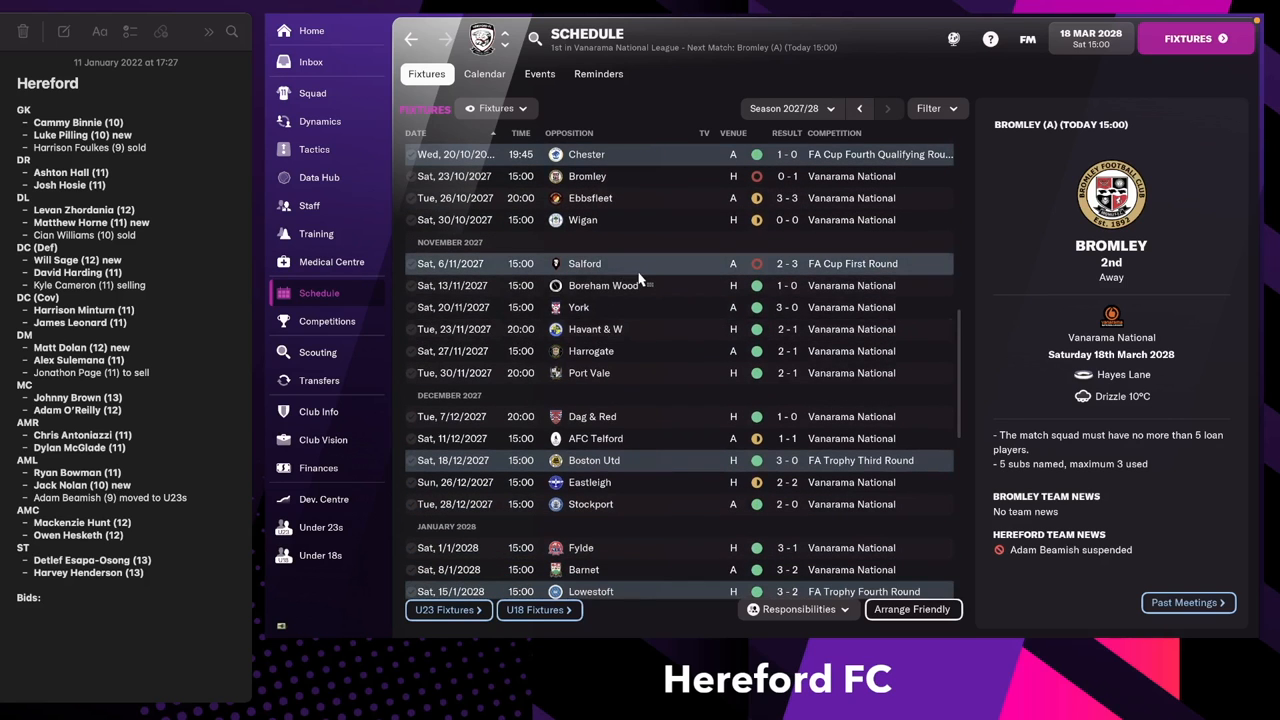
{"action": "scroll", "scroll_direction": "down", "scroll_amount": 3}
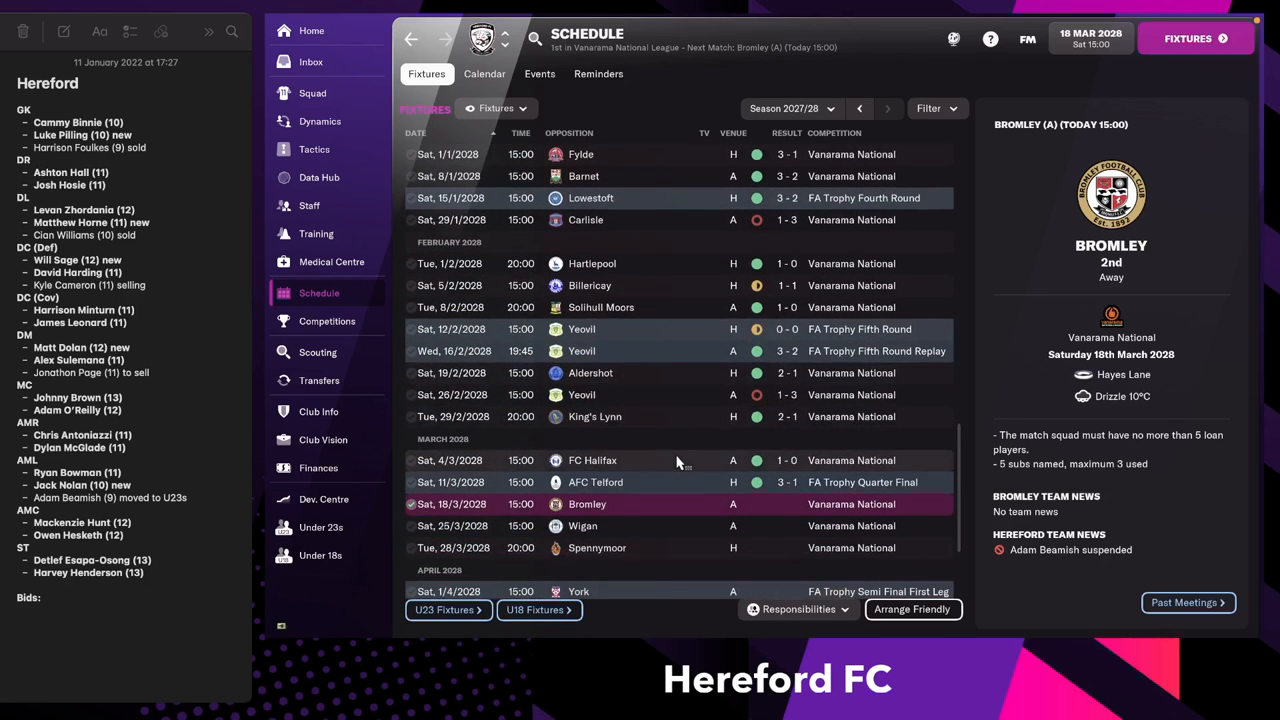
{"action": "mouse_move", "coordinate": [648, 255]}
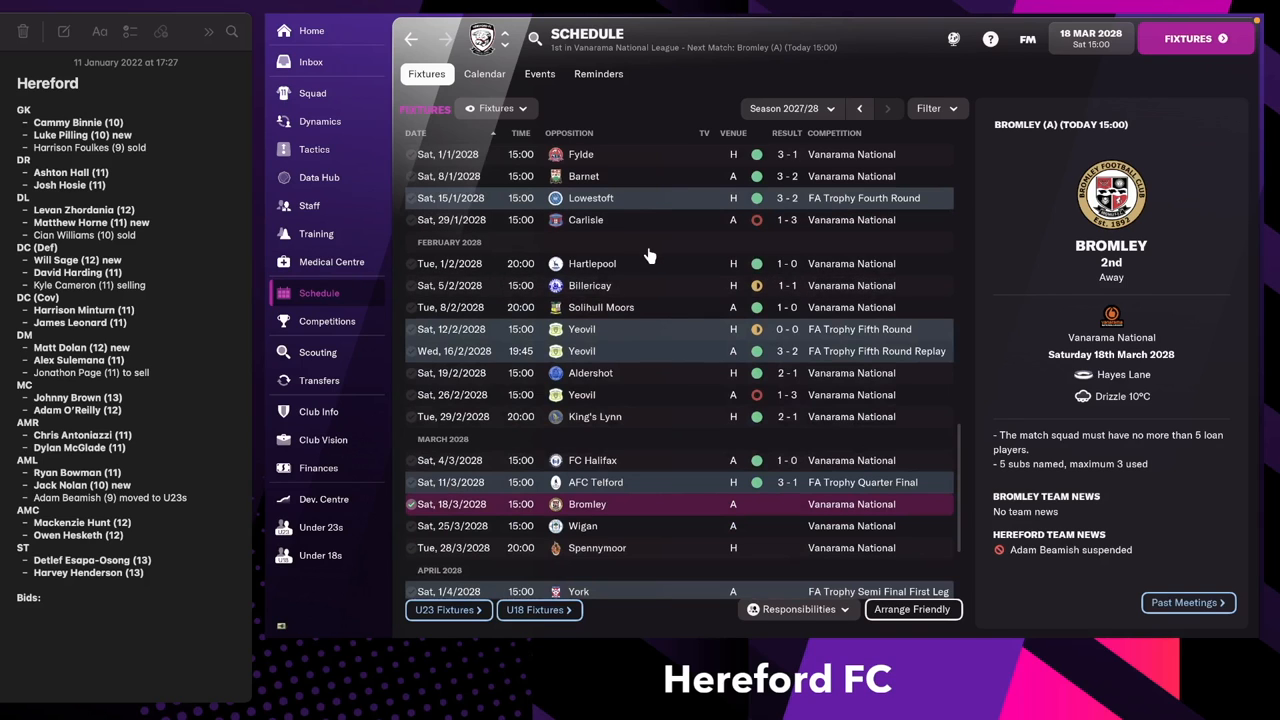
{"action": "scroll", "scroll_direction": "down", "scroll_amount": 3}
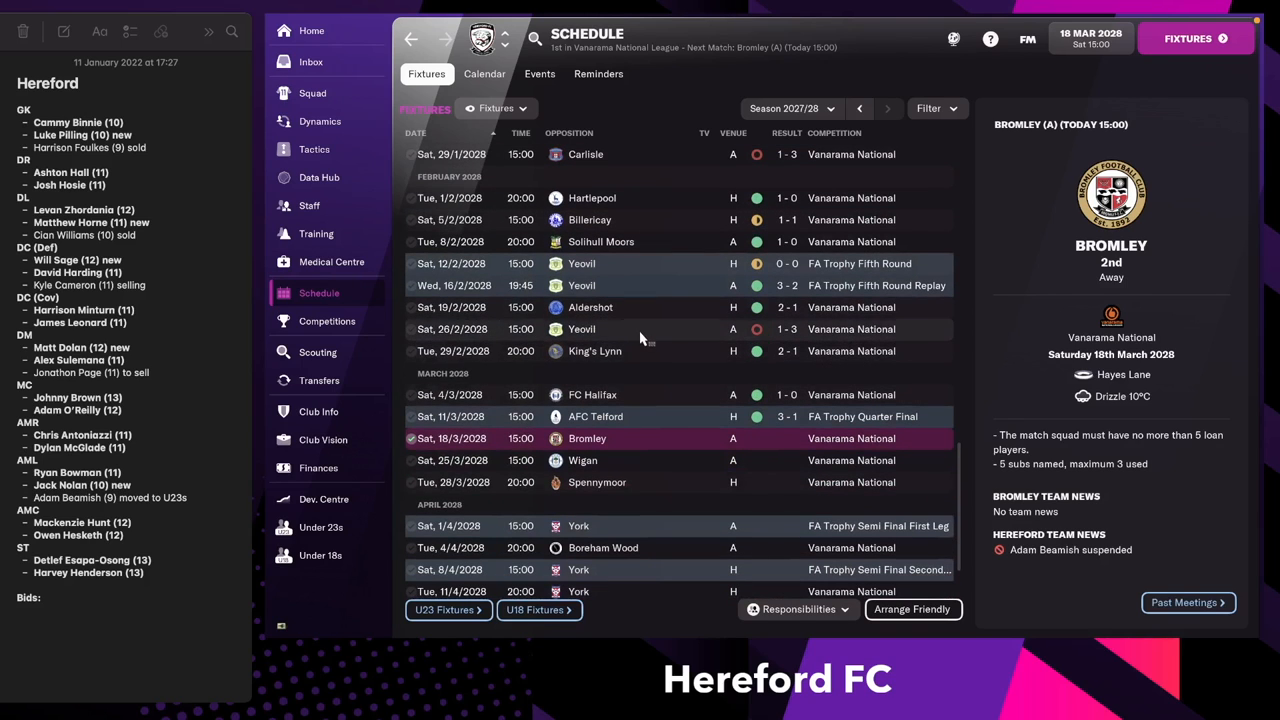
{"action": "scroll", "scroll_direction": "down", "scroll_amount": 3}
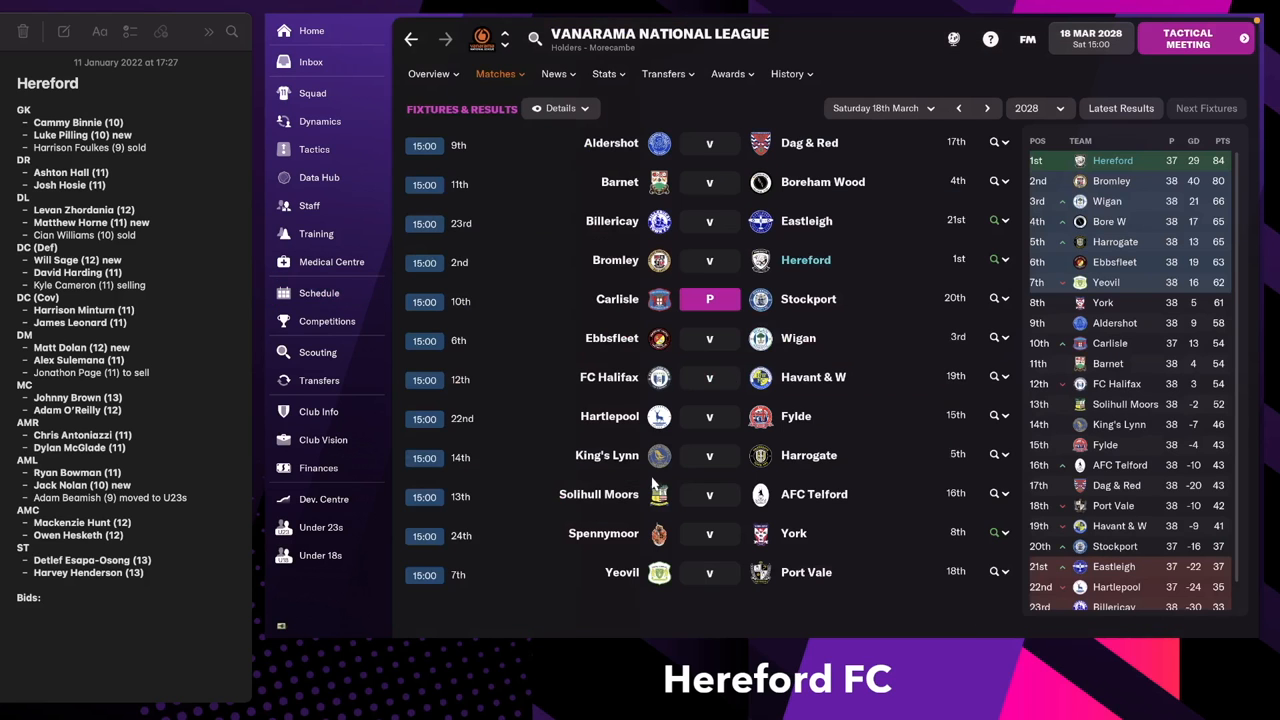
Review the starting XI in Team Selection and submit it for the Bromley match.
{"action": "left_click", "coordinate": [1187, 38]}
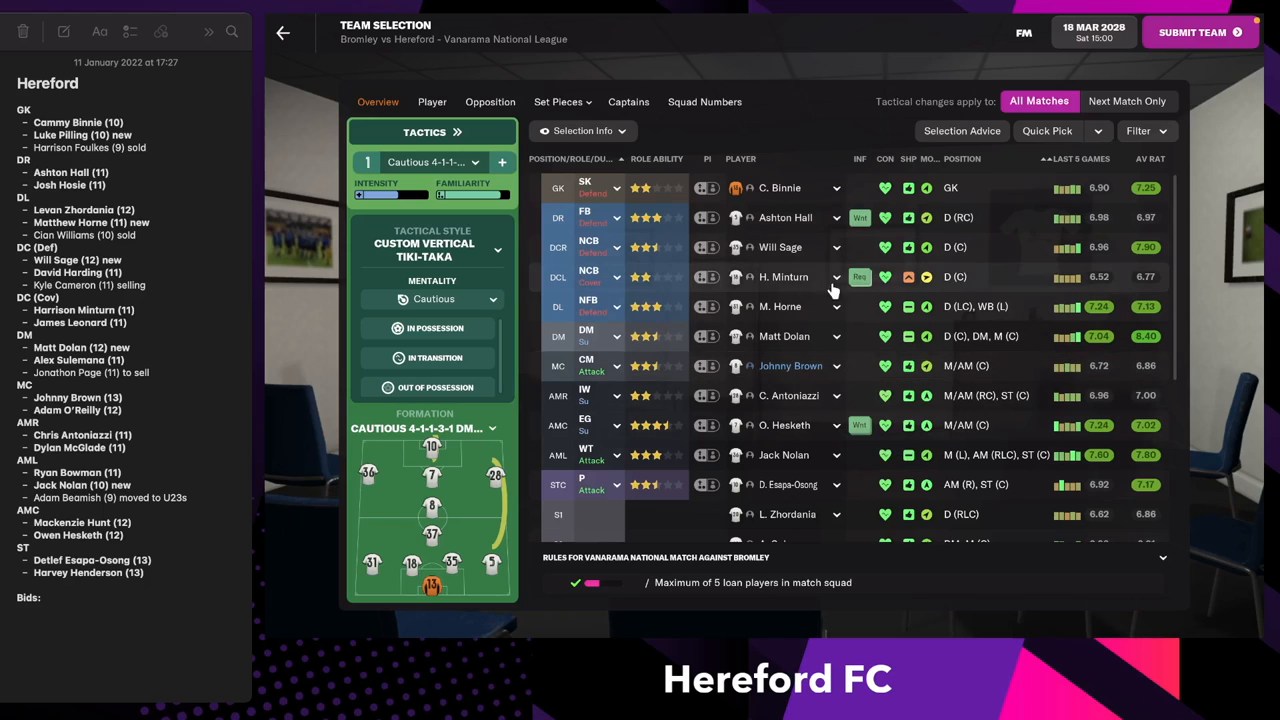
{"action": "scroll", "scroll_direction": "down", "scroll_amount": 3}
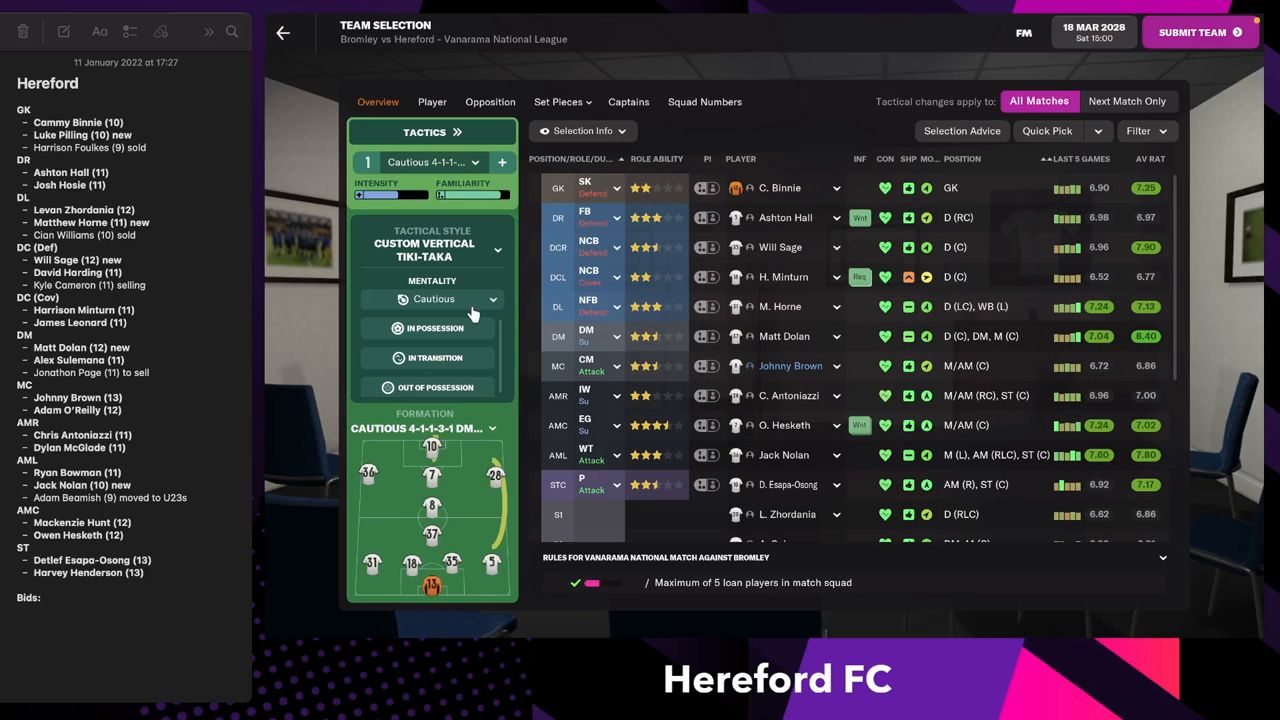
{"action": "mouse_move", "coordinate": [434, 299]}
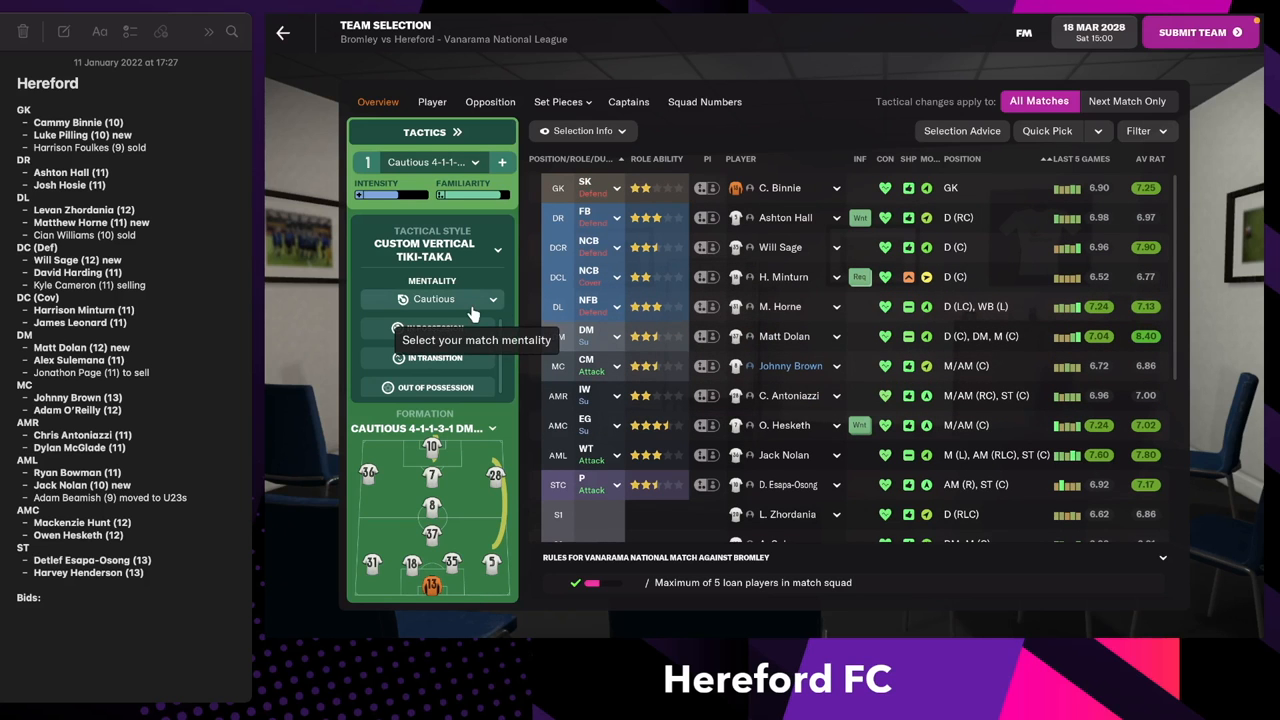
{"action": "left_click", "coordinate": [1199, 32]}
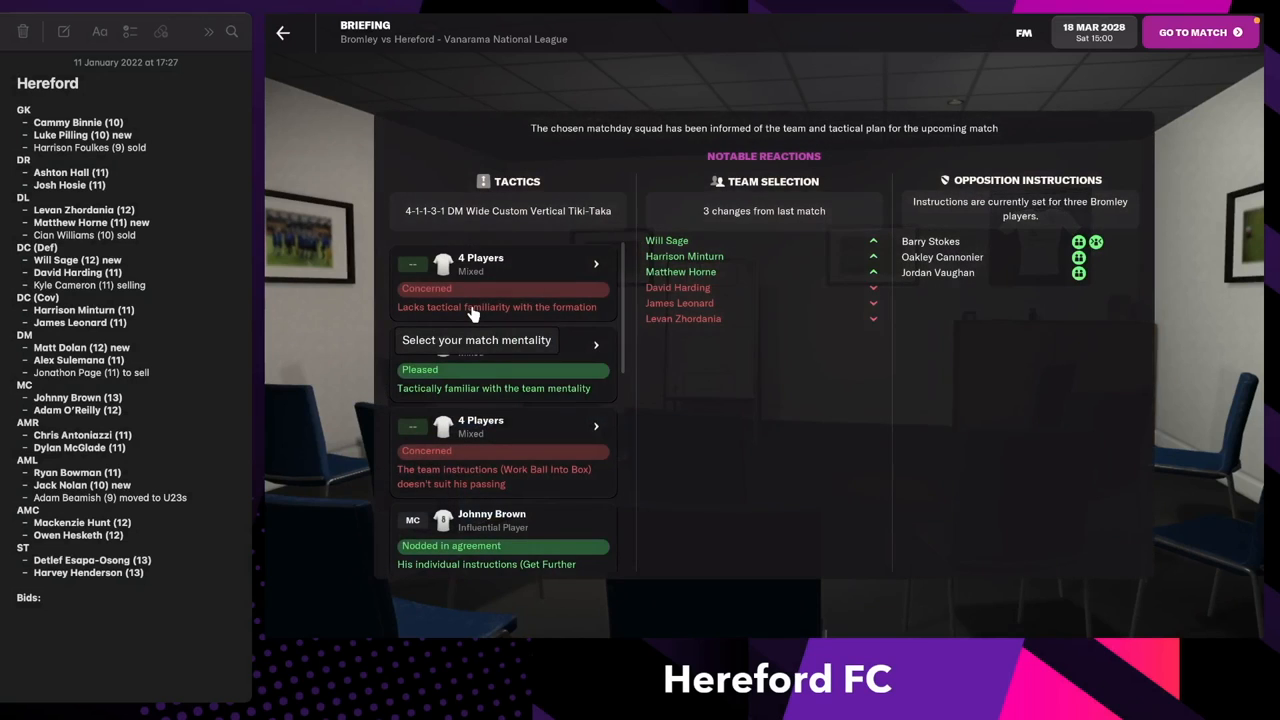
Kick off the Bromley match, skipping the pre-match build-up.
{"action": "left_click", "coordinate": [1191, 32]}
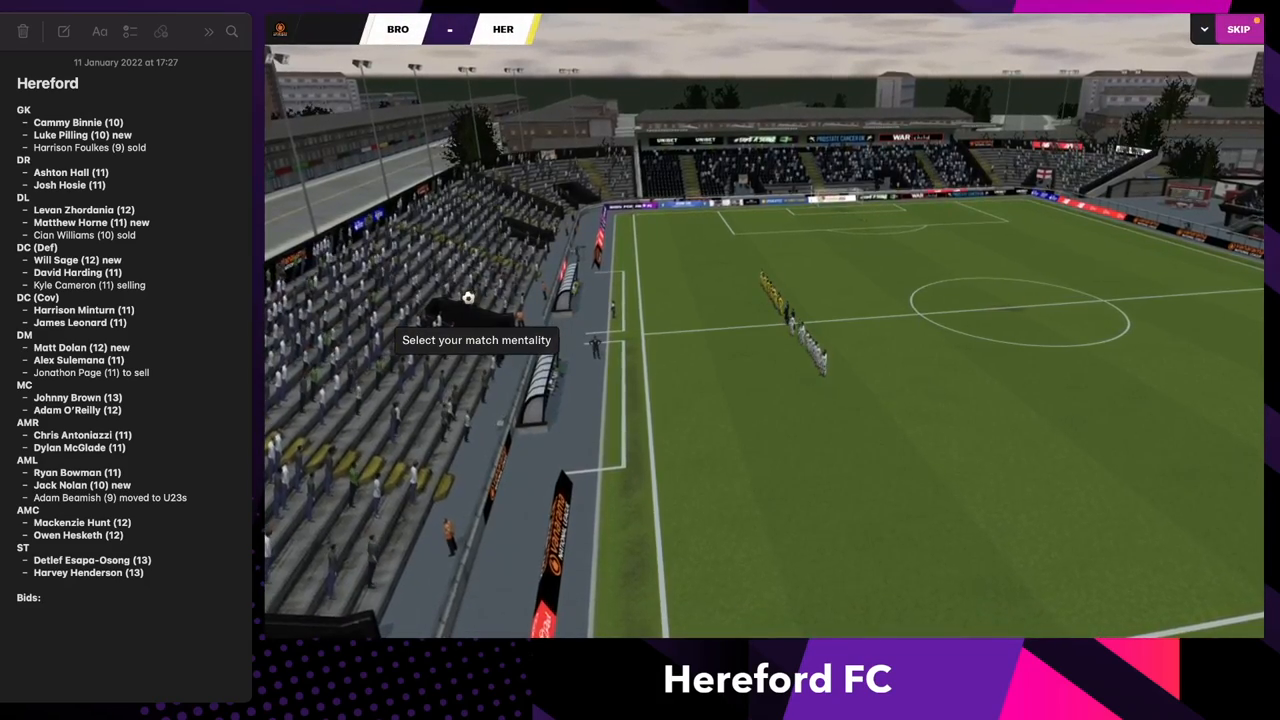
{"action": "left_click", "coordinate": [1238, 28]}
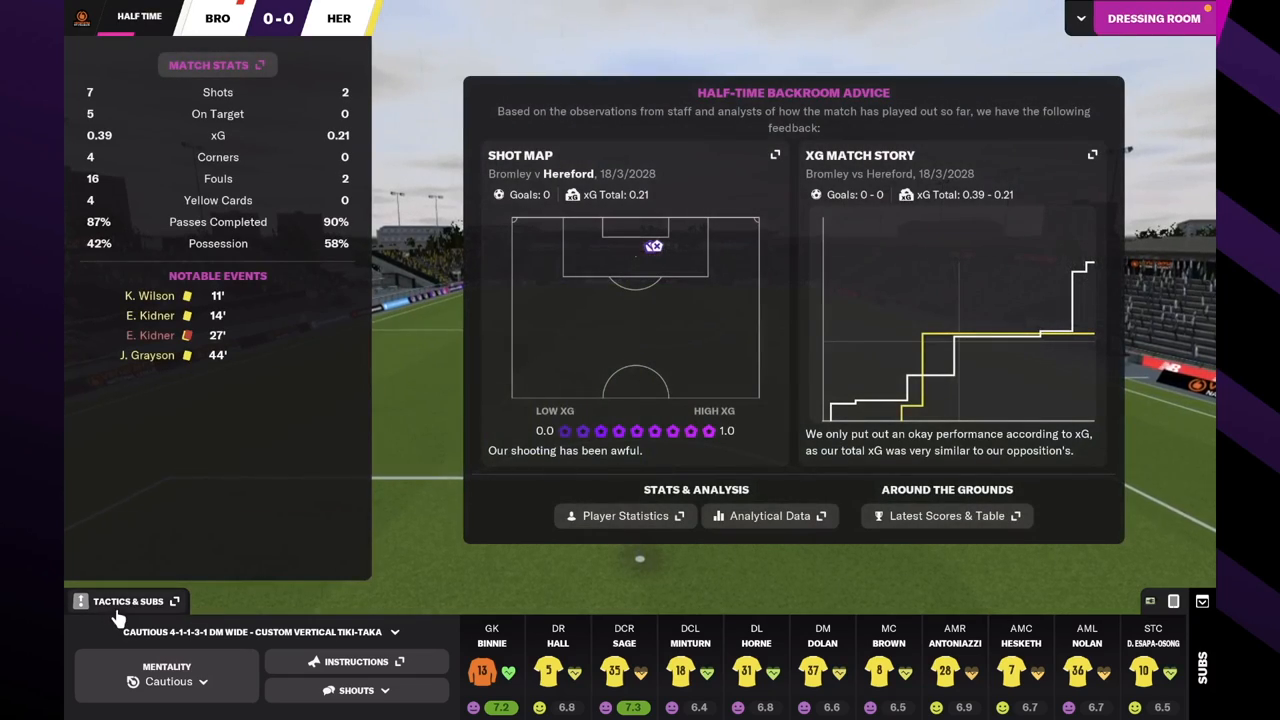
List centre-back replacements for Harrison Minturn in Tactics & Subs.
{"action": "left_click", "coordinate": [127, 601]}
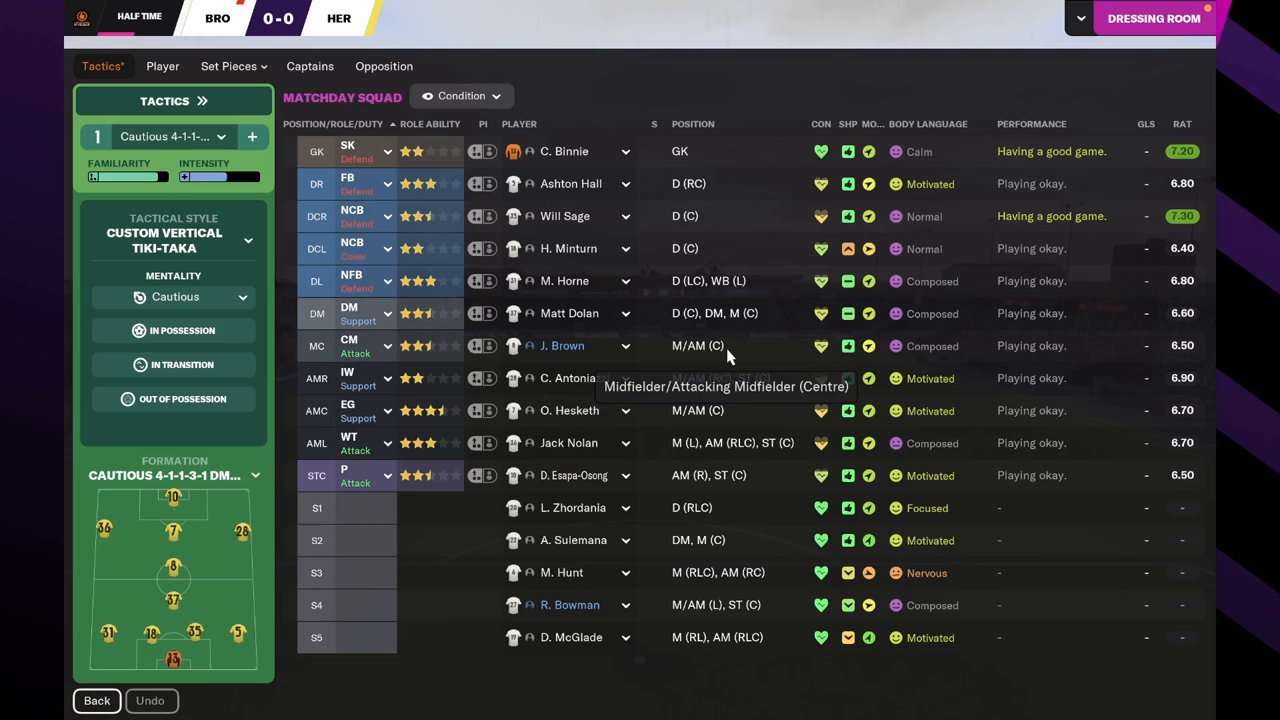
{"action": "mouse_move", "coordinate": [1170, 247]}
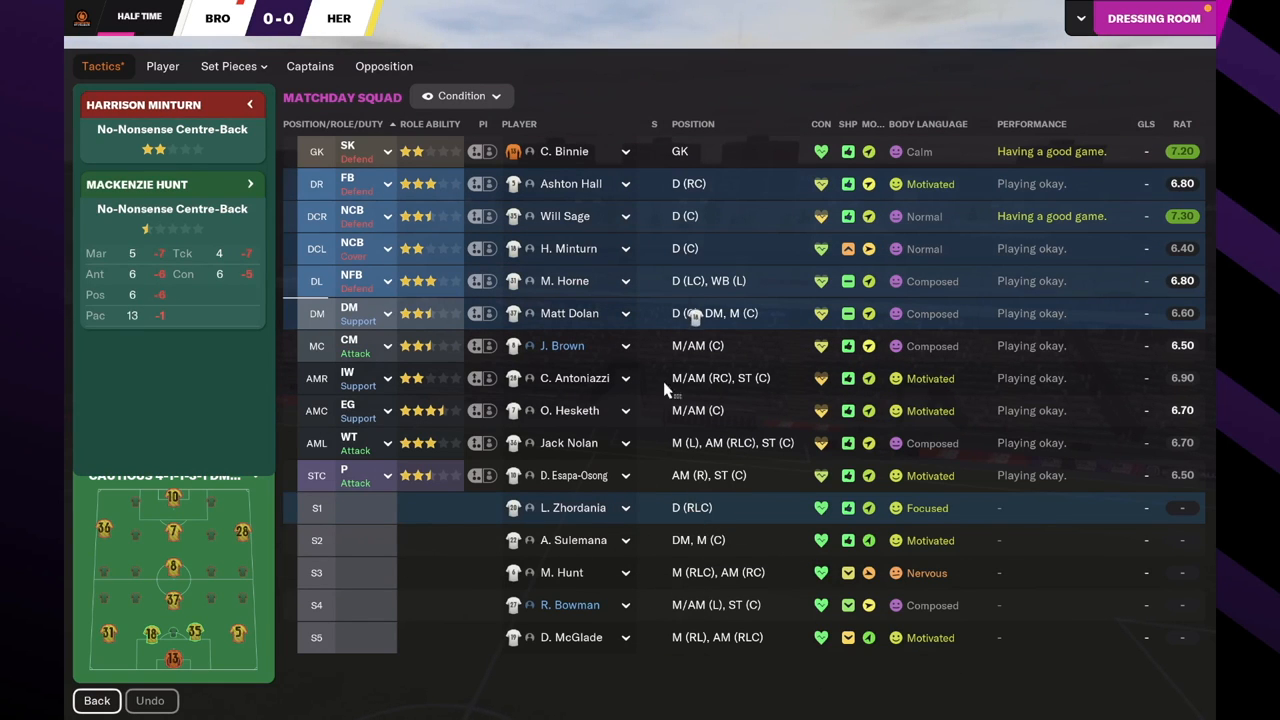
{"action": "left_click", "coordinate": [625, 248]}
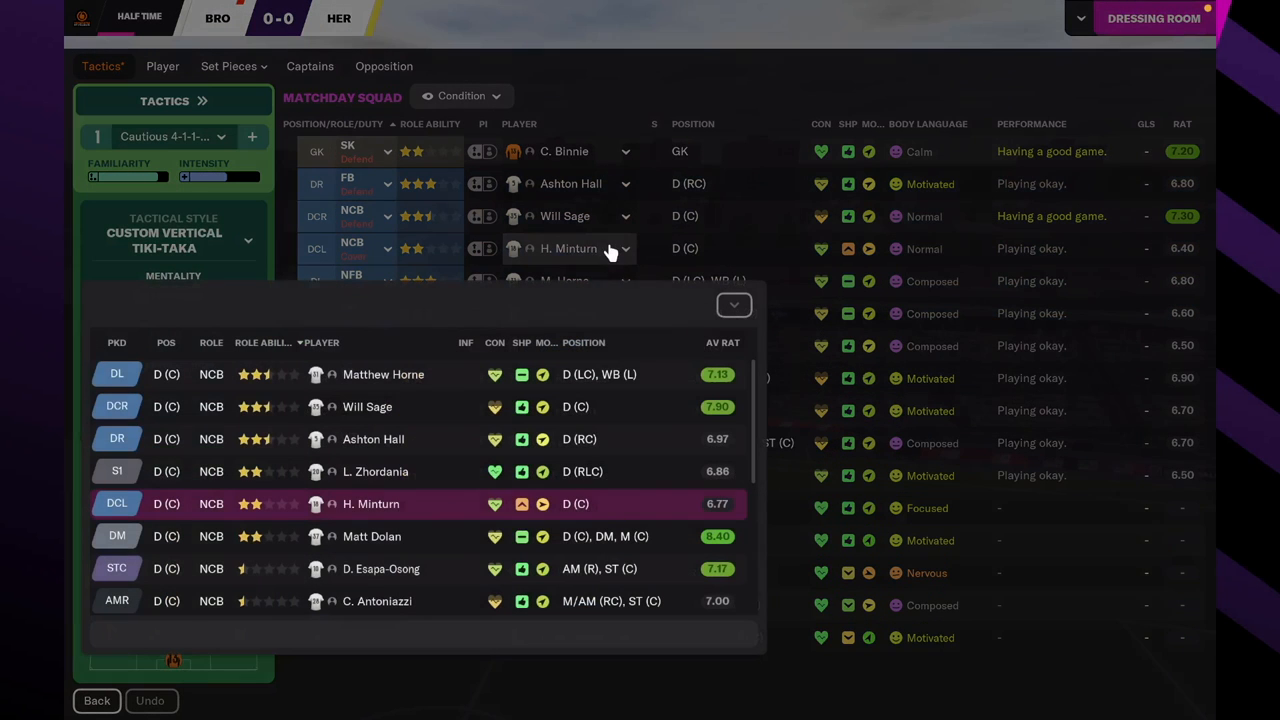
{"action": "mouse_move", "coordinate": [447, 489]}
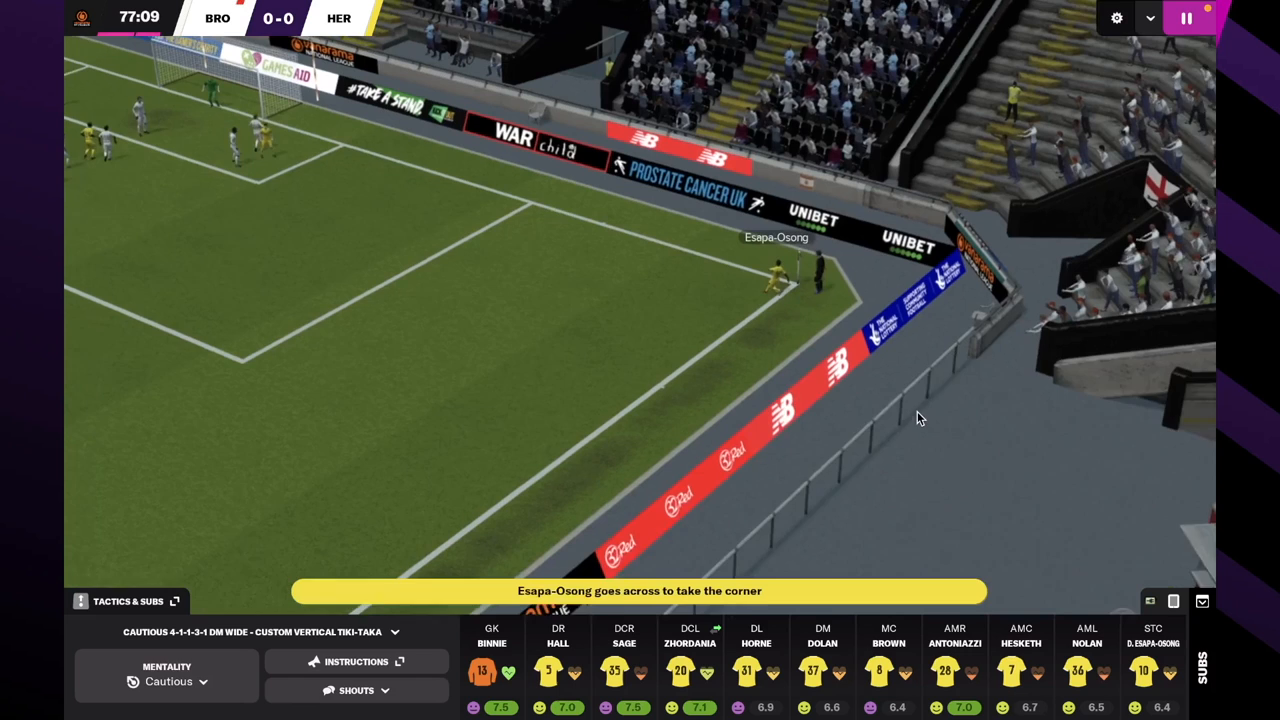
Pause, confirm Hunt and Bowman substitutions, and reach full time of the 1-0 win.
{"action": "left_click", "coordinate": [122, 601]}
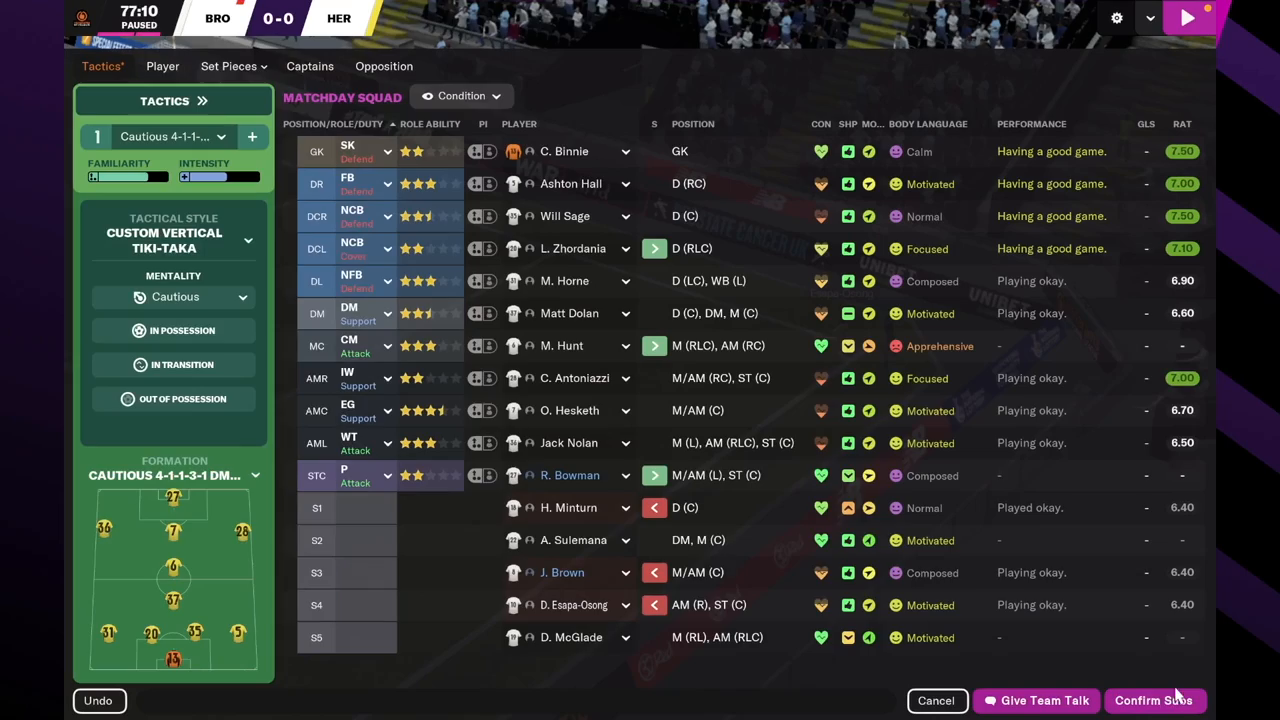
{"action": "left_click", "coordinate": [1154, 700]}
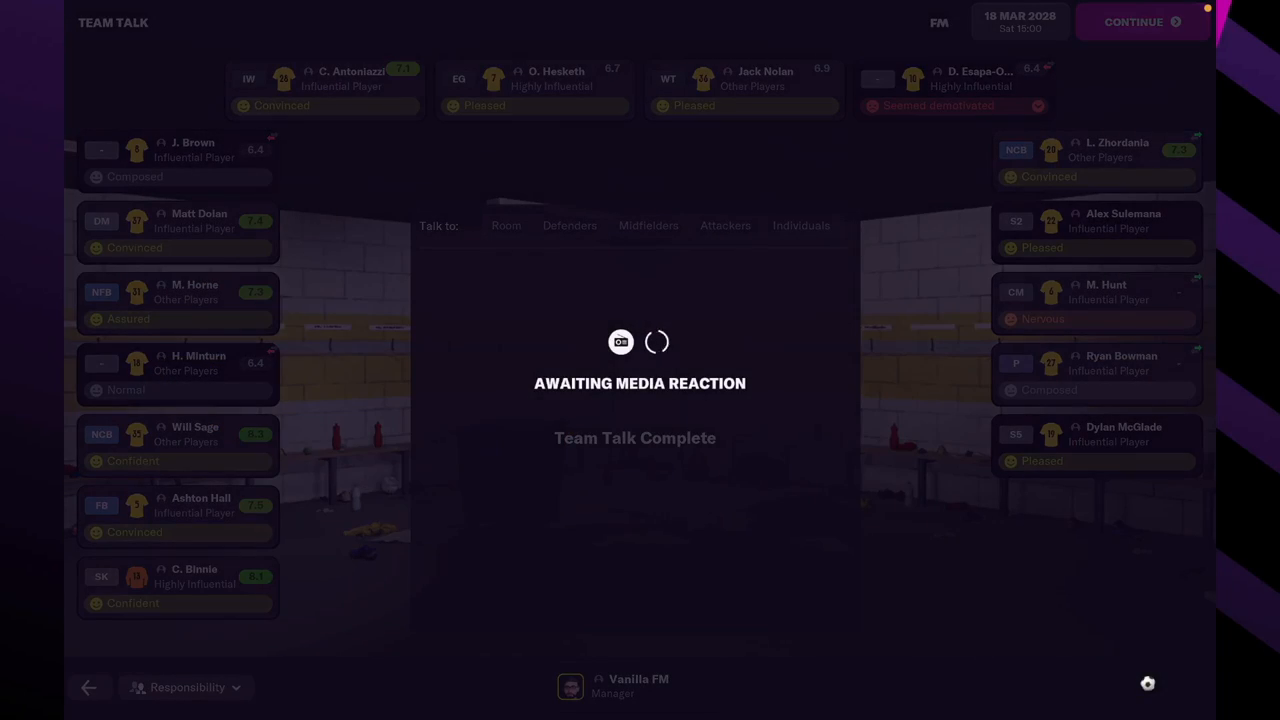
{"action": "left_click", "coordinate": [1142, 21]}
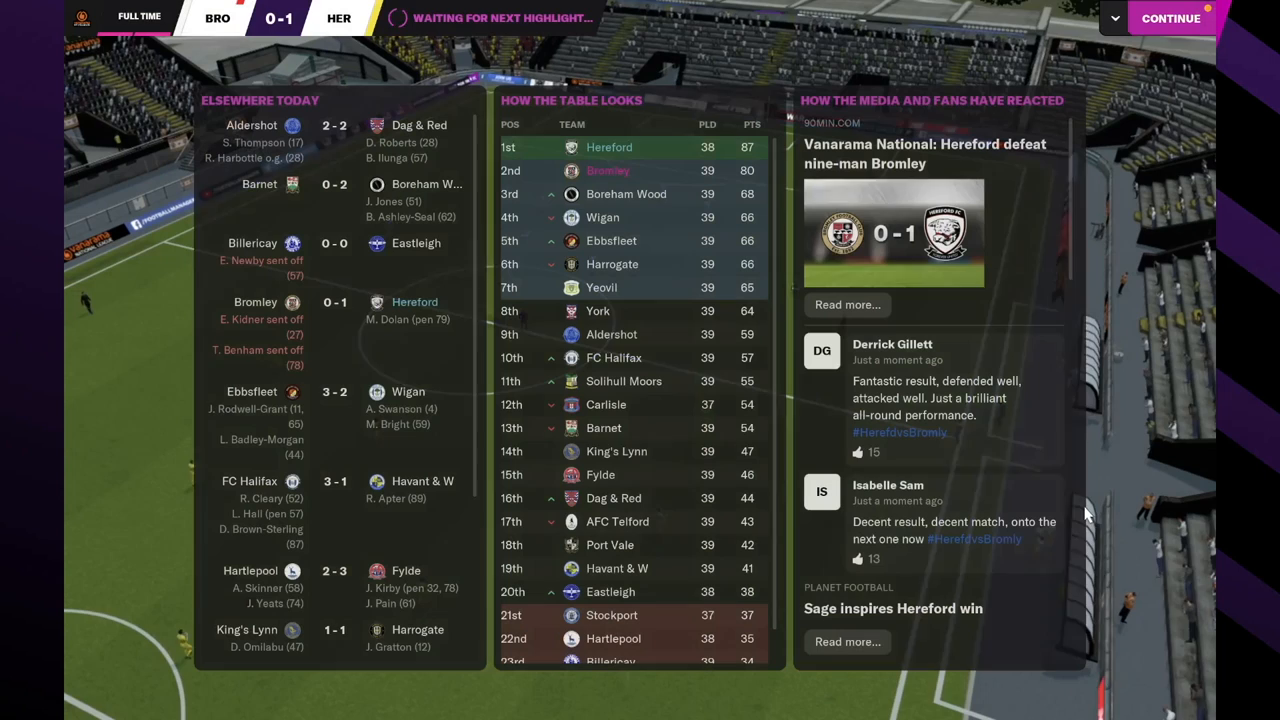
Accept Kyle Cameron's transfer to Bath from the post-match inbox.
{"action": "left_click", "coordinate": [1170, 18]}
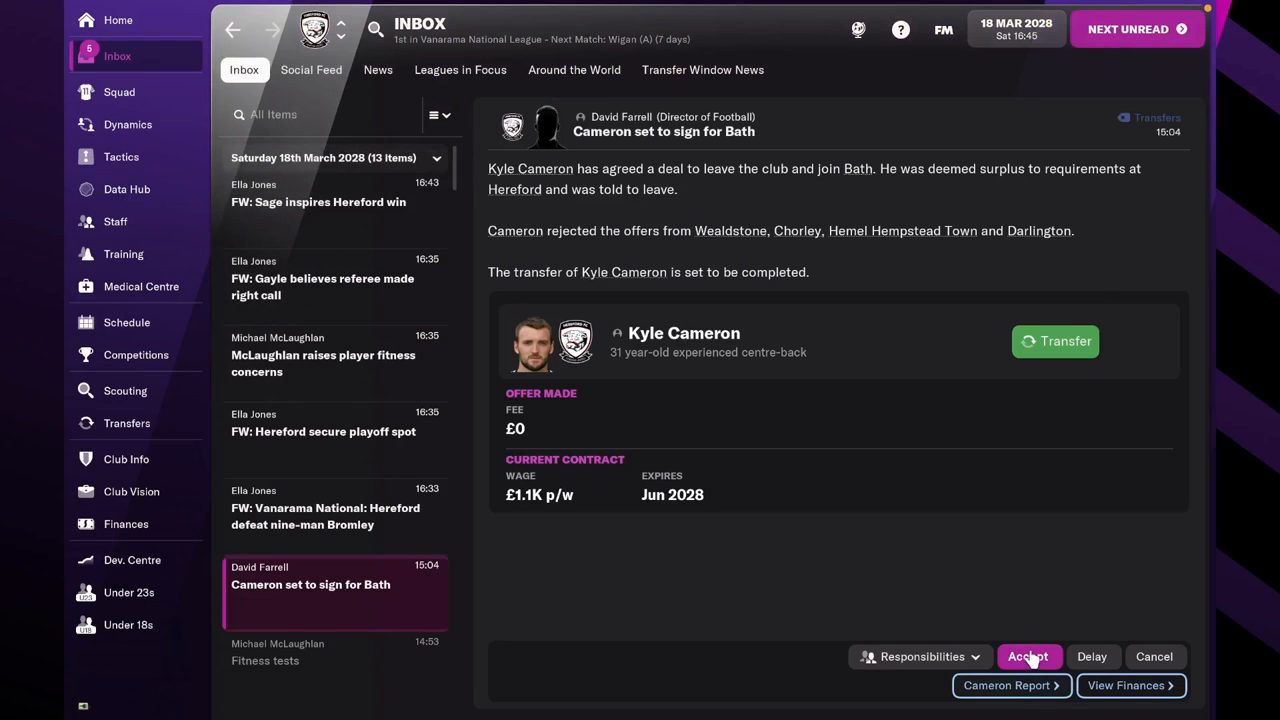
{"action": "left_click", "coordinate": [1028, 656]}
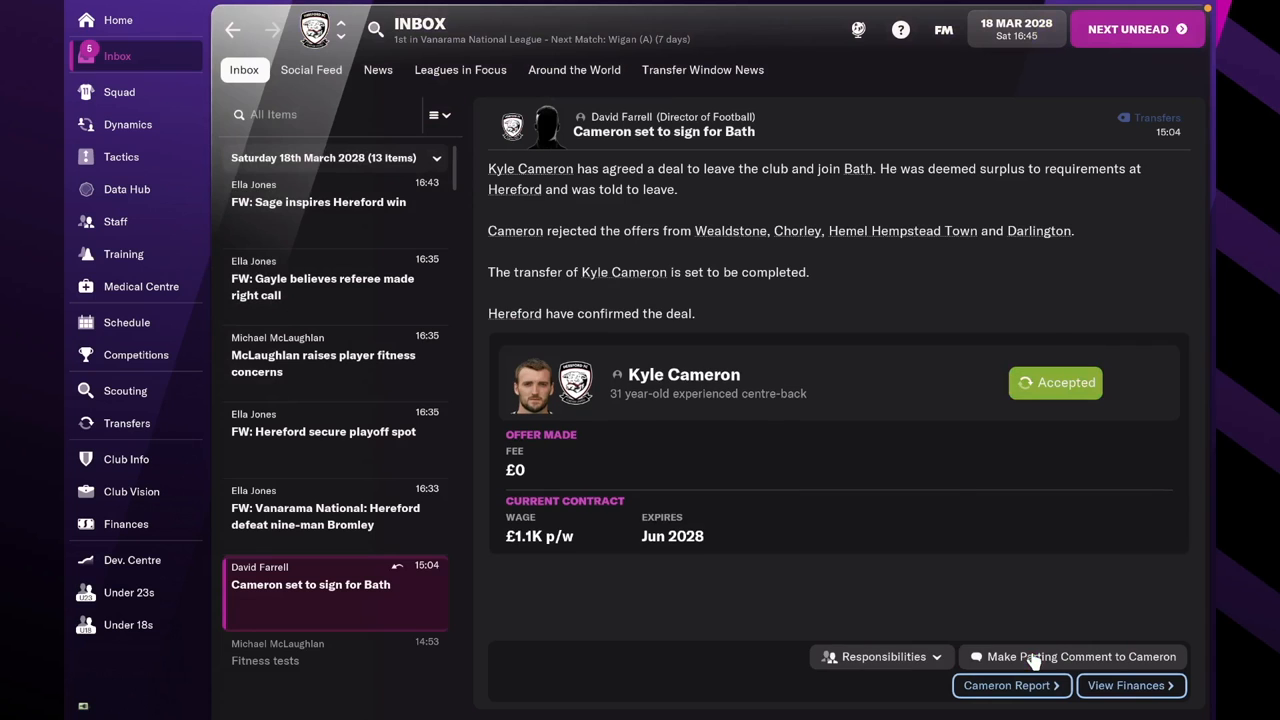
{"action": "left_click", "coordinate": [323, 431]}
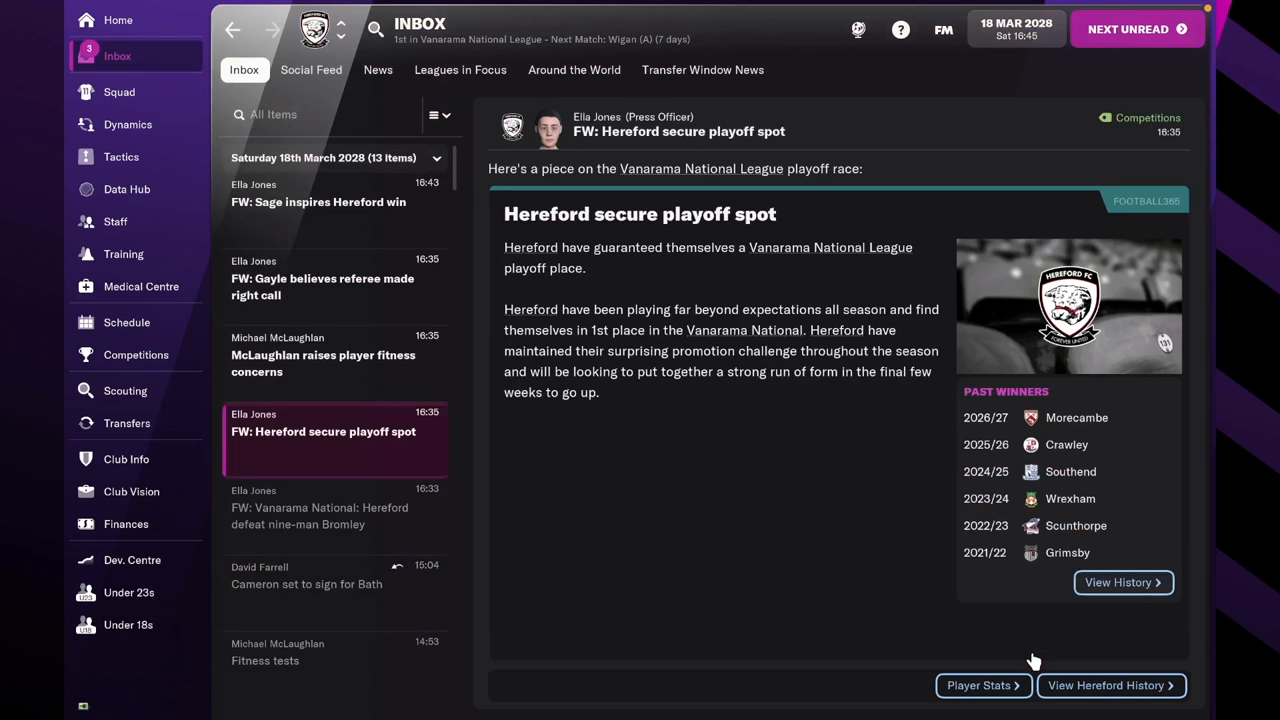
Drop resting Espa-Osong, then agree a complete rest with Antoniazzi.
{"action": "left_click", "coordinate": [323, 363]}
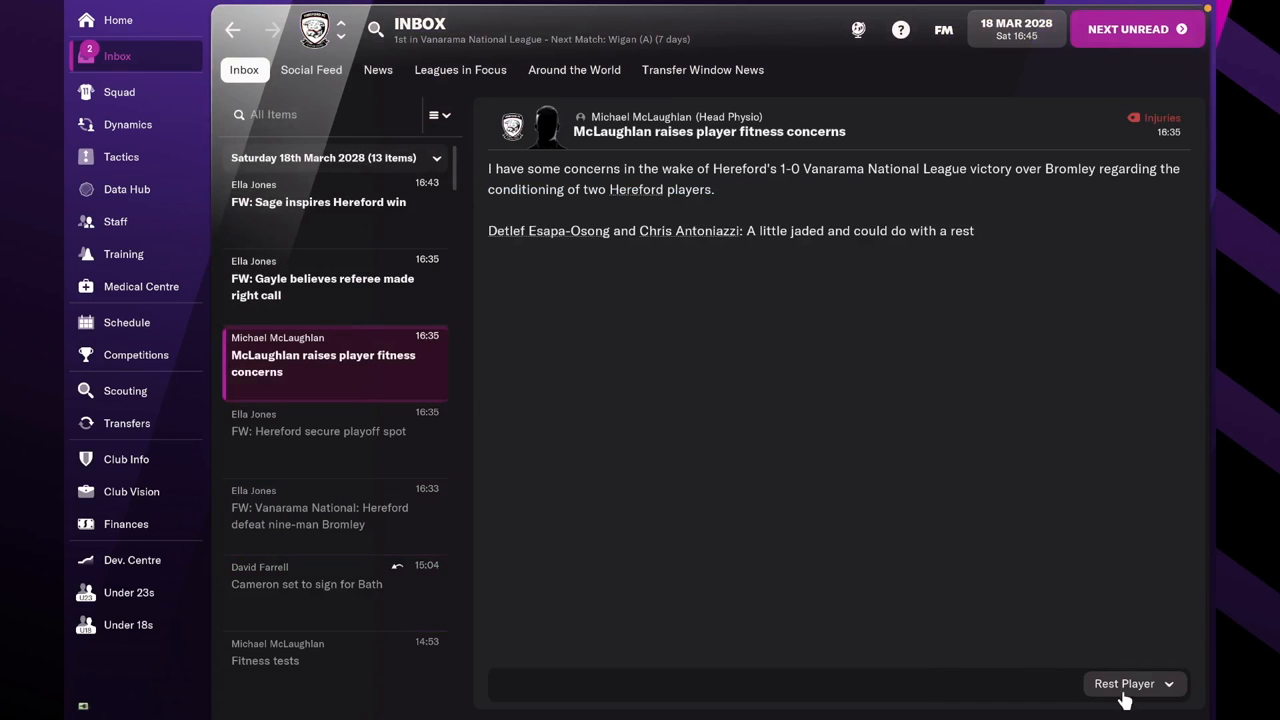
{"action": "left_click", "coordinate": [1124, 683]}
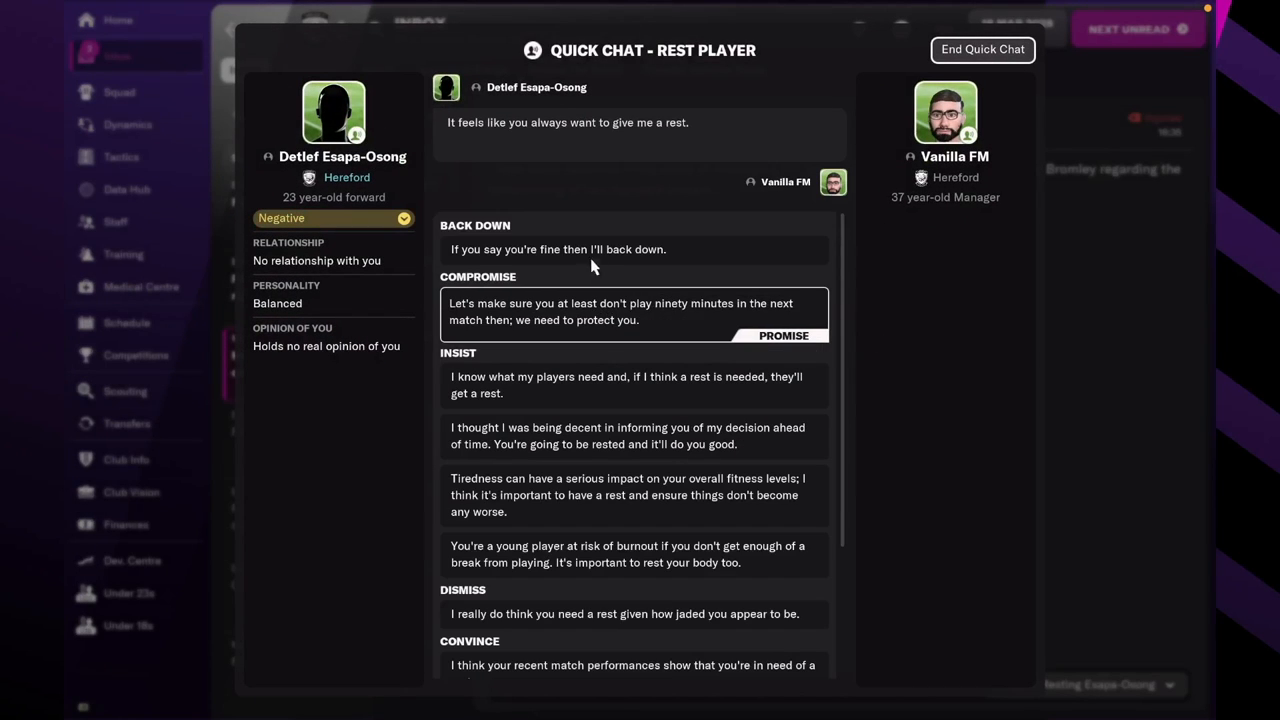
{"action": "left_click", "coordinate": [982, 49]}
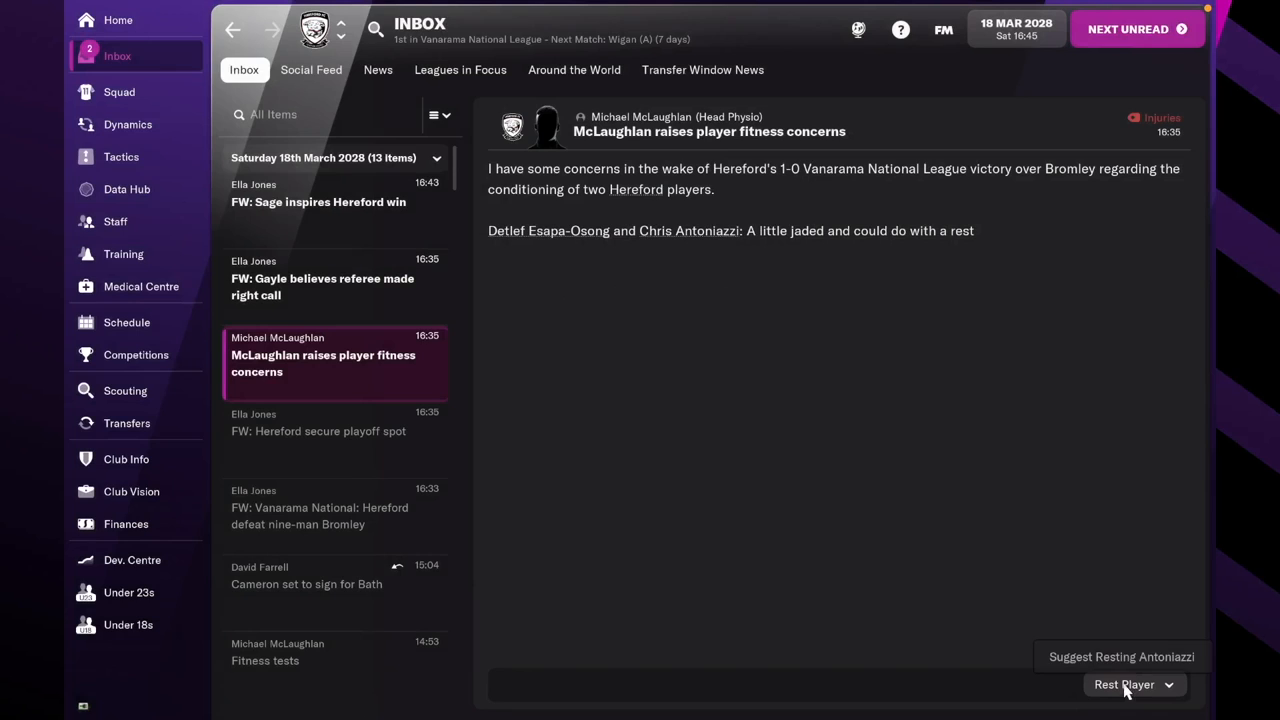
{"action": "left_click", "coordinate": [1125, 684]}
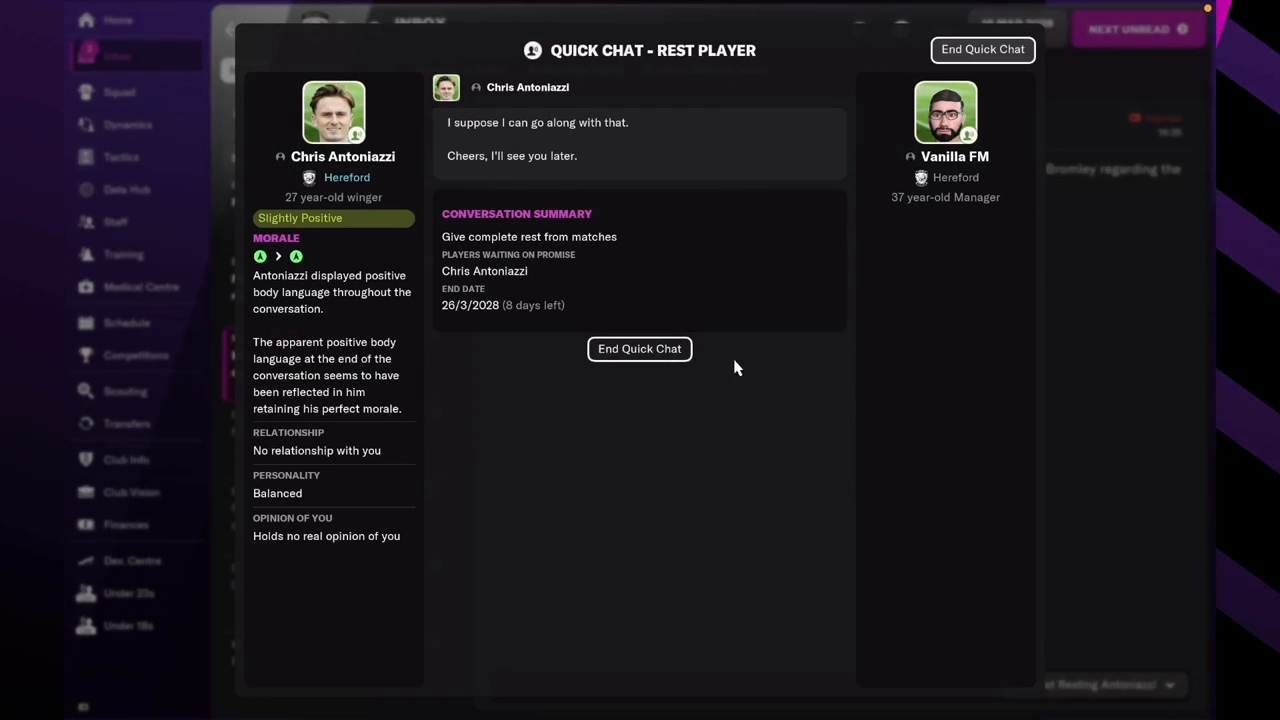
{"action": "left_click", "coordinate": [639, 348]}
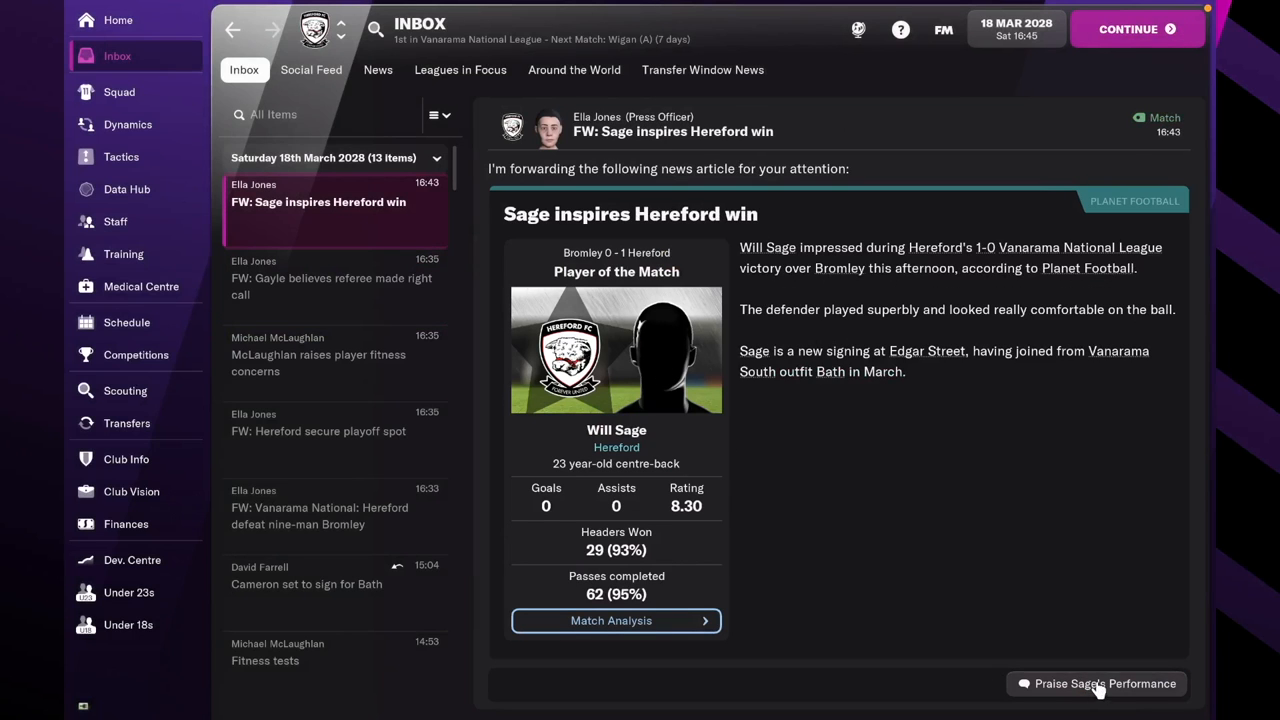
Dismiss the free agent scouting suggestion and return to the inbox.
{"action": "left_click", "coordinate": [1096, 683]}
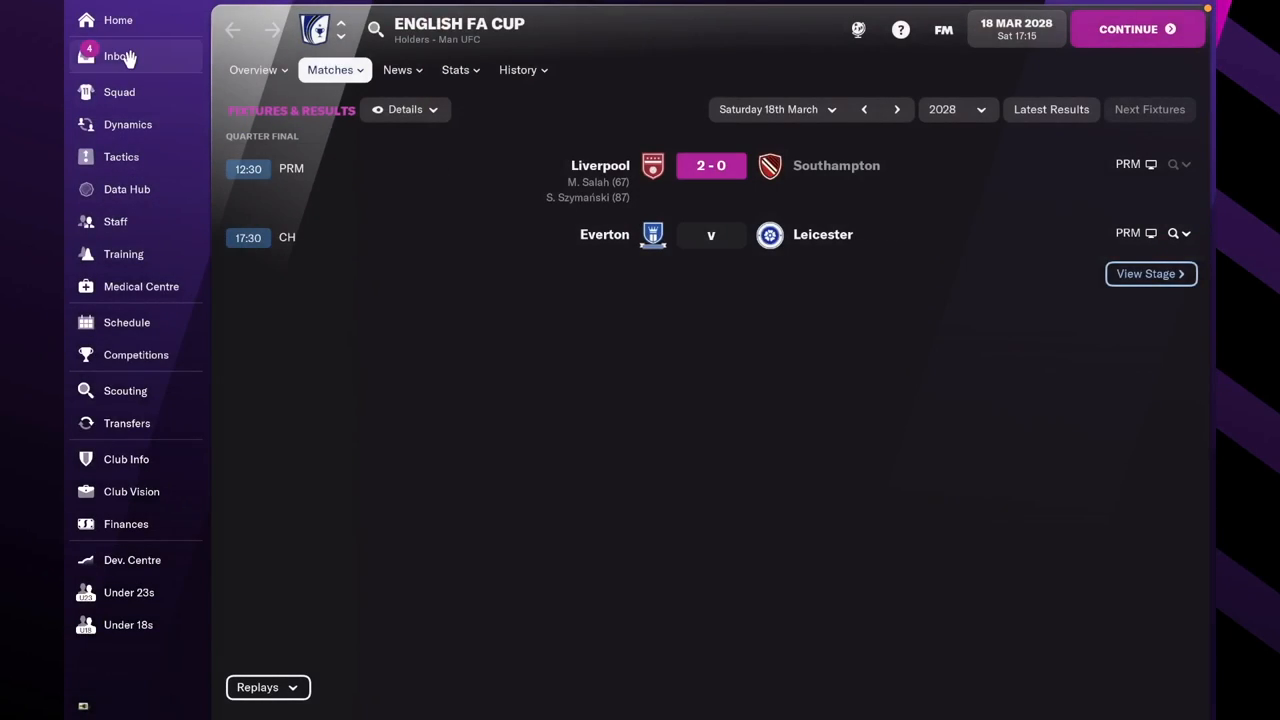
{"action": "left_click", "coordinate": [118, 56]}
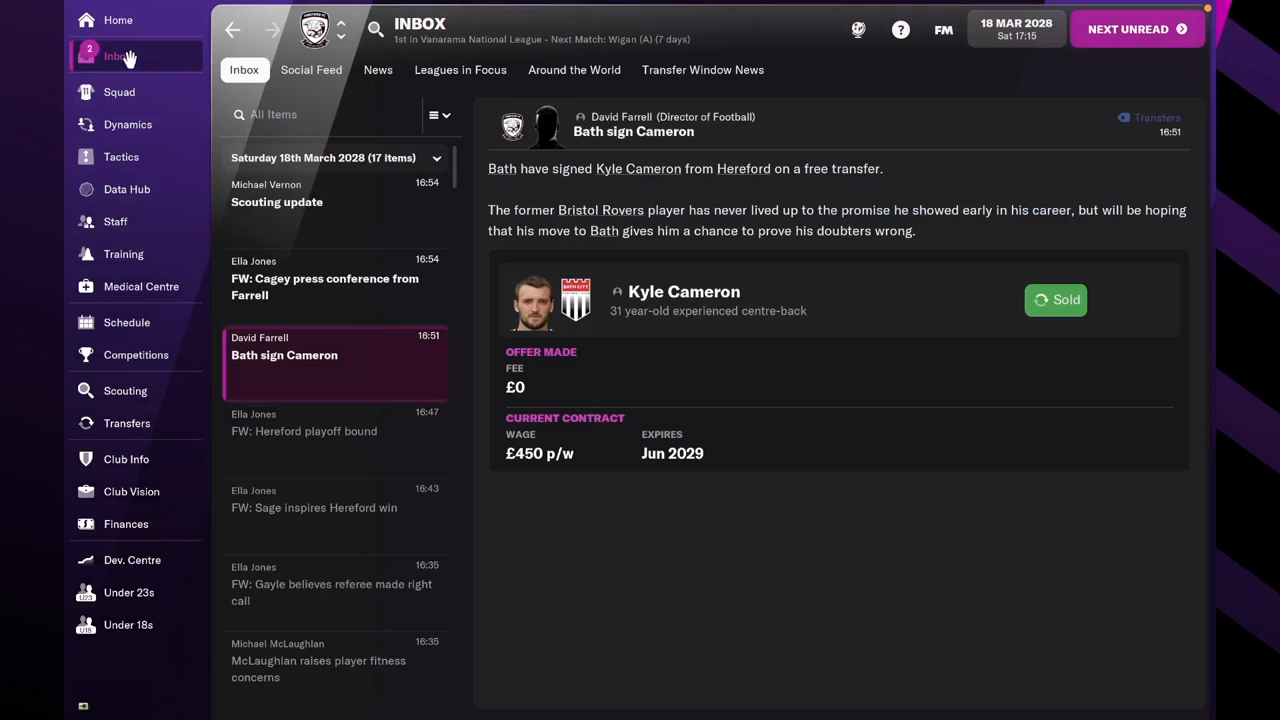
{"action": "left_click", "coordinate": [324, 287]}
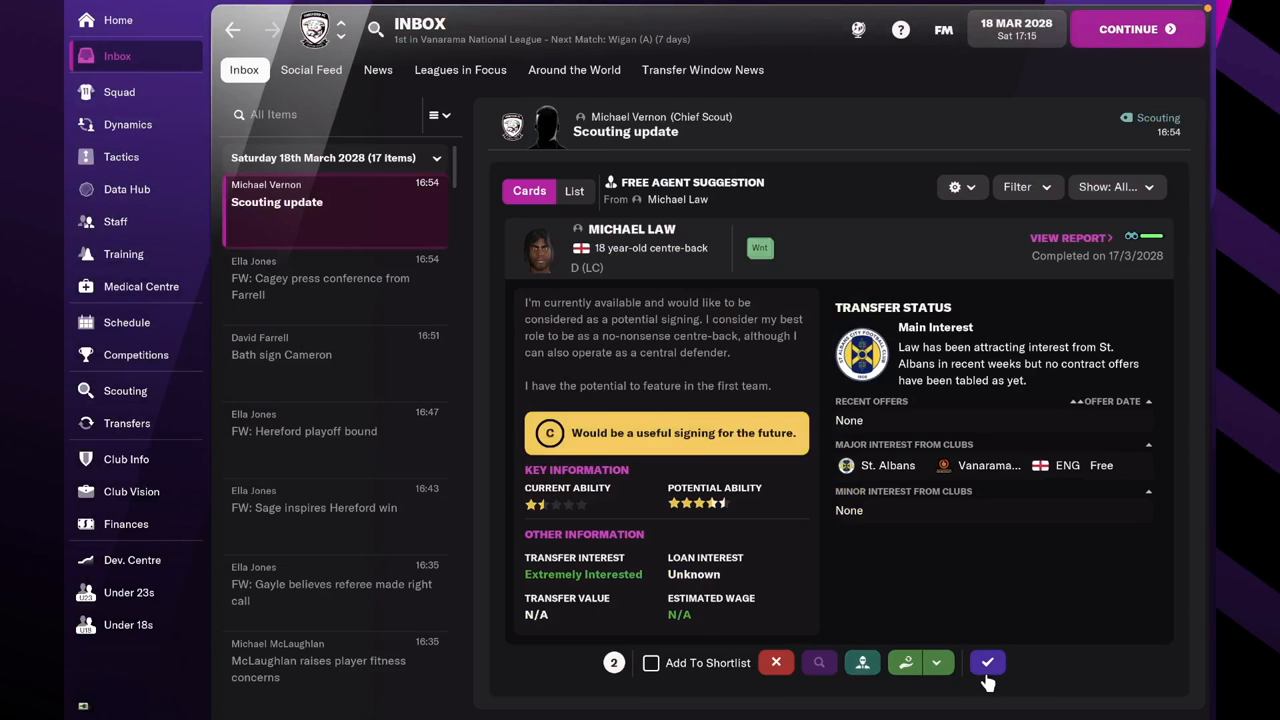
{"action": "left_click", "coordinate": [131, 491]}
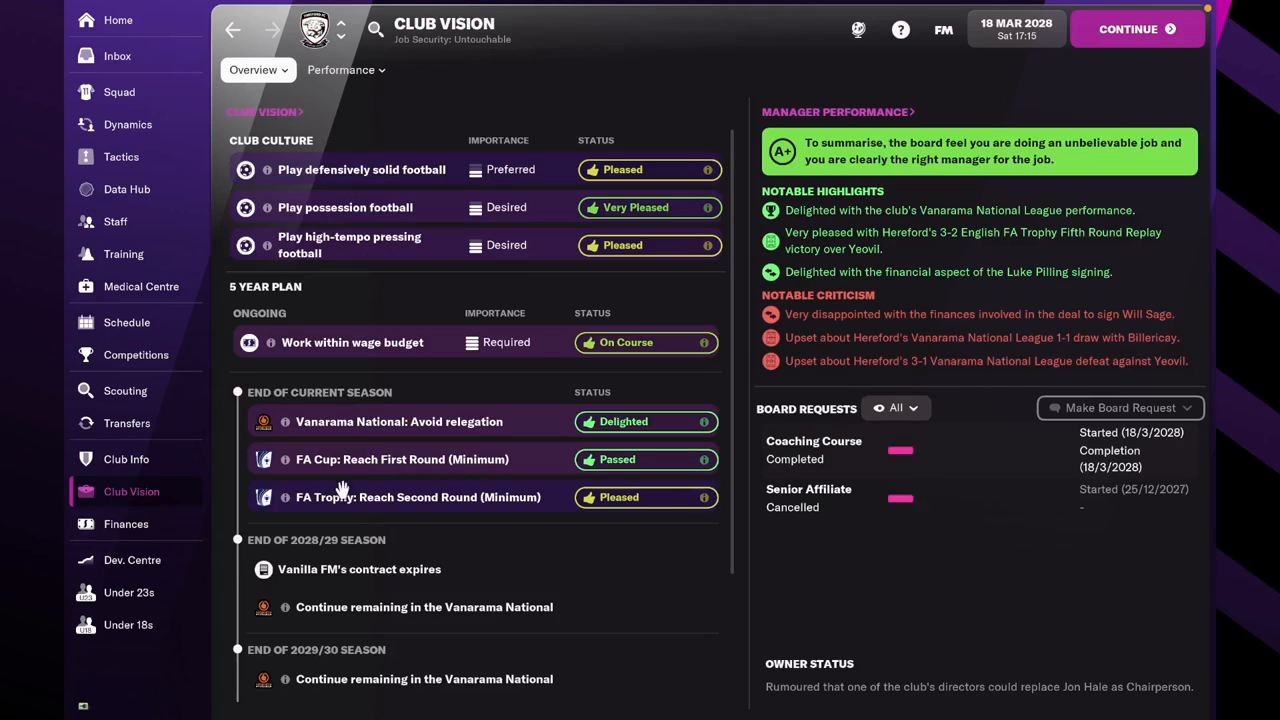
{"action": "left_click", "coordinate": [117, 56]}
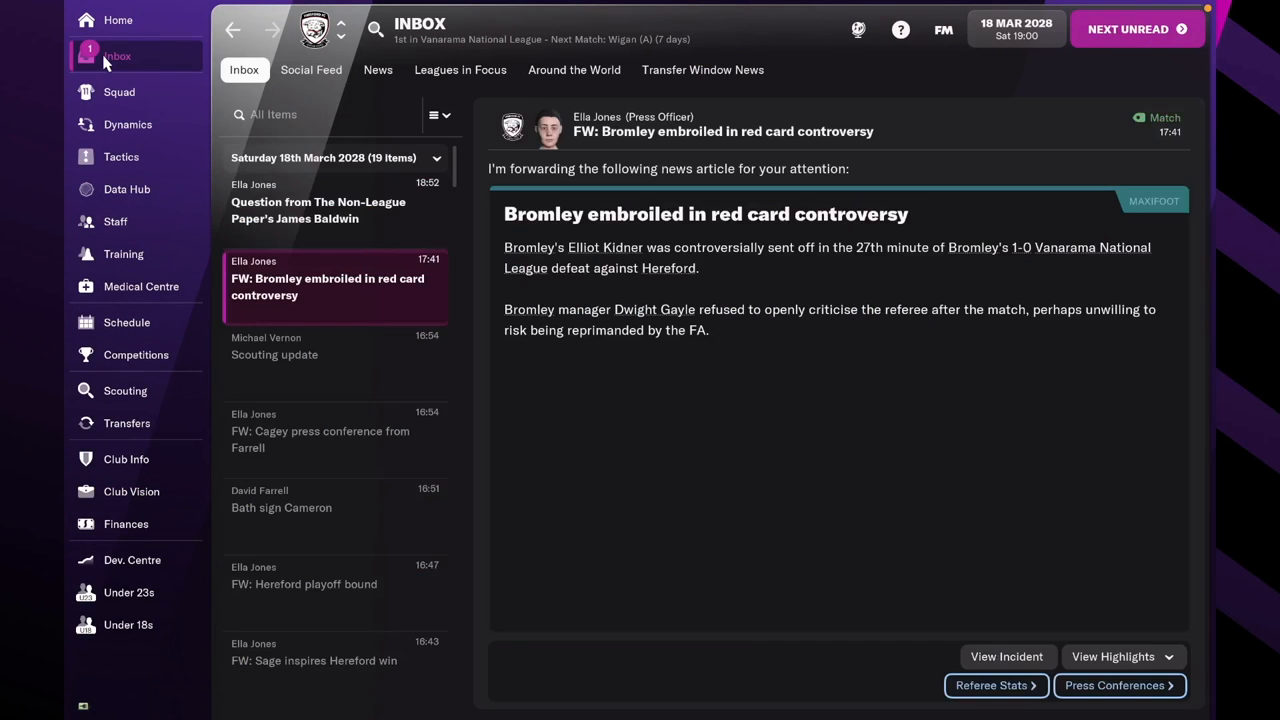
{"action": "mouse_move", "coordinate": [980, 673]}
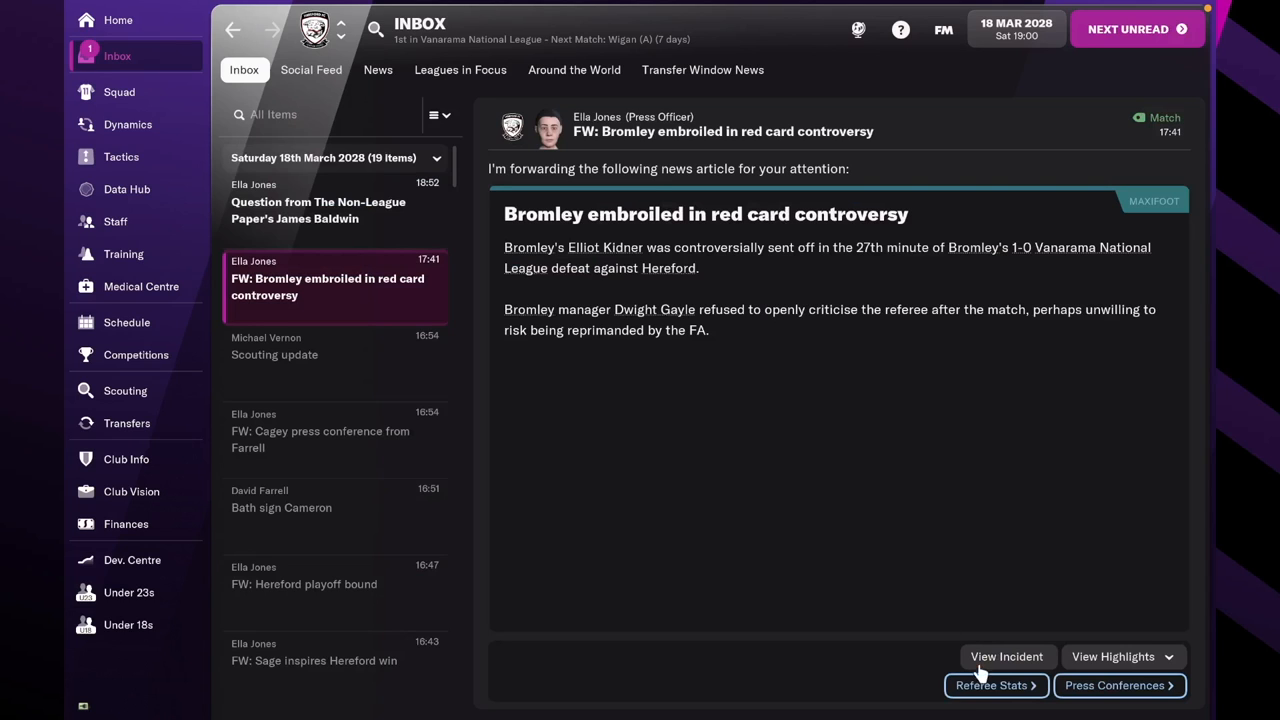
Answer the journalist's question on Cameron's exit, saying nothing negative is expected.
{"action": "left_click", "coordinate": [335, 210]}
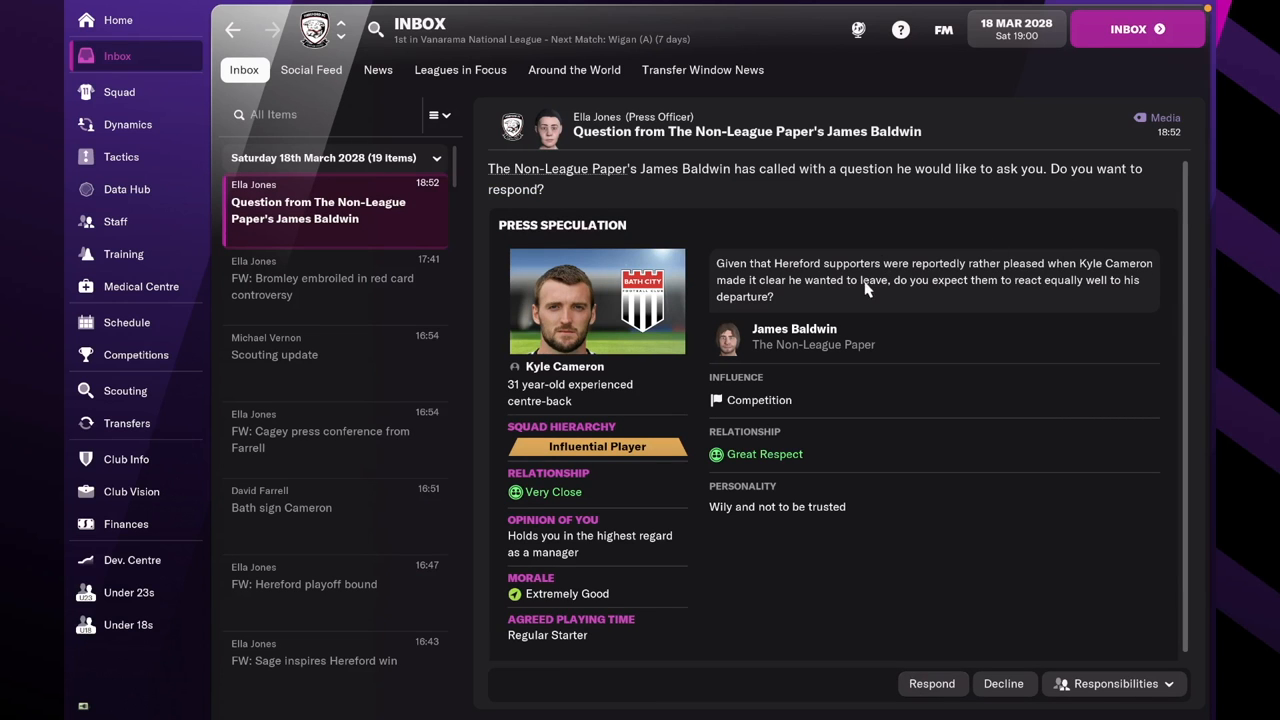
{"action": "left_click", "coordinate": [931, 683]}
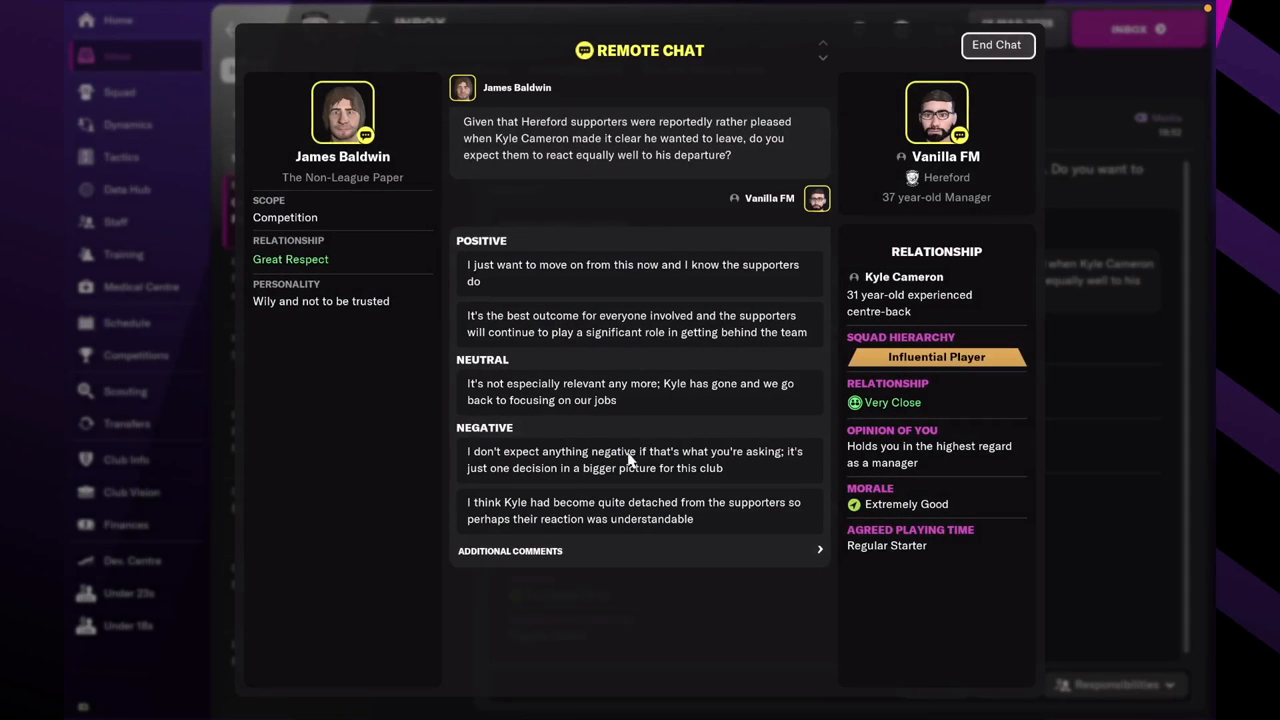
{"action": "left_click", "coordinate": [995, 45]}
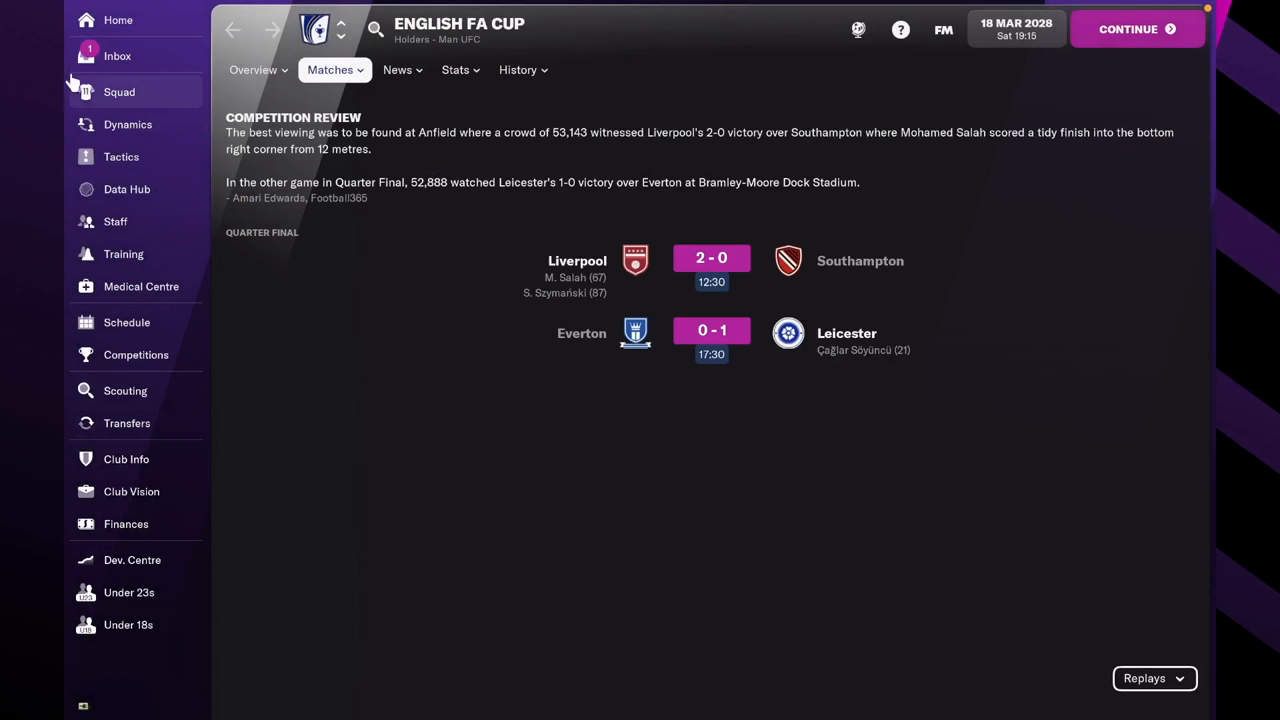
Advance to Sunday 19 March and read both Wigan scouting reports in the inbox.
{"action": "left_click", "coordinate": [117, 56]}
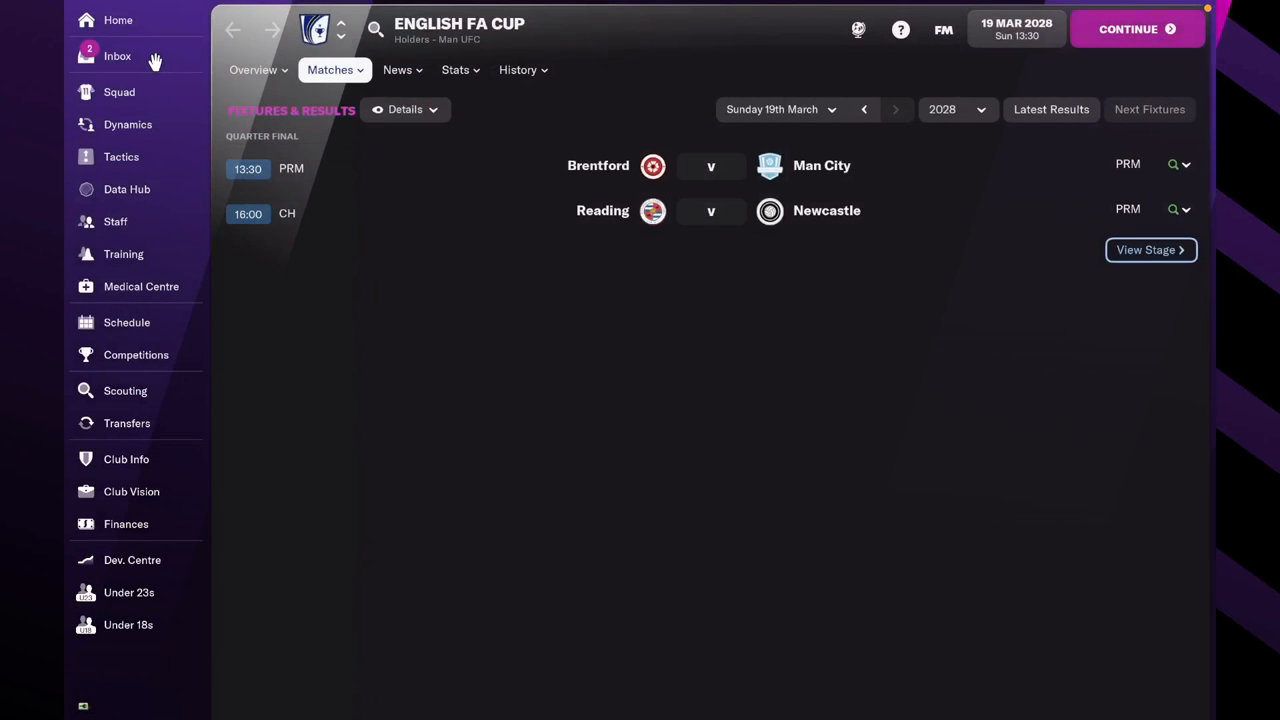
{"action": "left_click", "coordinate": [117, 56]}
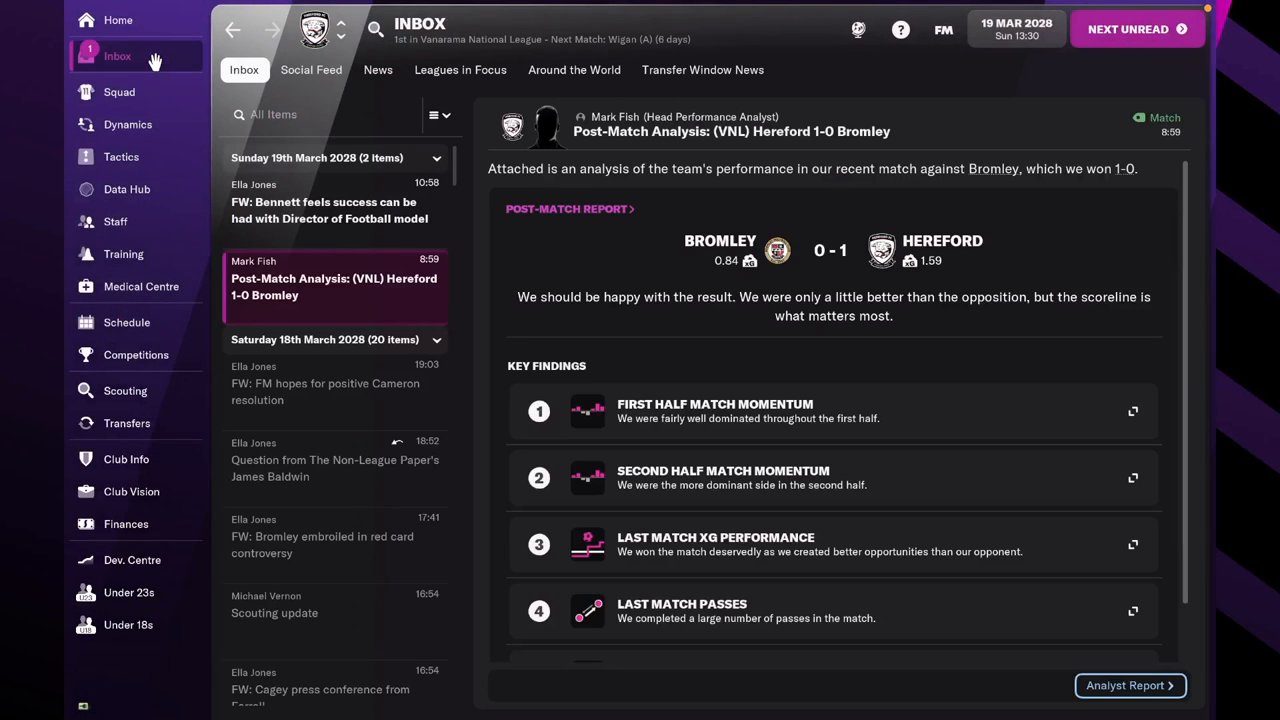
{"action": "left_click", "coordinate": [330, 210]}
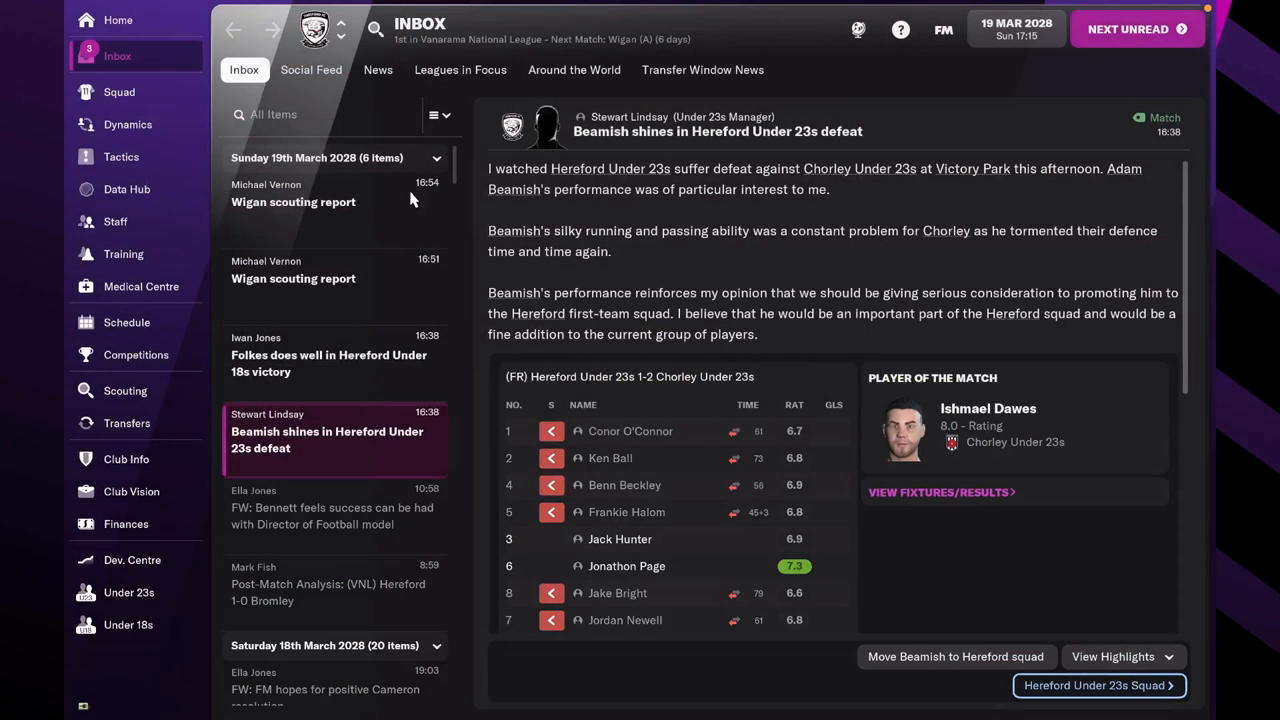
{"action": "mouse_move", "coordinate": [382, 407]}
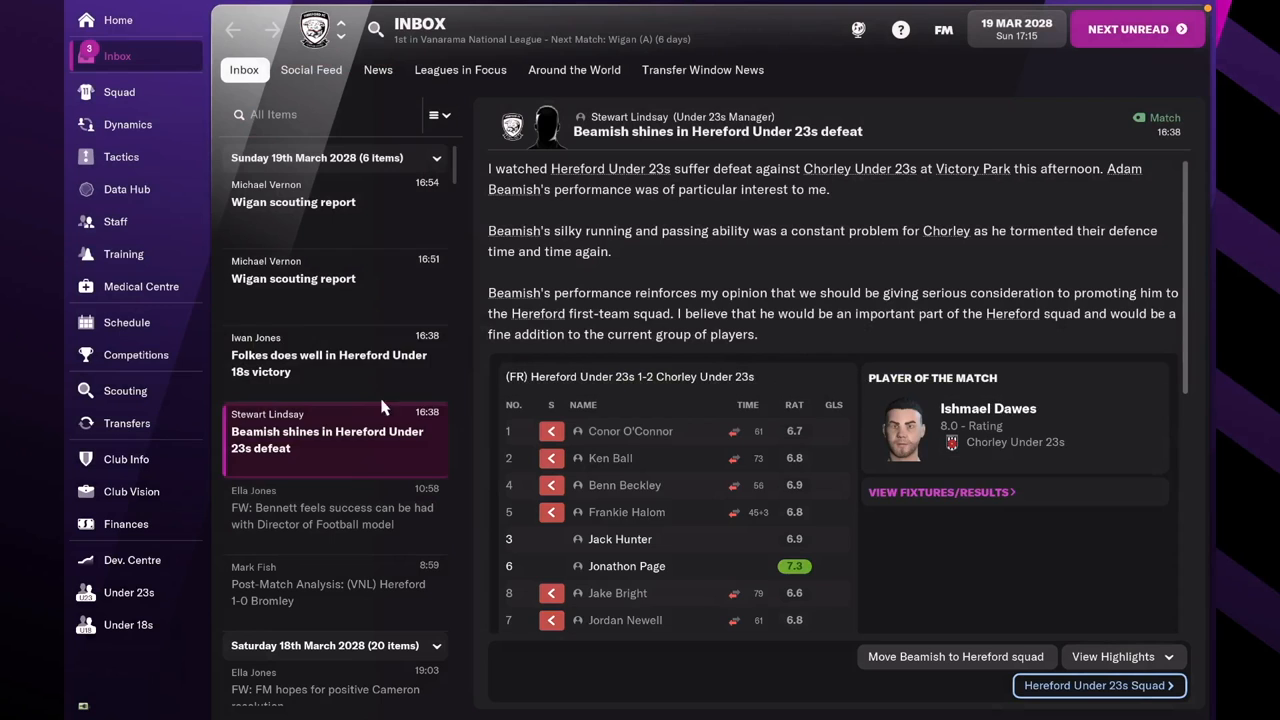
{"action": "left_click", "coordinate": [293, 278]}
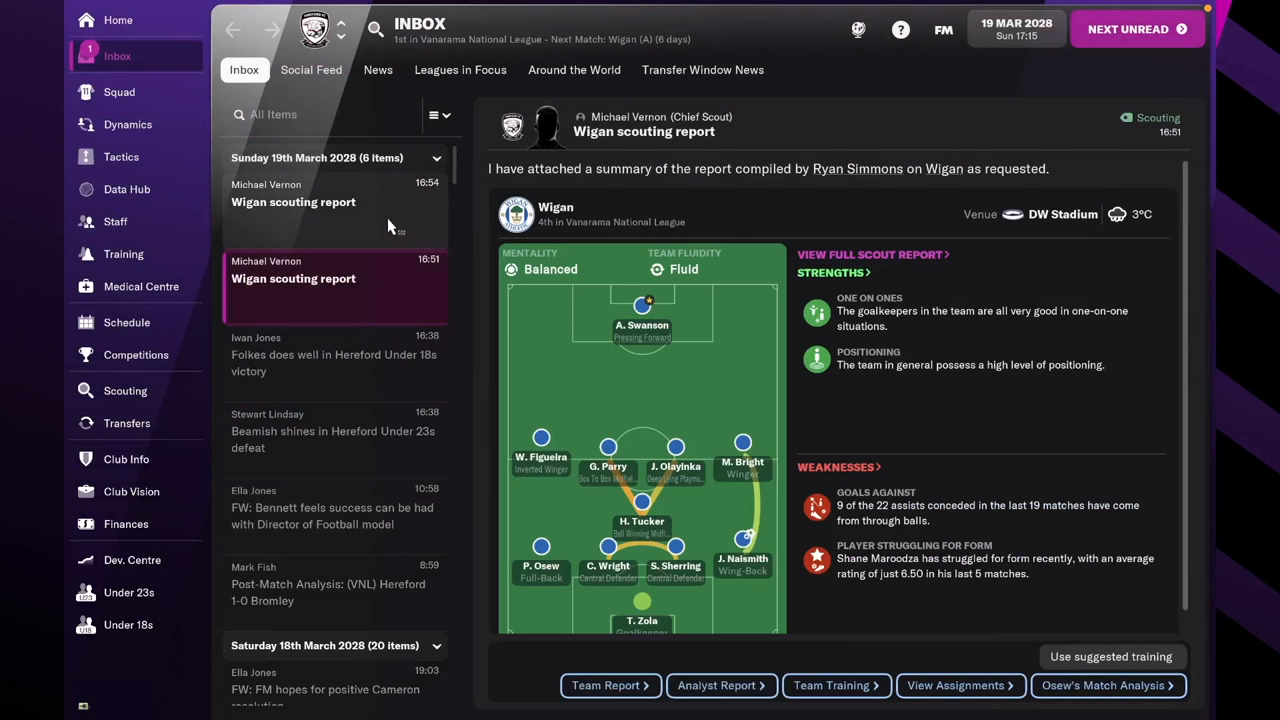
{"action": "left_click", "coordinate": [126, 189]}
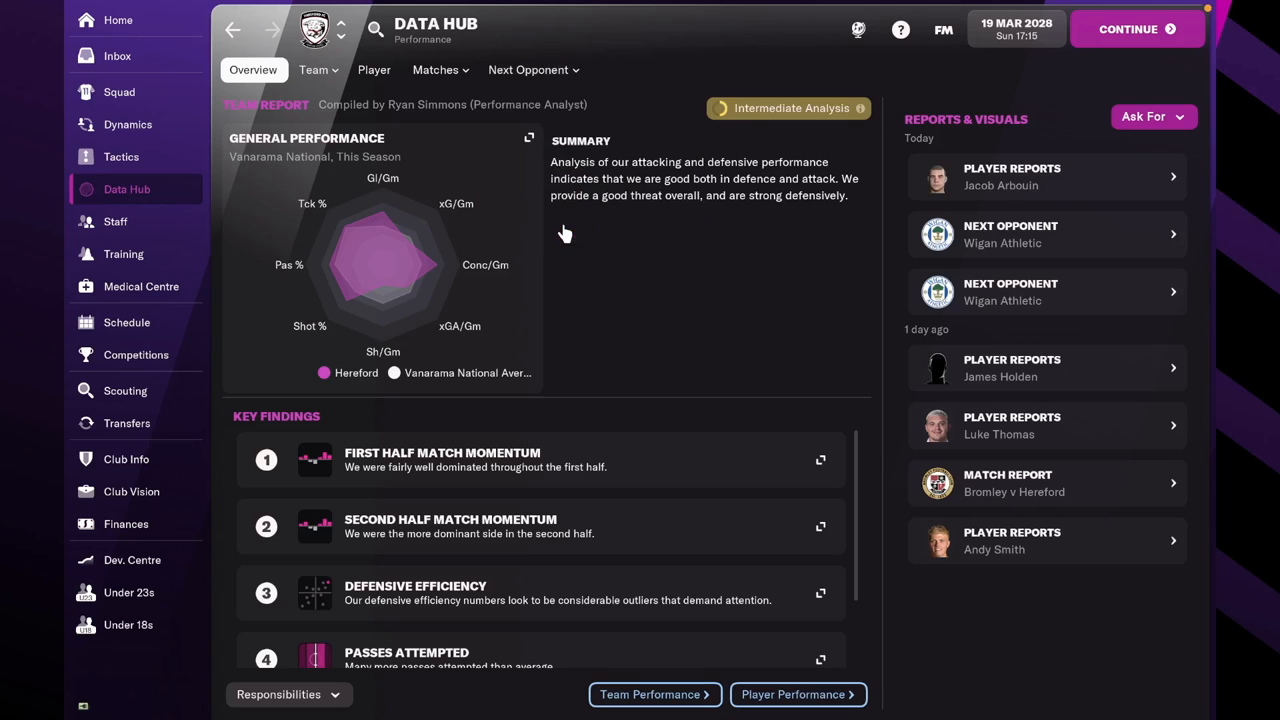
View the head-to-head record against Wigan and Wigan's general club overview.
{"action": "left_click", "coordinate": [528, 69]}
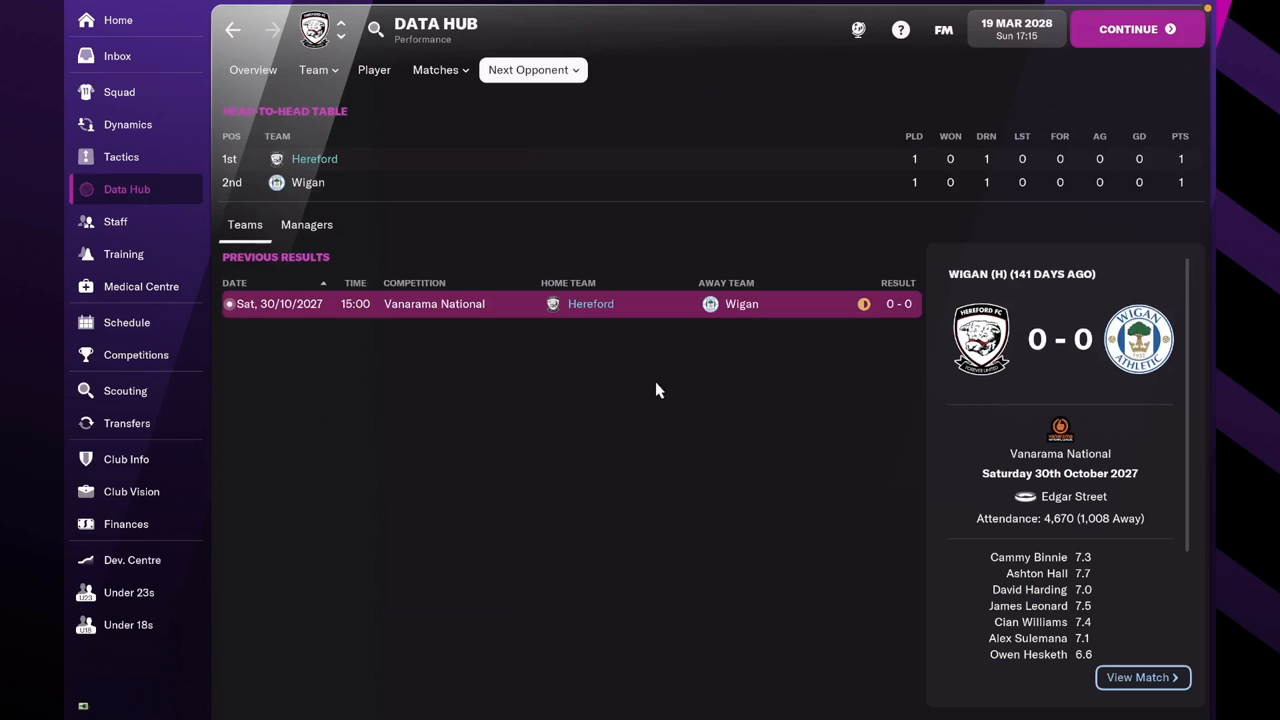
{"action": "mouse_move", "coordinate": [1114, 375]}
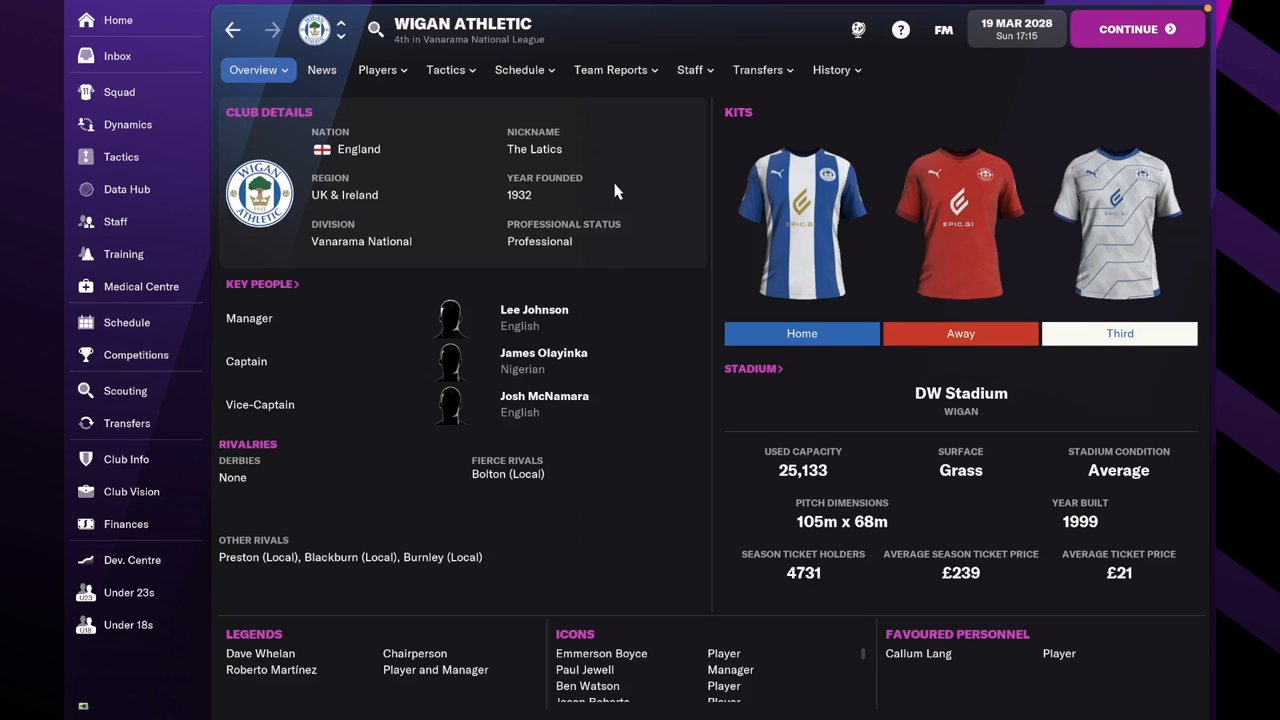
{"action": "left_click", "coordinate": [253, 69]}
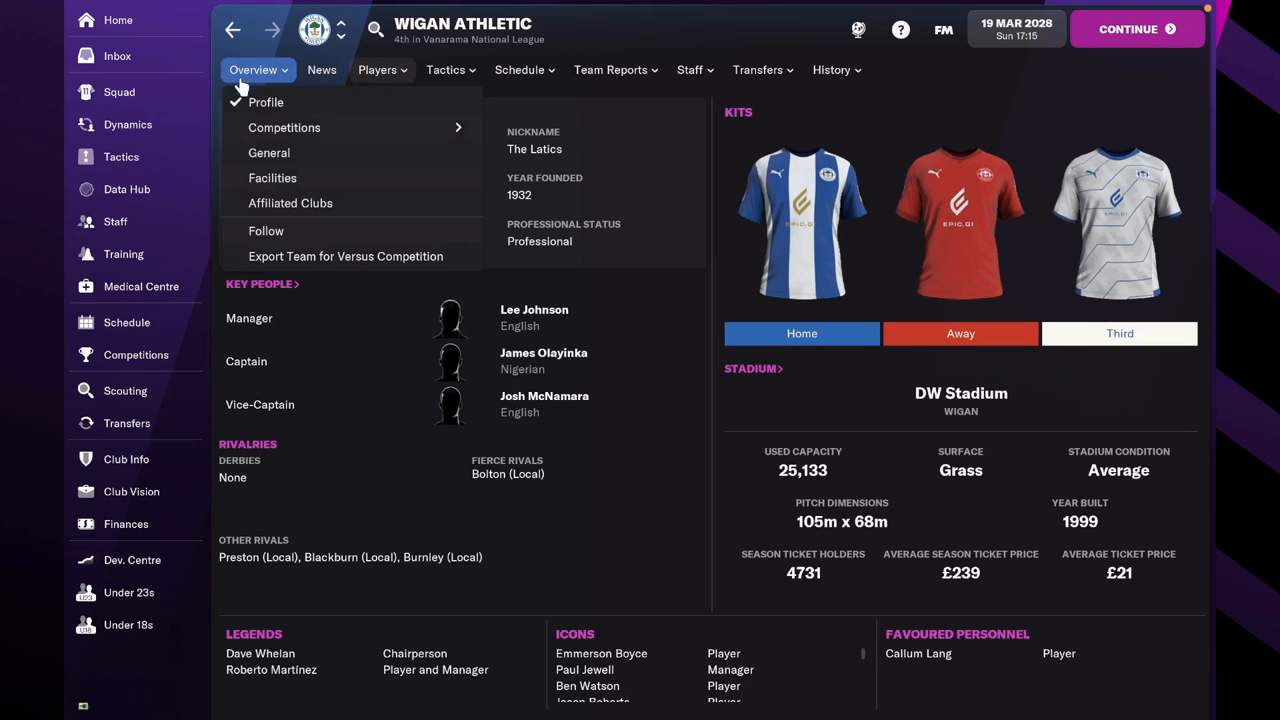
{"action": "left_click", "coordinate": [268, 152]}
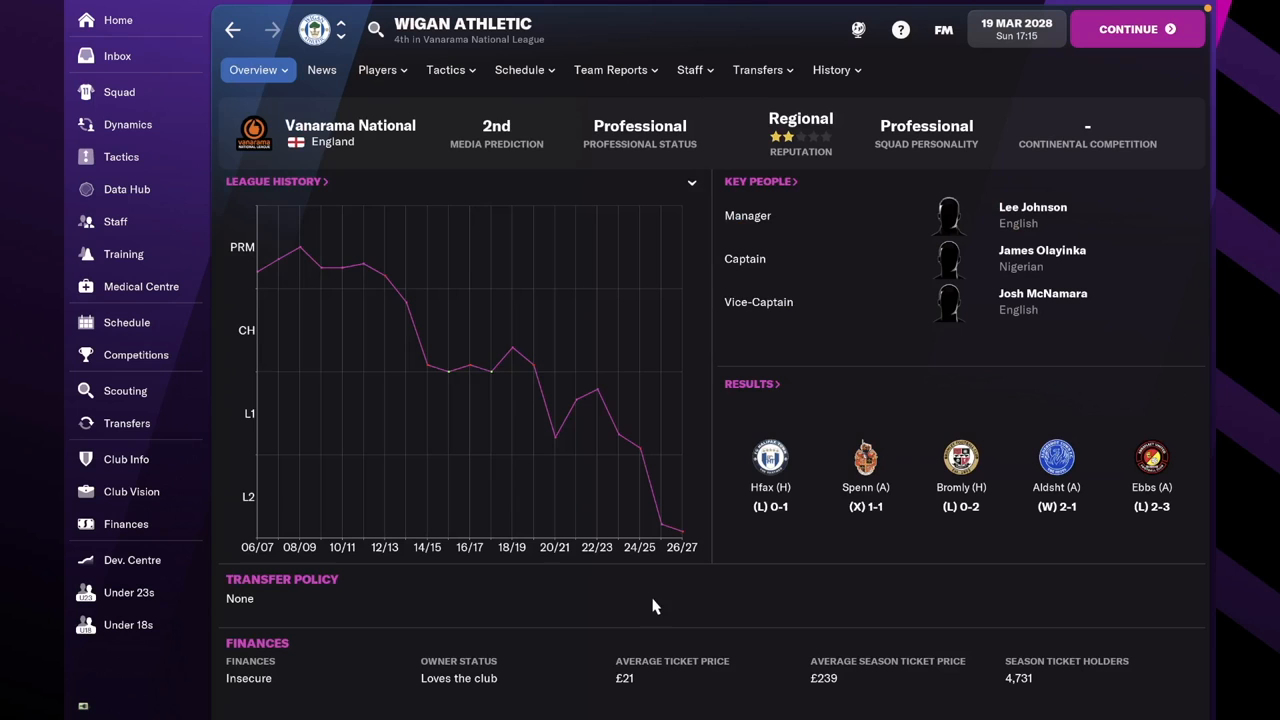
{"action": "mouse_move", "coordinate": [568, 597]}
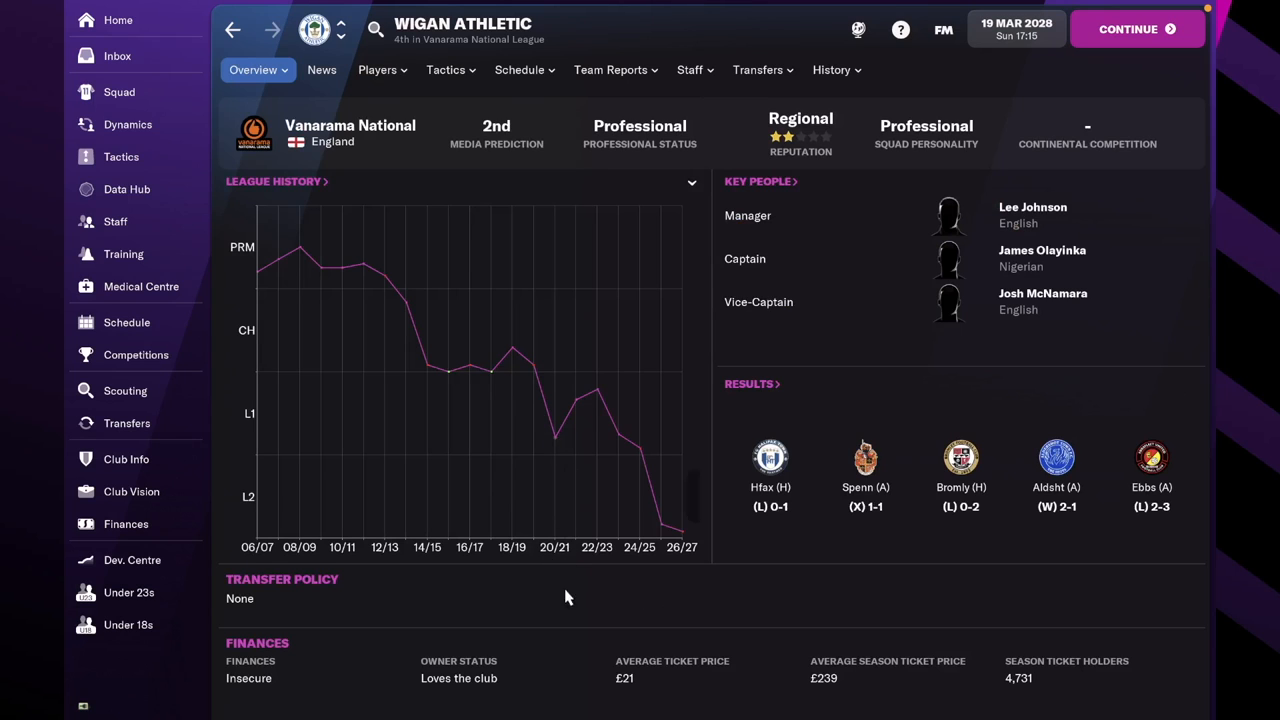
{"action": "mouse_move", "coordinate": [560, 443]}
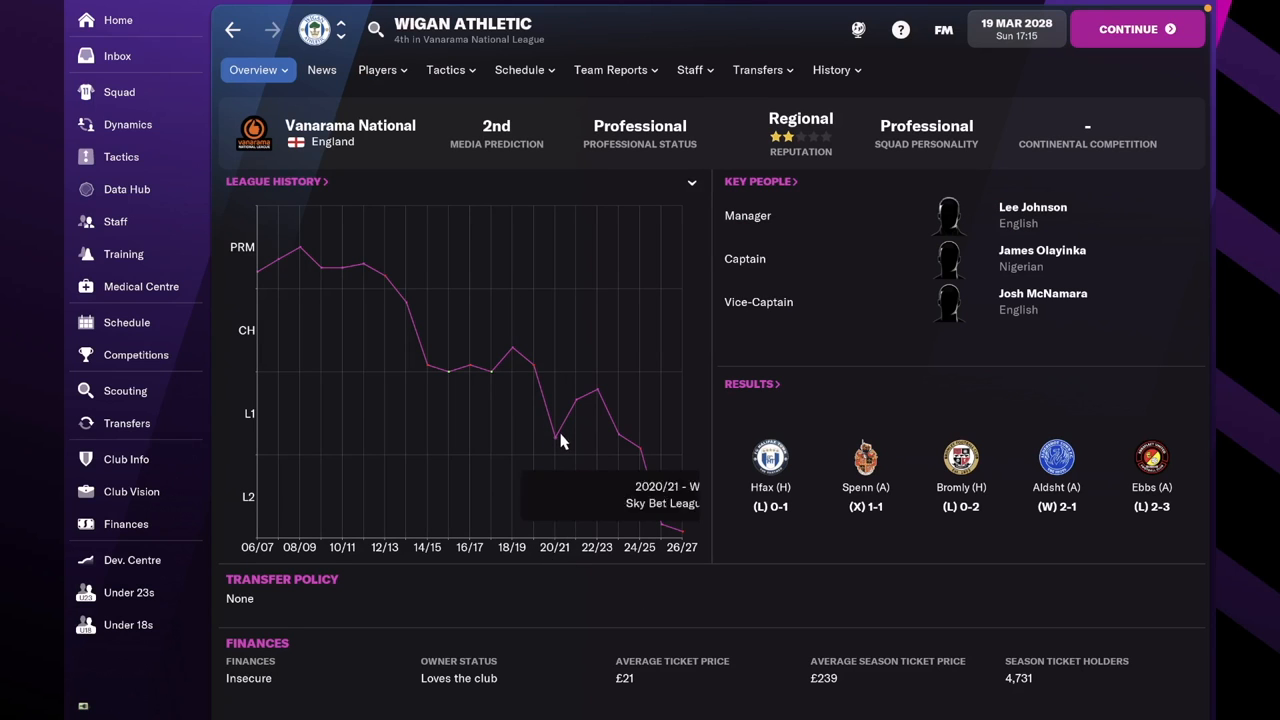
{"action": "mouse_move", "coordinate": [570, 40]}
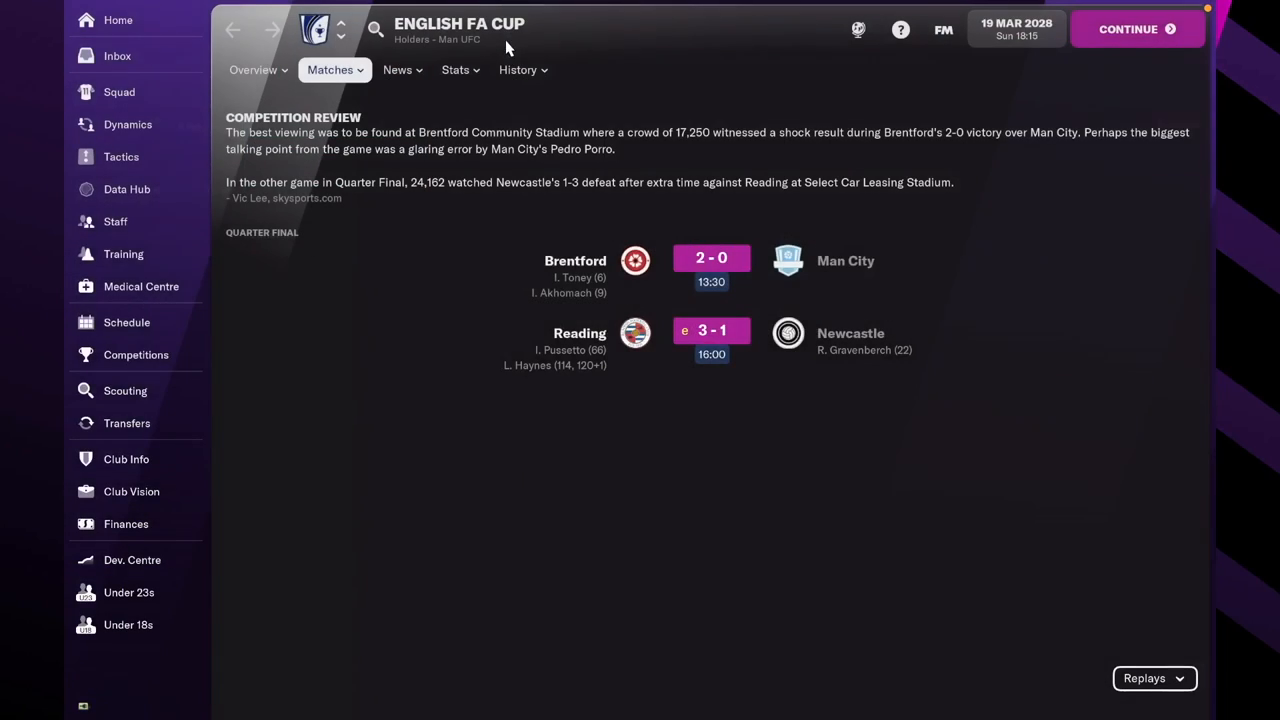
Advance to Monday 20 March, read the Under 23s training schedule, and open Club Vision.
{"action": "left_click", "coordinate": [1137, 28]}
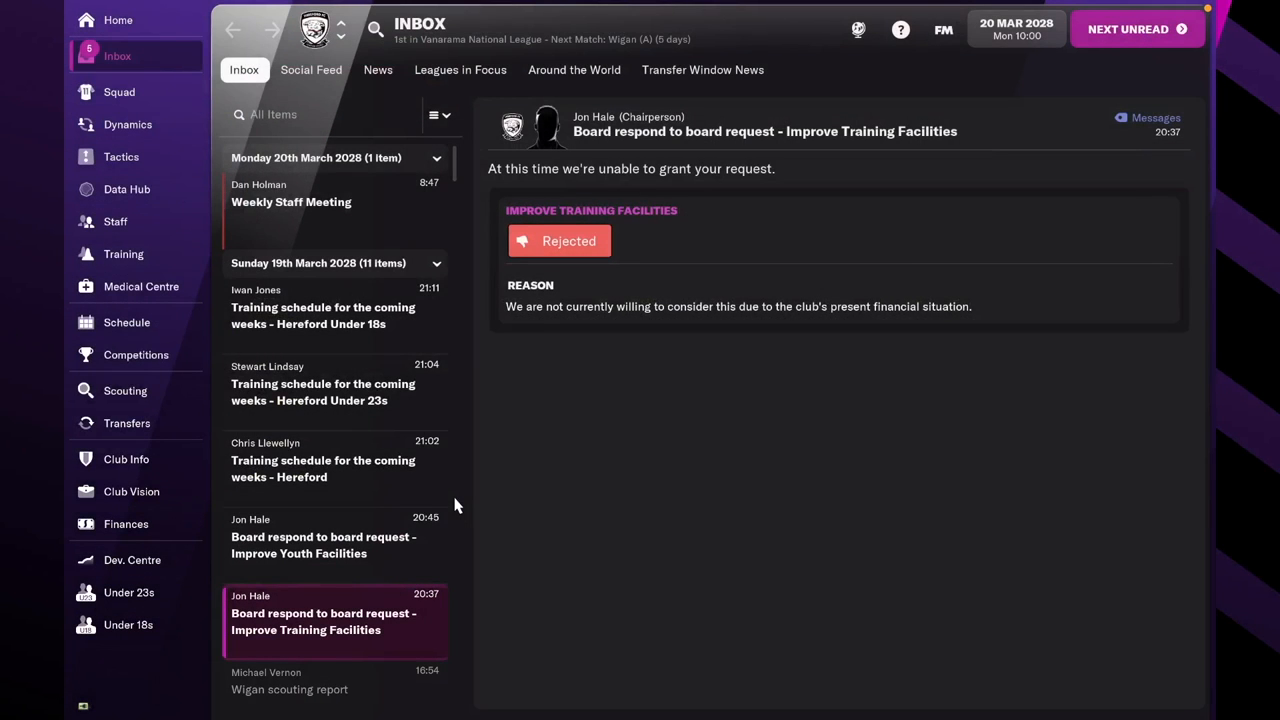
{"action": "left_click", "coordinate": [323, 383]}
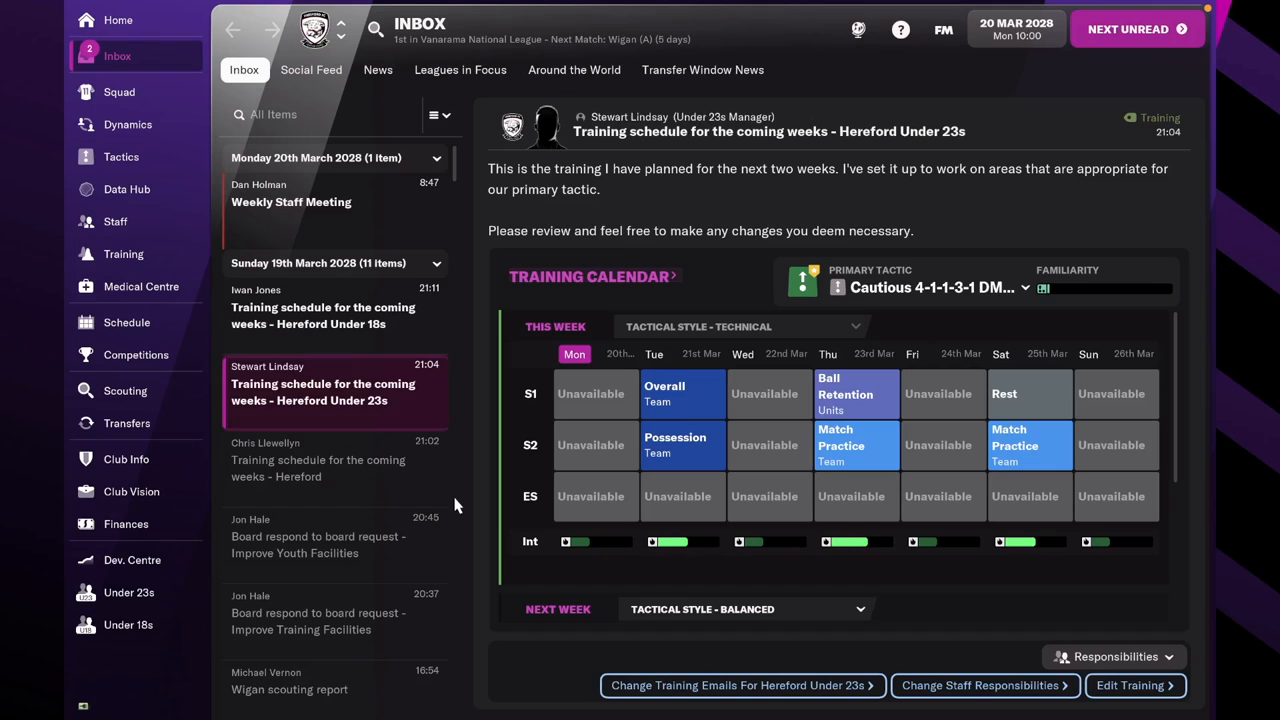
{"action": "left_click", "coordinate": [131, 491]}
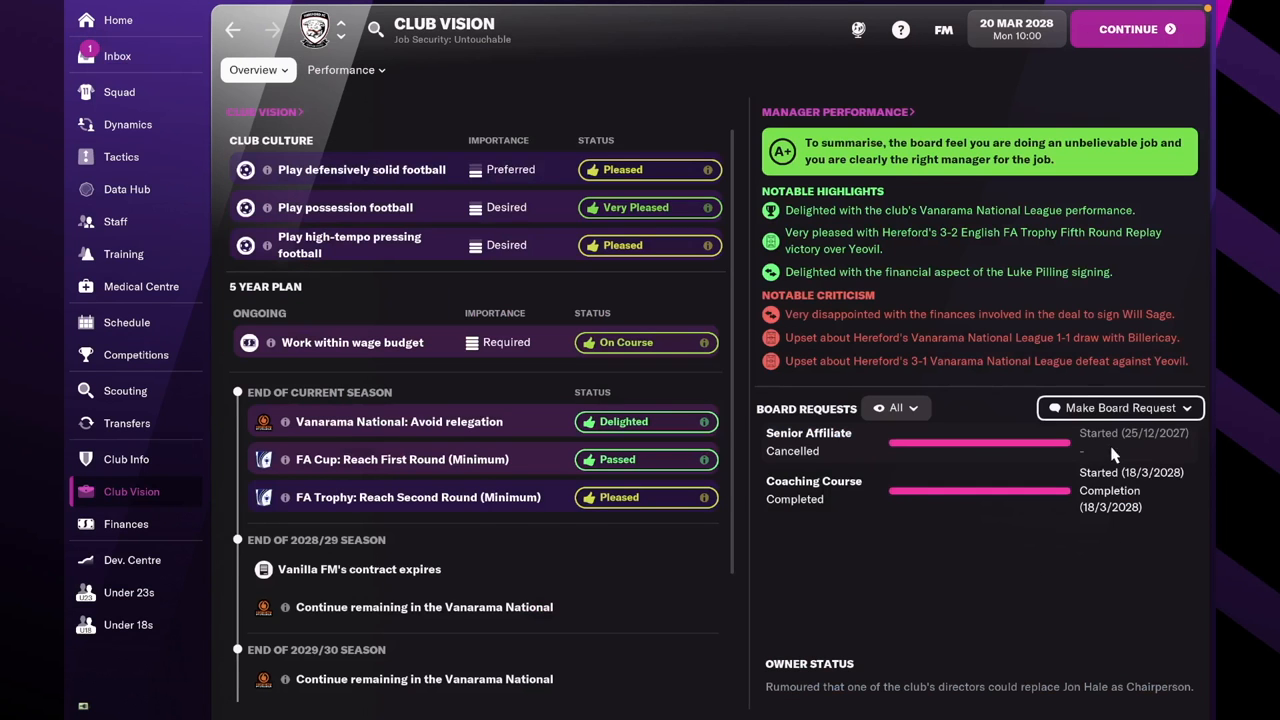
Submit a finance request to the board and acknowledge its reply and pending-decision notices.
{"action": "left_click", "coordinate": [1120, 408]}
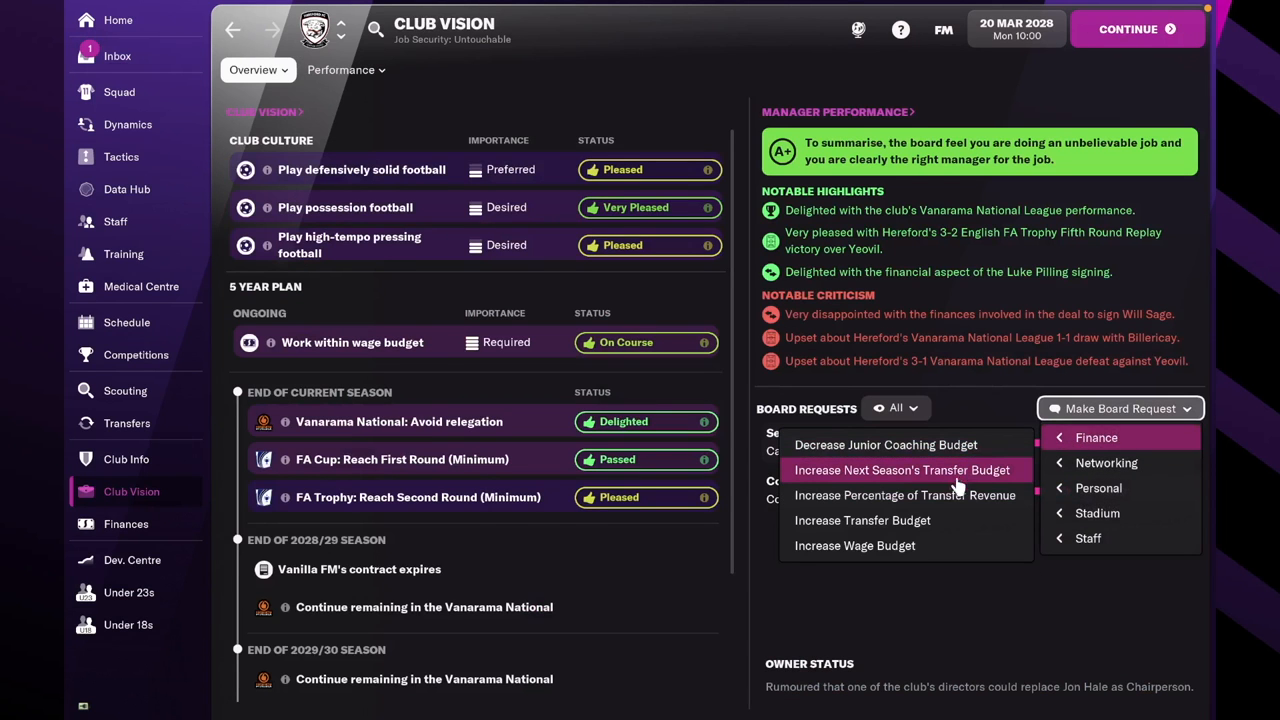
{"action": "left_click", "coordinate": [901, 470]}
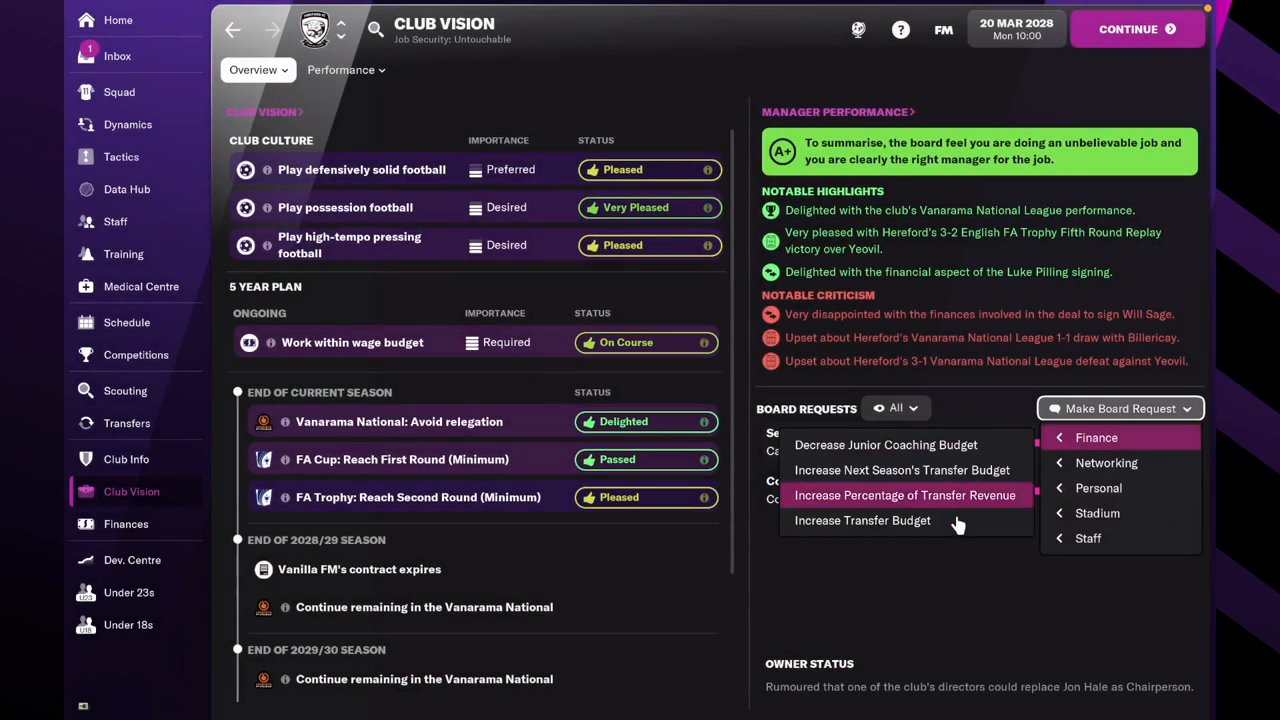
{"action": "left_click", "coordinate": [903, 495]}
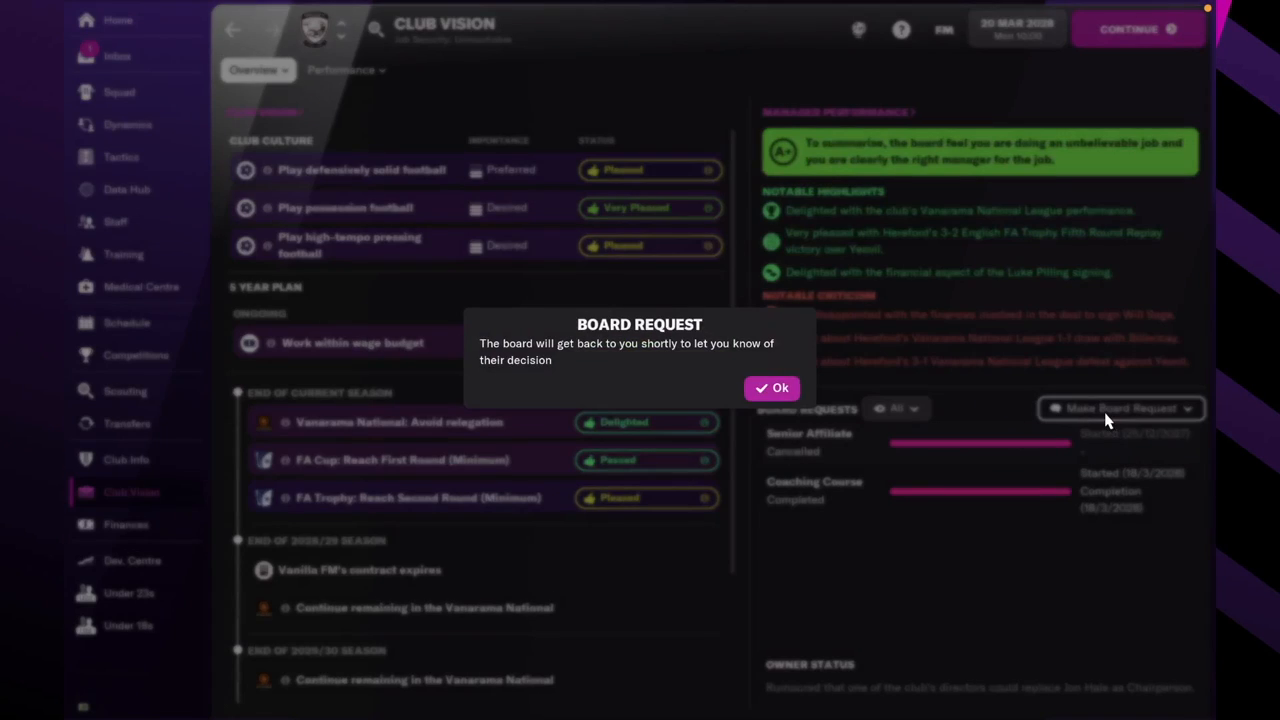
{"action": "left_click", "coordinate": [771, 388]}
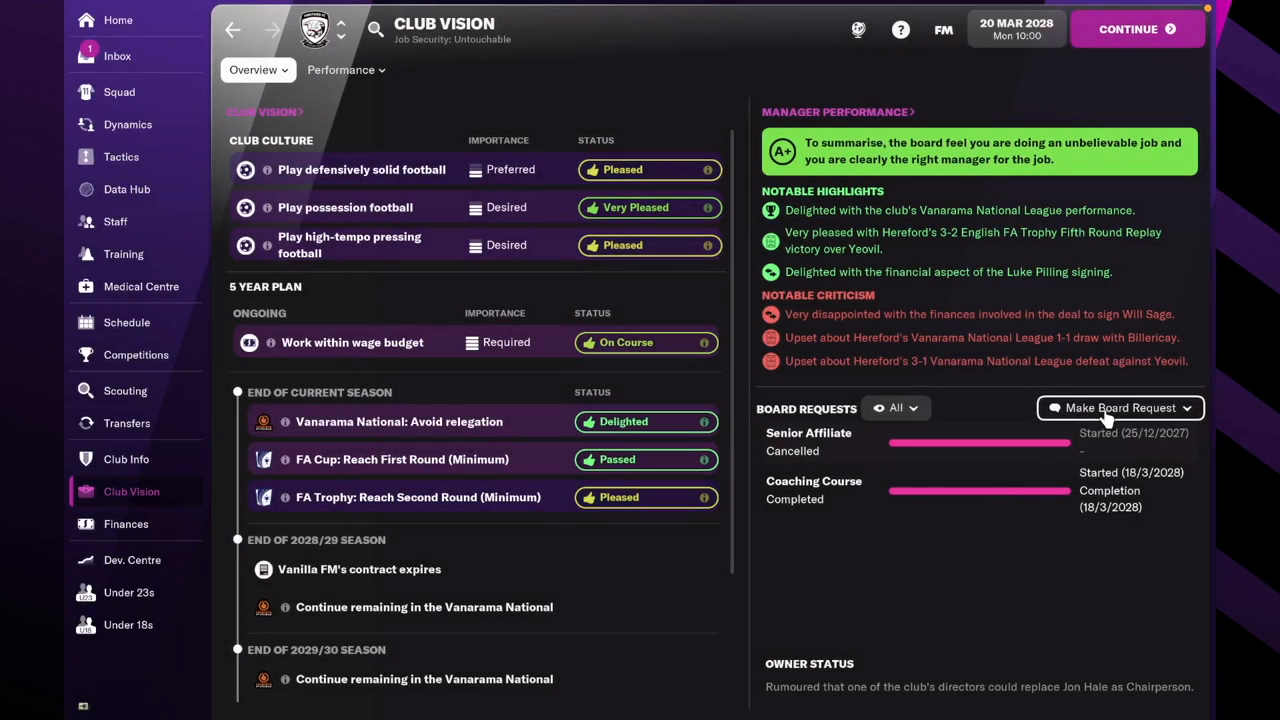
{"action": "left_click", "coordinate": [1119, 408]}
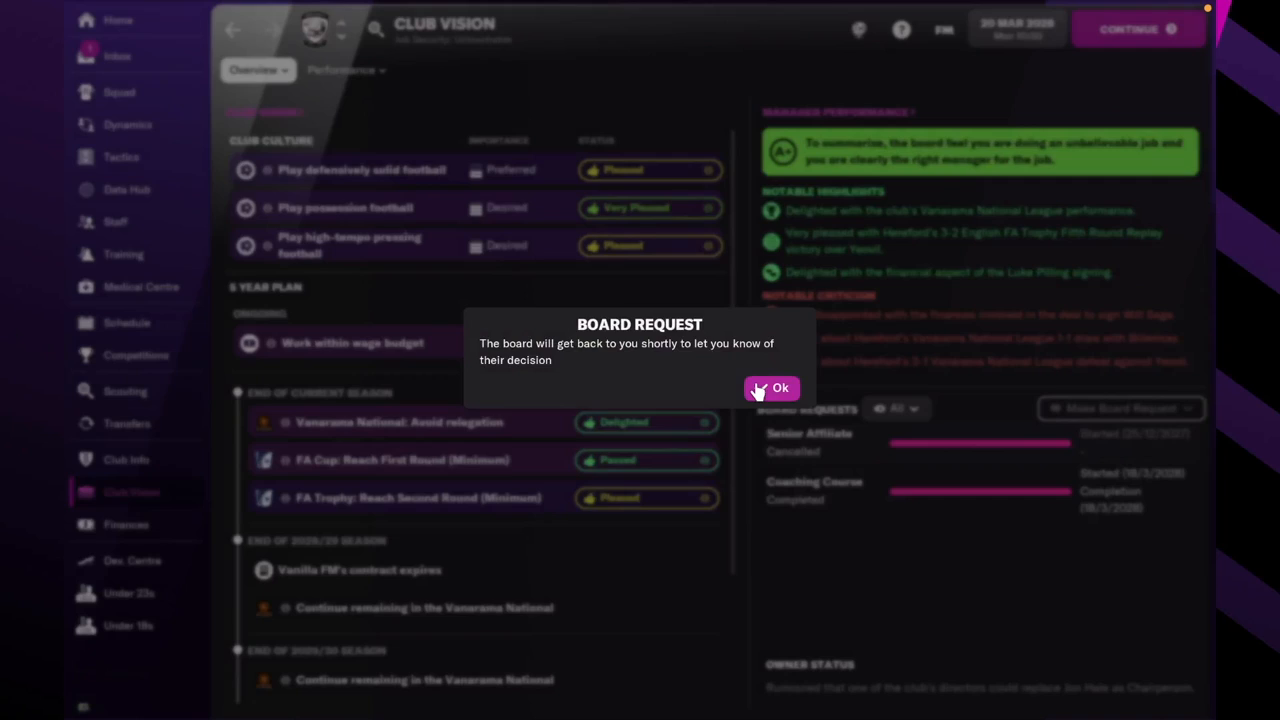
{"action": "left_click", "coordinate": [771, 388]}
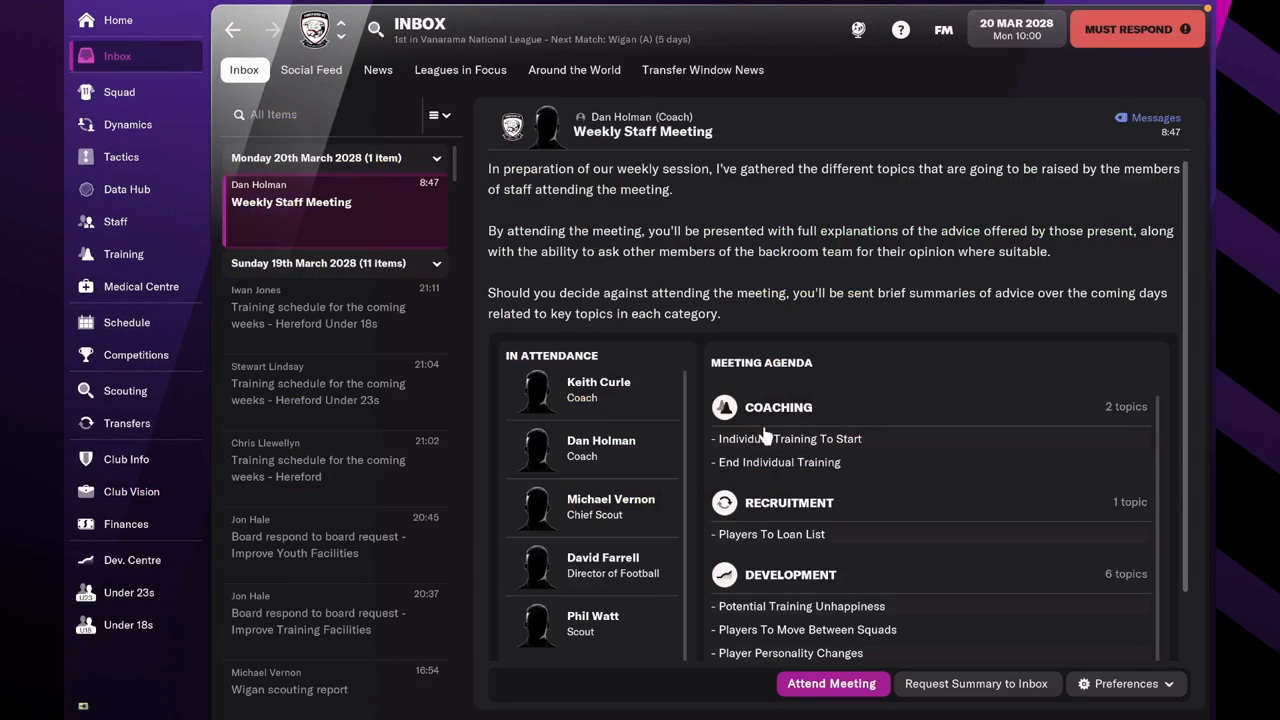
Set up corner-taking training for Dolan, then skip the remaining five staff meeting topics.
{"action": "left_click", "coordinate": [831, 683]}
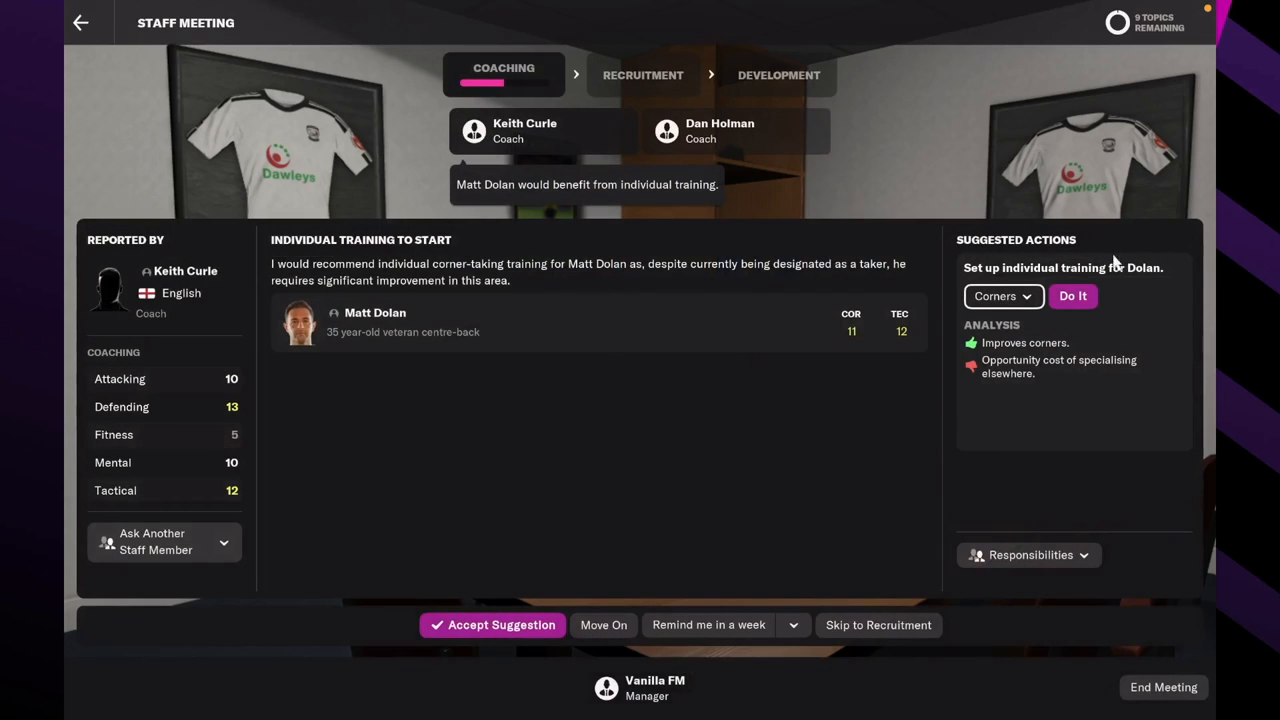
{"action": "left_click", "coordinate": [1072, 296]}
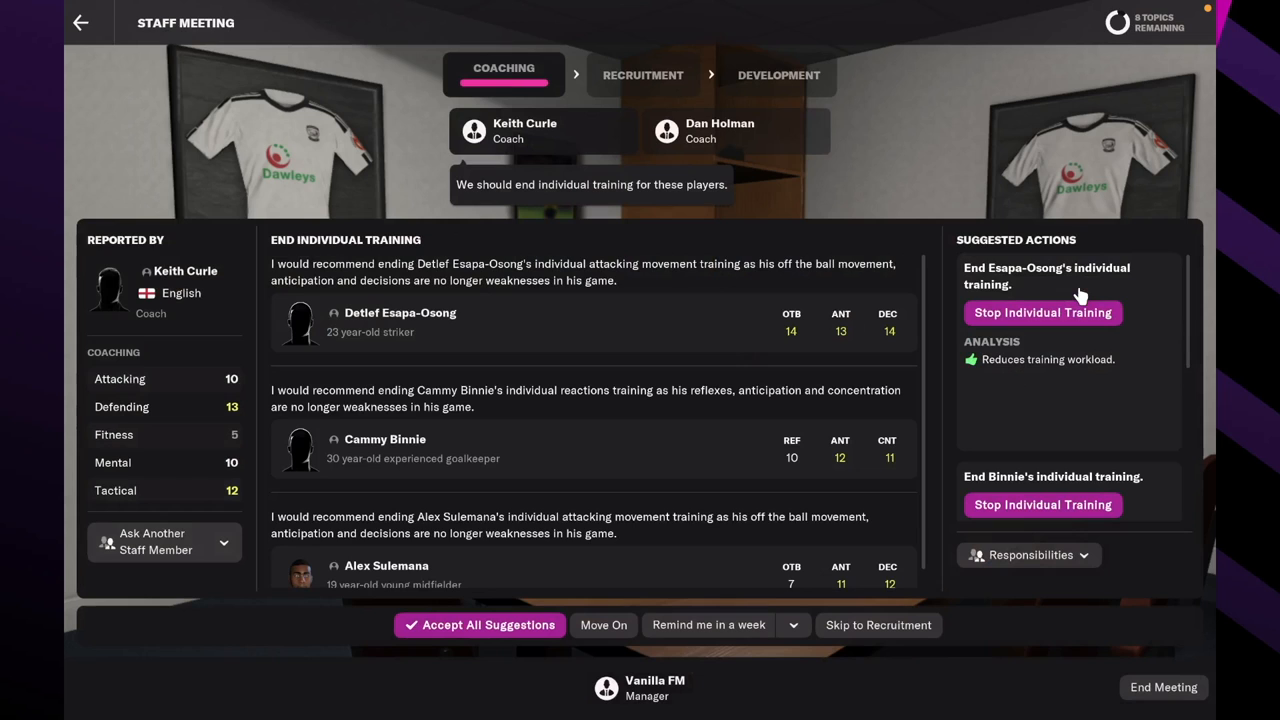
{"action": "left_click", "coordinate": [603, 625]}
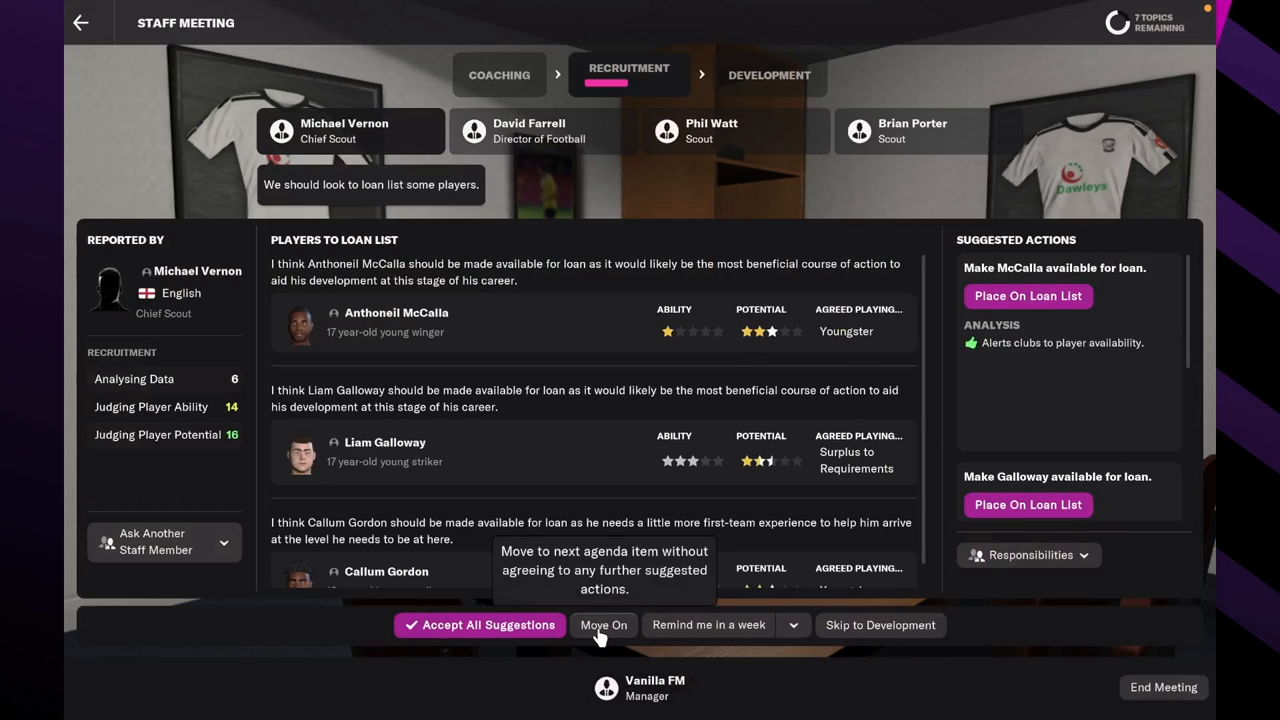
{"action": "left_click", "coordinate": [603, 625]}
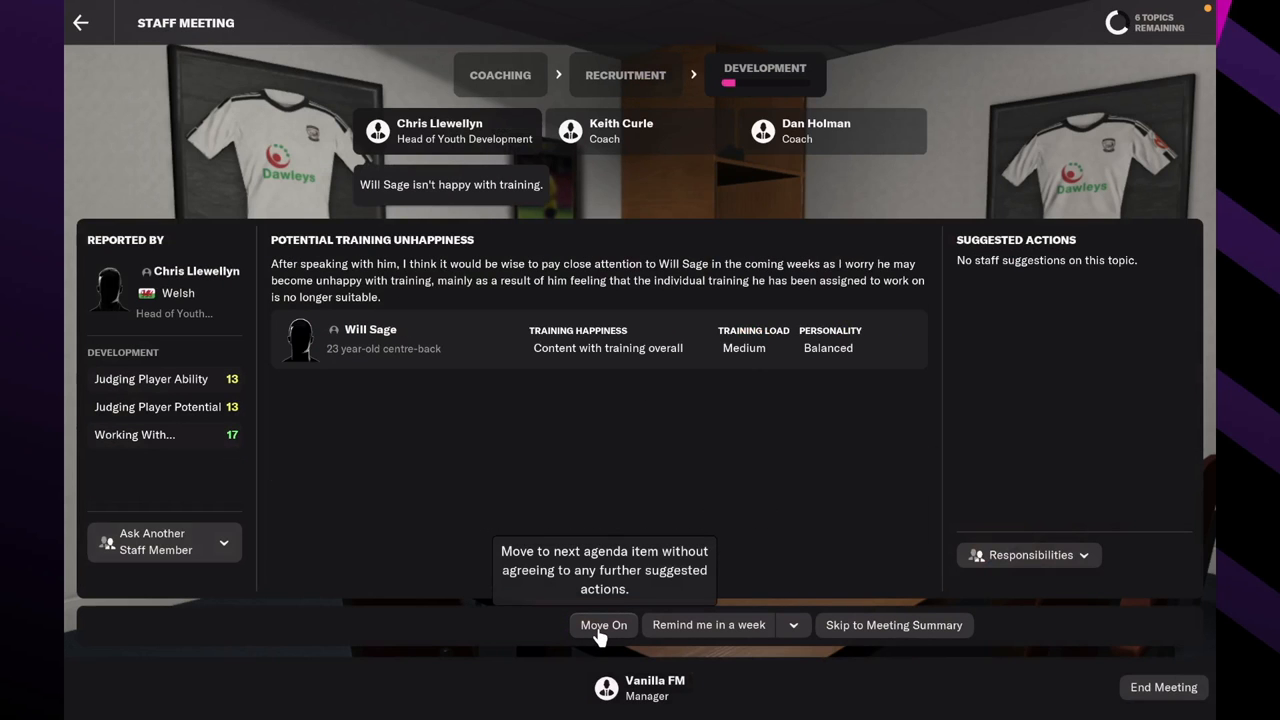
{"action": "left_click", "coordinate": [603, 624]}
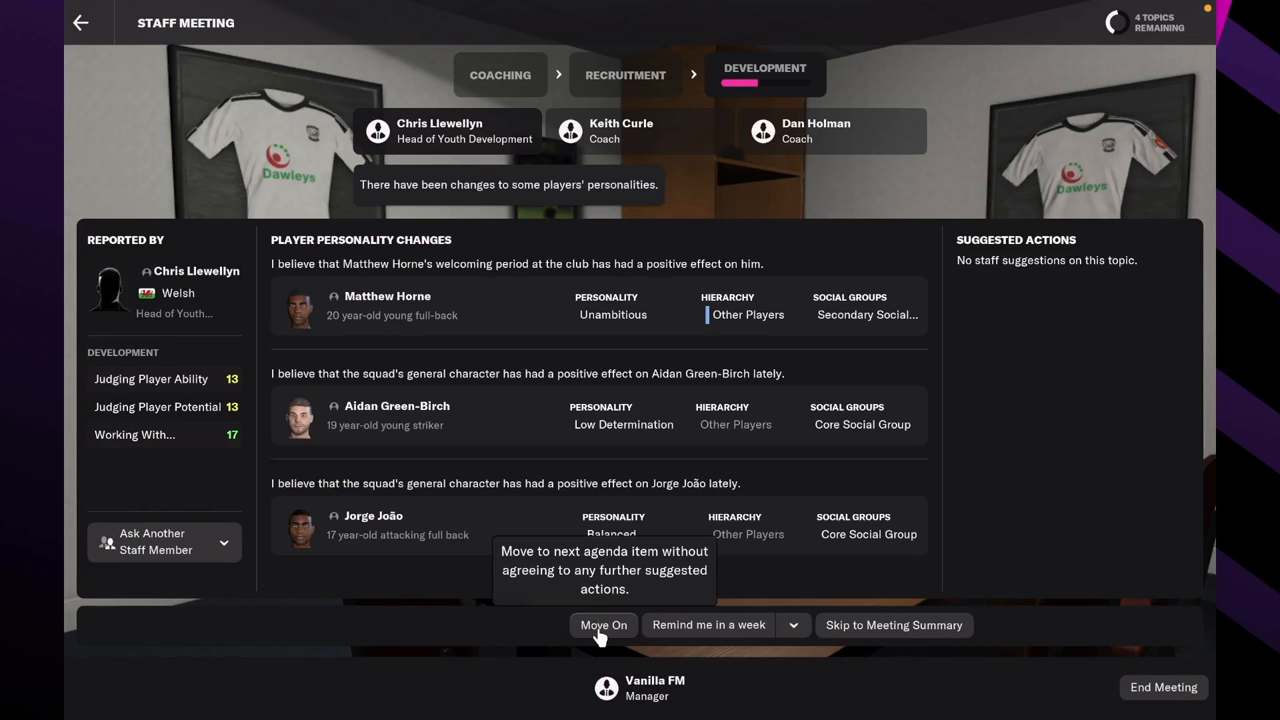
{"action": "left_click", "coordinate": [603, 624]}
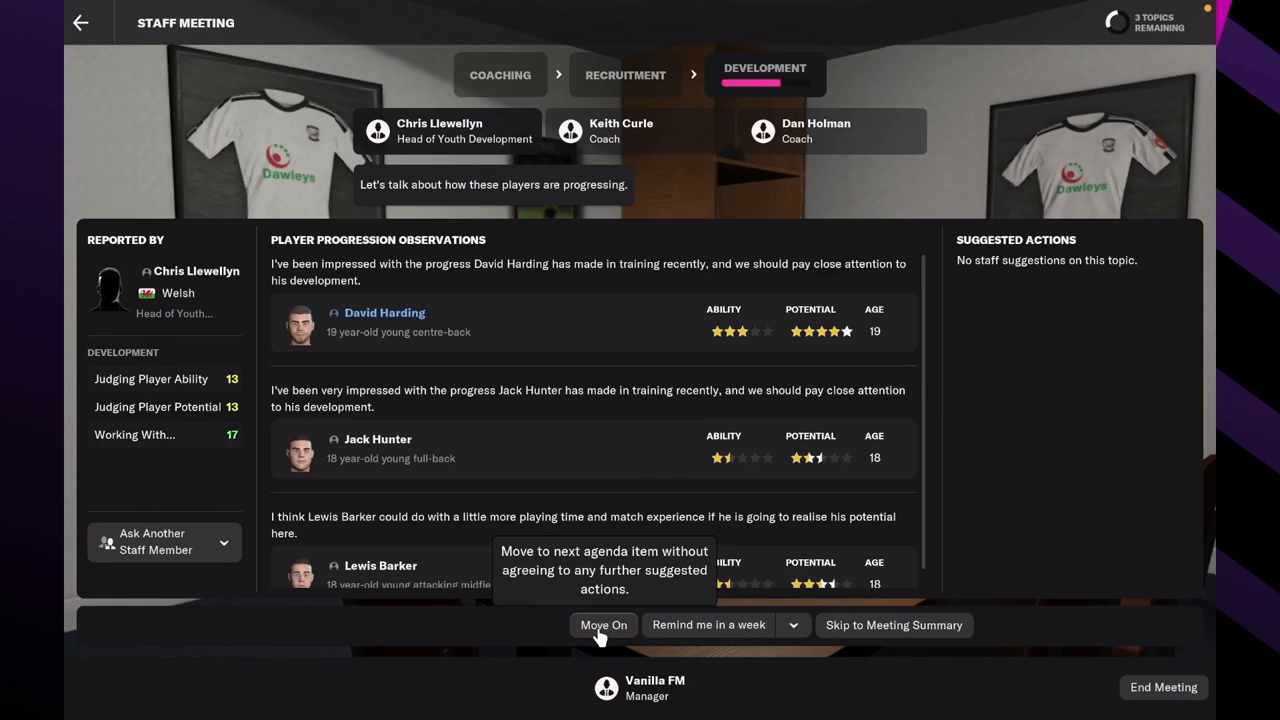
{"action": "left_click", "coordinate": [893, 625]}
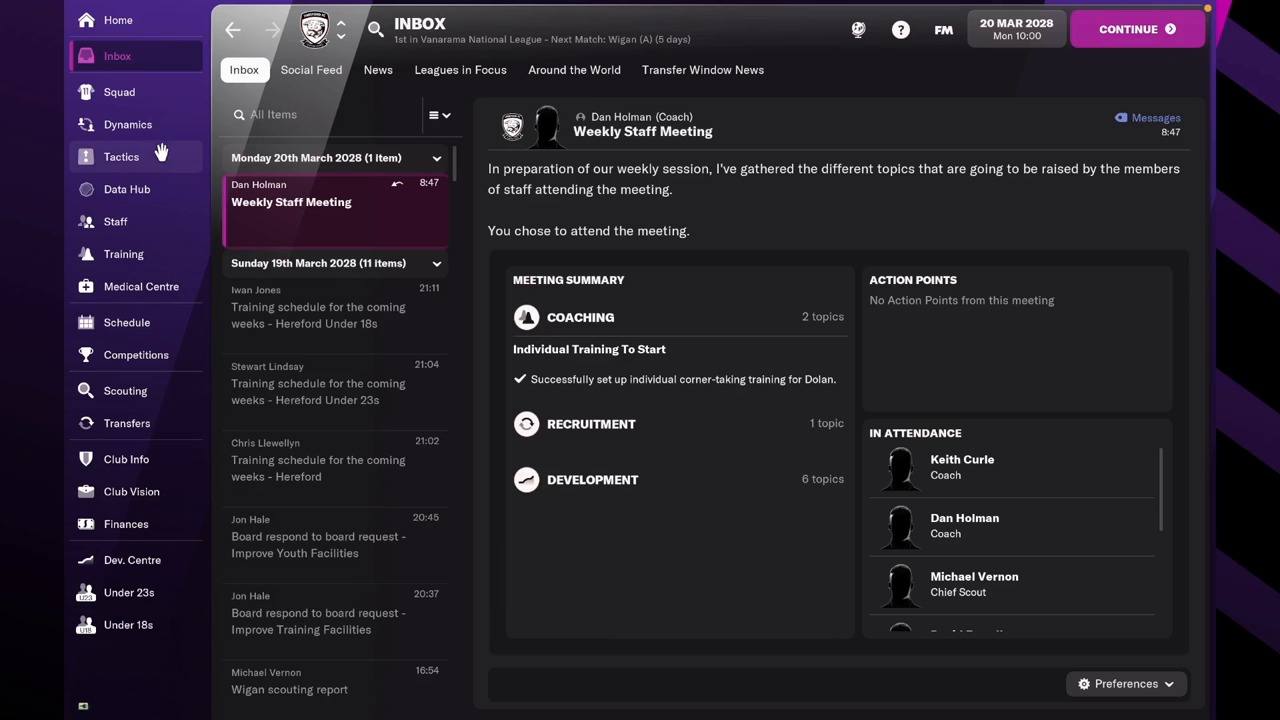
{"action": "left_click", "coordinate": [127, 423]}
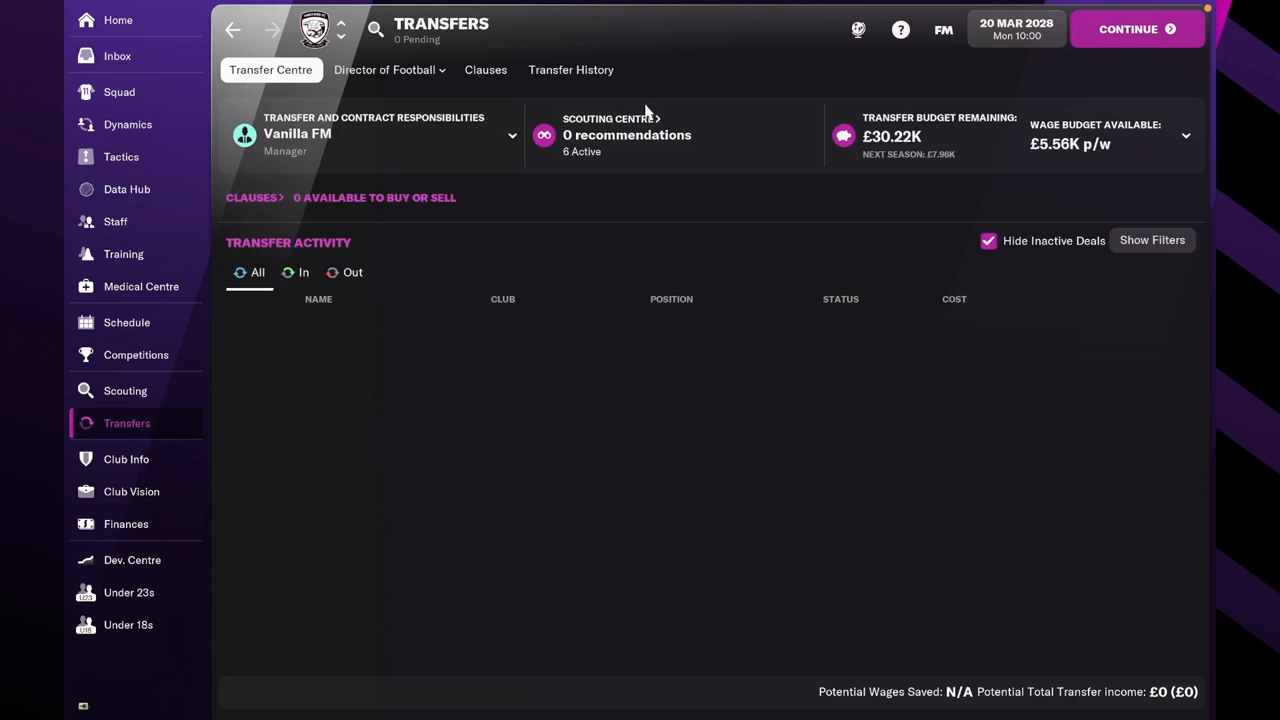
{"action": "left_click", "coordinate": [571, 69]}
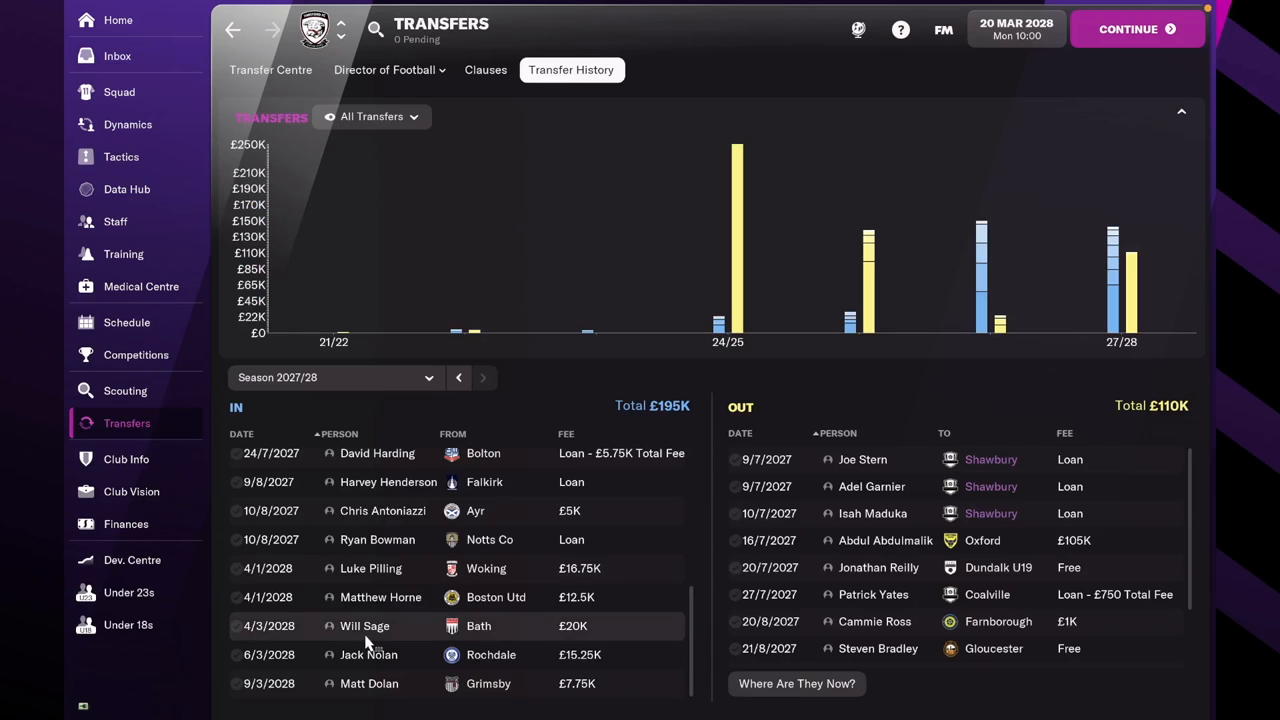
{"action": "left_click", "coordinate": [369, 683]}
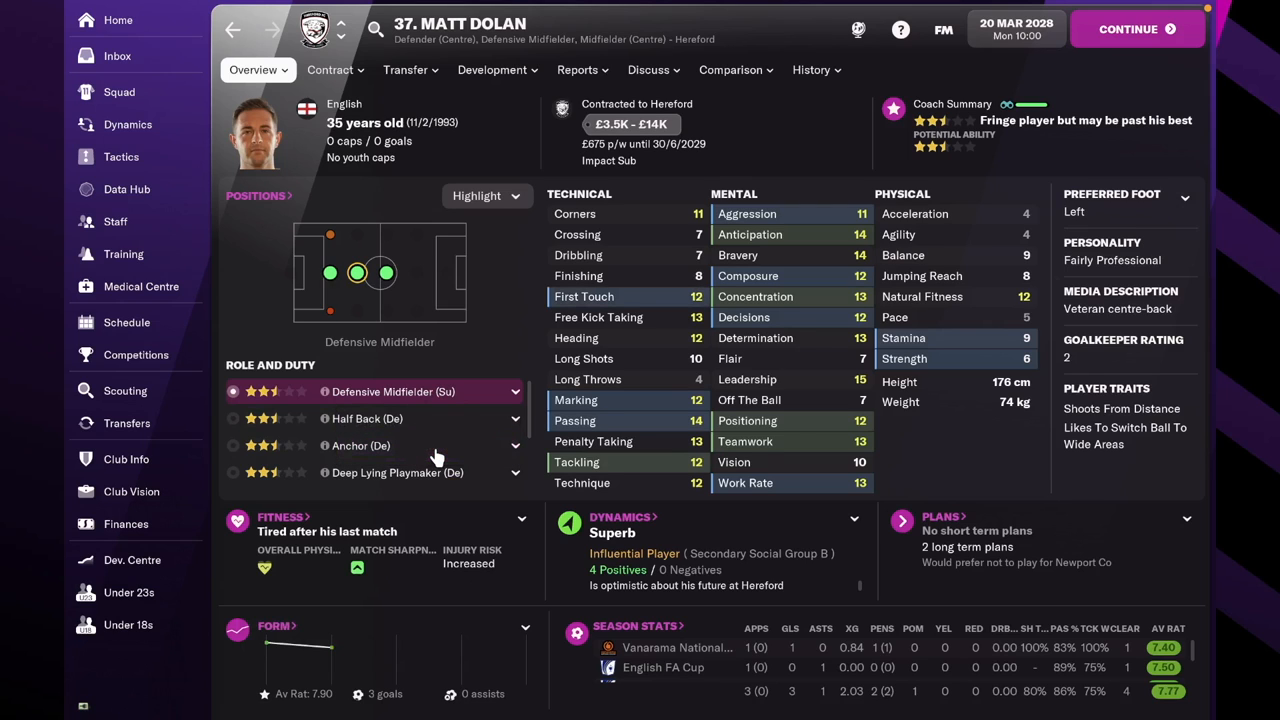
{"action": "mouse_move", "coordinate": [800, 423]}
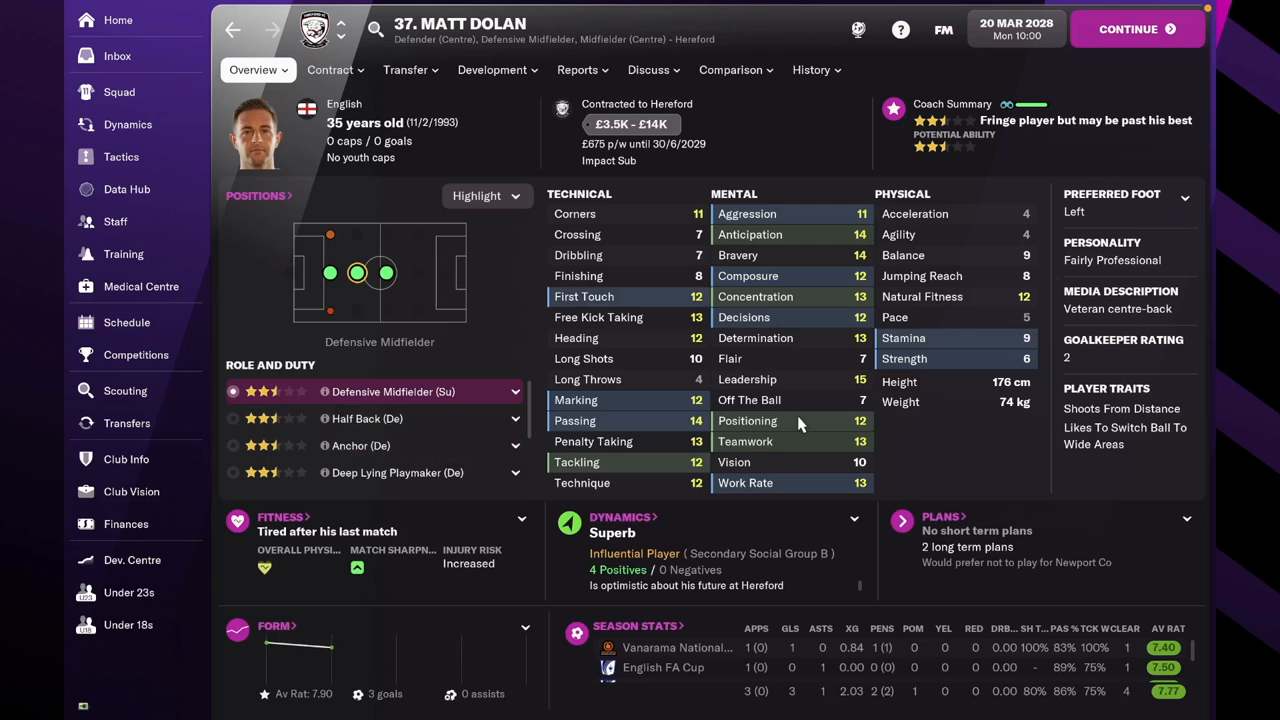
Discuss Dolan's training with the defending coach and answer his objection.
{"action": "left_click", "coordinate": [492, 69]}
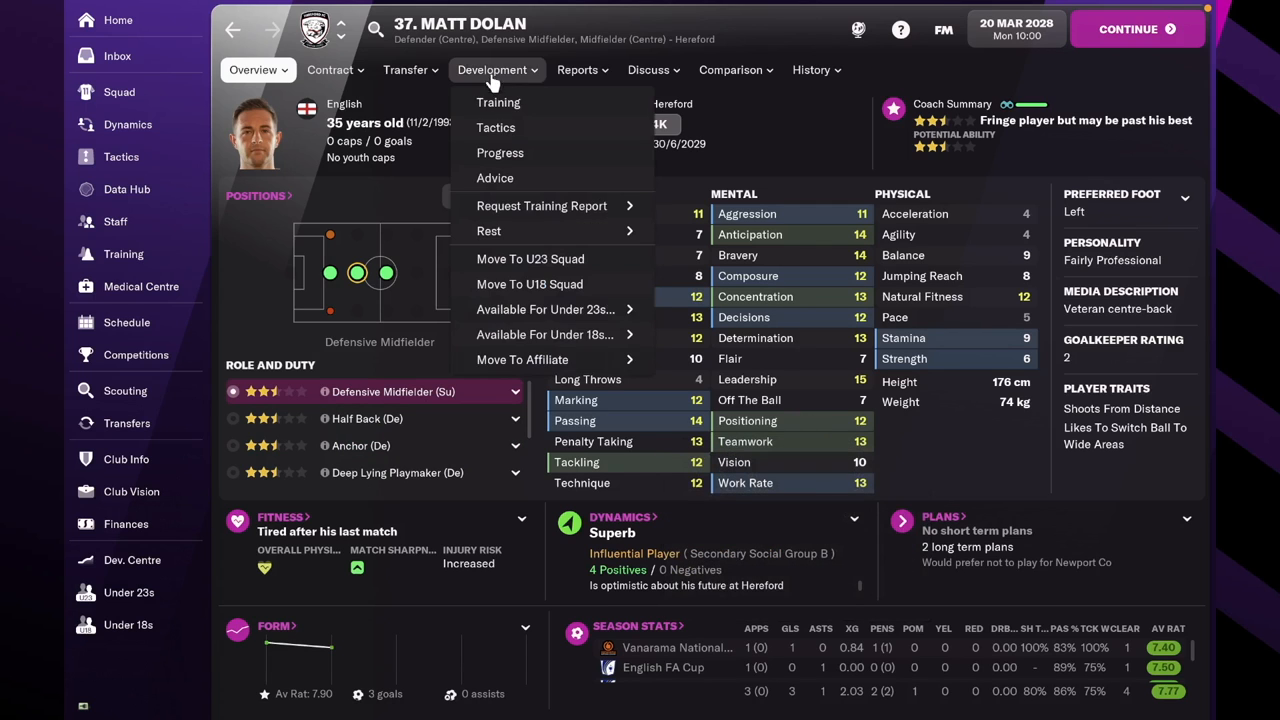
{"action": "left_click", "coordinate": [498, 102]}
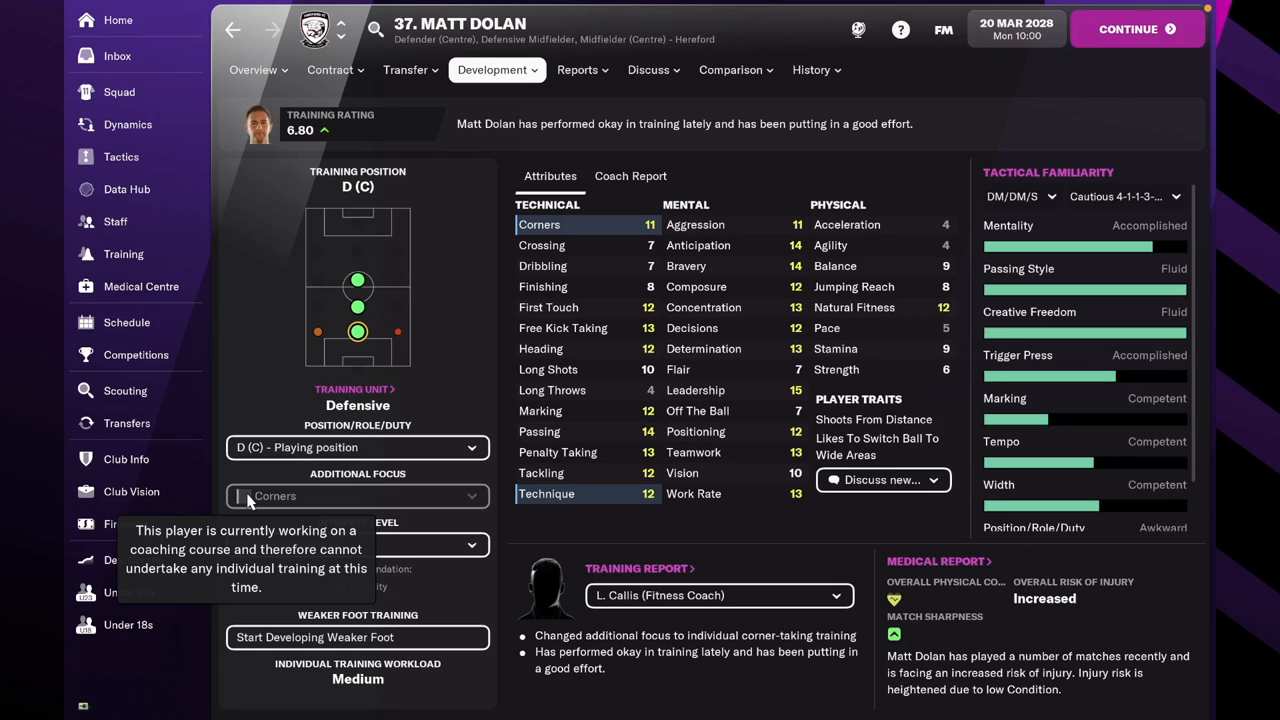
{"action": "left_click", "coordinate": [881, 480]}
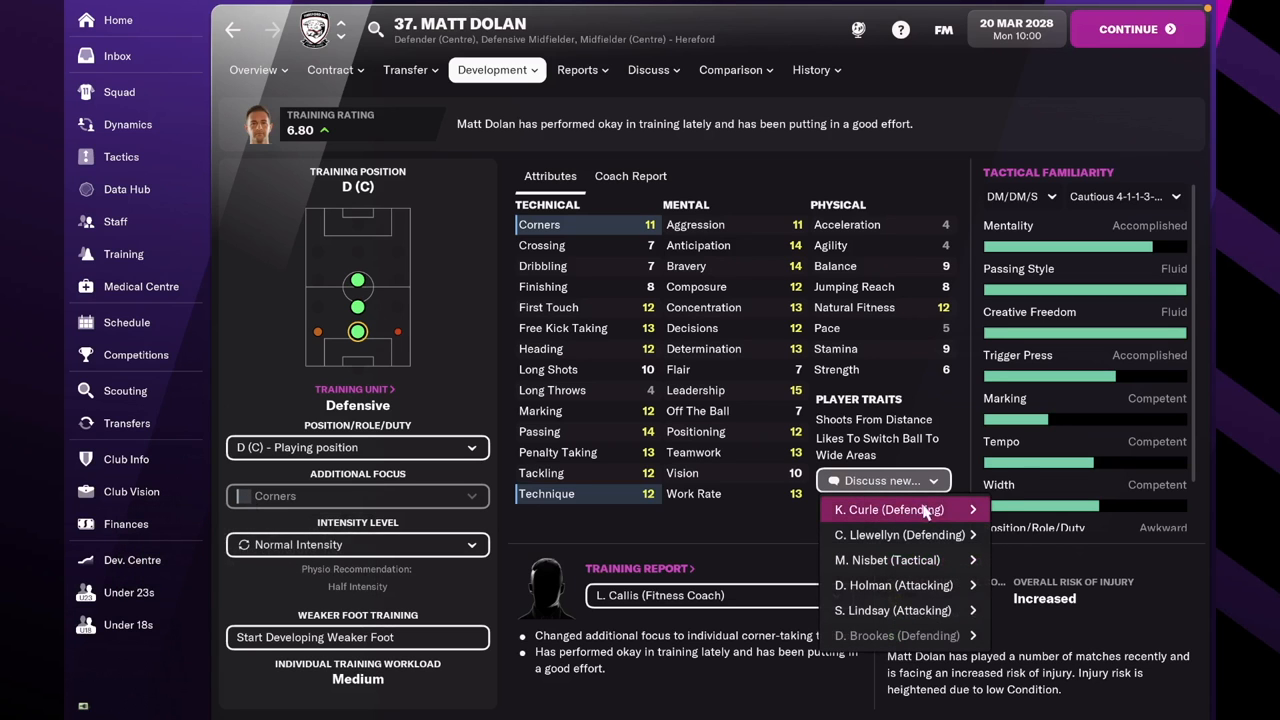
{"action": "left_click", "coordinate": [888, 509]}
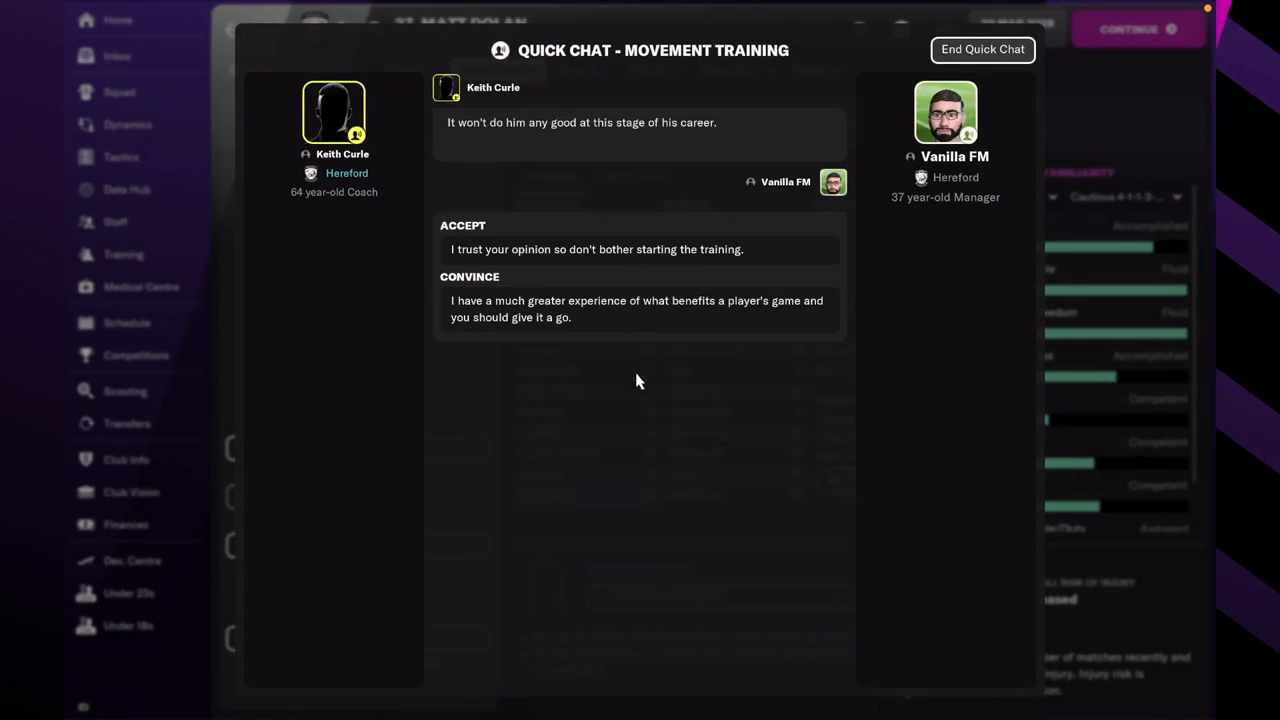
{"action": "left_click", "coordinate": [982, 49]}
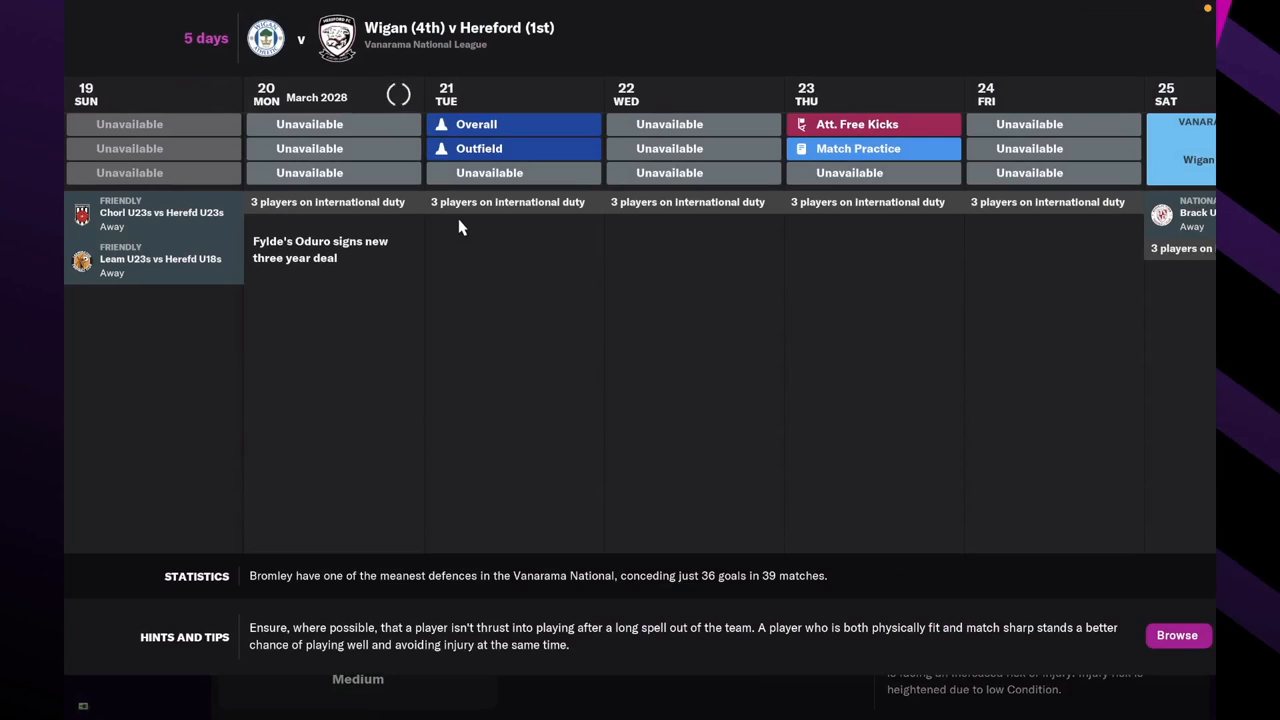
Talk with the Falkirk manager about the loan complaint and check the social feed.
{"action": "left_click", "coordinate": [117, 55]}
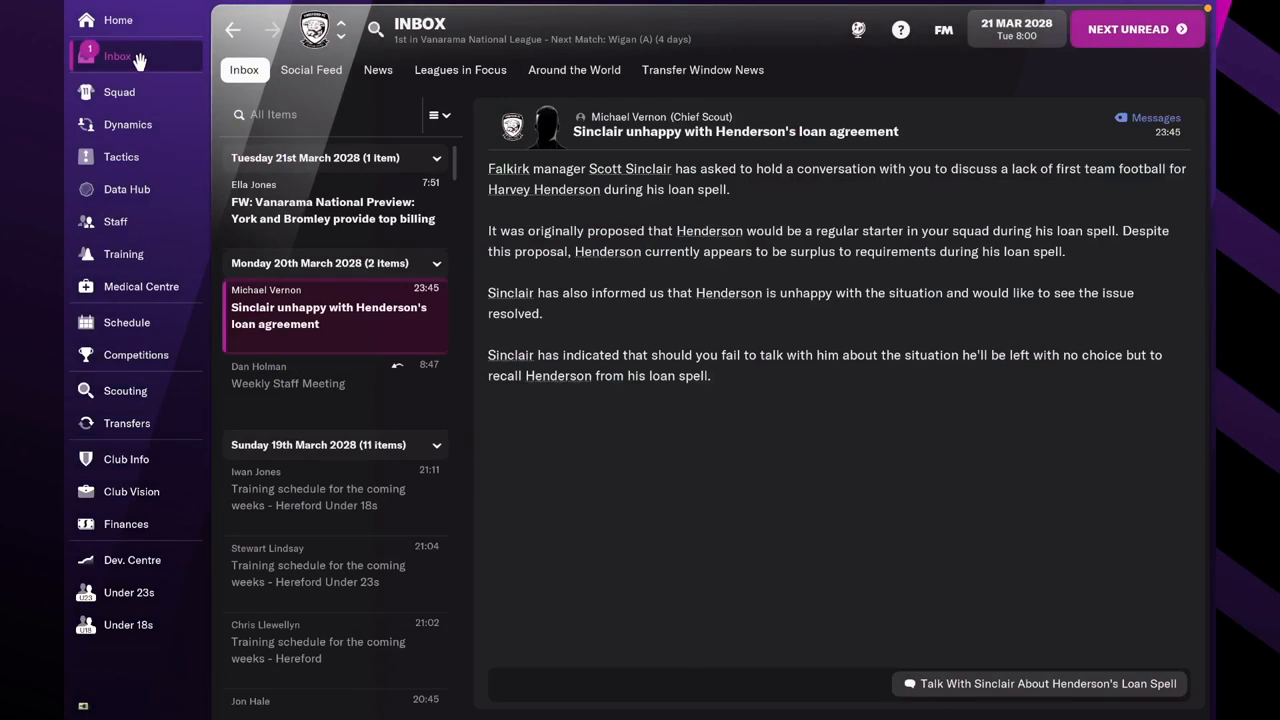
{"action": "left_click", "coordinate": [1038, 683]}
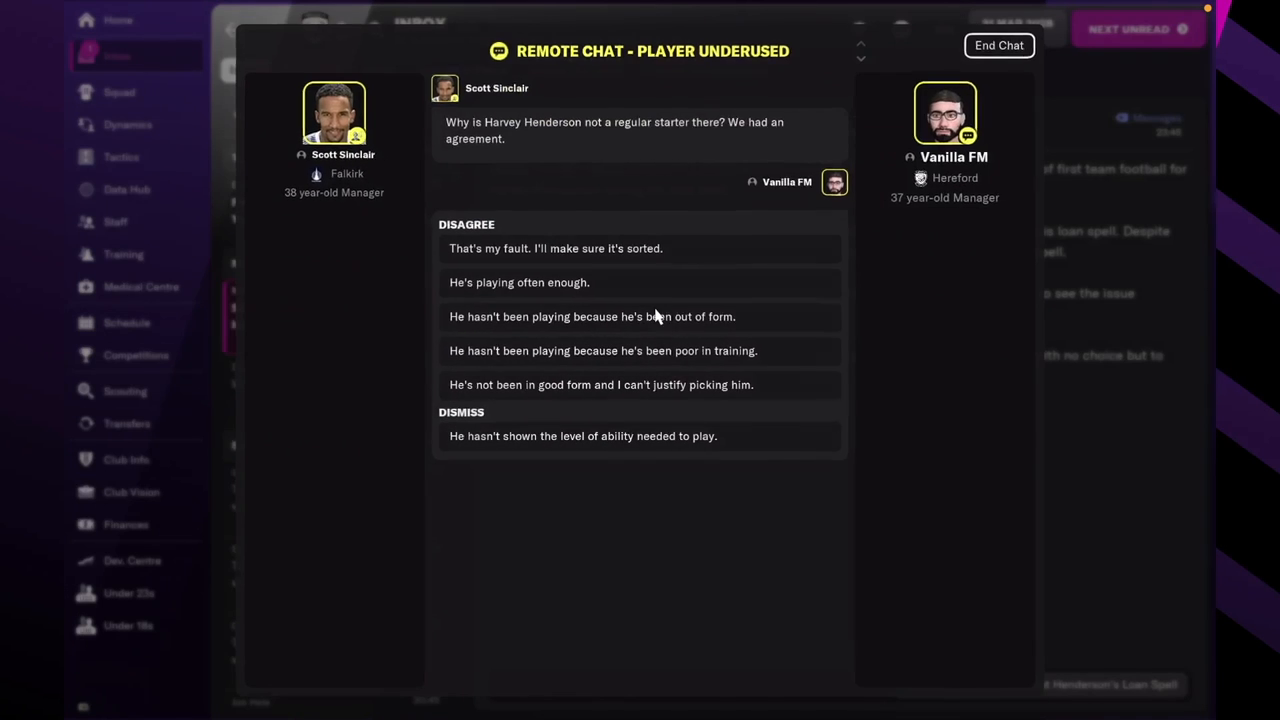
{"action": "mouse_move", "coordinate": [590, 250]}
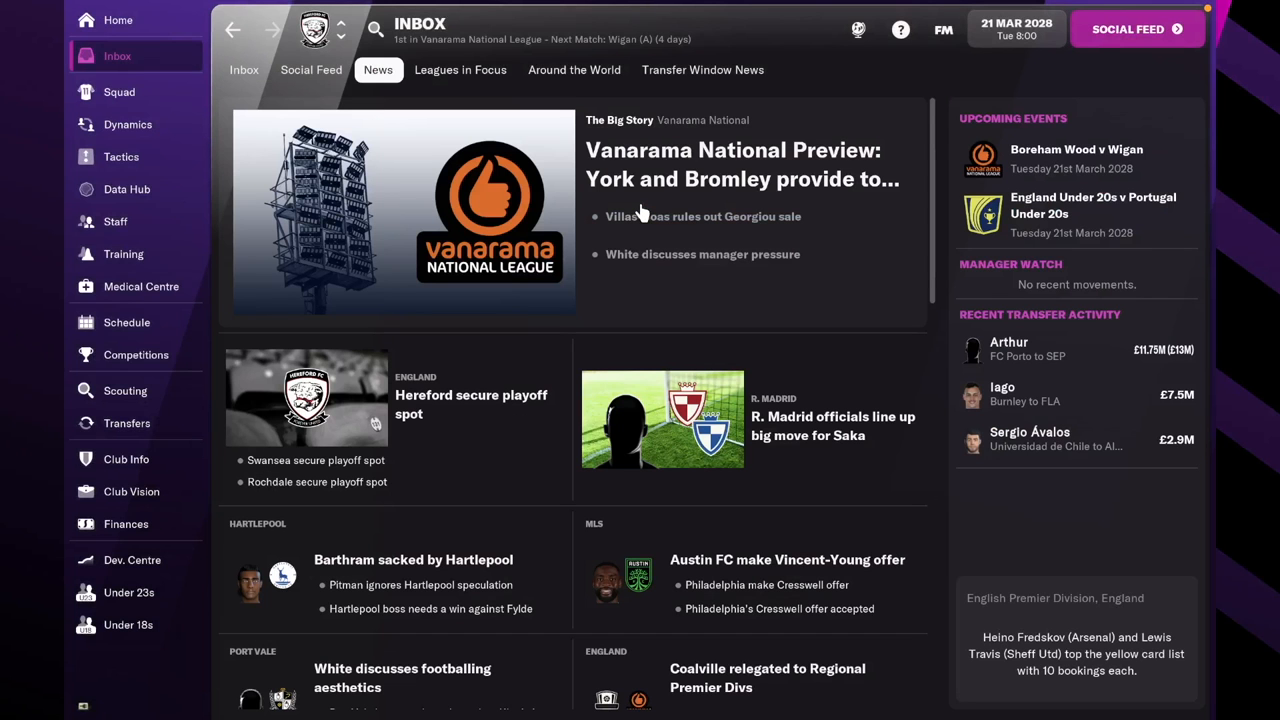
{"action": "left_click", "coordinate": [311, 69]}
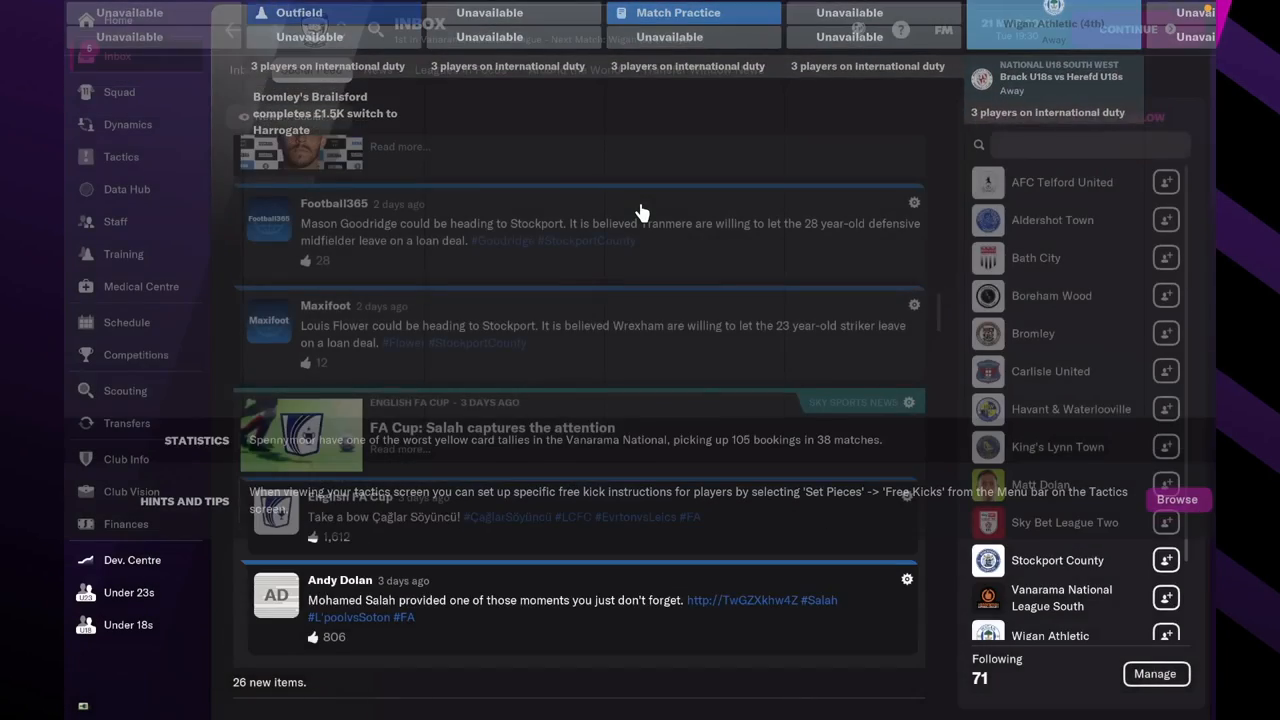
Read the board's 90% transfer revenue confirmation and open Club Vision.
{"action": "left_click", "coordinate": [117, 55]}
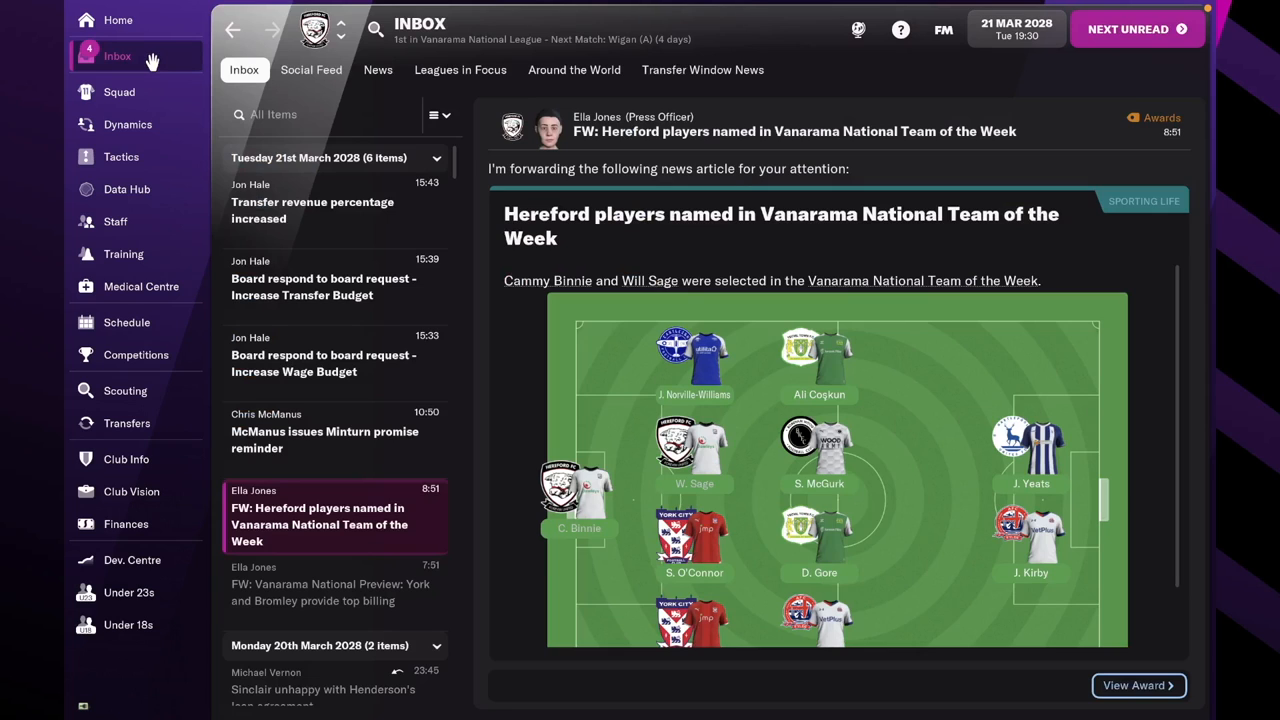
{"action": "left_click", "coordinate": [324, 287]}
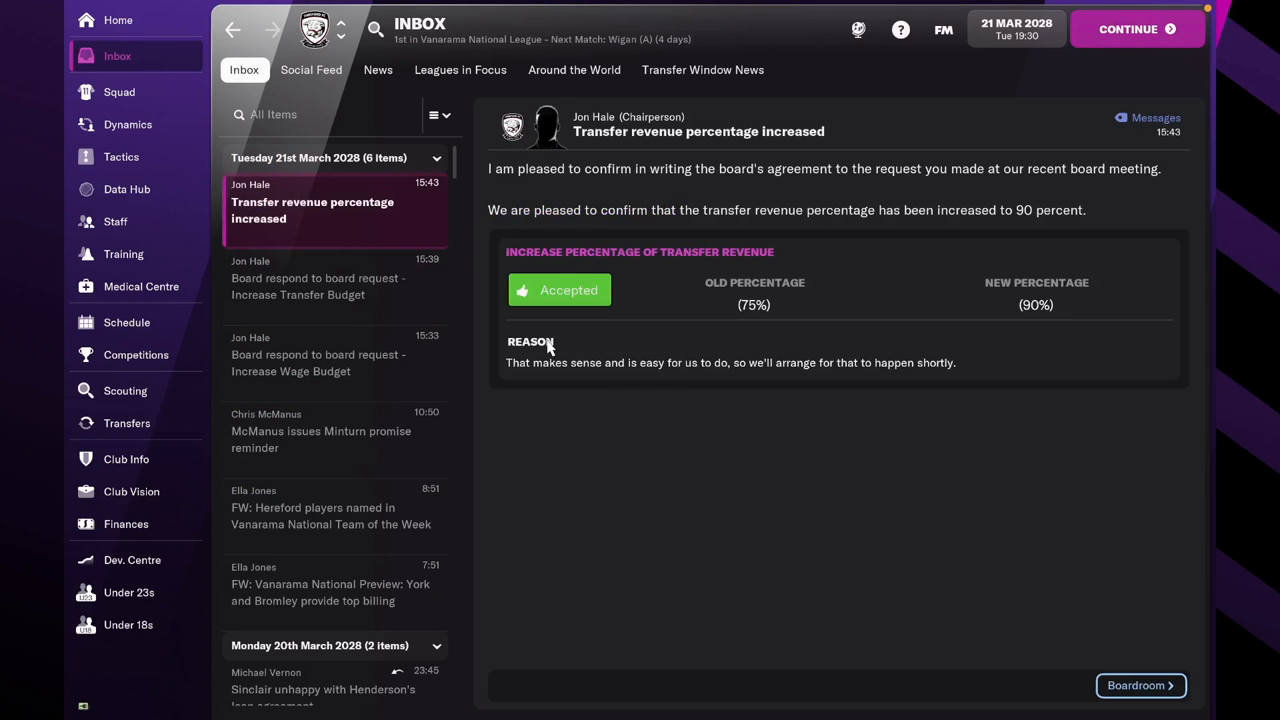
{"action": "left_click", "coordinate": [131, 491]}
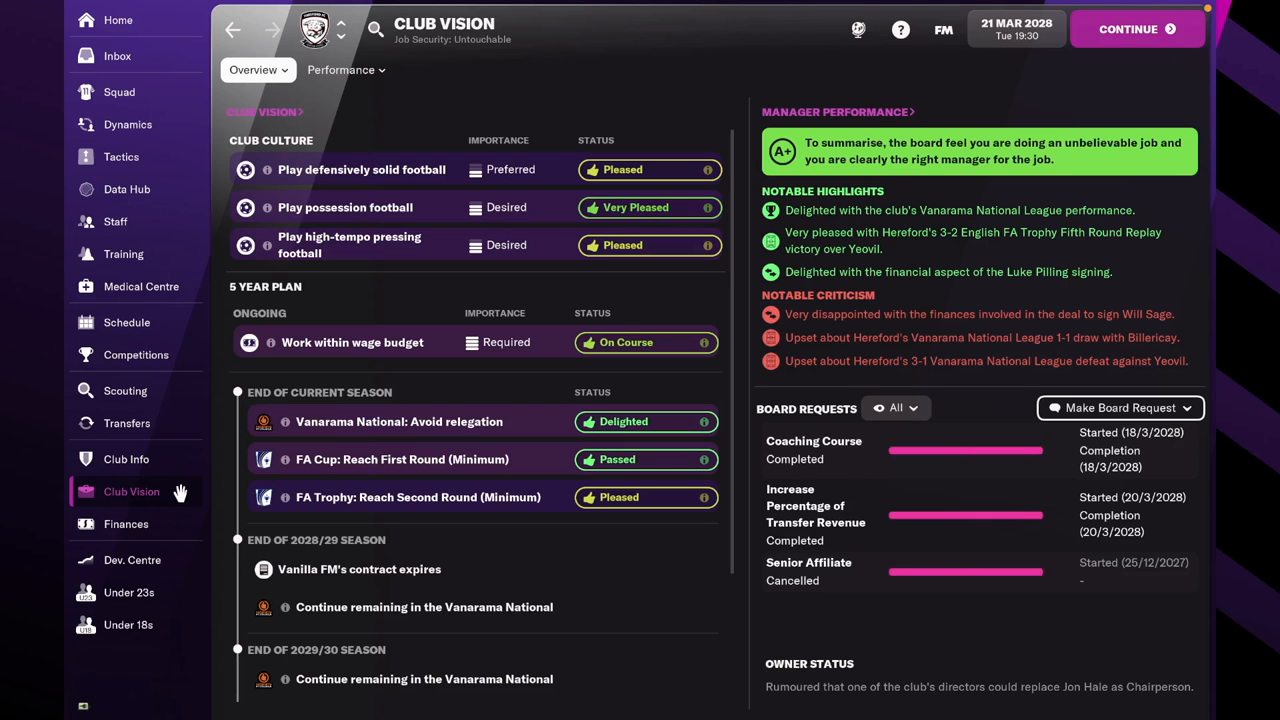
View the Under 23s squad, advance to Tuesday evening's results, and reopen Club Vision.
{"action": "left_click", "coordinate": [129, 592]}
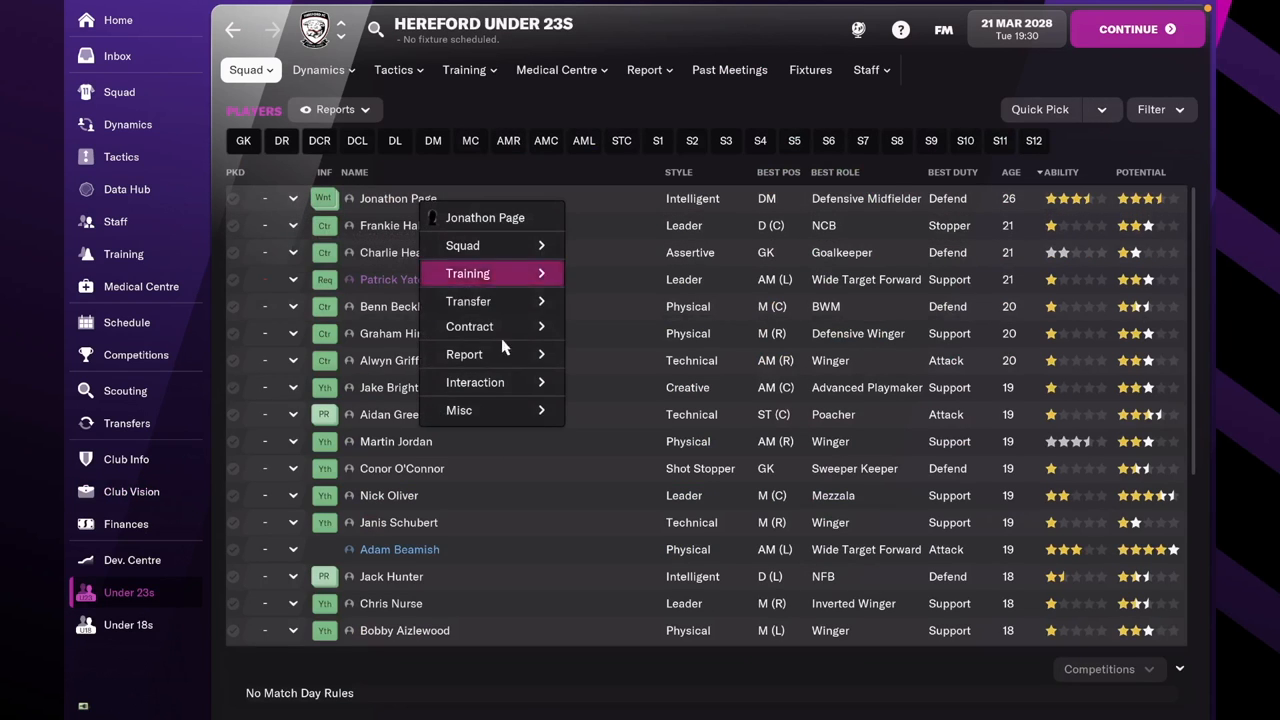
{"action": "left_click", "coordinate": [468, 301]}
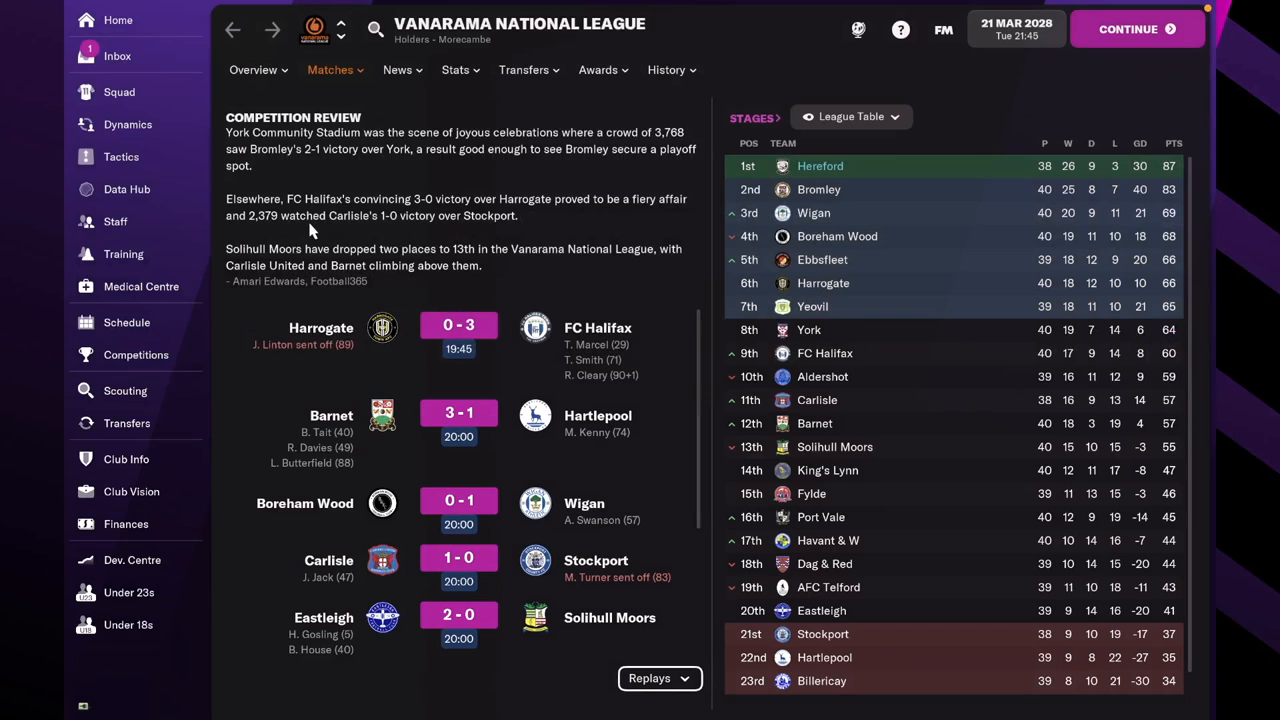
{"action": "left_click", "coordinate": [131, 491]}
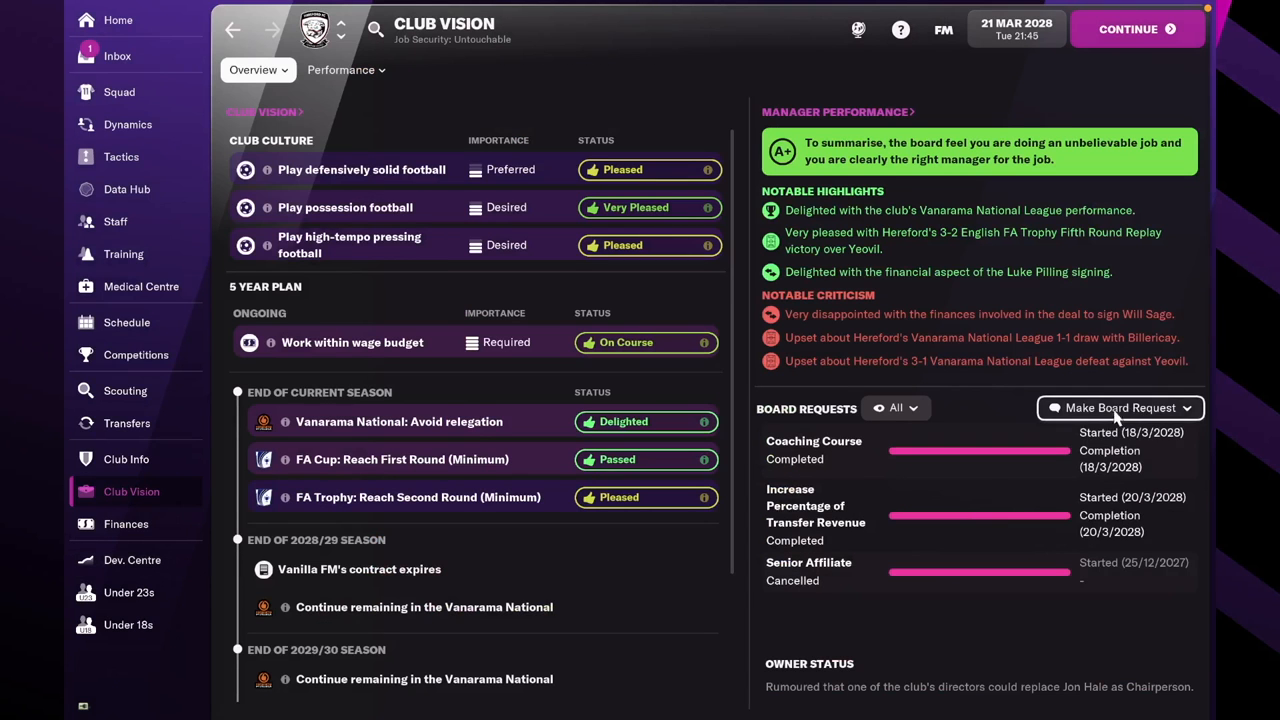
Ask the board for a bigger transfer budget, better youth recruitment and a senior affiliate.
{"action": "left_click", "coordinate": [1119, 407]}
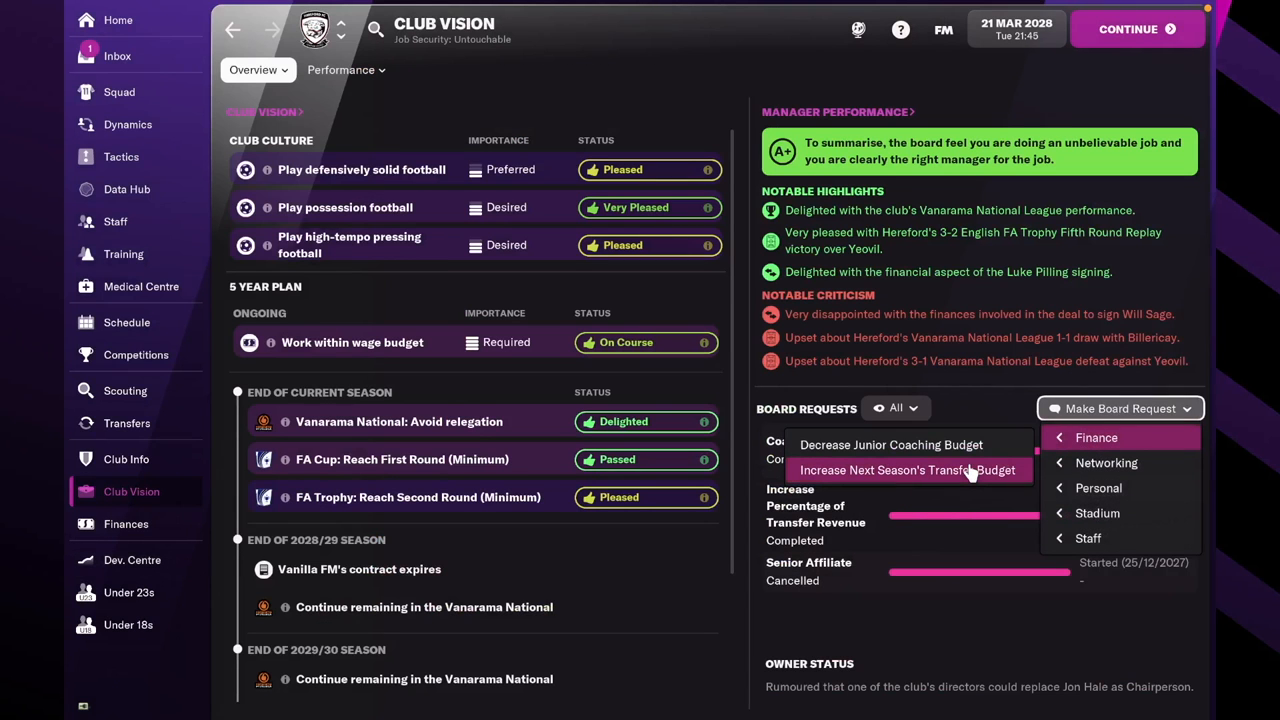
{"action": "left_click", "coordinate": [906, 470]}
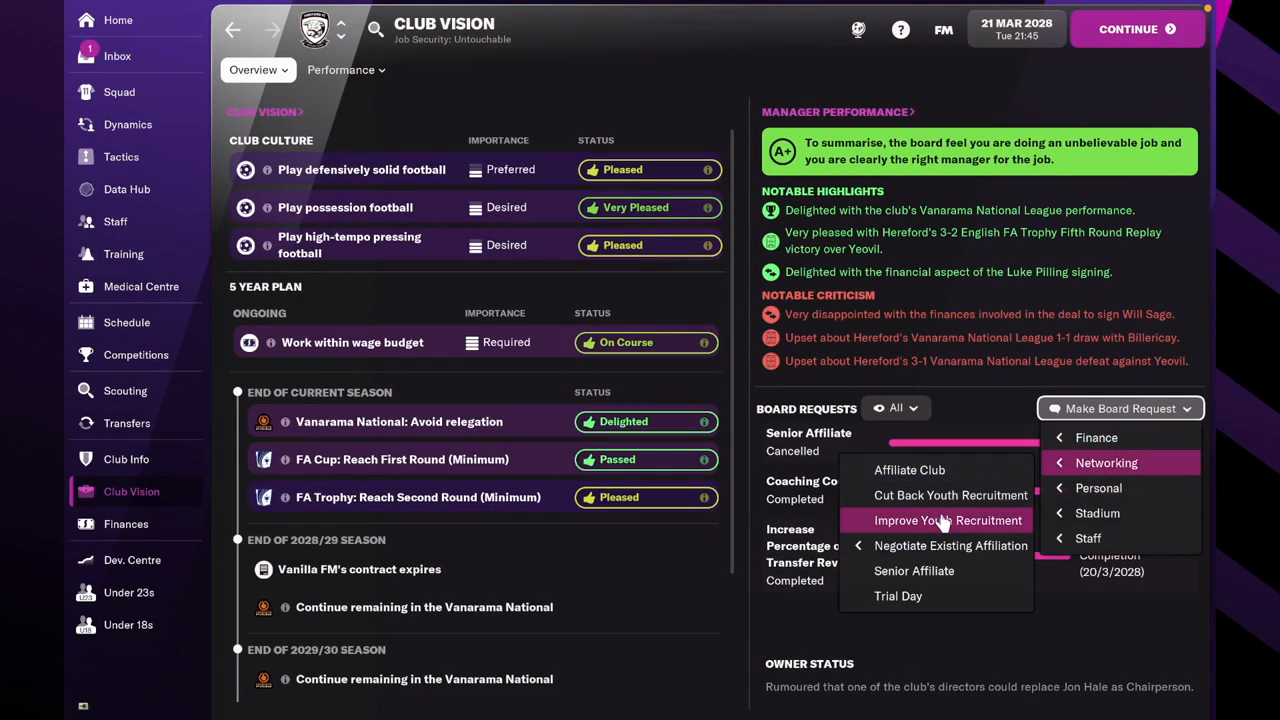
{"action": "left_click", "coordinate": [1119, 408]}
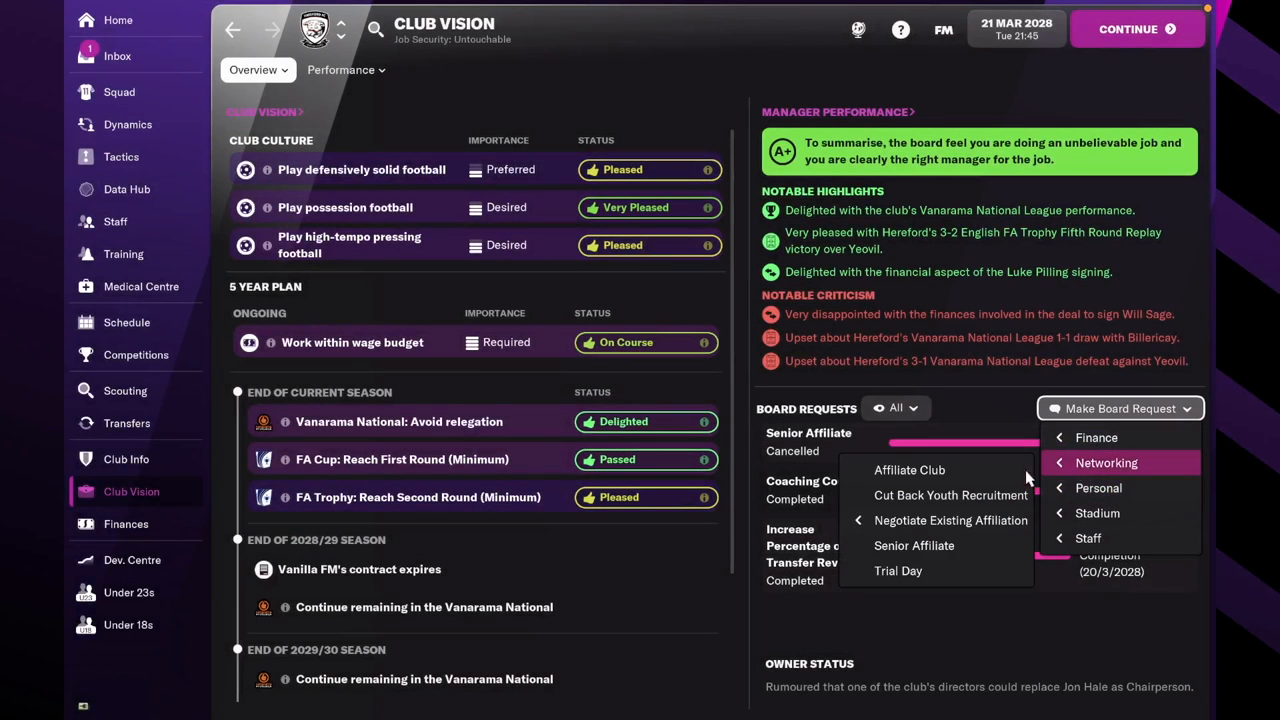
{"action": "left_click", "coordinate": [913, 545]}
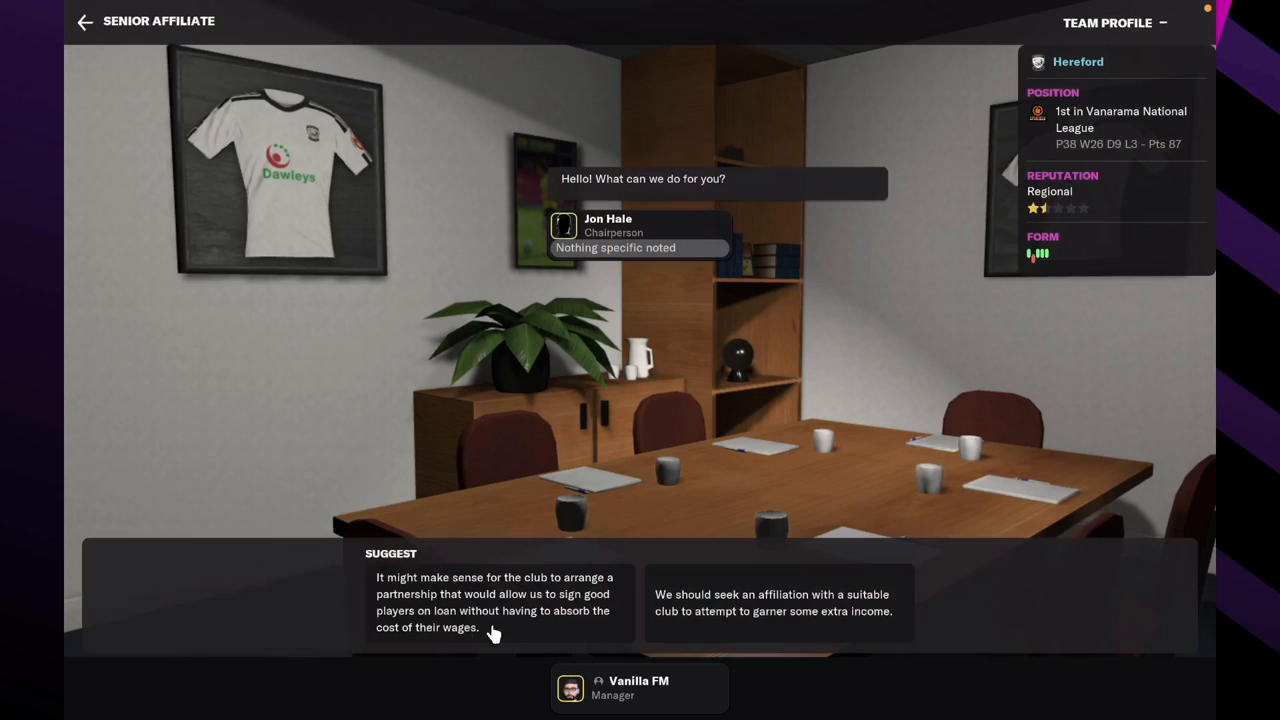
{"action": "left_click", "coordinate": [494, 602]}
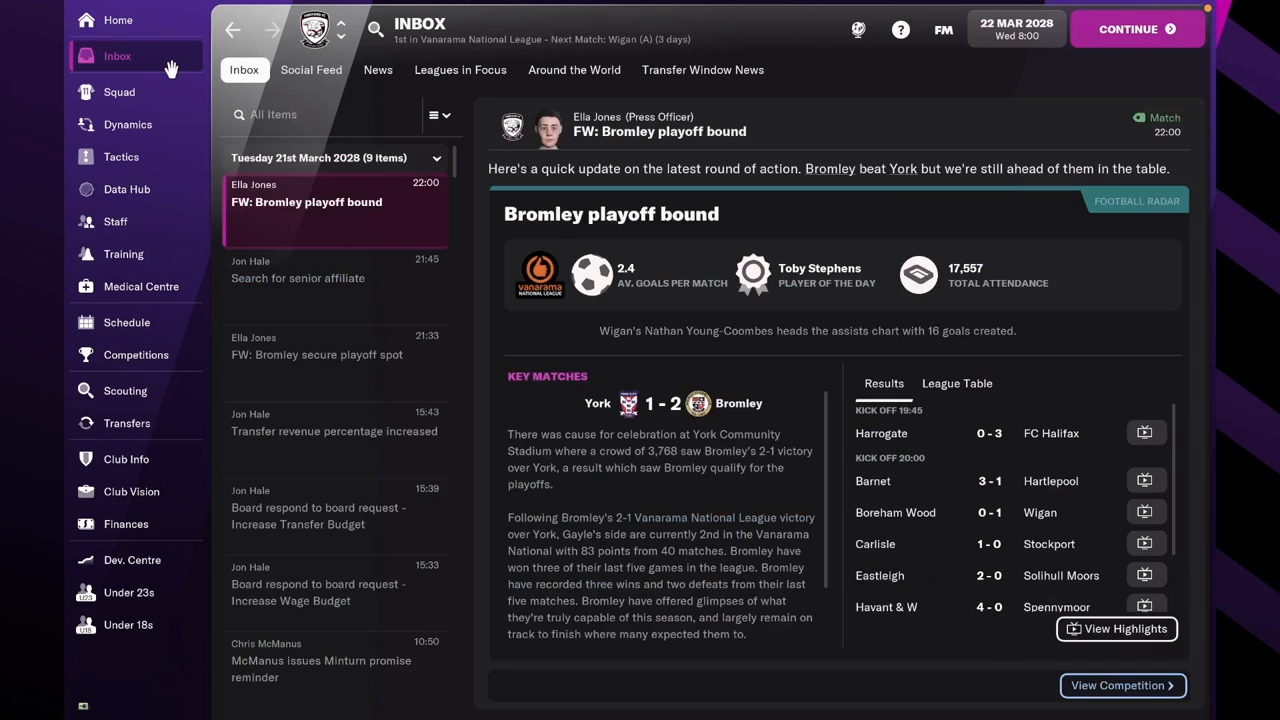
{"action": "left_click", "coordinate": [1133, 28]}
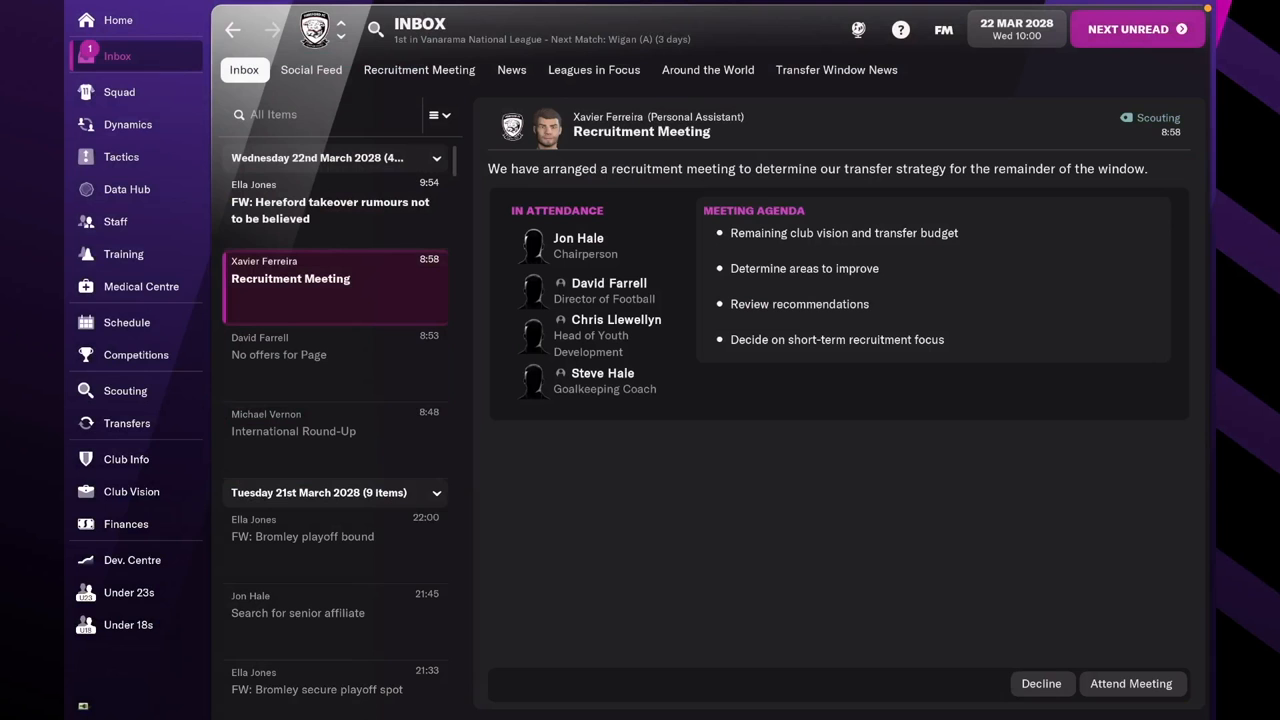
{"action": "mouse_move", "coordinate": [373, 210]}
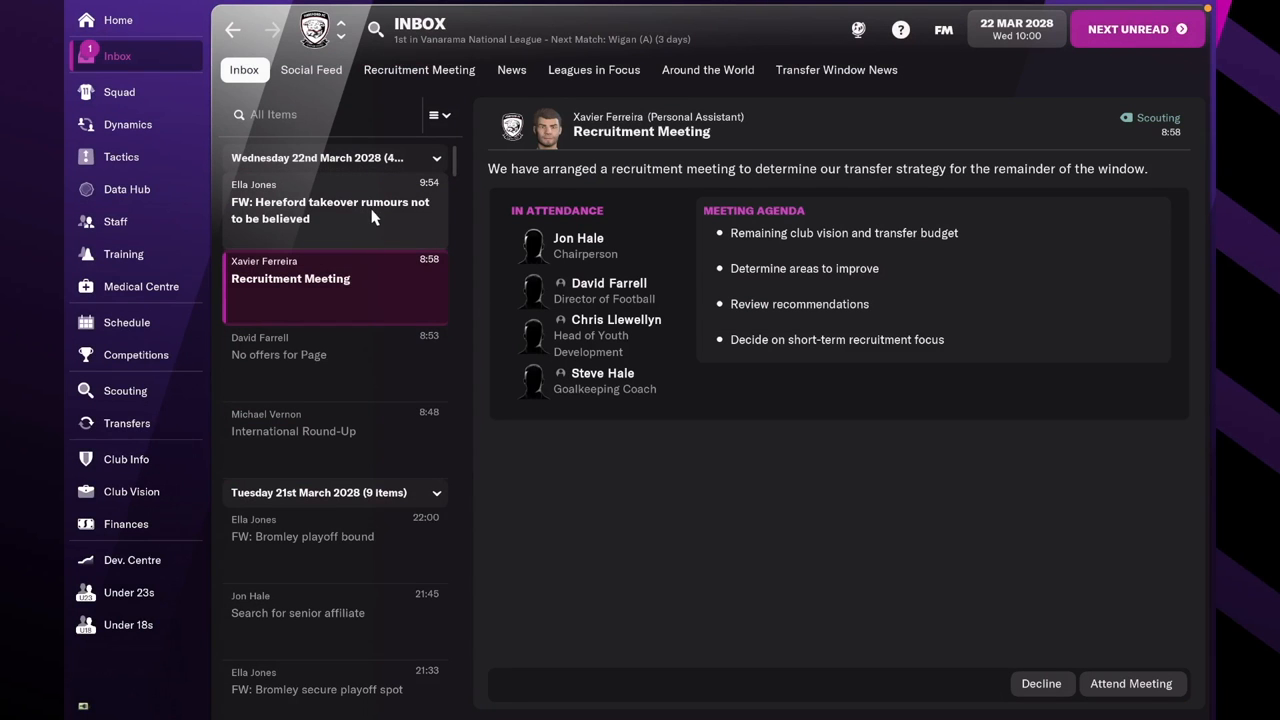
Review the poacher and right full-back suggestions in the recruitment meeting.
{"action": "left_click", "coordinate": [1131, 683]}
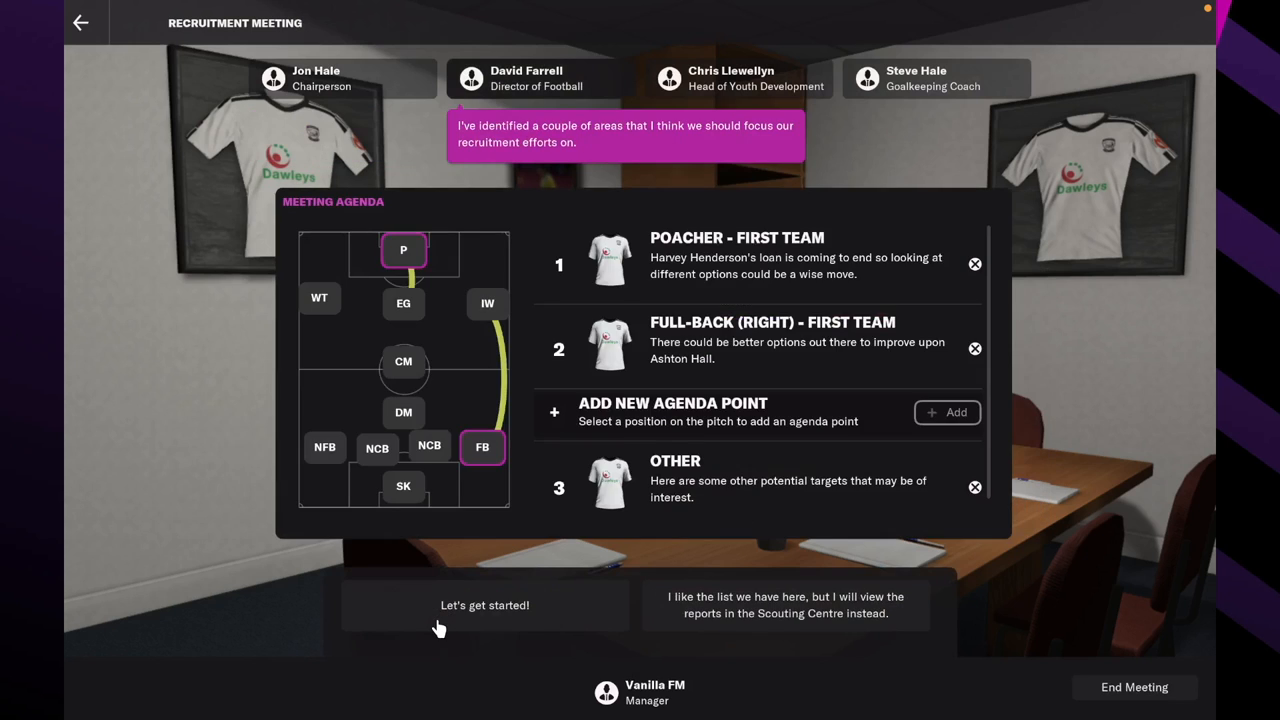
{"action": "left_click", "coordinate": [484, 605]}
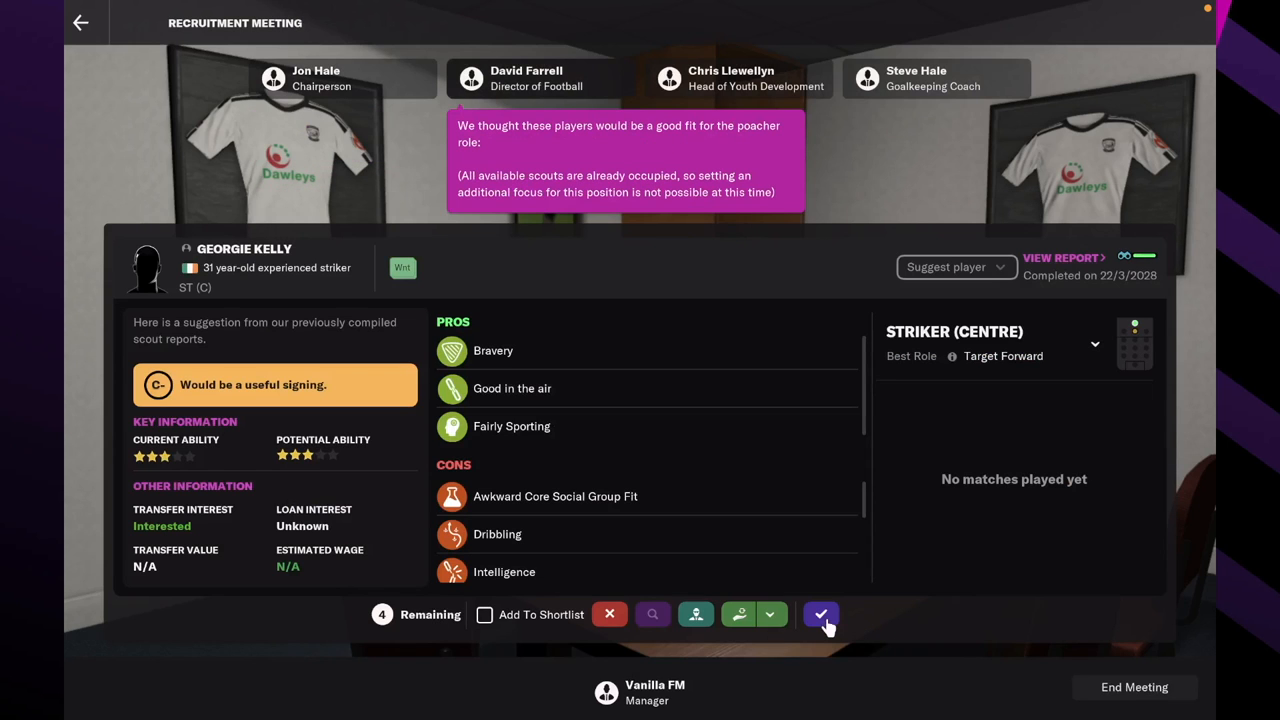
{"action": "left_click", "coordinate": [820, 614]}
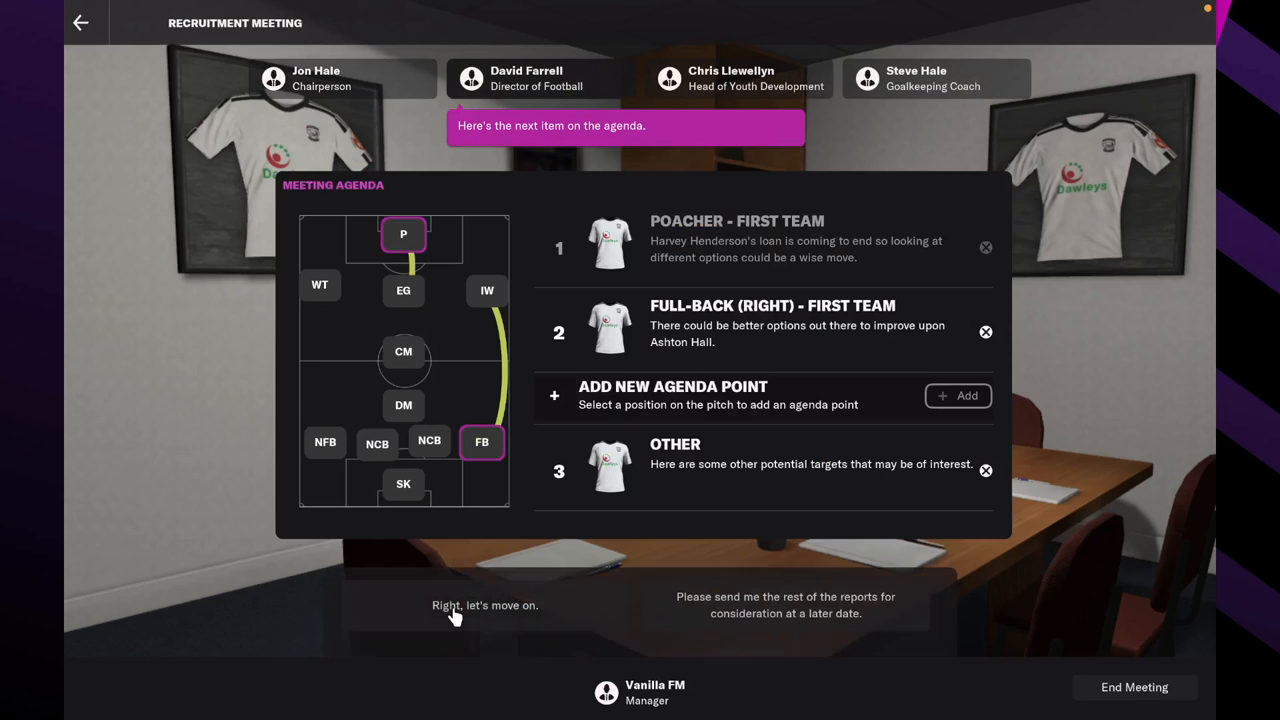
{"action": "left_click", "coordinate": [484, 605]}
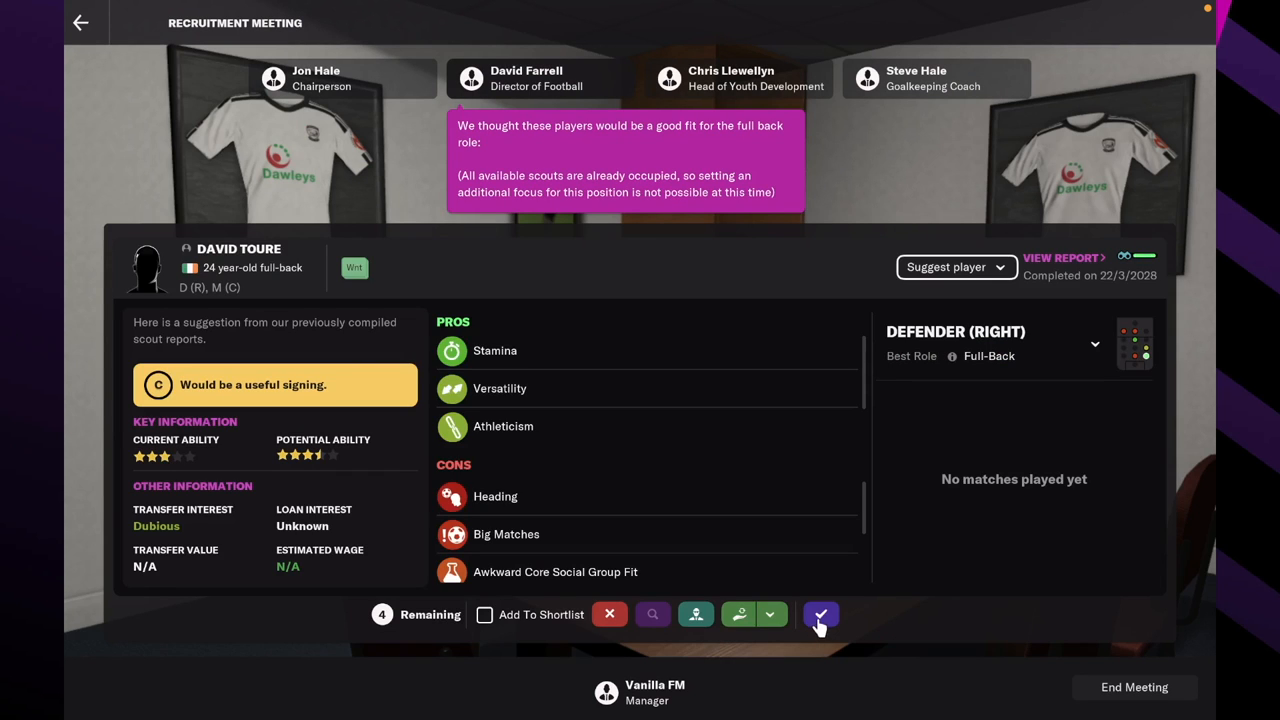
{"action": "left_click", "coordinate": [820, 614]}
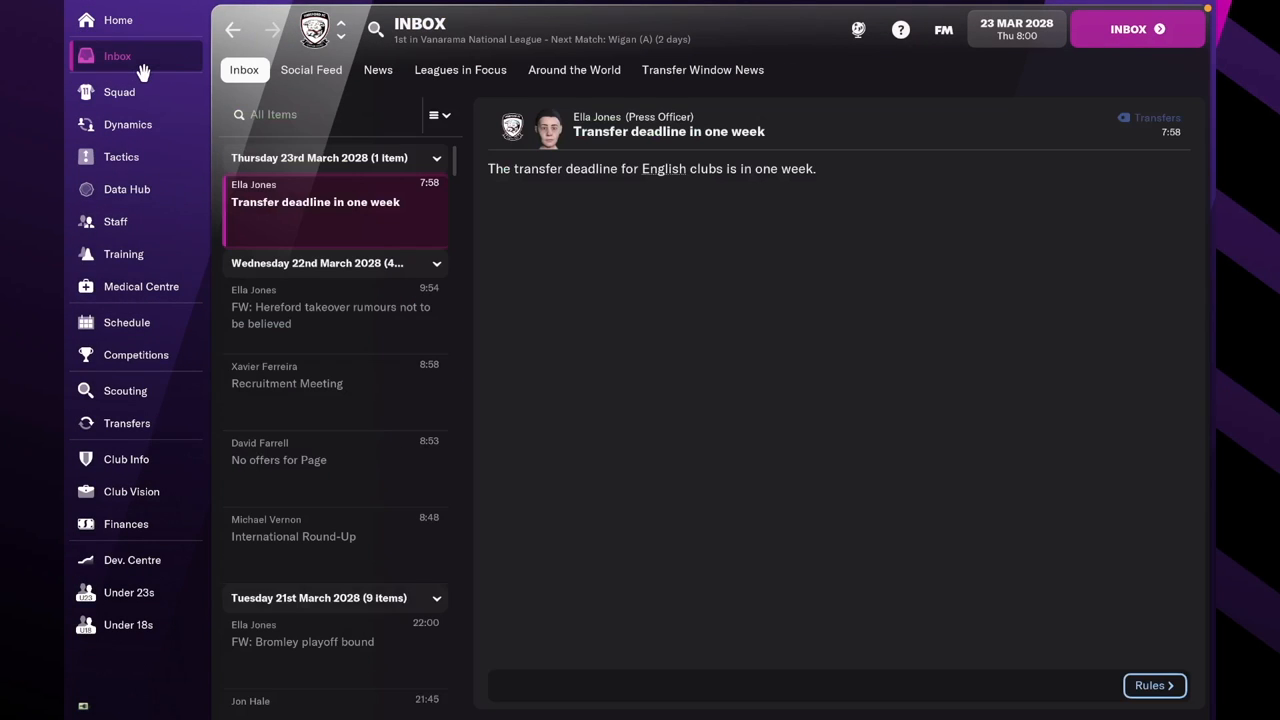
{"action": "mouse_move", "coordinate": [735, 539]}
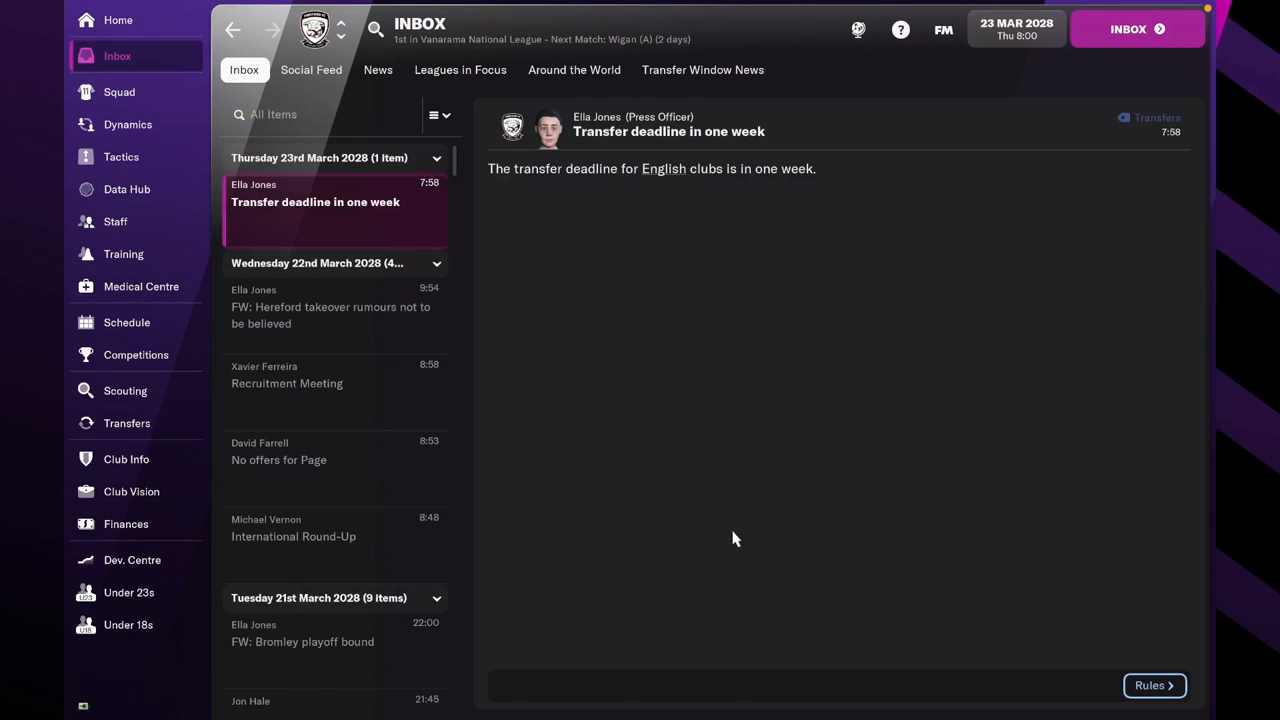
Praise Jake Bright's training with a pat on the shoulder, then read both board rejections.
{"action": "left_click", "coordinate": [126, 322]}
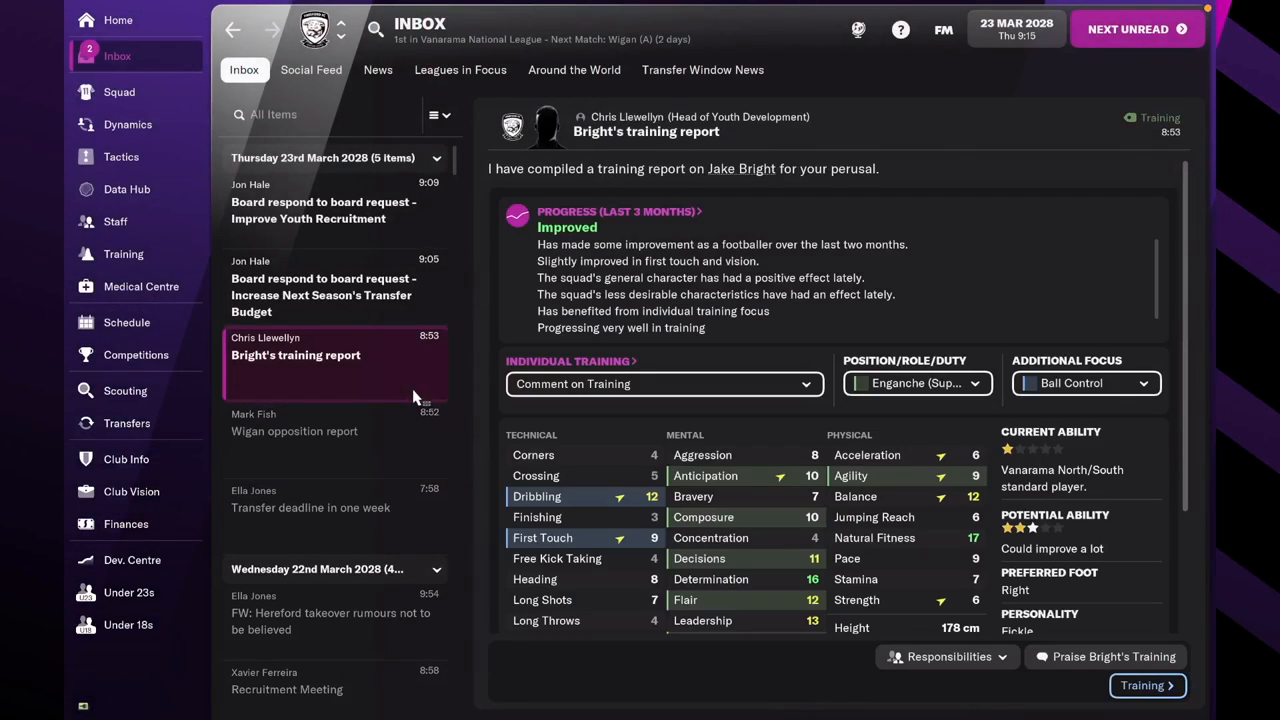
{"action": "left_click", "coordinate": [1105, 657]}
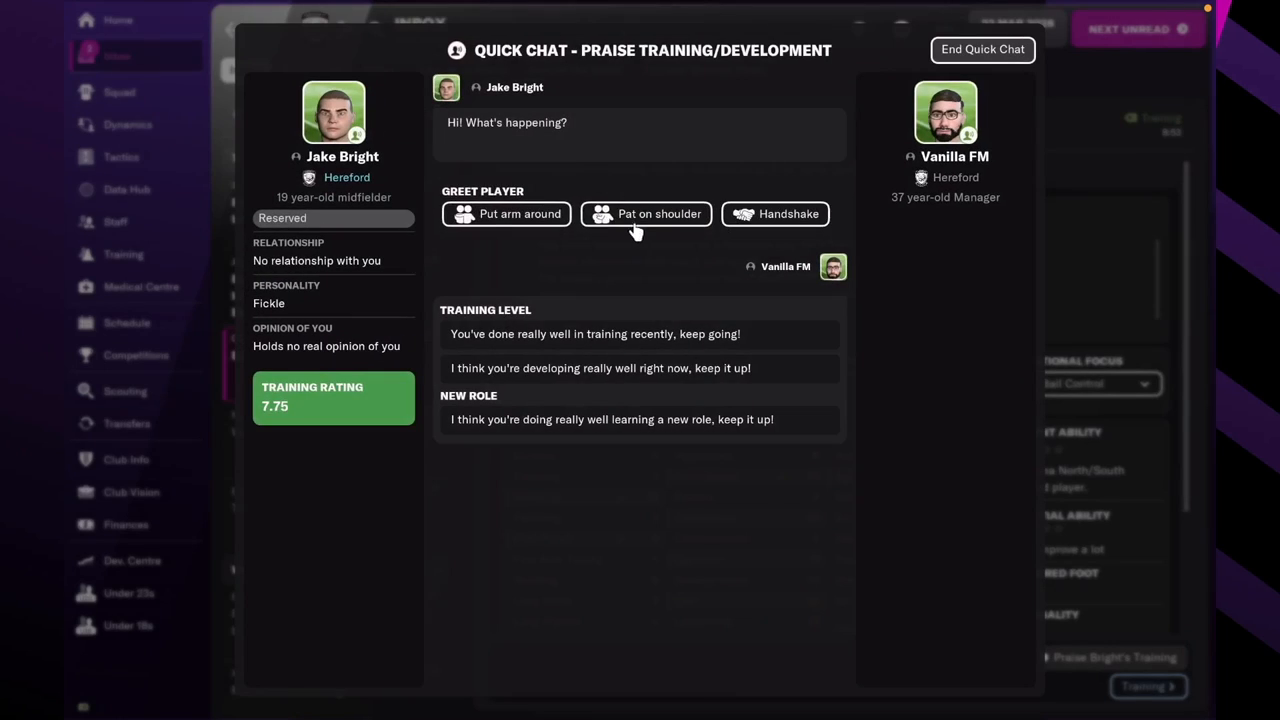
{"action": "left_click", "coordinate": [645, 213]}
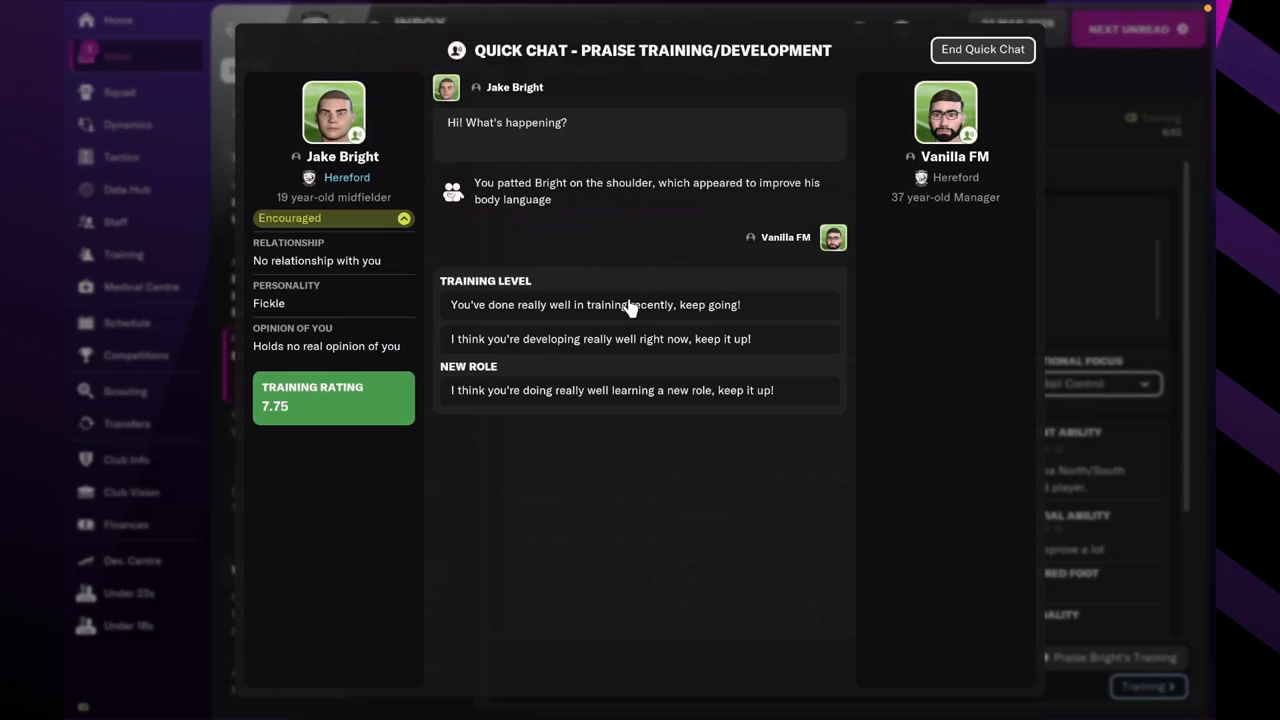
{"action": "left_click", "coordinate": [982, 49]}
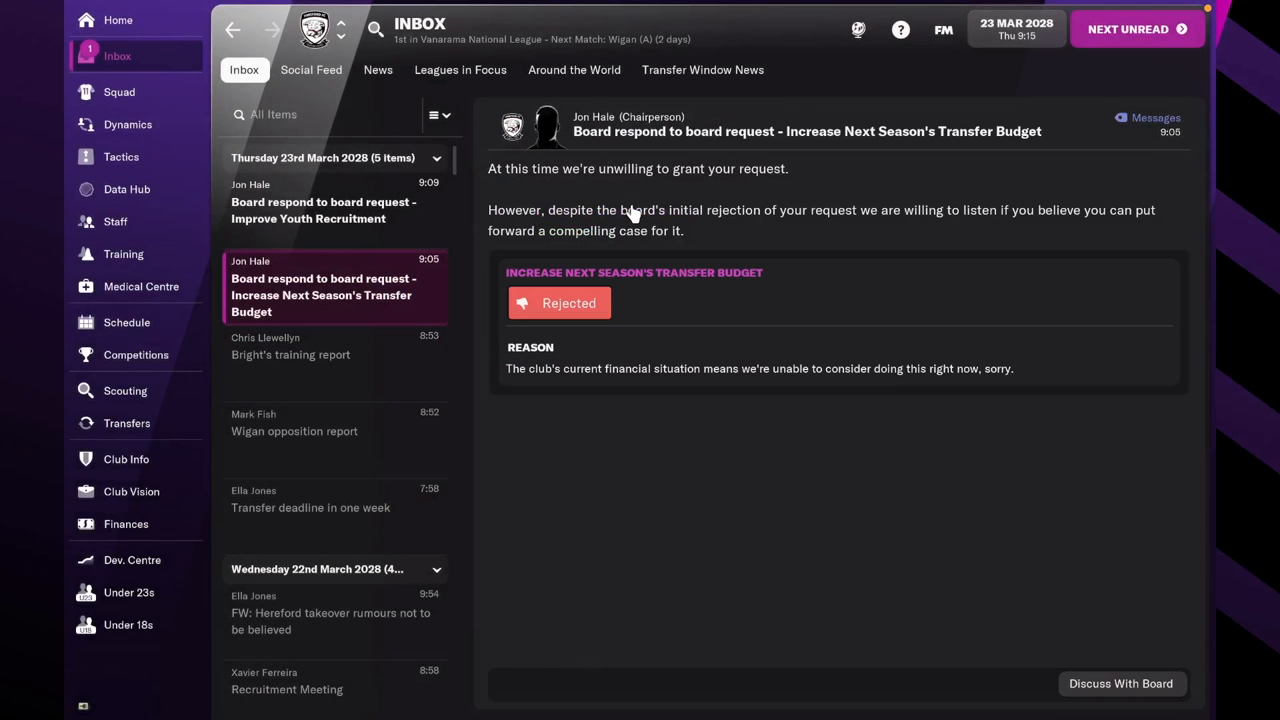
{"action": "left_click", "coordinate": [335, 201]}
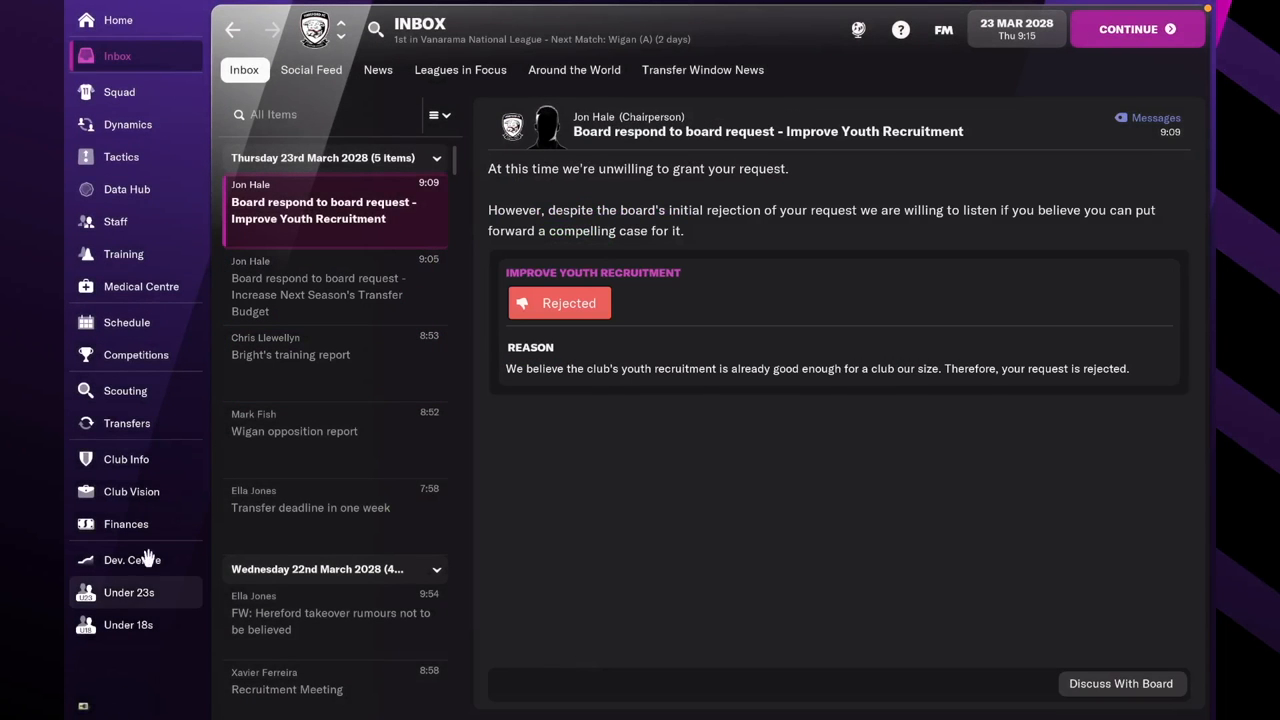
{"action": "left_click", "coordinate": [131, 491]}
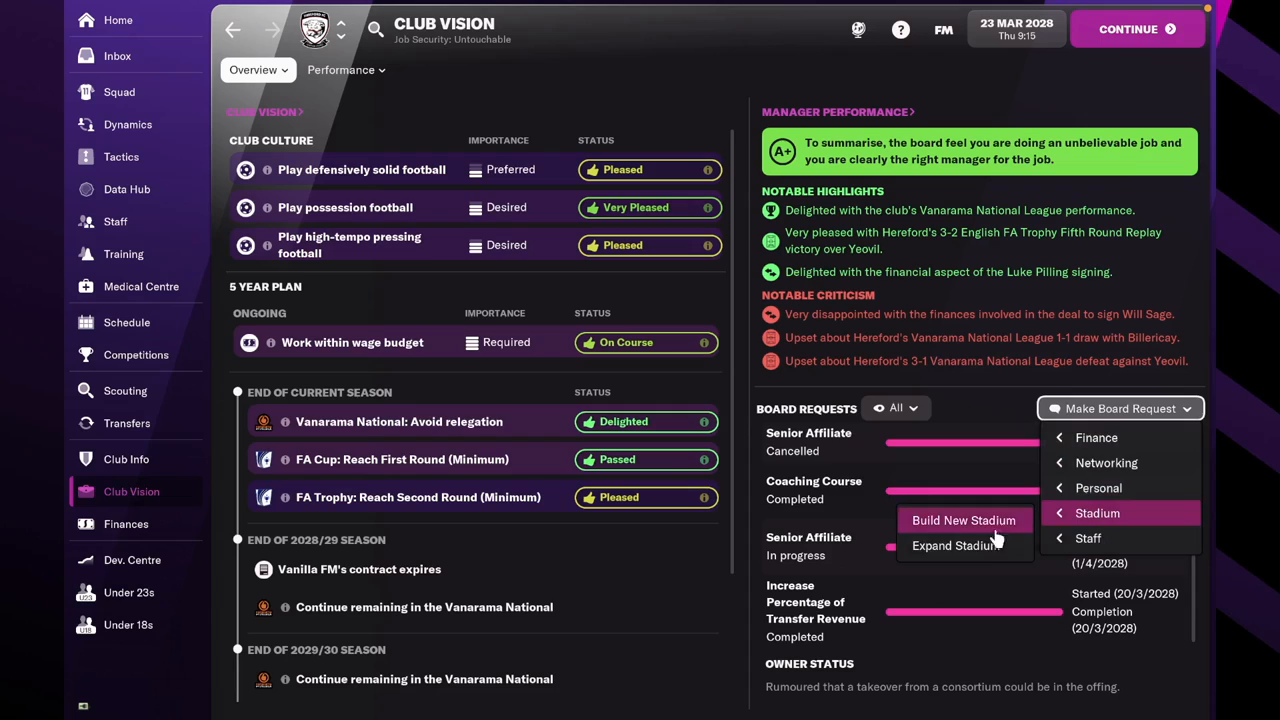
Request an added sports scientist under Staff board requests and dismiss the pending-decision notice.
{"action": "left_click", "coordinate": [963, 520]}
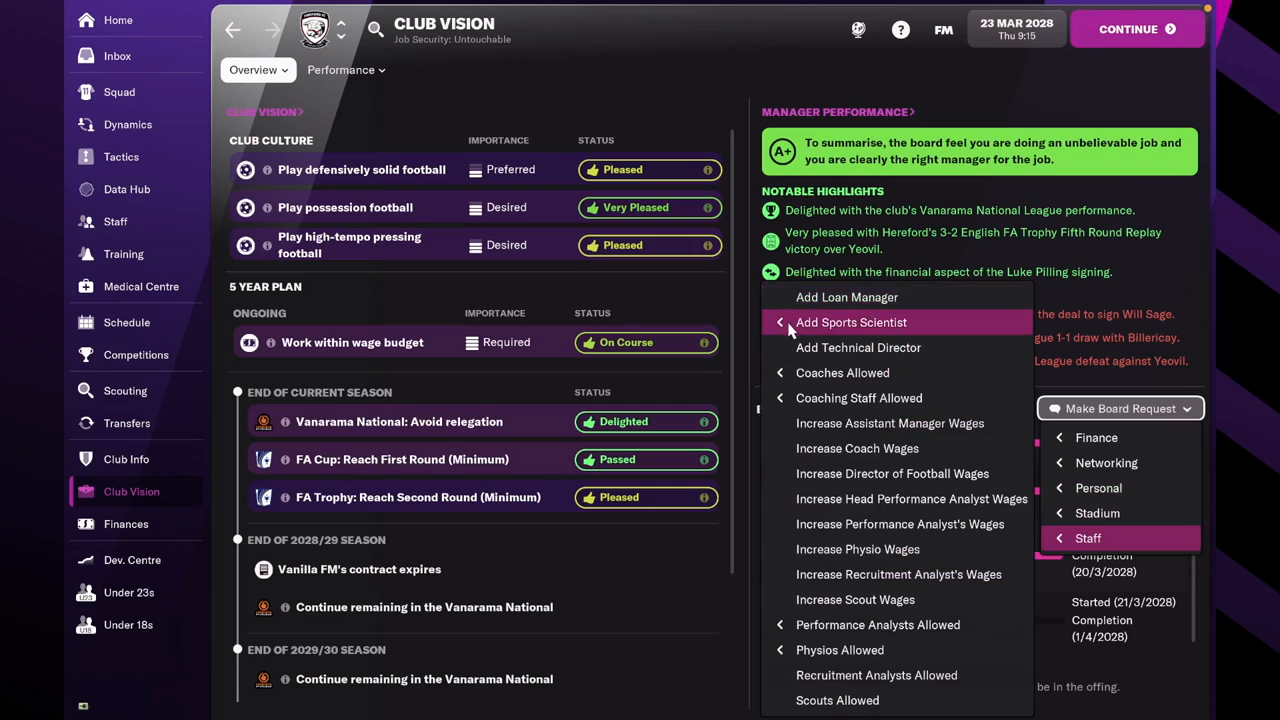
{"action": "left_click", "coordinate": [851, 322]}
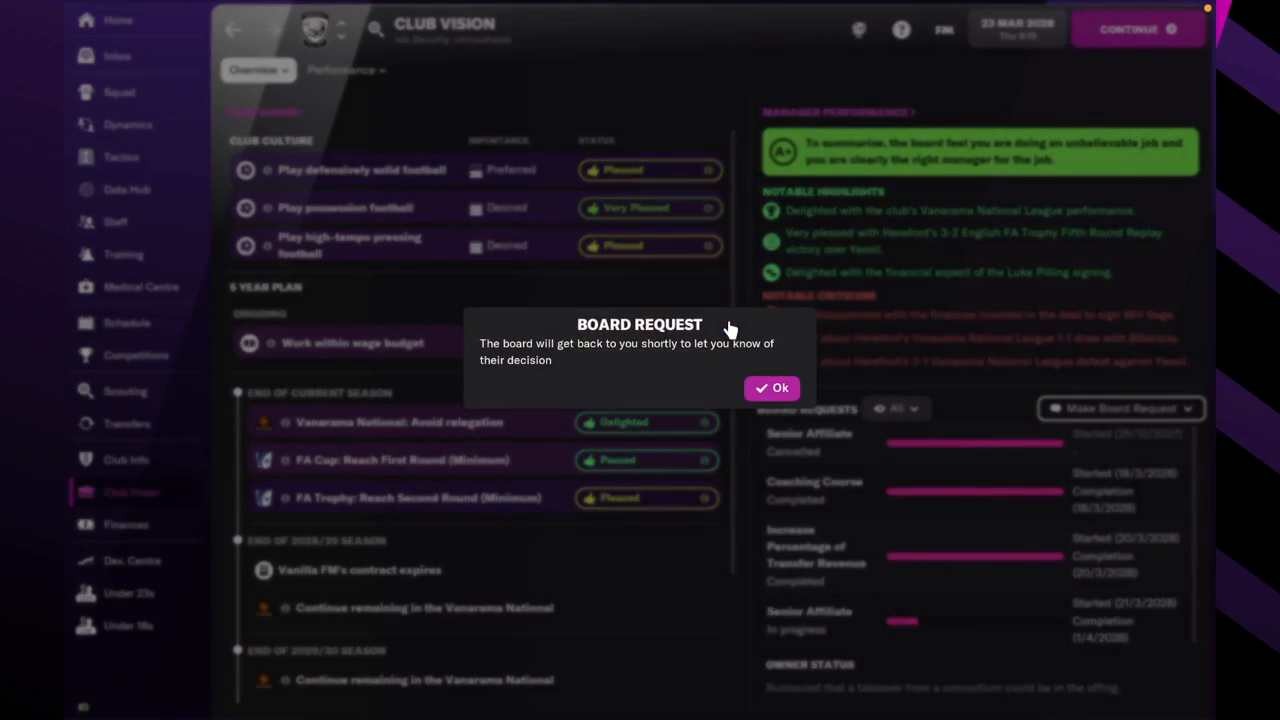
{"action": "left_click", "coordinate": [771, 388]}
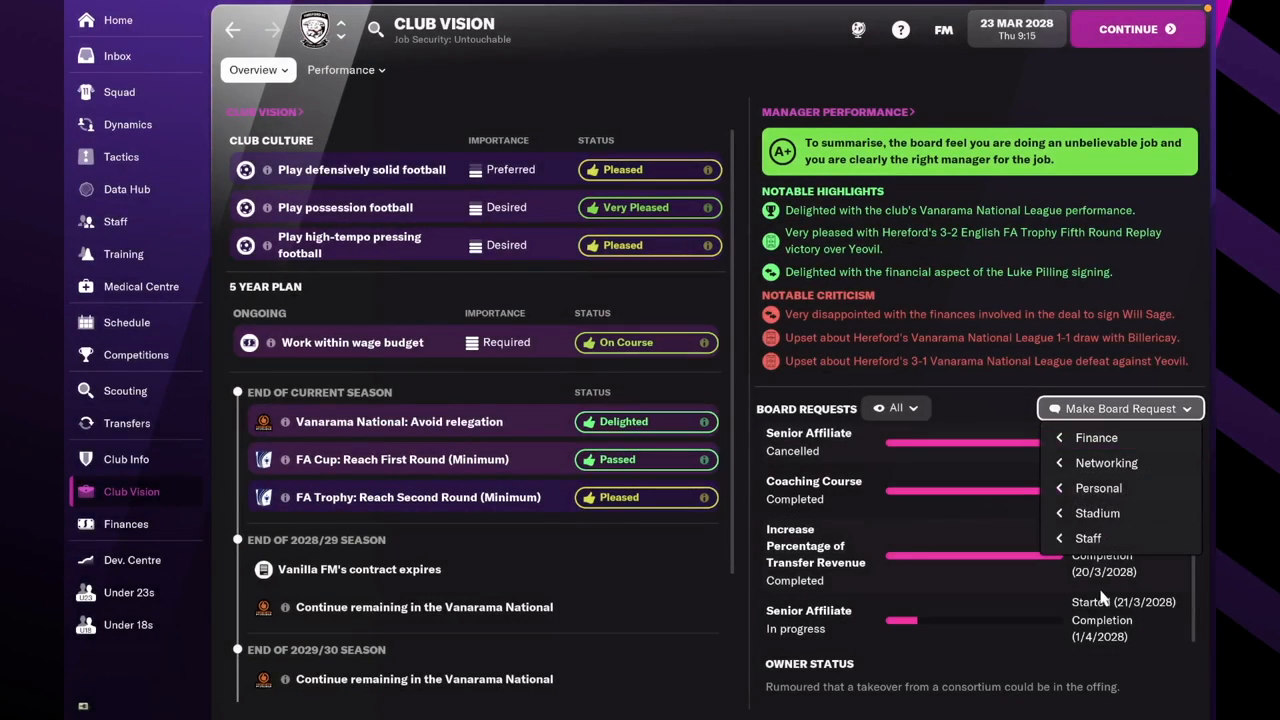
{"action": "left_click", "coordinate": [1088, 538]}
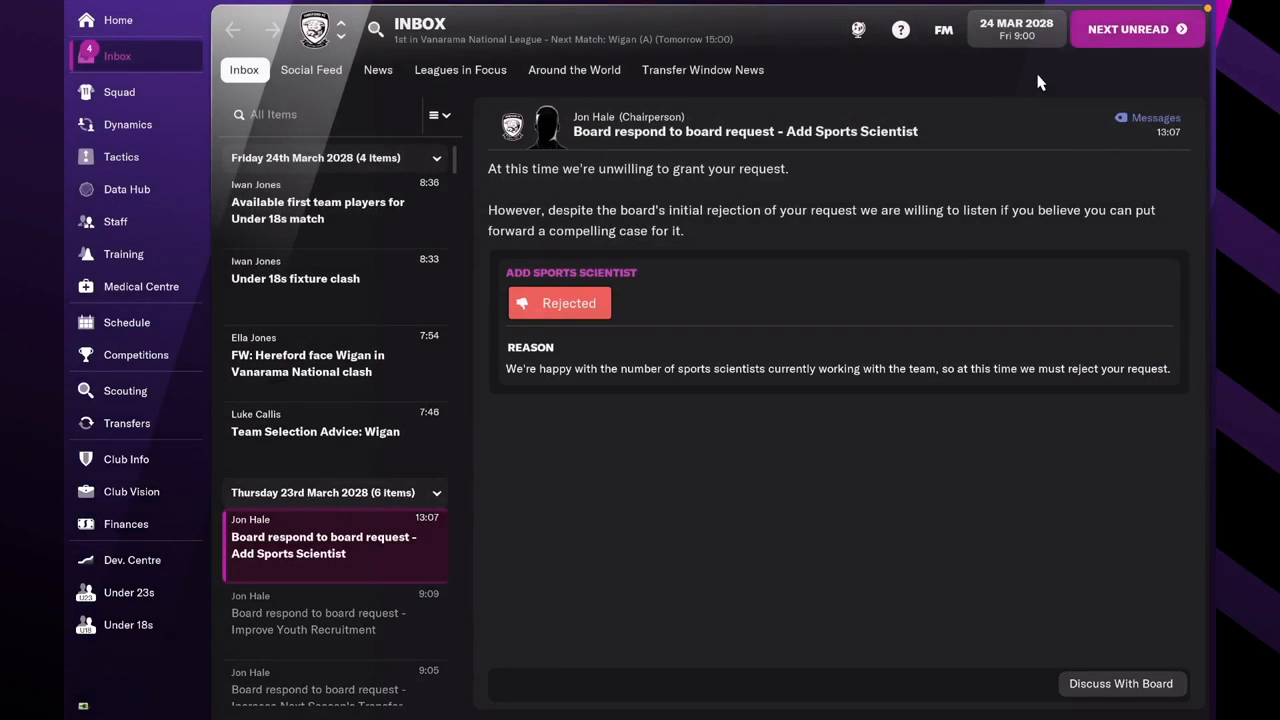
Advance the game, then criticise Josh Hosie and praise Detlef Esapa-Osong from training reviews.
{"action": "left_click", "coordinate": [308, 355]}
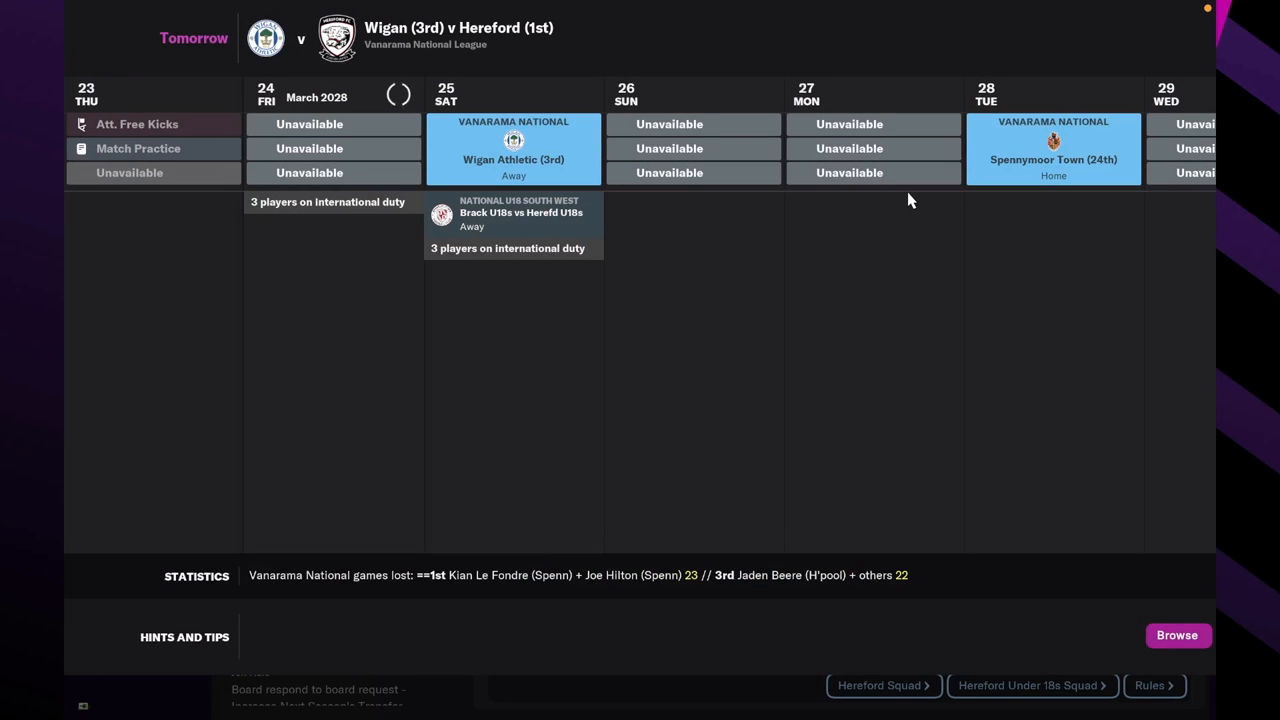
{"action": "left_click", "coordinate": [117, 55]}
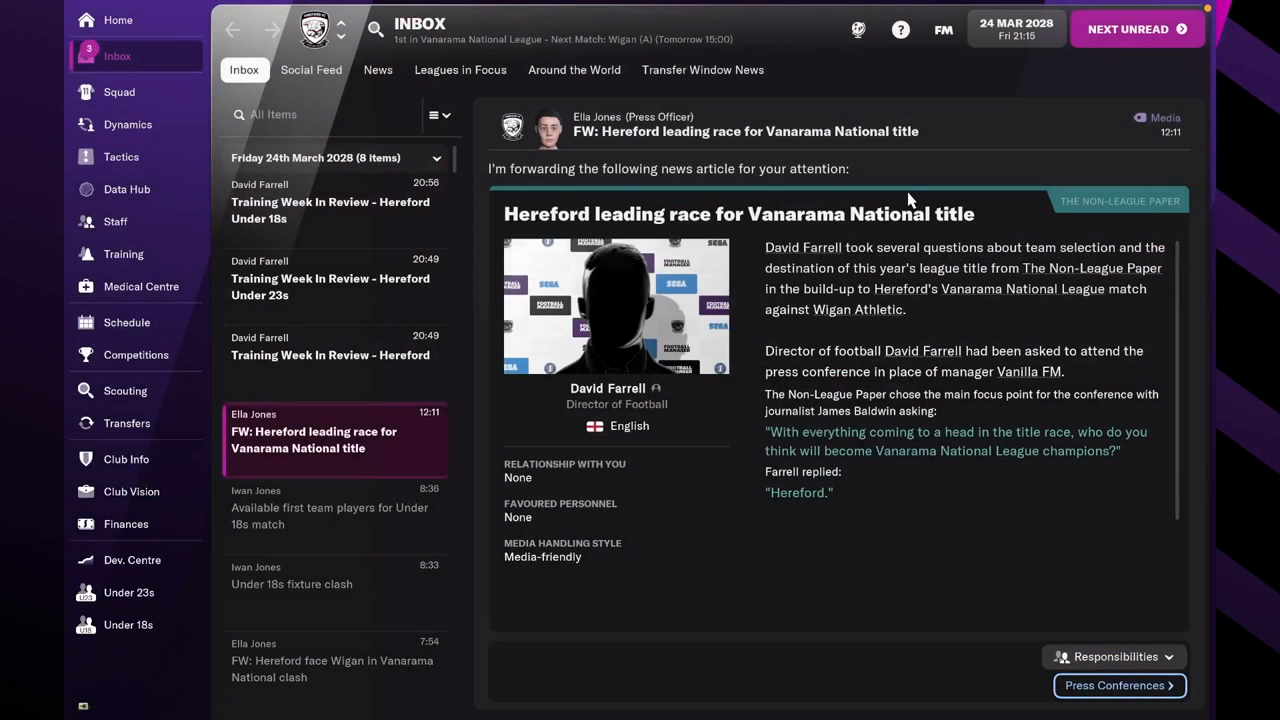
{"action": "left_click", "coordinate": [335, 355]}
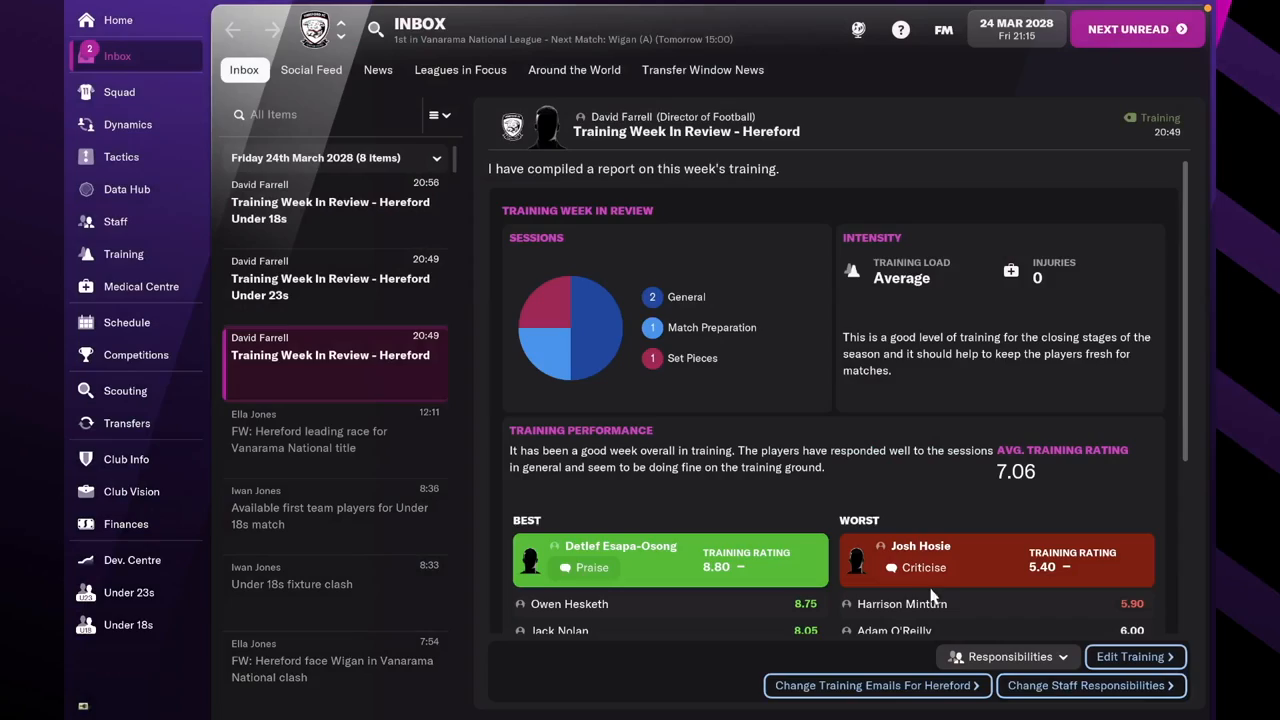
{"action": "left_click", "coordinate": [921, 567]}
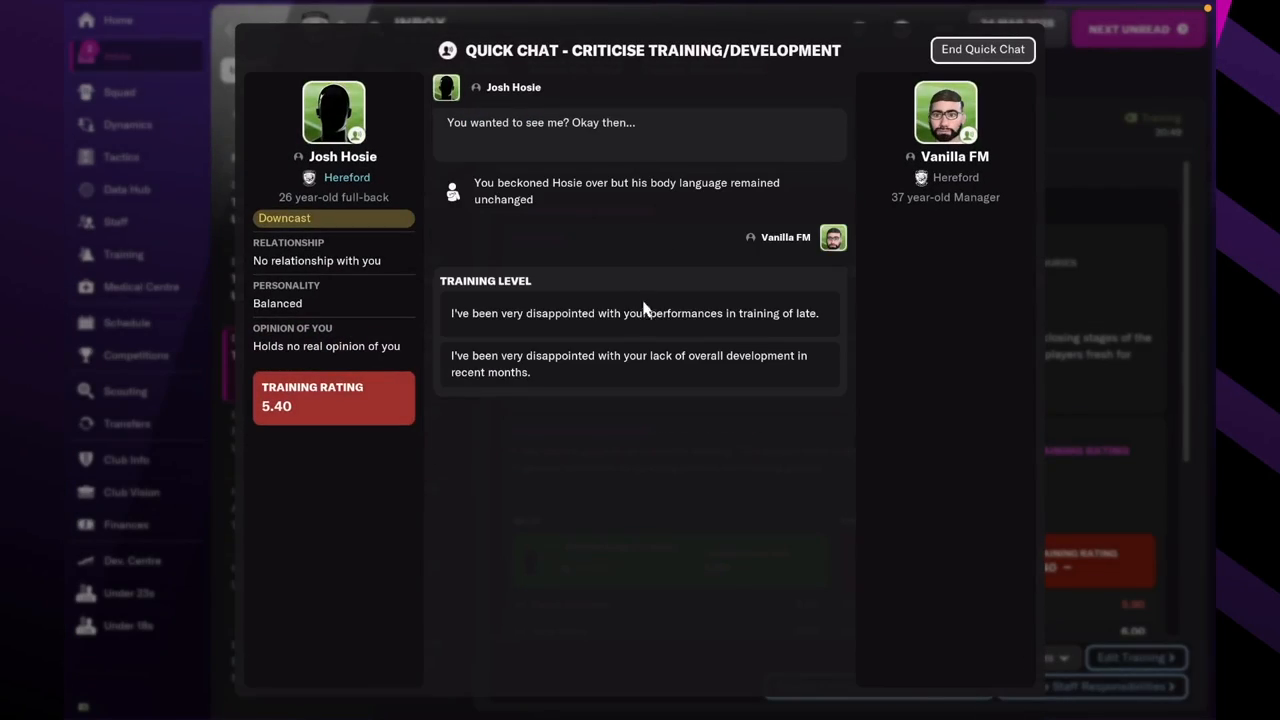
{"action": "left_click", "coordinate": [981, 49]}
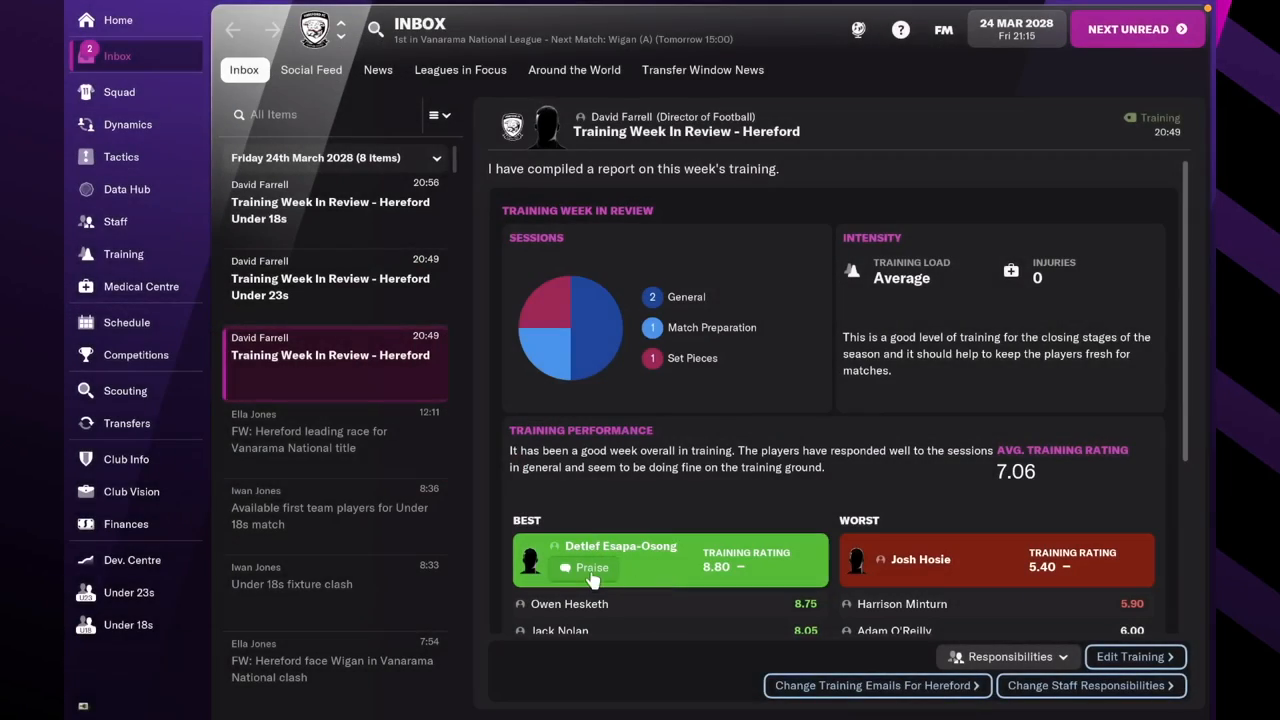
{"action": "left_click", "coordinate": [591, 567]}
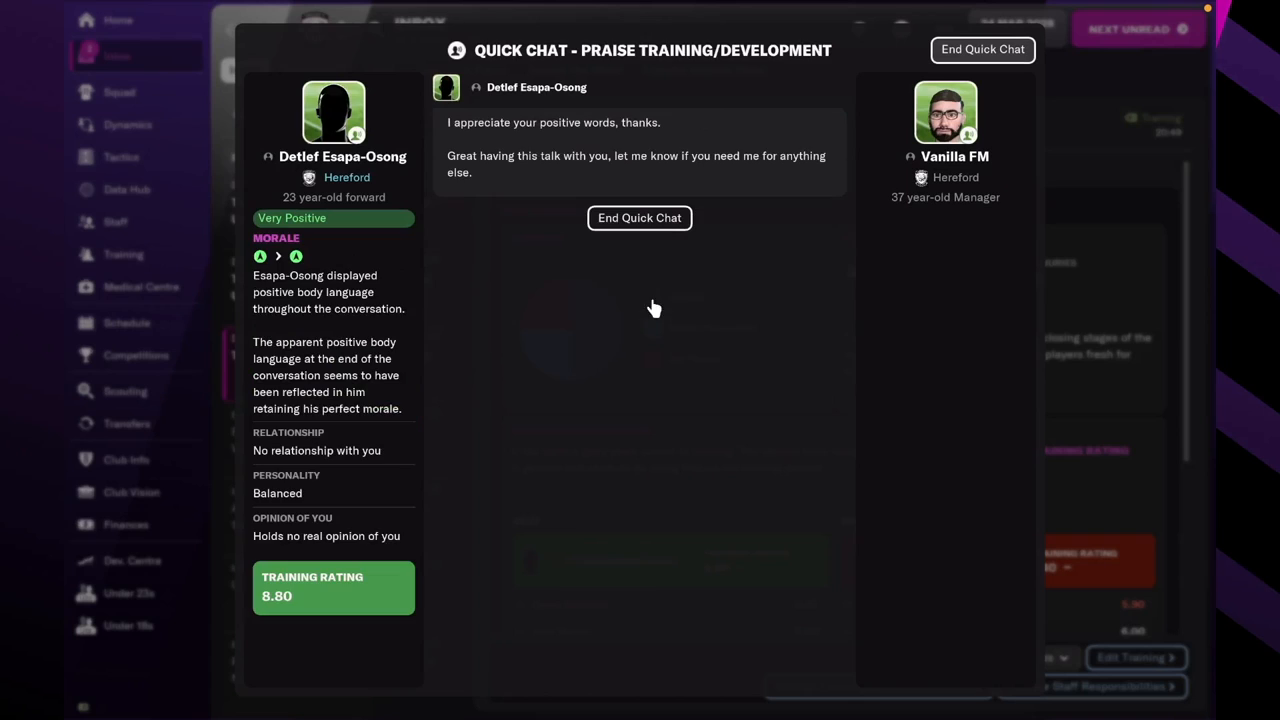
{"action": "left_click", "coordinate": [639, 218]}
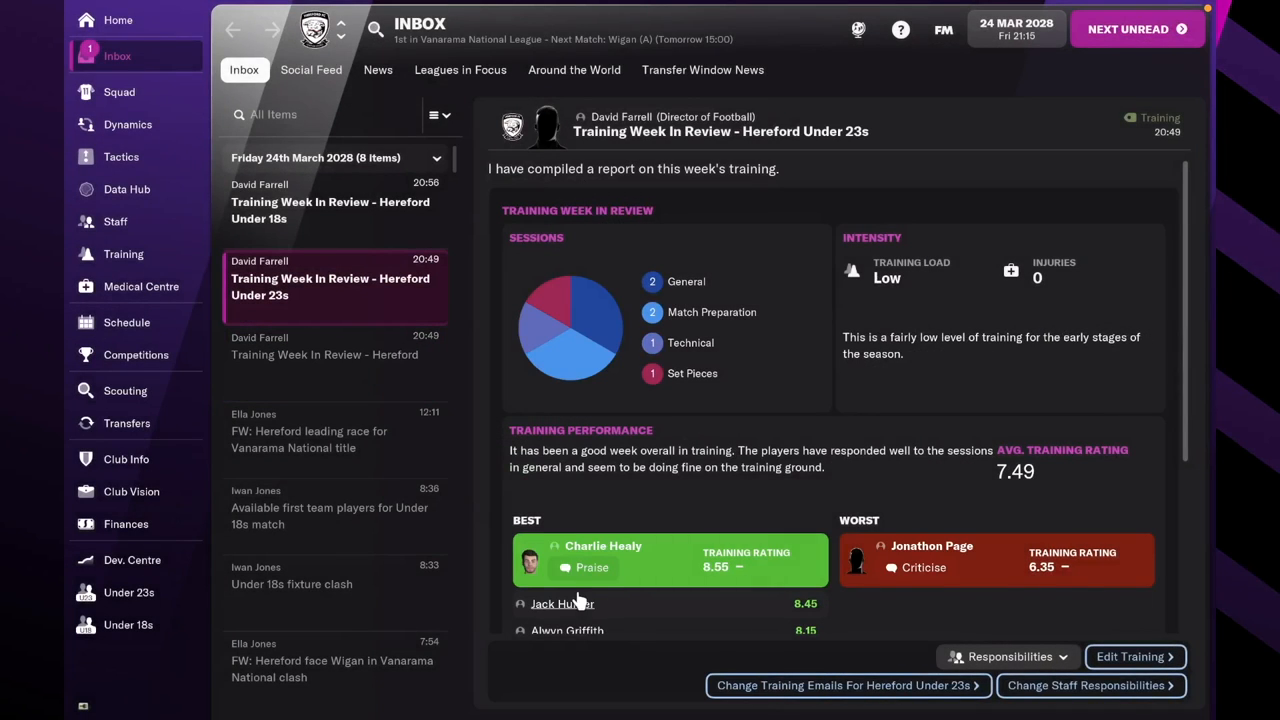
{"action": "left_click", "coordinate": [591, 567]}
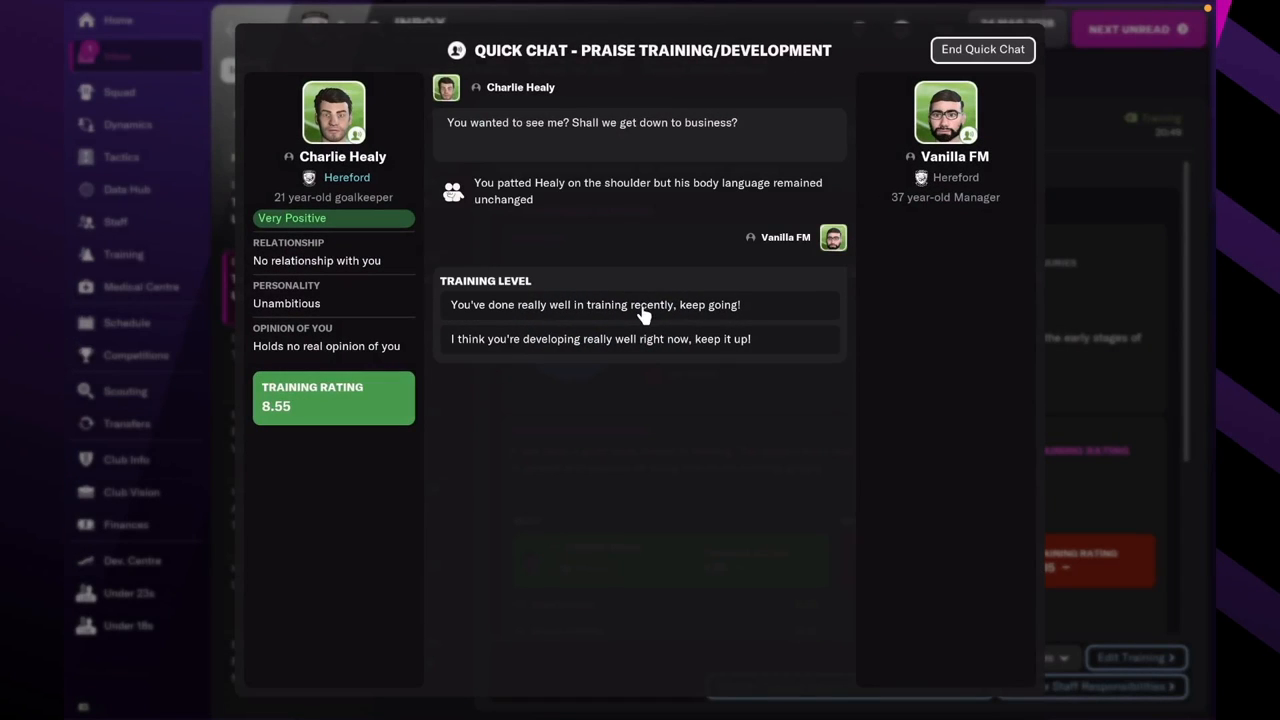
{"action": "left_click", "coordinate": [1138, 29]}
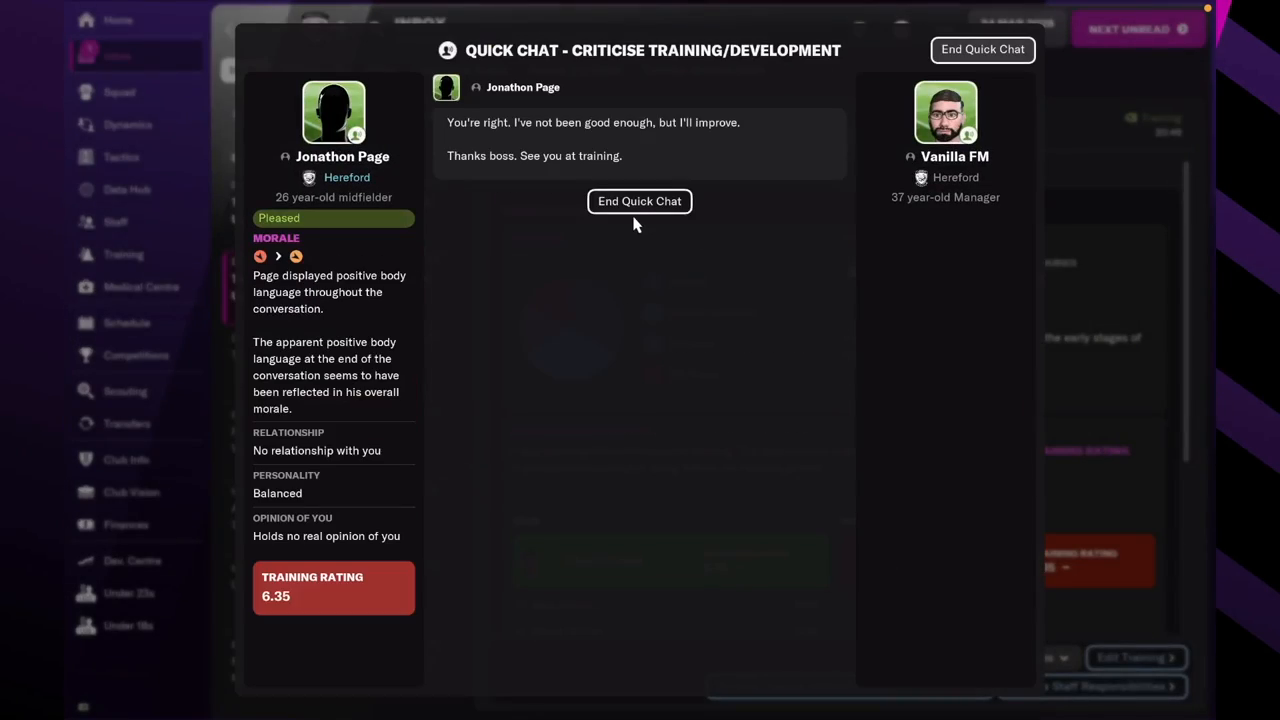
{"action": "left_click", "coordinate": [639, 201]}
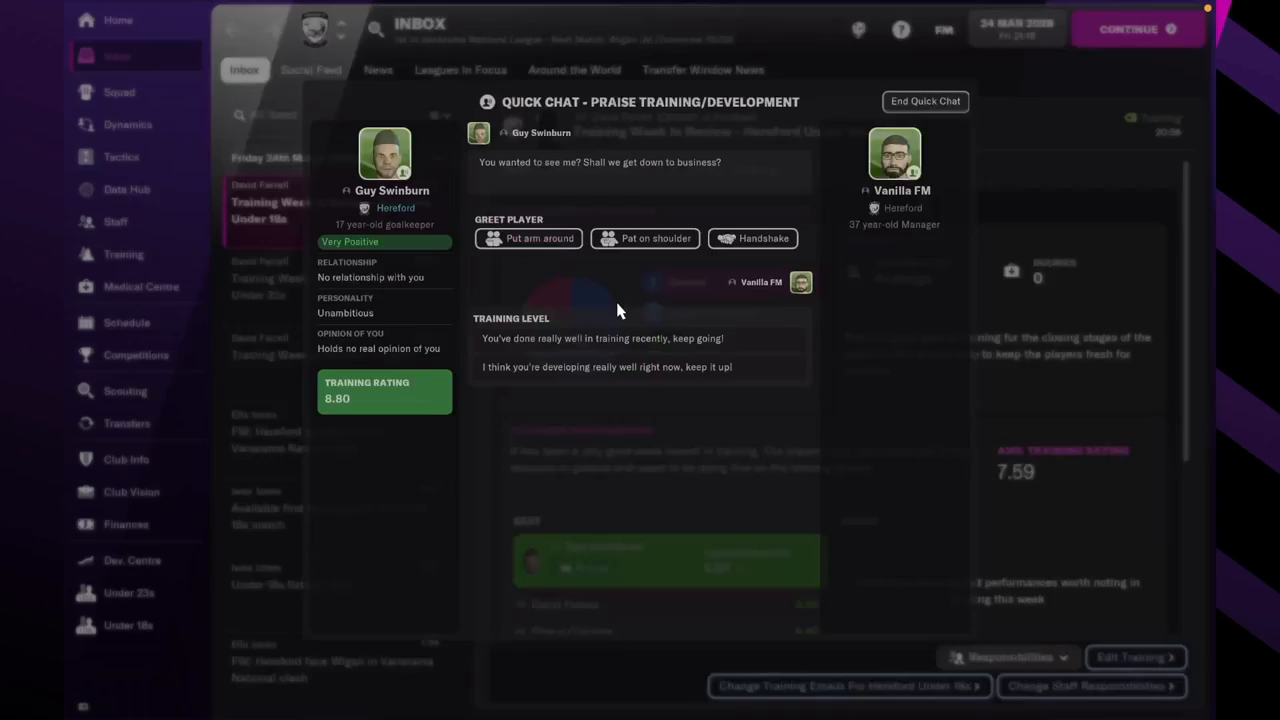
{"action": "left_click", "coordinate": [644, 238]}
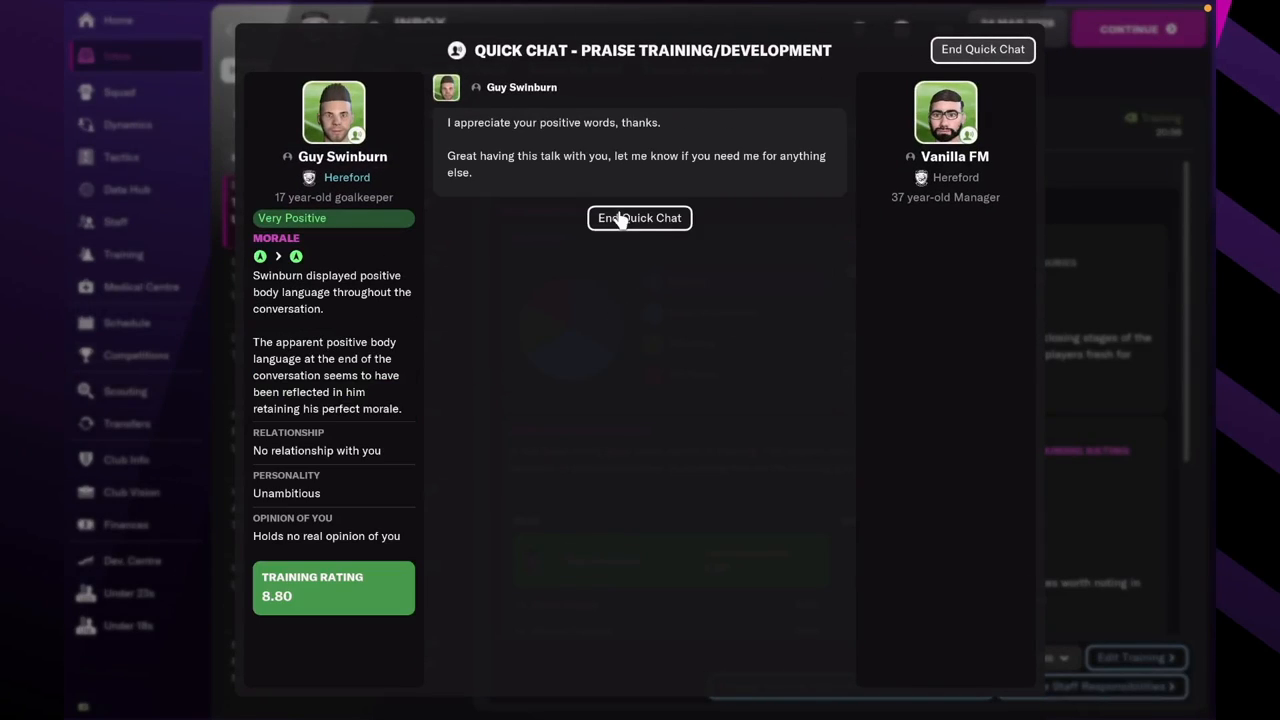
{"action": "left_click", "coordinate": [639, 218]}
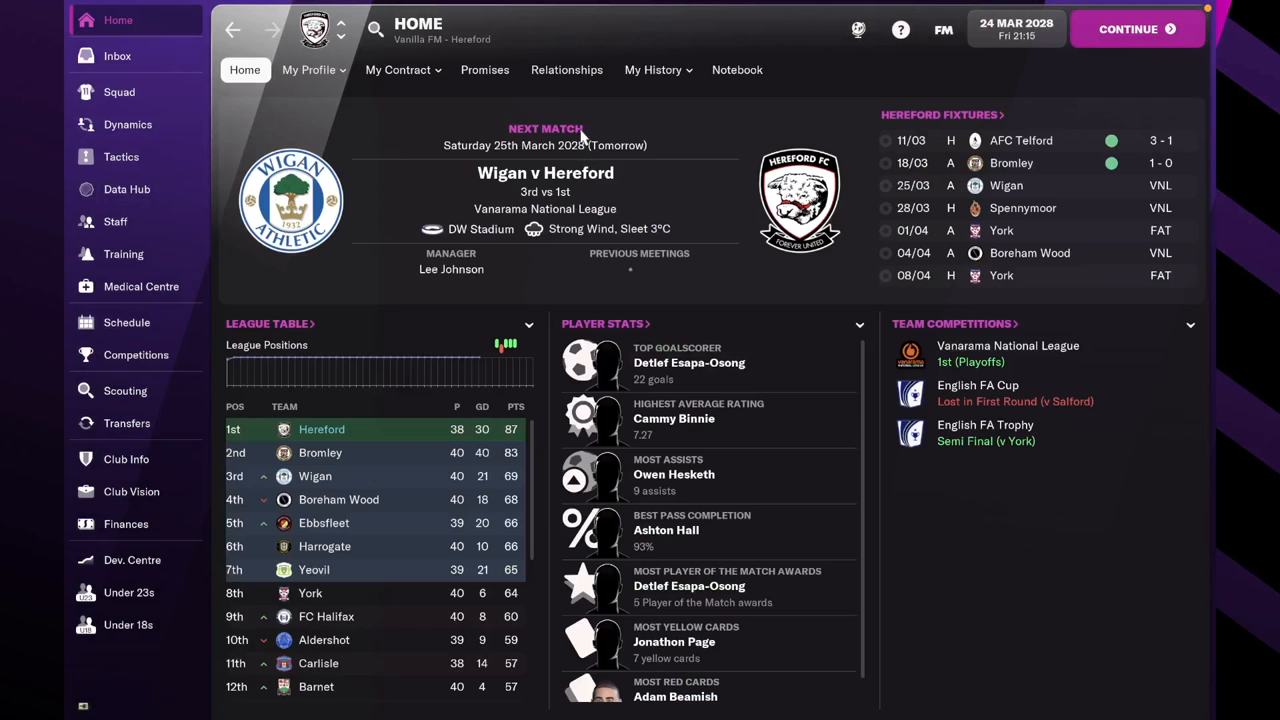
Review the player promises list, then advance to matchday on 25 March.
{"action": "left_click", "coordinate": [484, 69]}
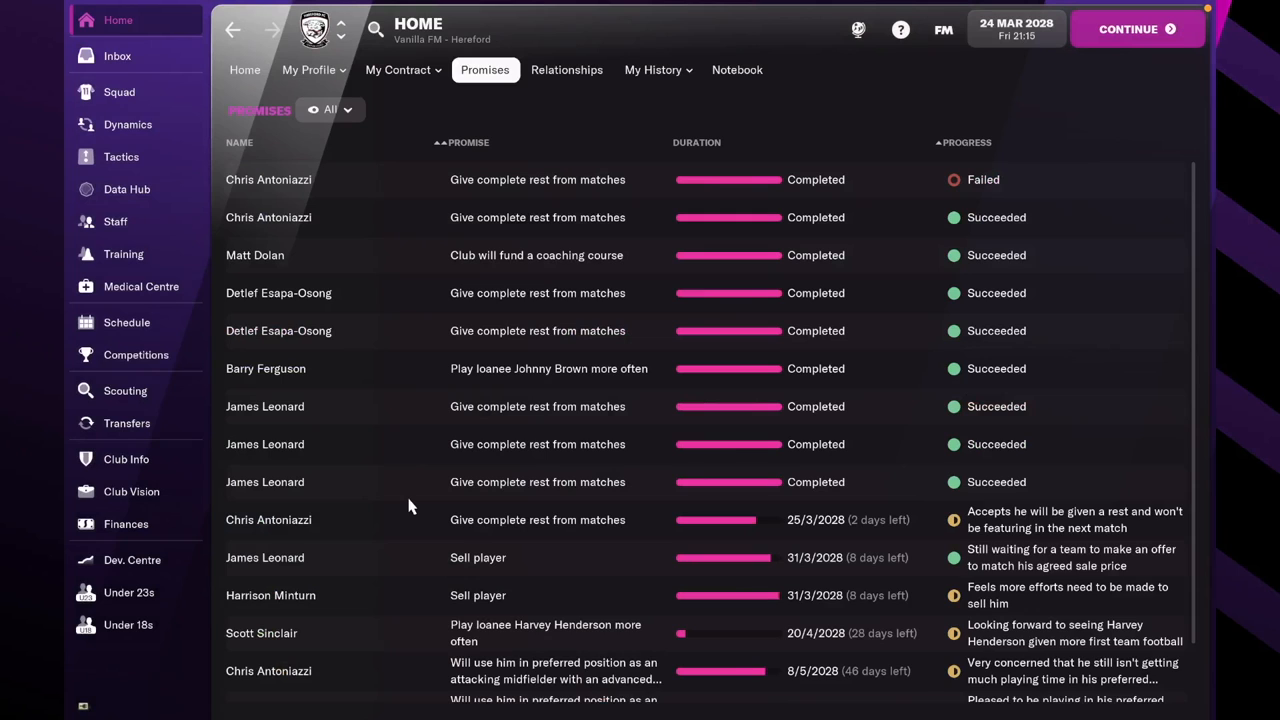
{"action": "mouse_move", "coordinate": [294, 540]}
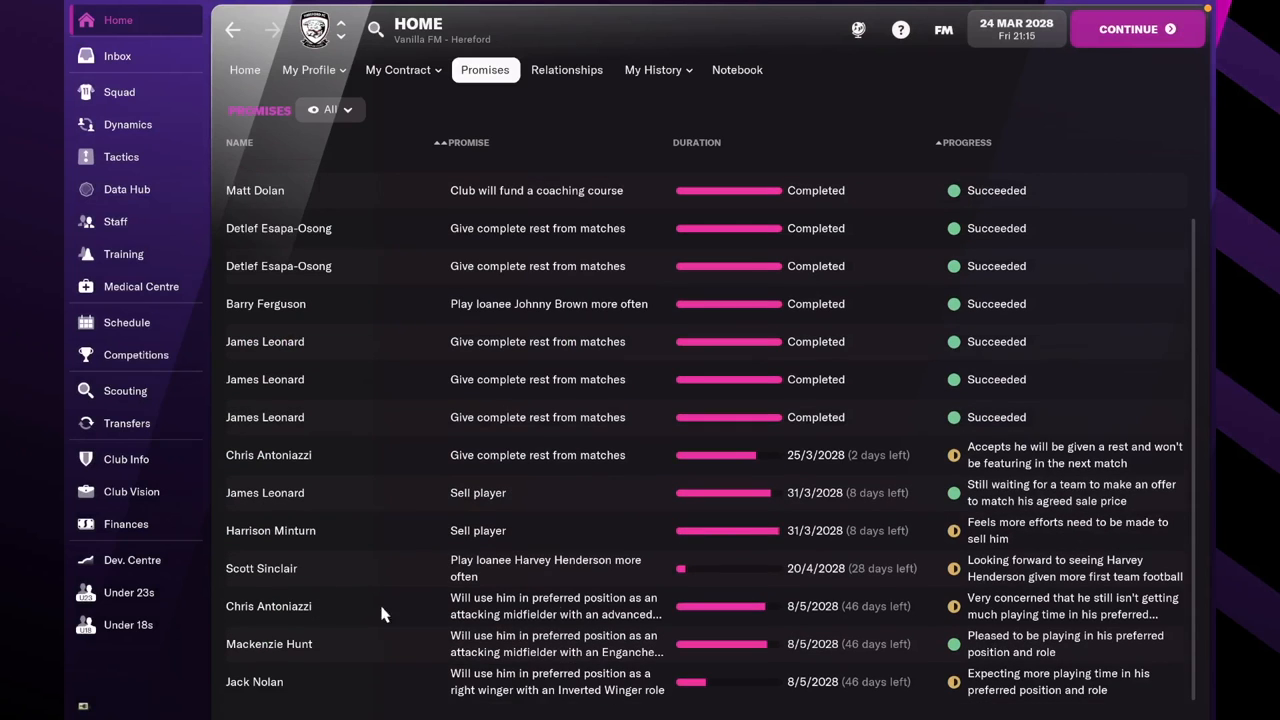
{"action": "mouse_move", "coordinate": [563, 560]}
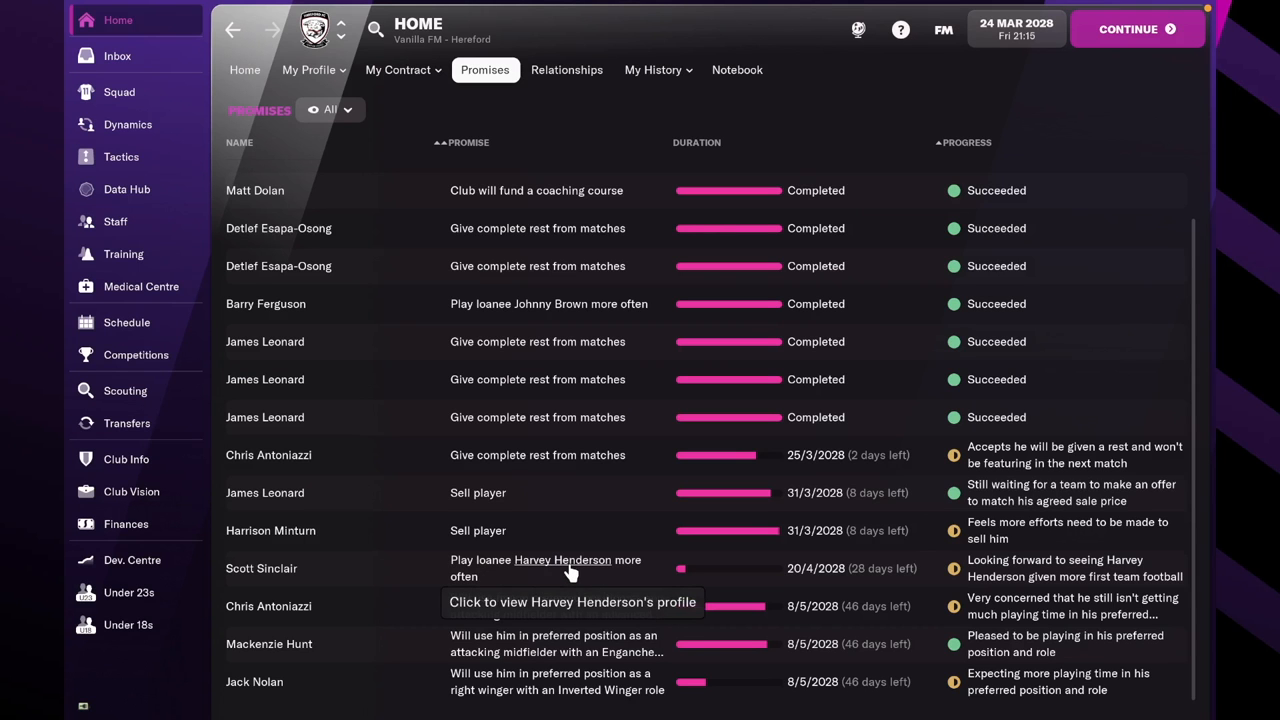
{"action": "left_click", "coordinate": [1137, 29]}
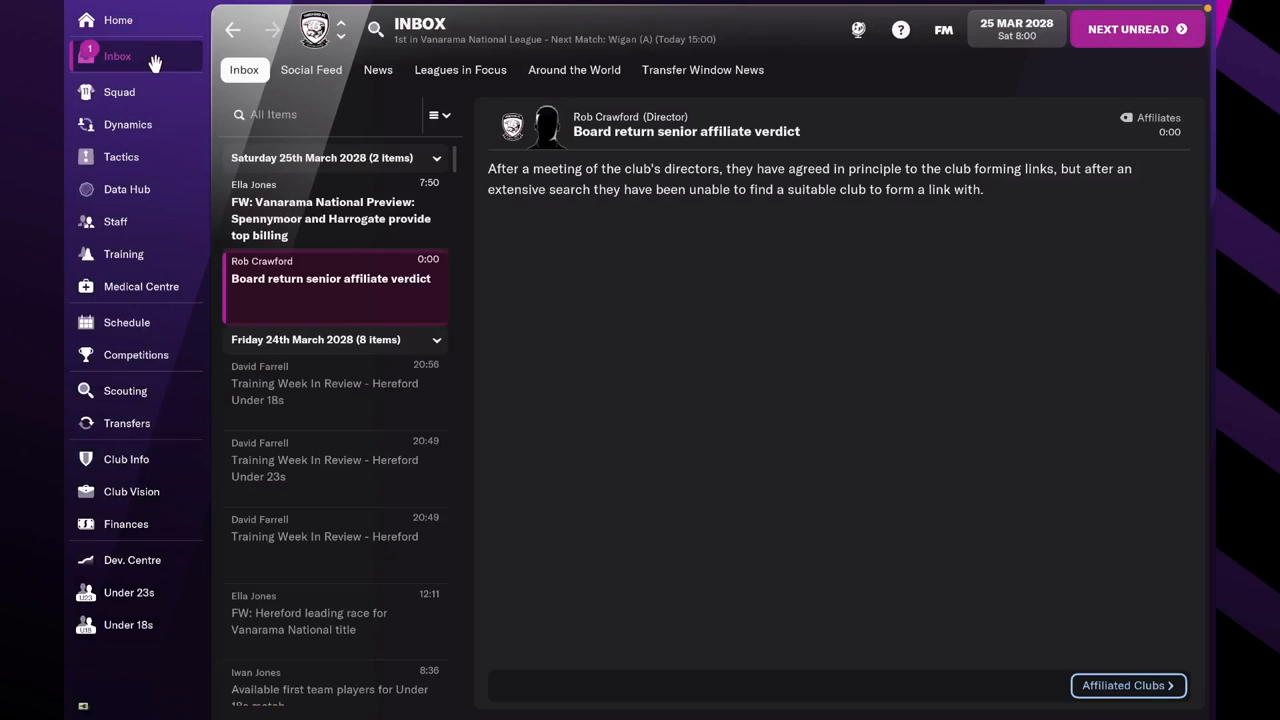
Read the National League preview, then have the assistant reassign the Under 23s mentoring groups.
{"action": "left_click", "coordinate": [330, 218]}
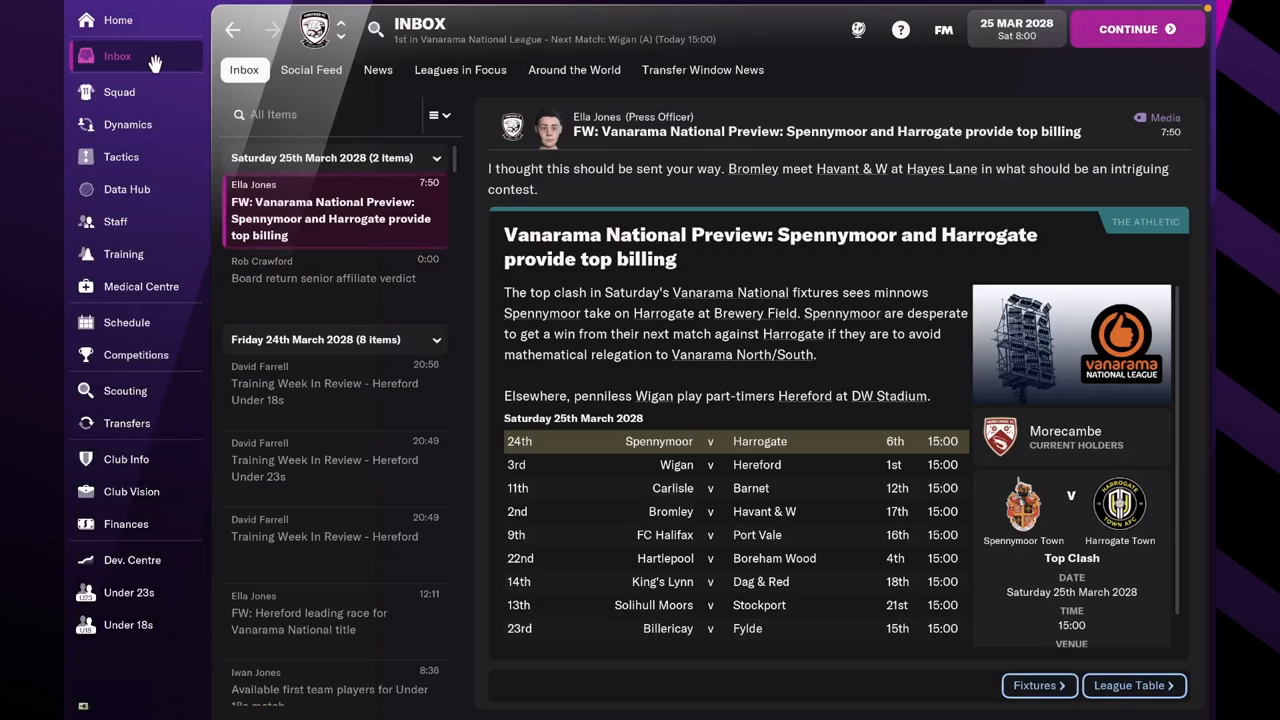
{"action": "left_click", "coordinate": [1137, 29]}
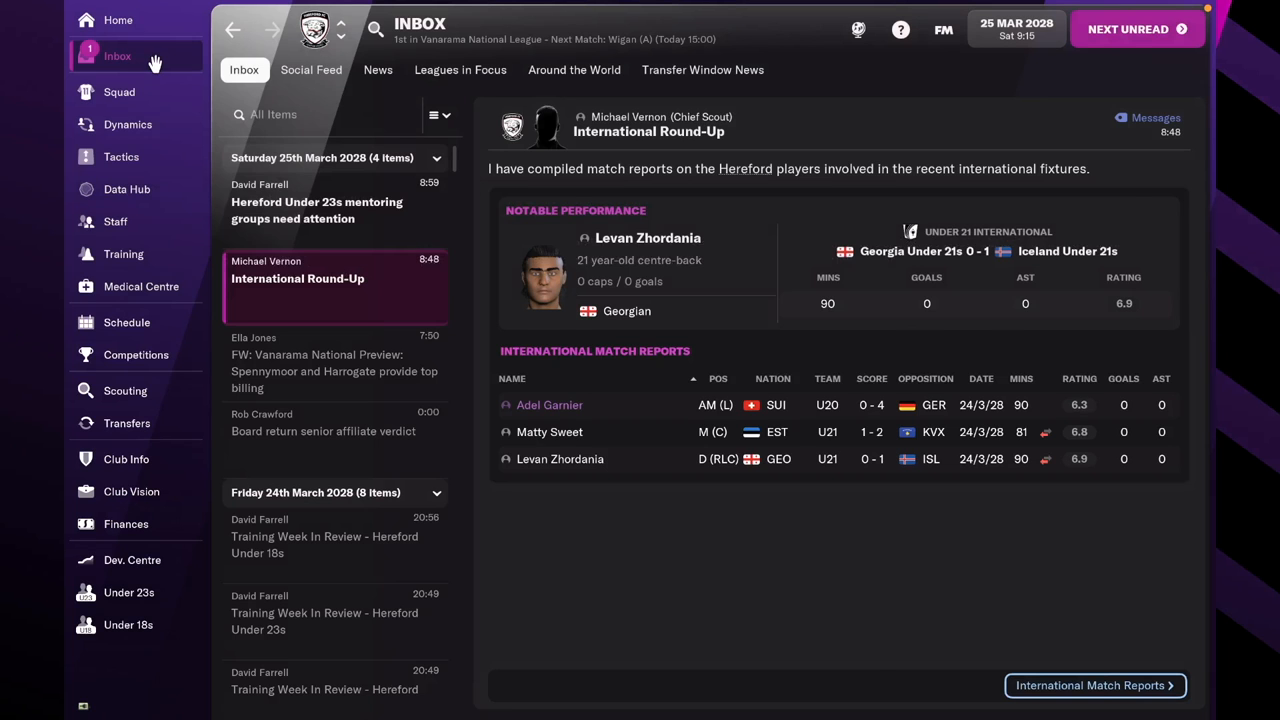
{"action": "left_click", "coordinate": [316, 210]}
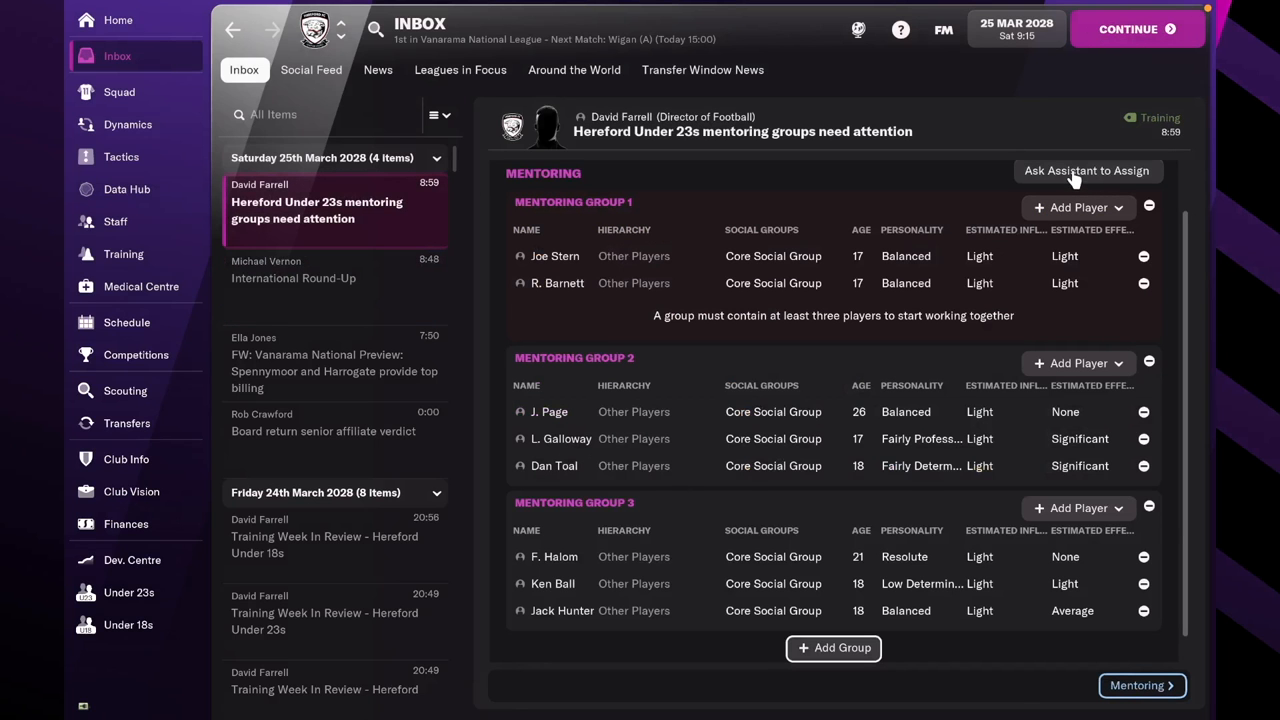
{"action": "left_click", "coordinate": [1086, 170]}
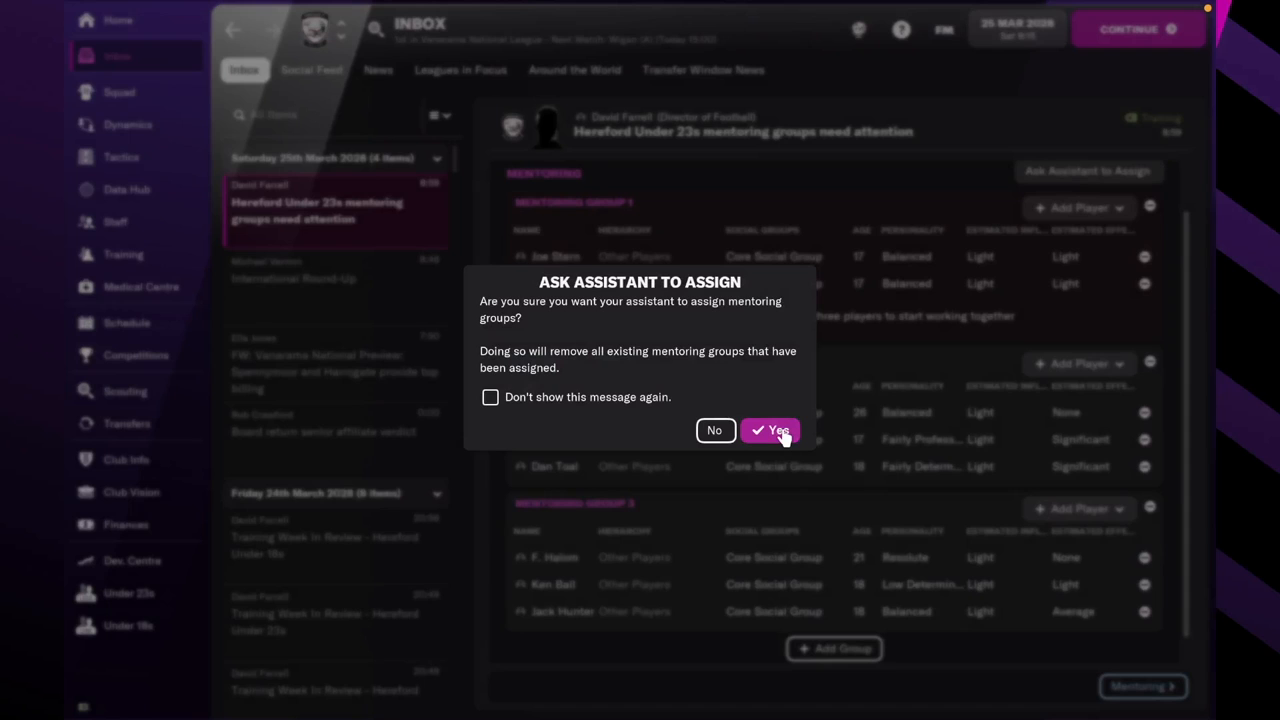
{"action": "left_click", "coordinate": [771, 430]}
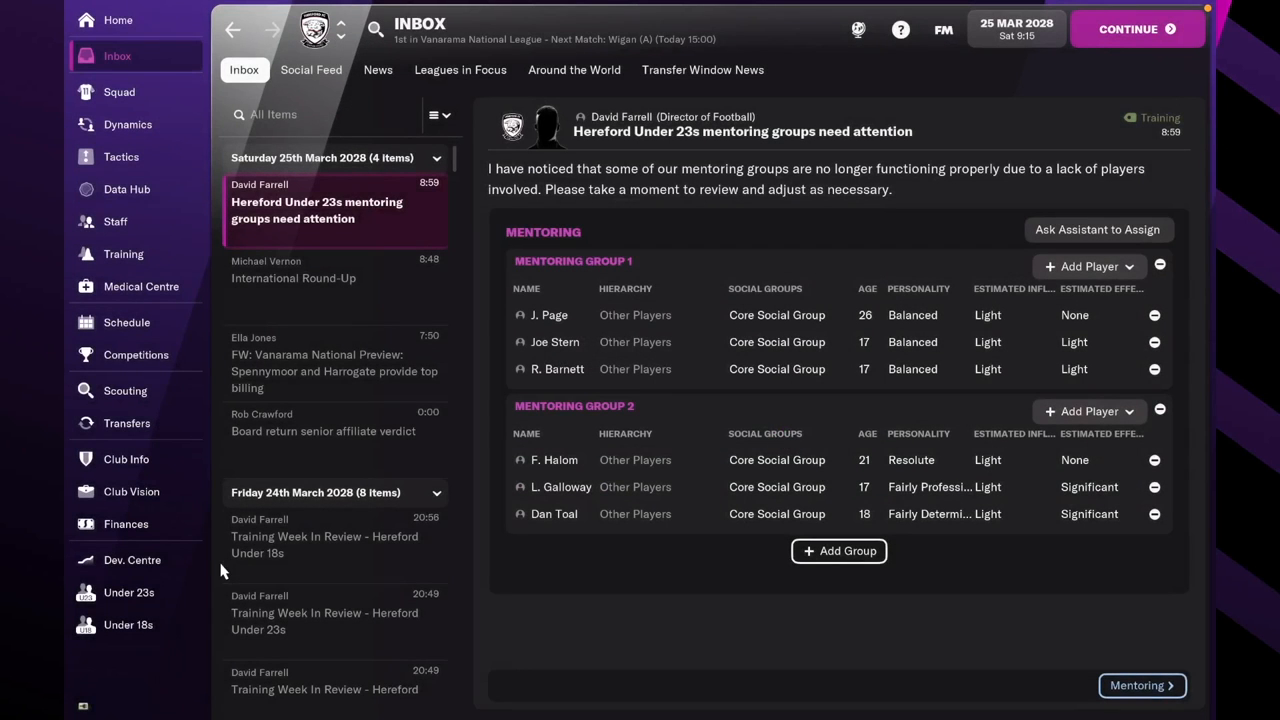
Advance through the tactical meeting to team selection, keeping Cammy Binnie in goal.
{"action": "left_click", "coordinate": [119, 91]}
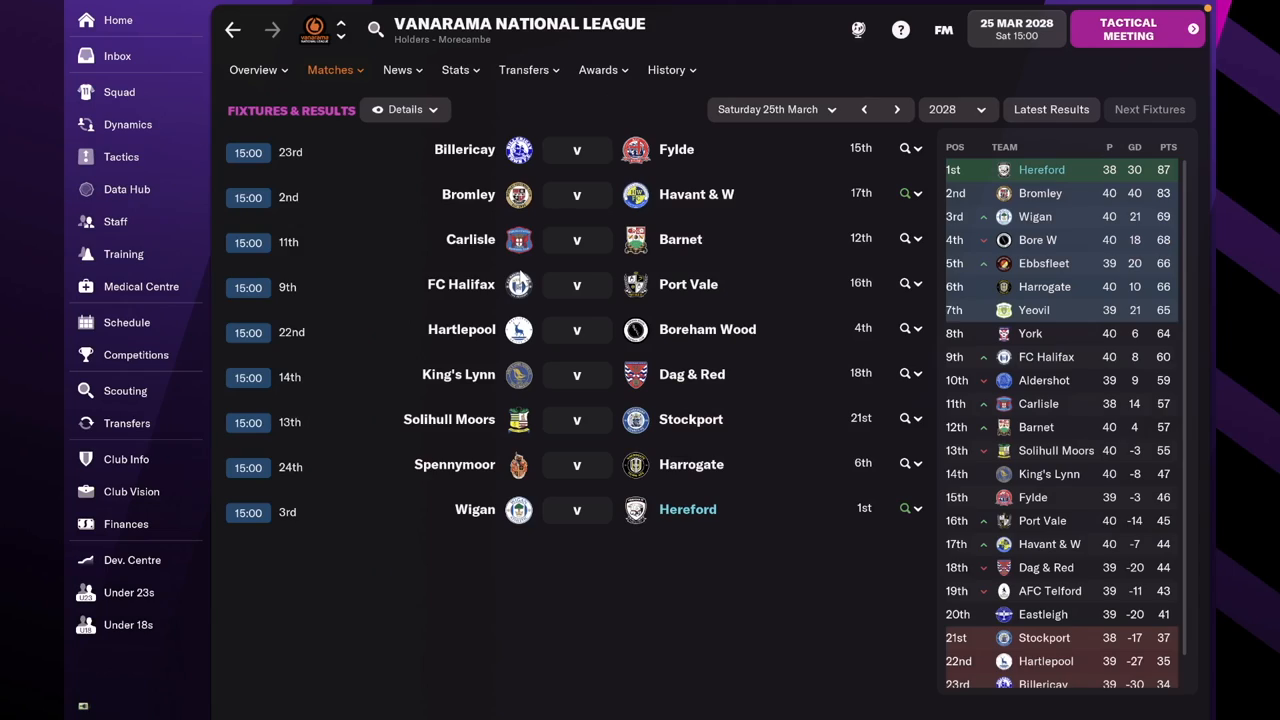
{"action": "left_click", "coordinate": [1137, 29]}
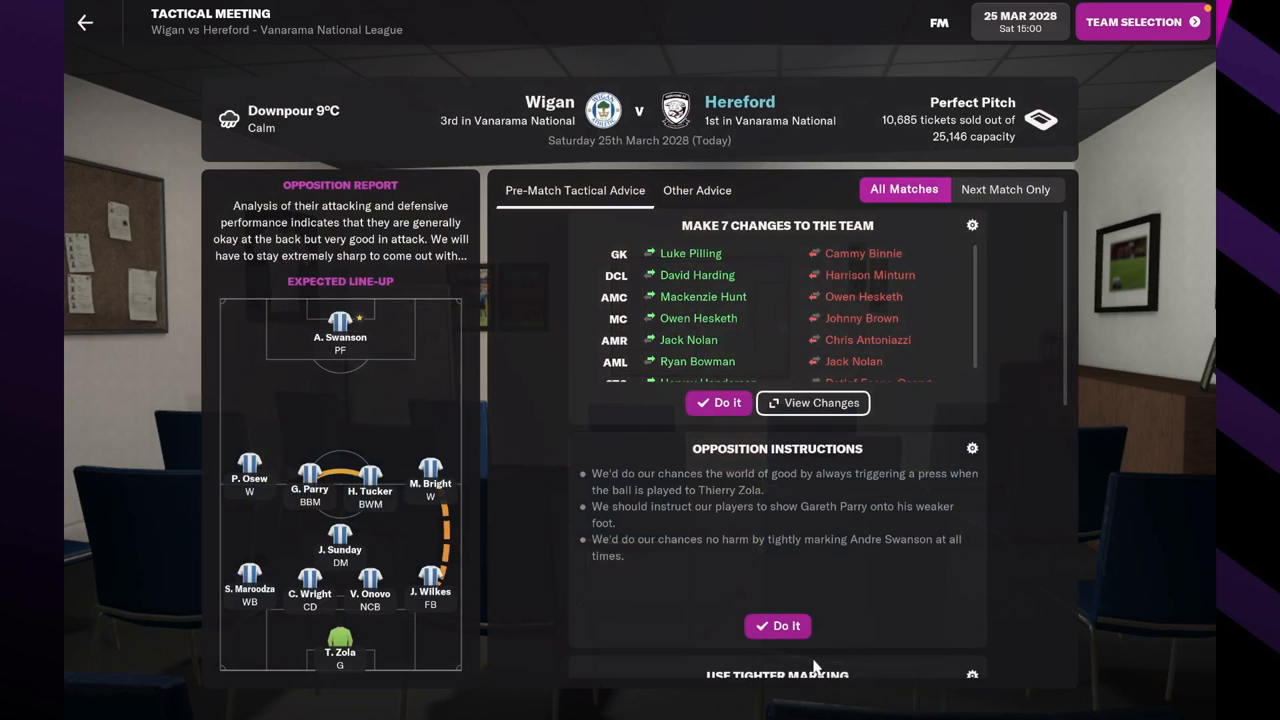
{"action": "left_click", "coordinate": [1141, 21]}
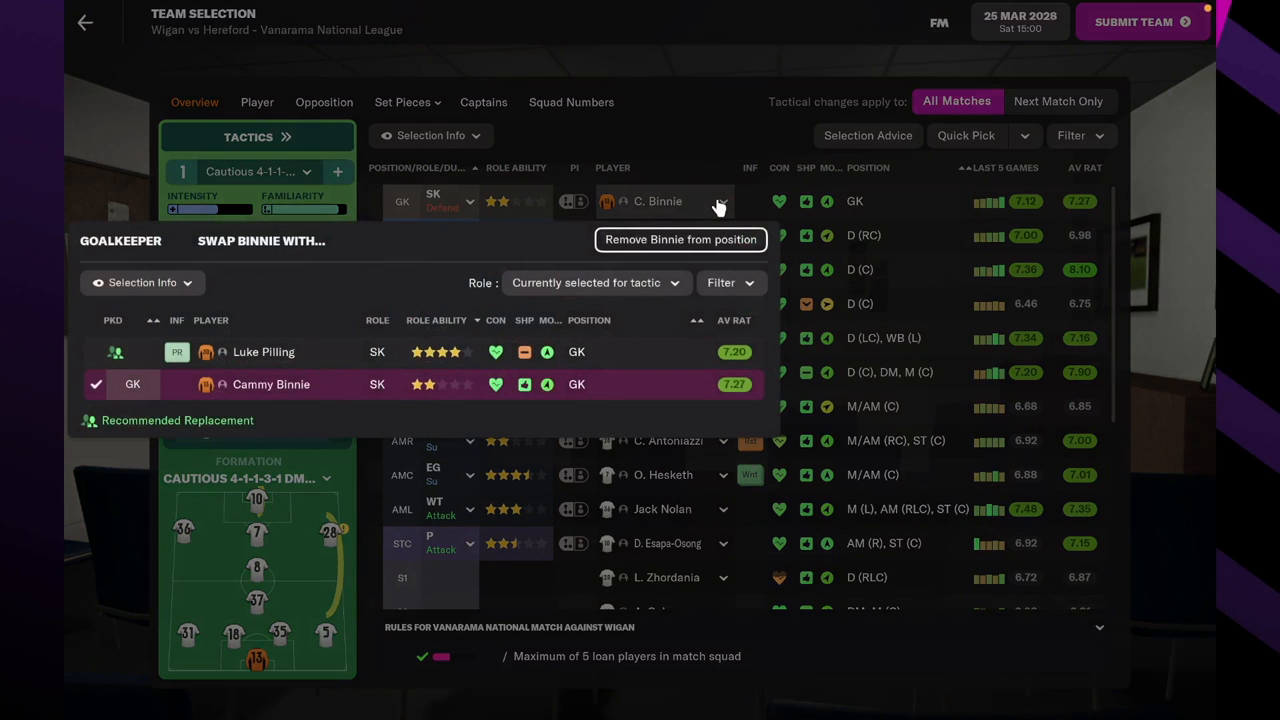
{"action": "left_click", "coordinate": [664, 235]}
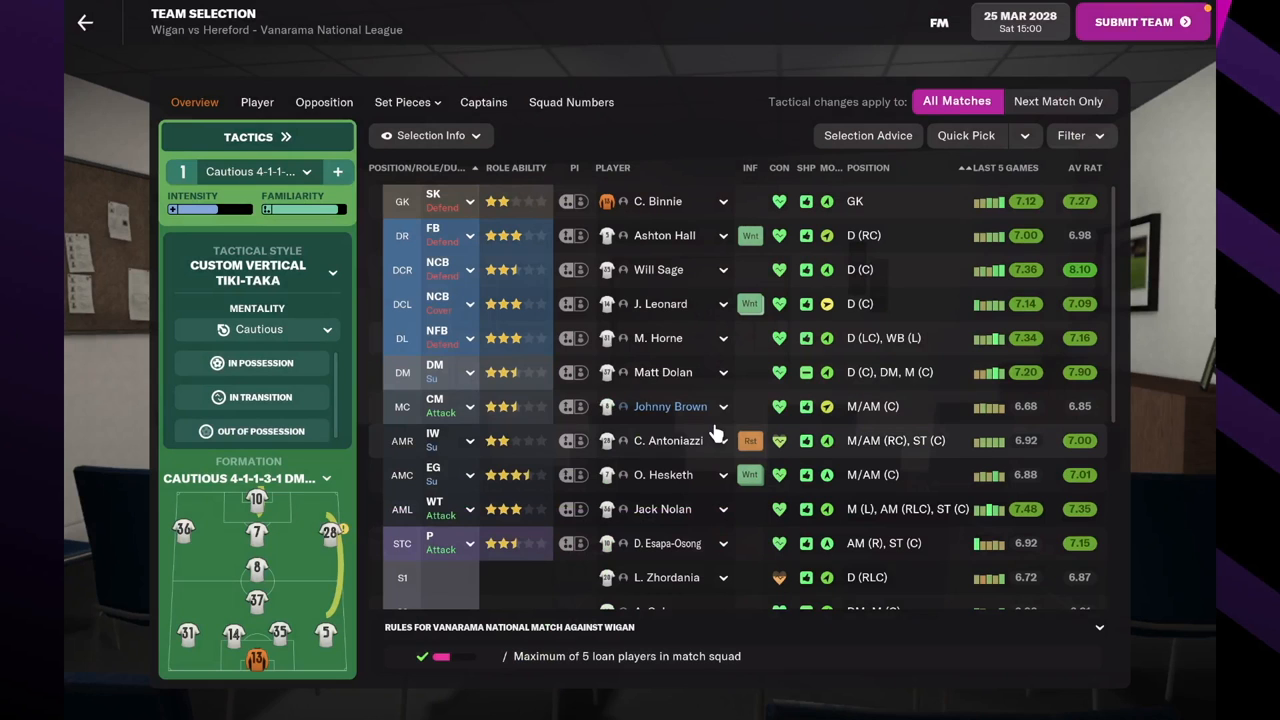
{"action": "mouse_move", "coordinate": [715, 413]}
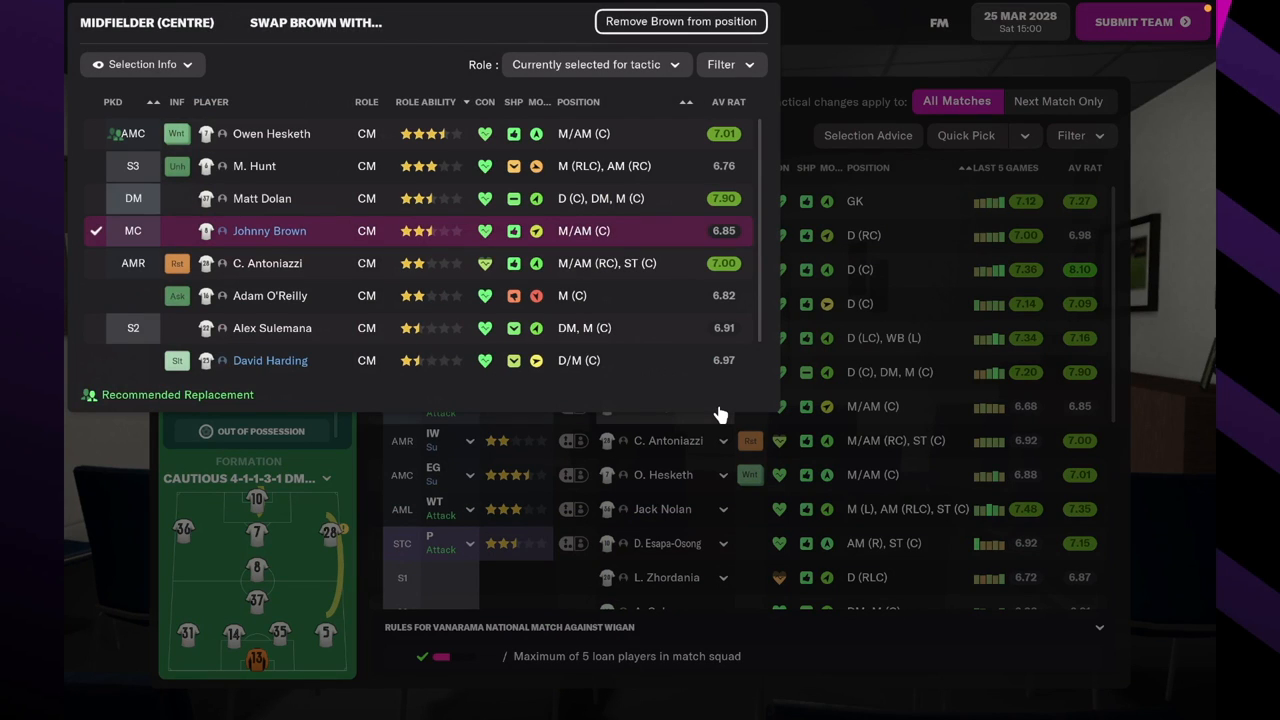
{"action": "mouse_move", "coordinate": [805, 458]}
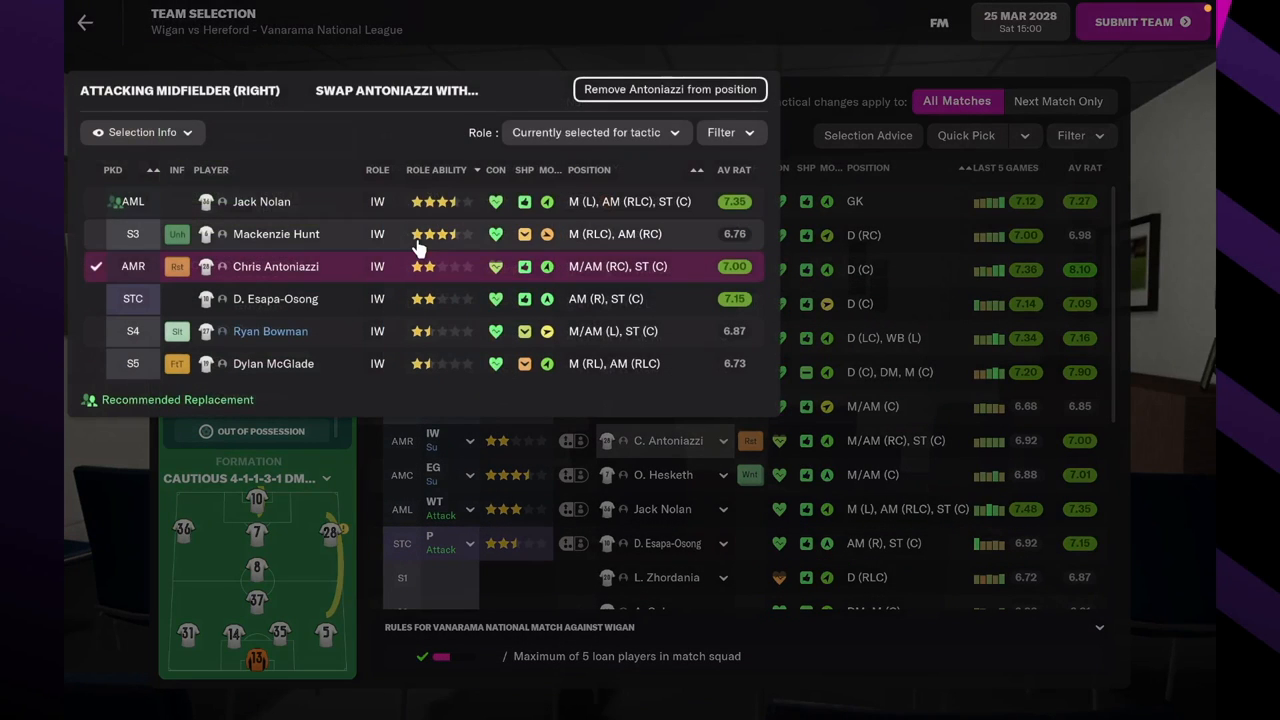
{"action": "mouse_move", "coordinate": [330, 225]}
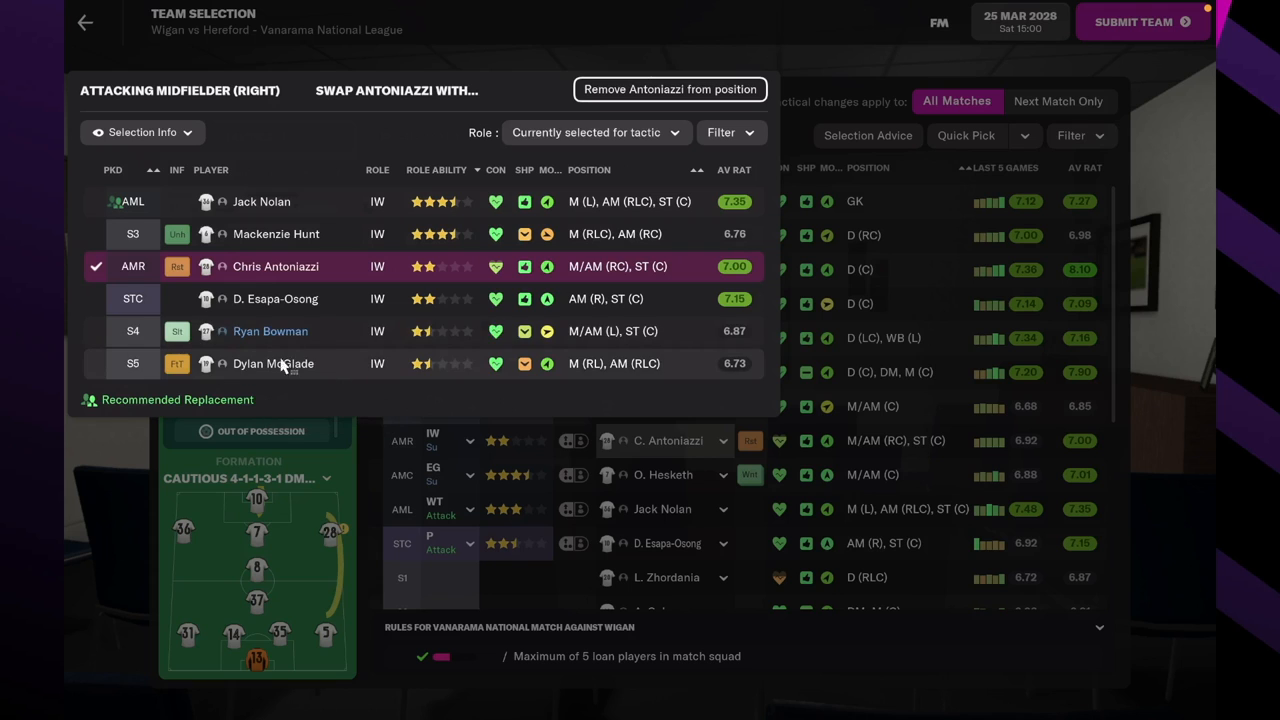
{"action": "mouse_move", "coordinate": [177, 363]}
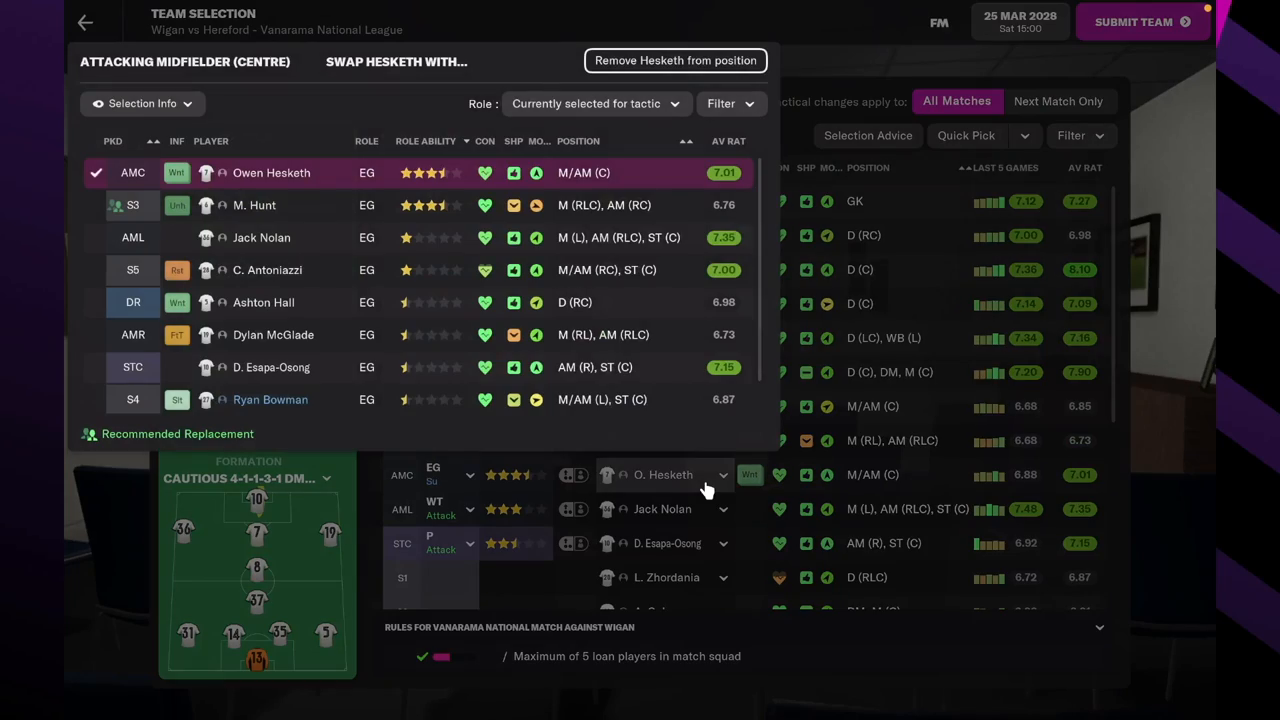
{"action": "left_click", "coordinate": [662, 509]}
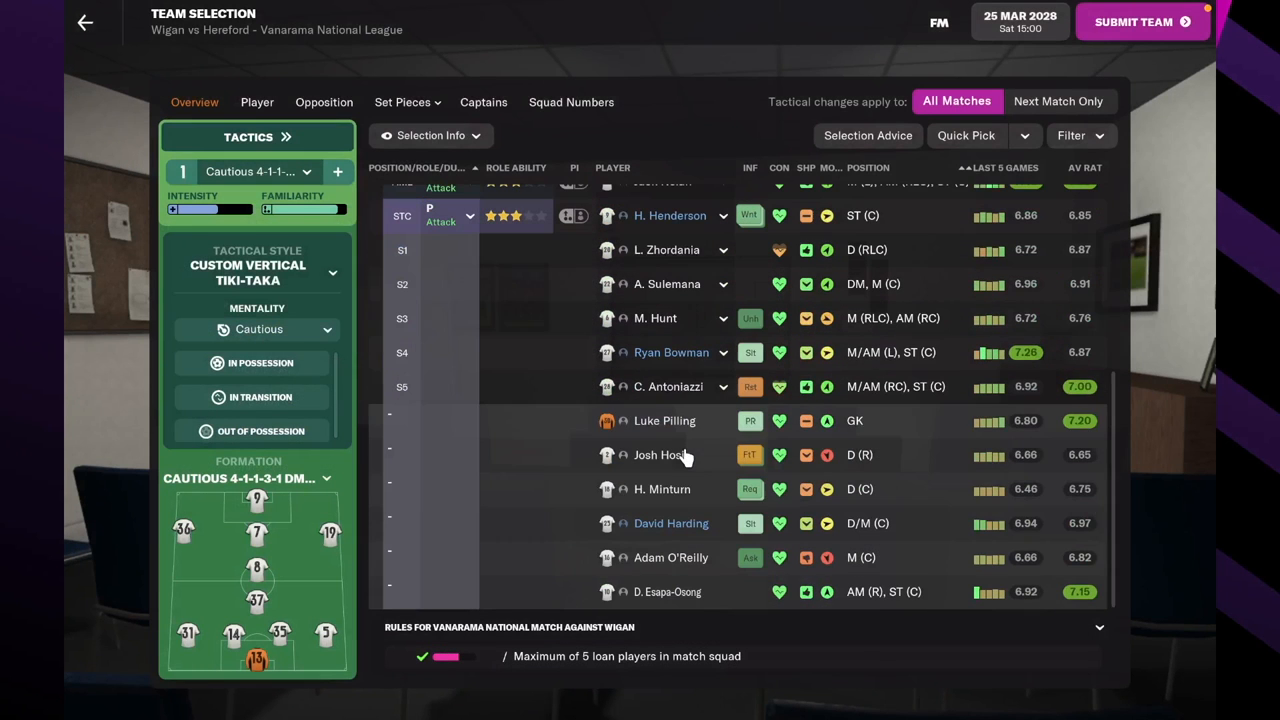
{"action": "mouse_move", "coordinate": [667, 284]}
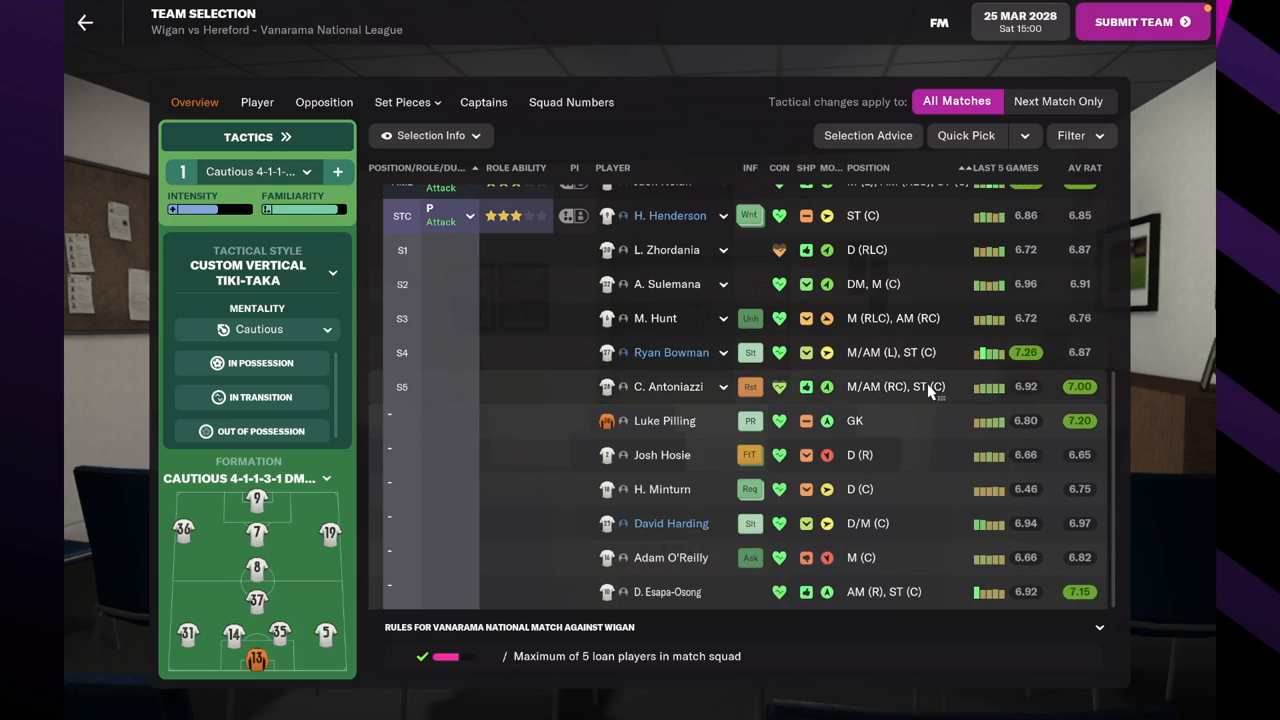
{"action": "mouse_move", "coordinate": [667, 387]}
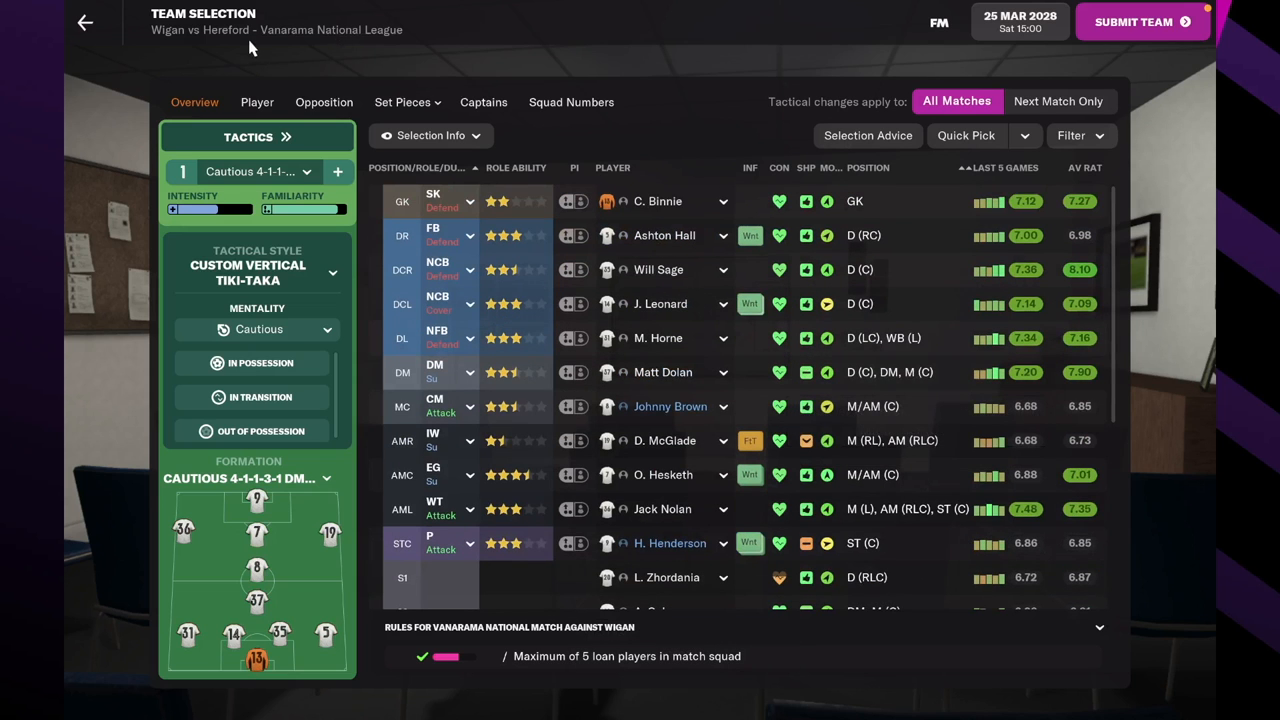
Open the National League overview showing Hereford top on 87 points and today's fixtures.
{"action": "left_click", "coordinate": [84, 22]}
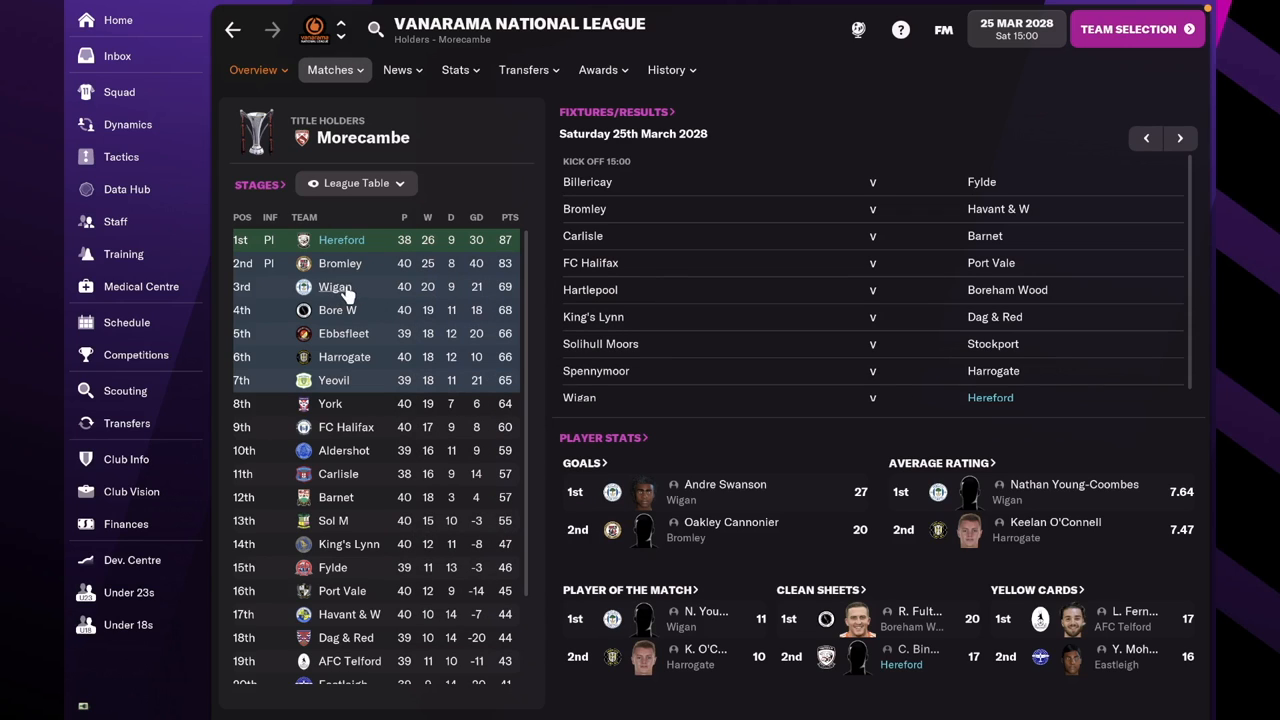
{"action": "mouse_move", "coordinate": [368, 300]}
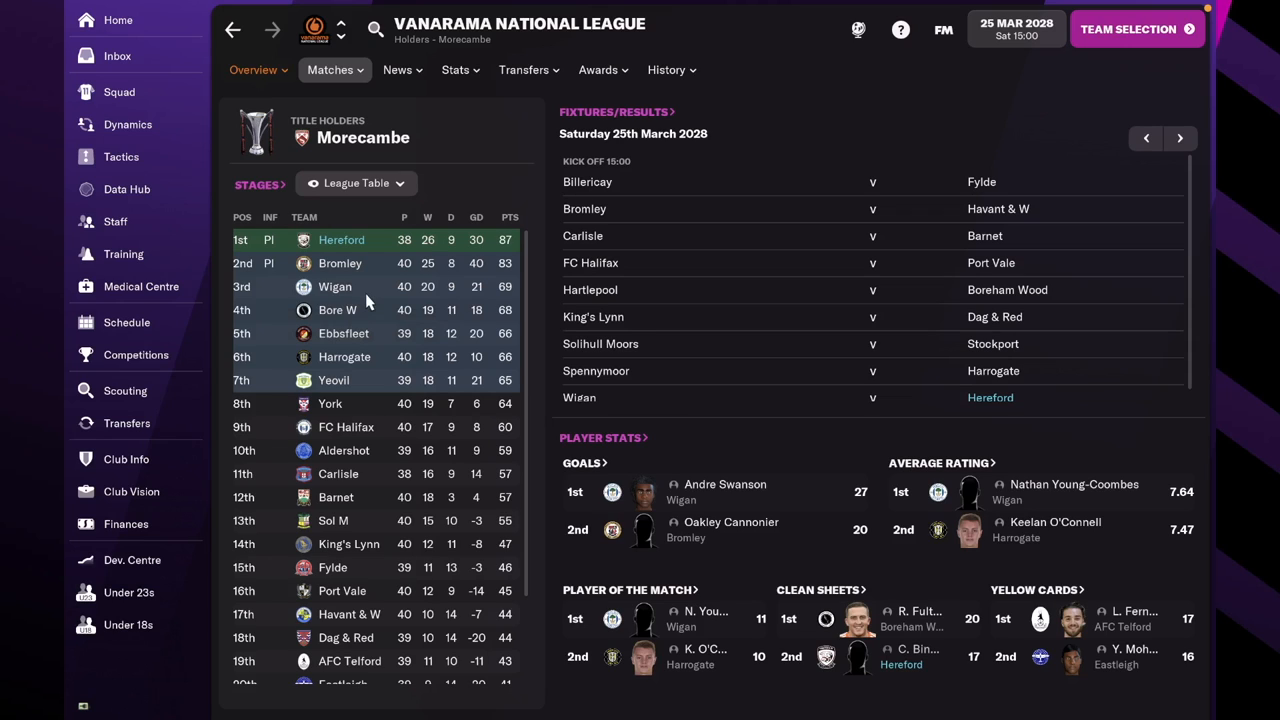
{"action": "mouse_move", "coordinate": [115, 221]}
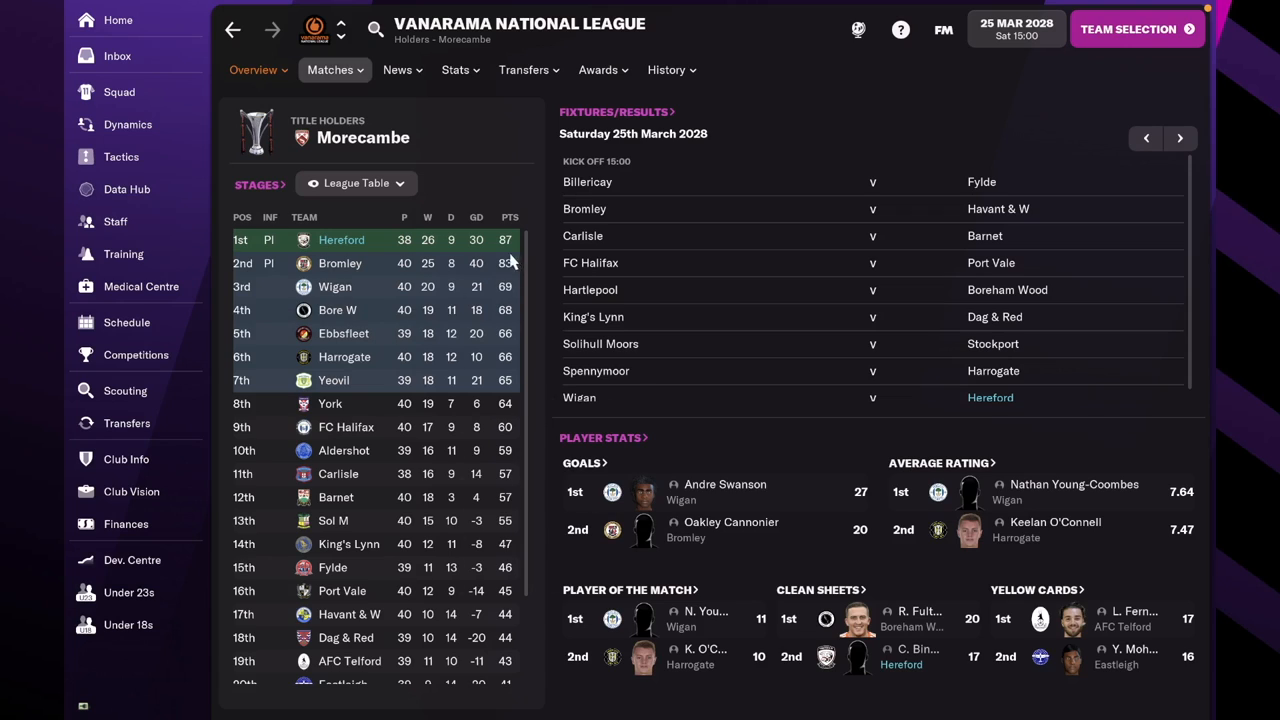
{"action": "mouse_move", "coordinate": [145, 189]}
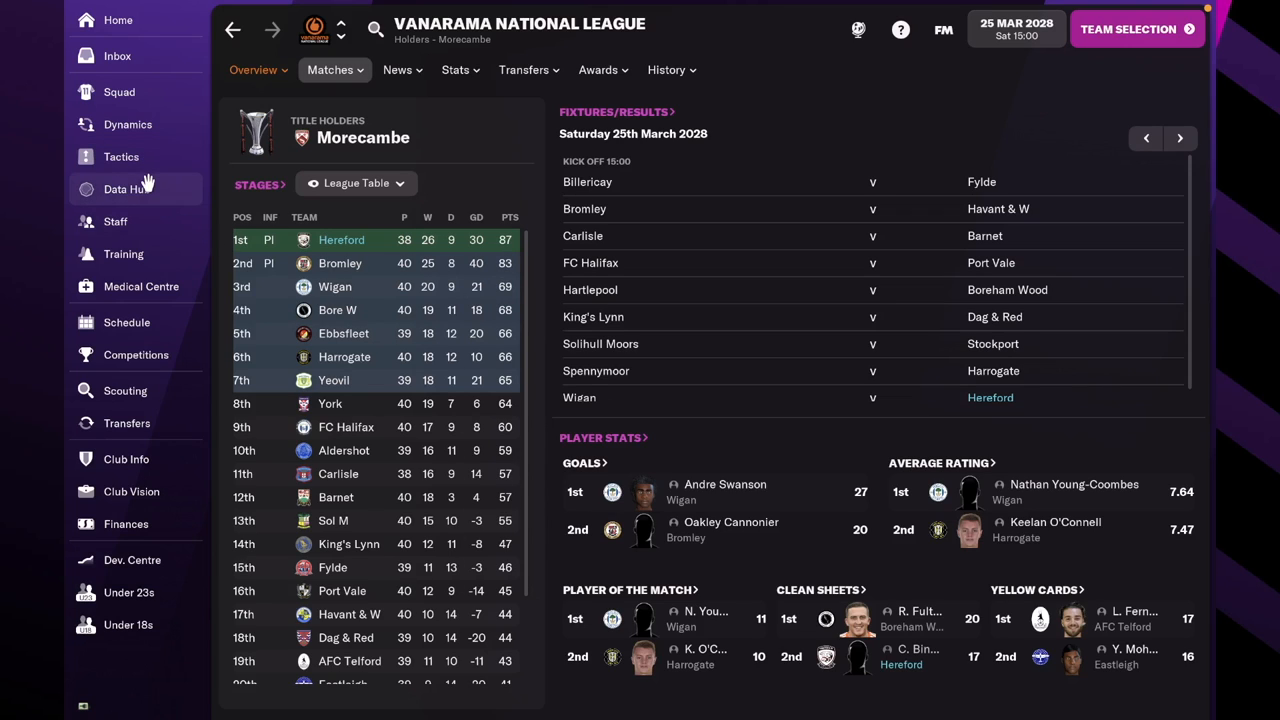
{"action": "mouse_move", "coordinate": [128, 124]}
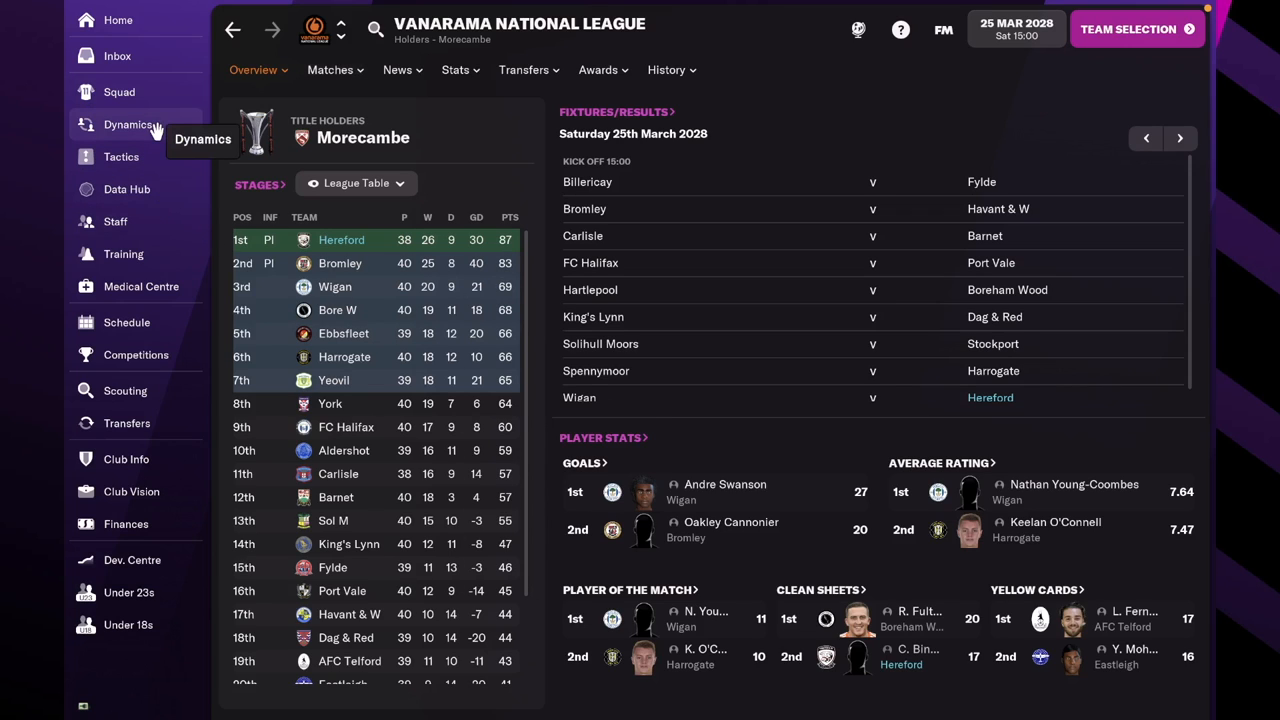
Submit the team for Wigan away and accept the match-sharpness warning to kick off.
{"action": "left_click", "coordinate": [1136, 29]}
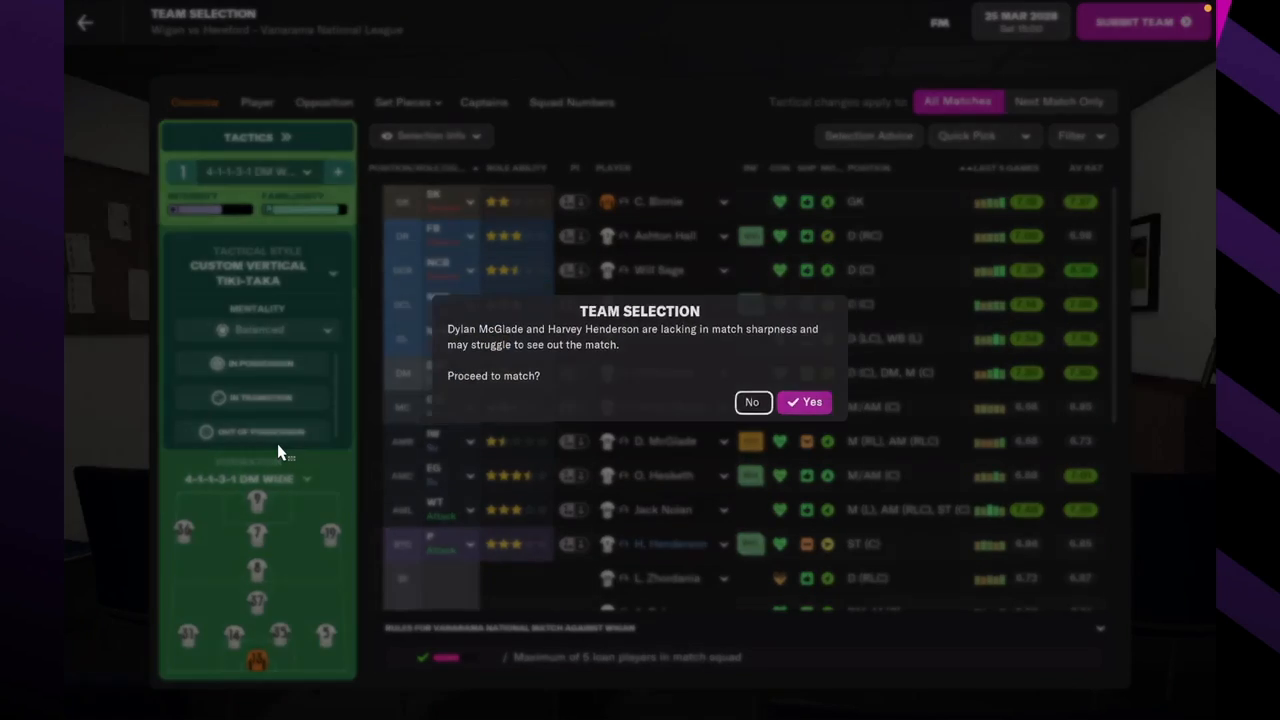
{"action": "left_click", "coordinate": [805, 401]}
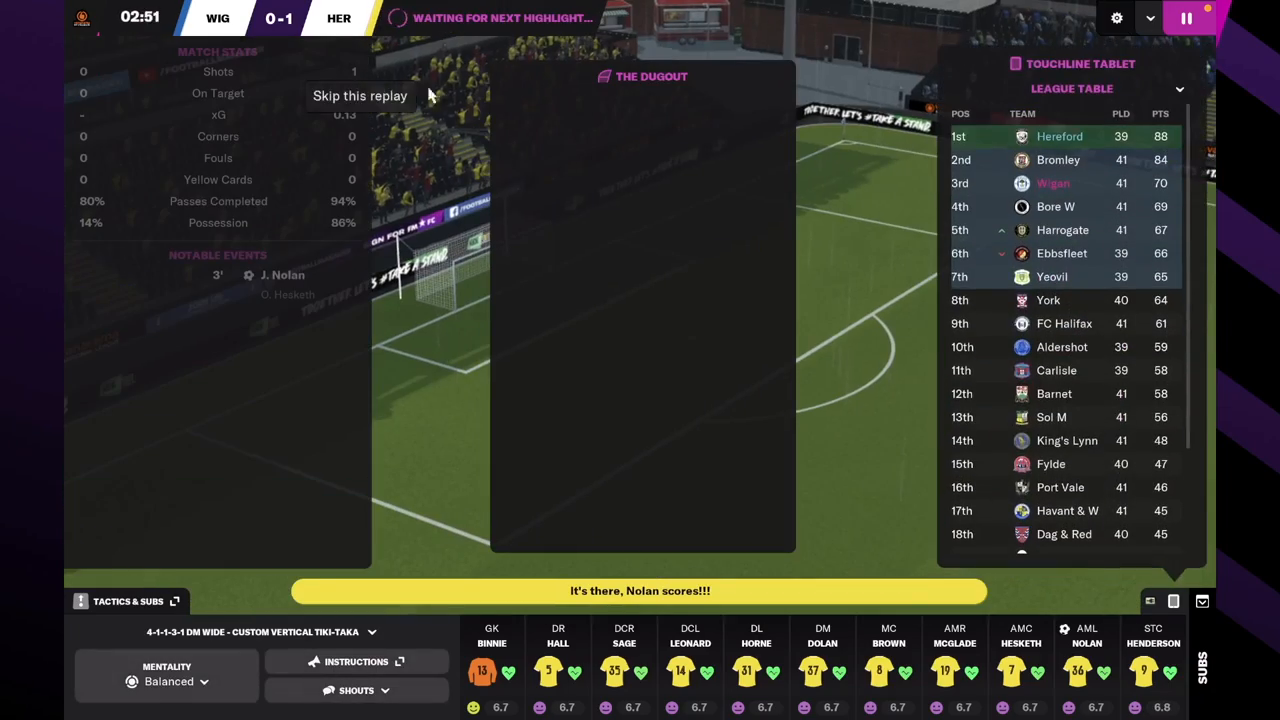
Skip the goal replay and the disallowed-goal replay as the first half plays on.
{"action": "left_click", "coordinate": [359, 95]}
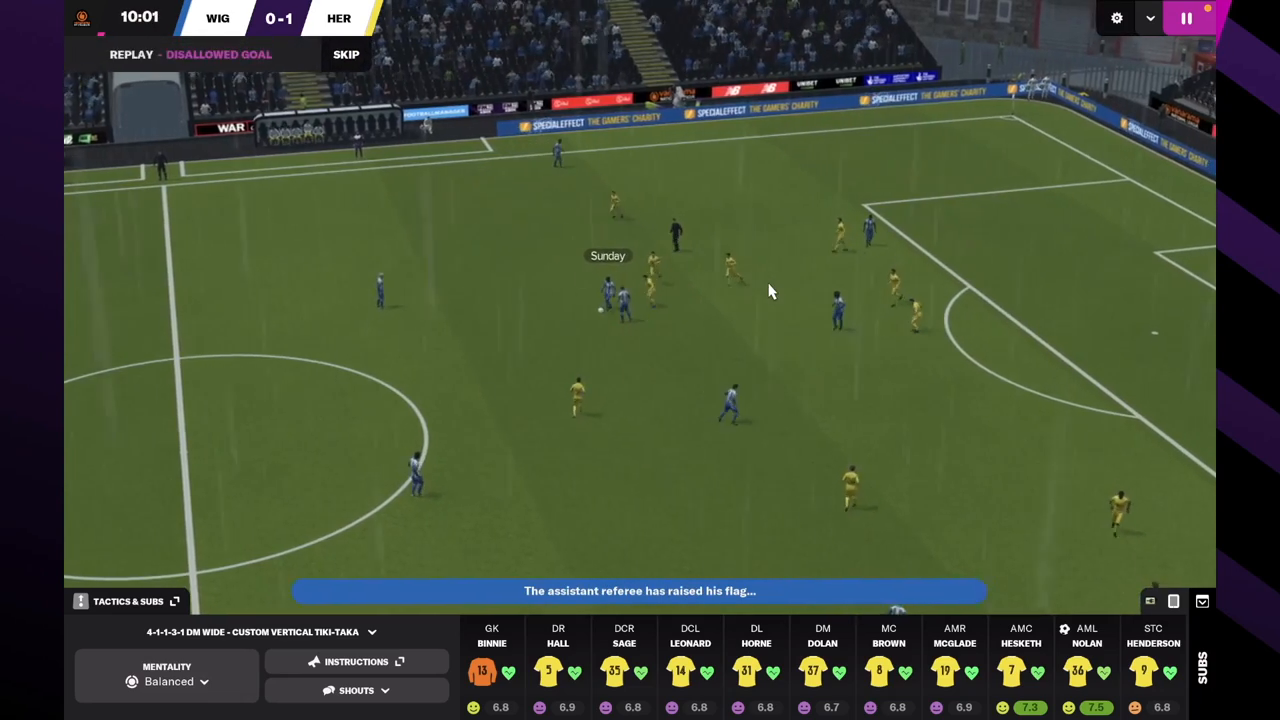
{"action": "left_click", "coordinate": [1186, 18]}
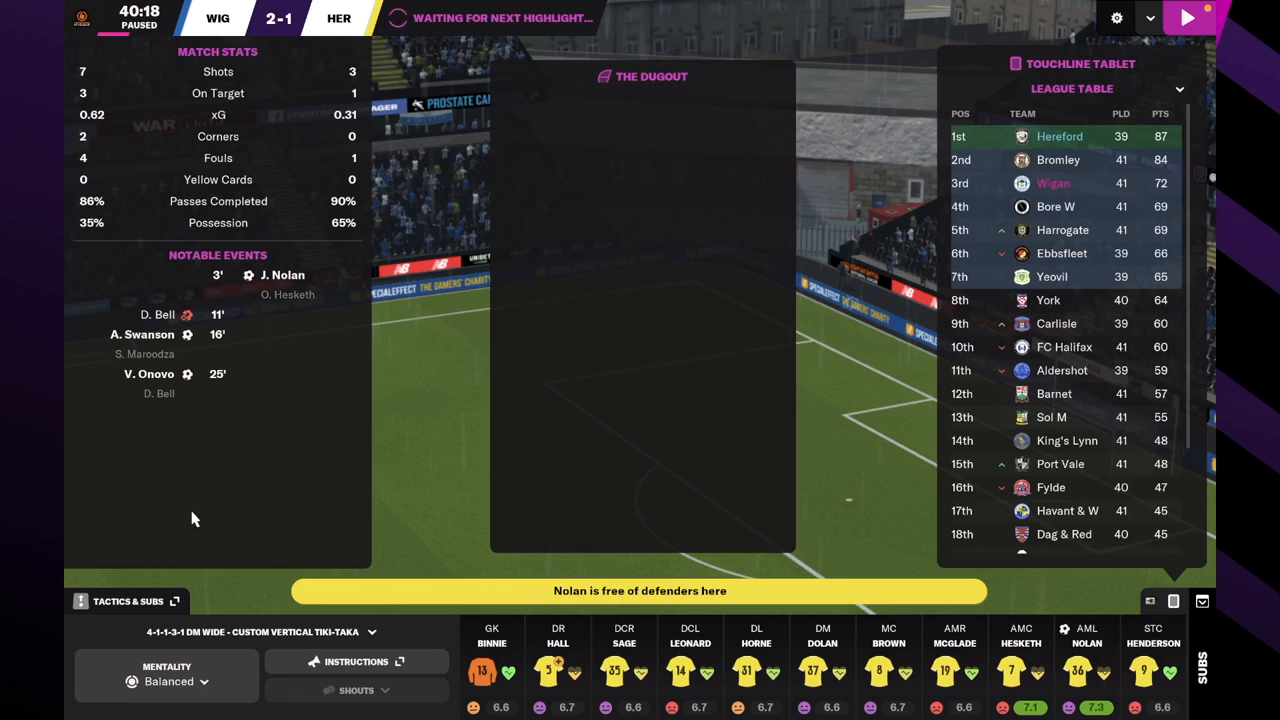
{"action": "left_click", "coordinate": [127, 601]}
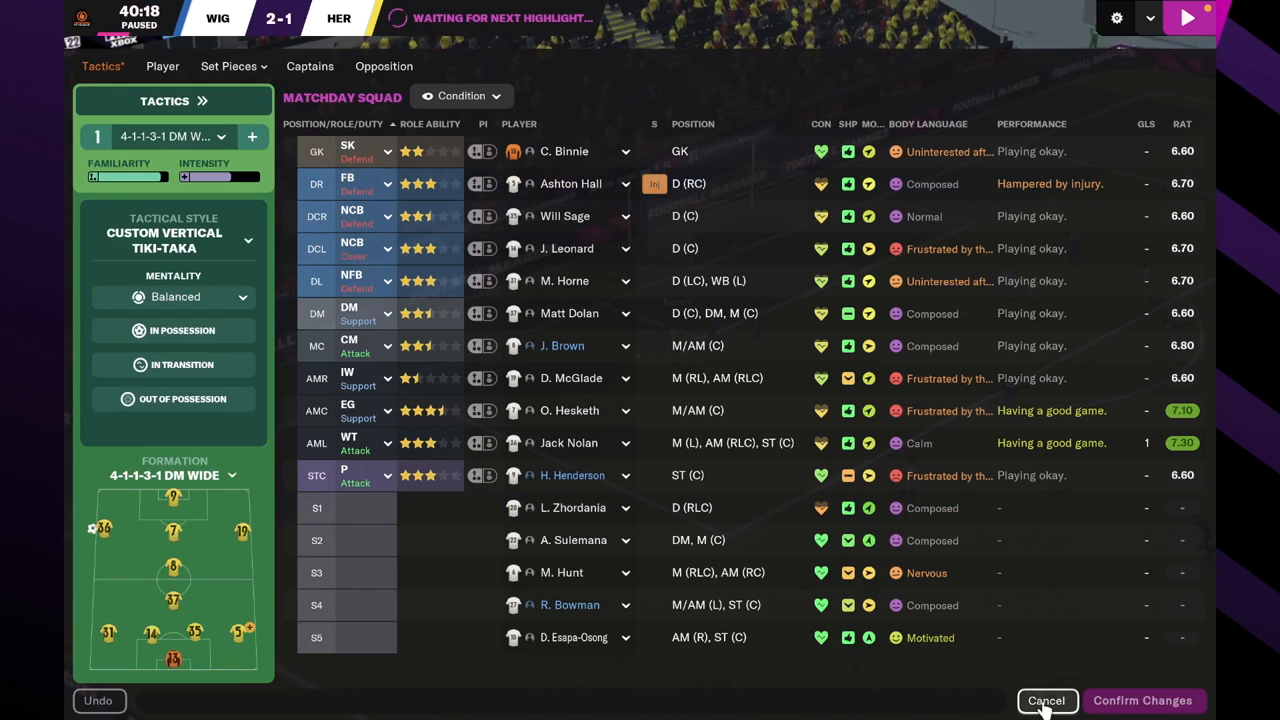
{"action": "left_click", "coordinate": [1046, 700]}
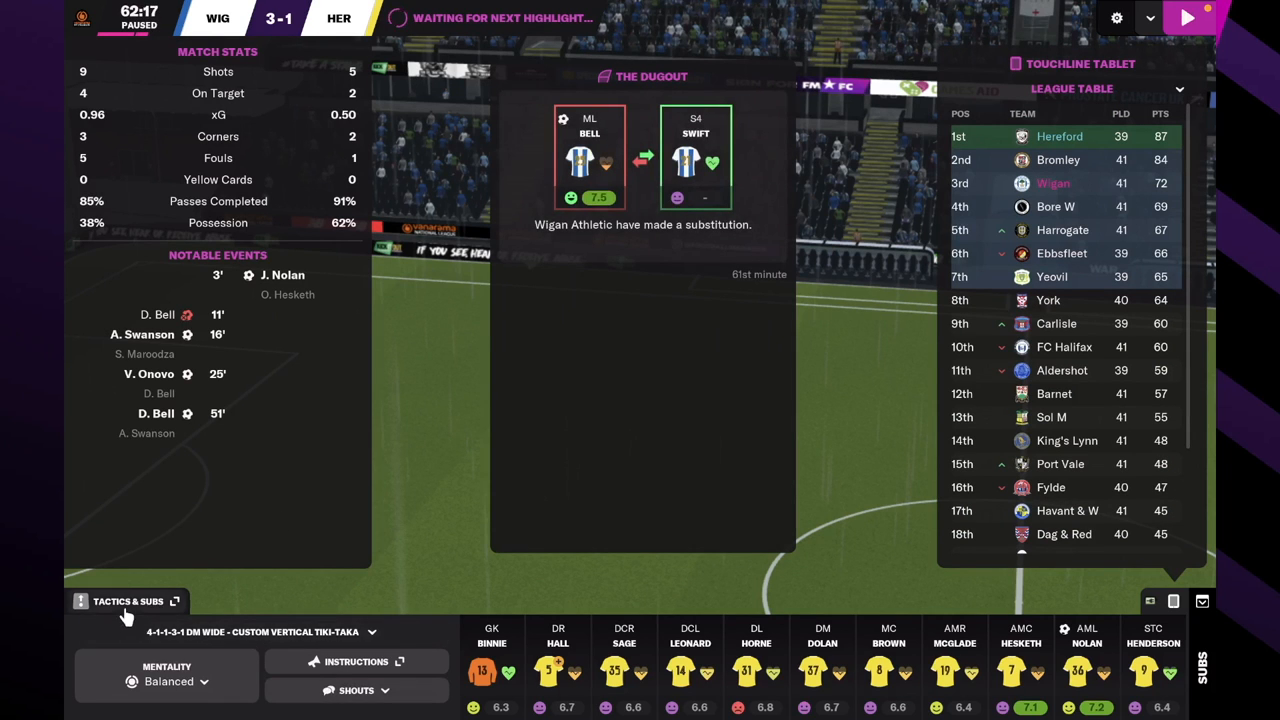
Bring on Hunt and Espa-Osong for the AMR and striker, confirming the subs.
{"action": "left_click", "coordinate": [128, 601]}
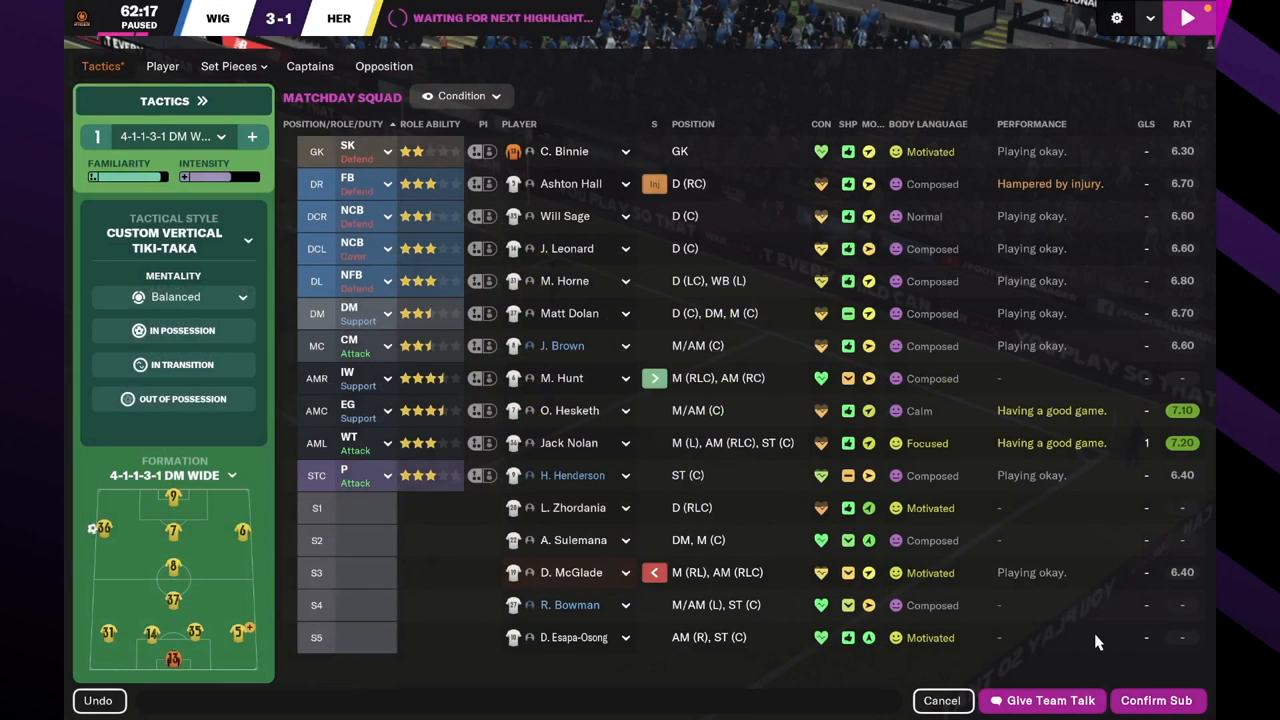
{"action": "mouse_move", "coordinate": [1075, 500]}
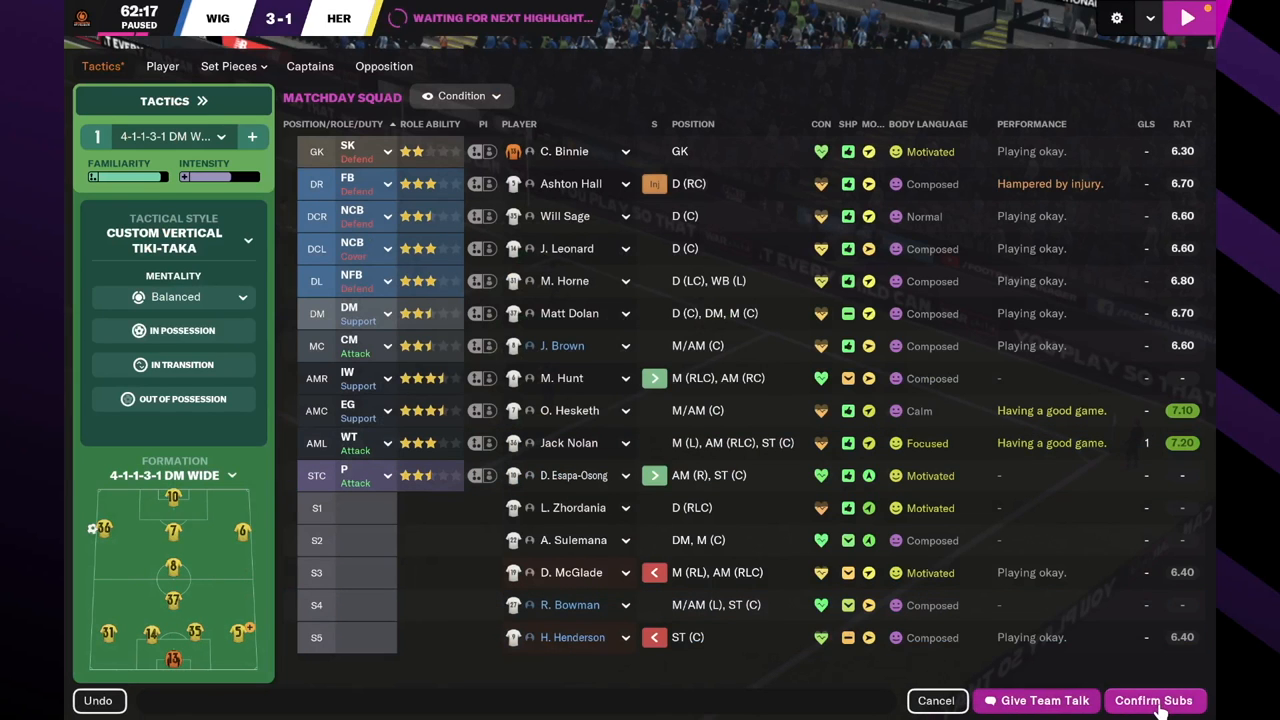
{"action": "left_click", "coordinate": [1153, 700]}
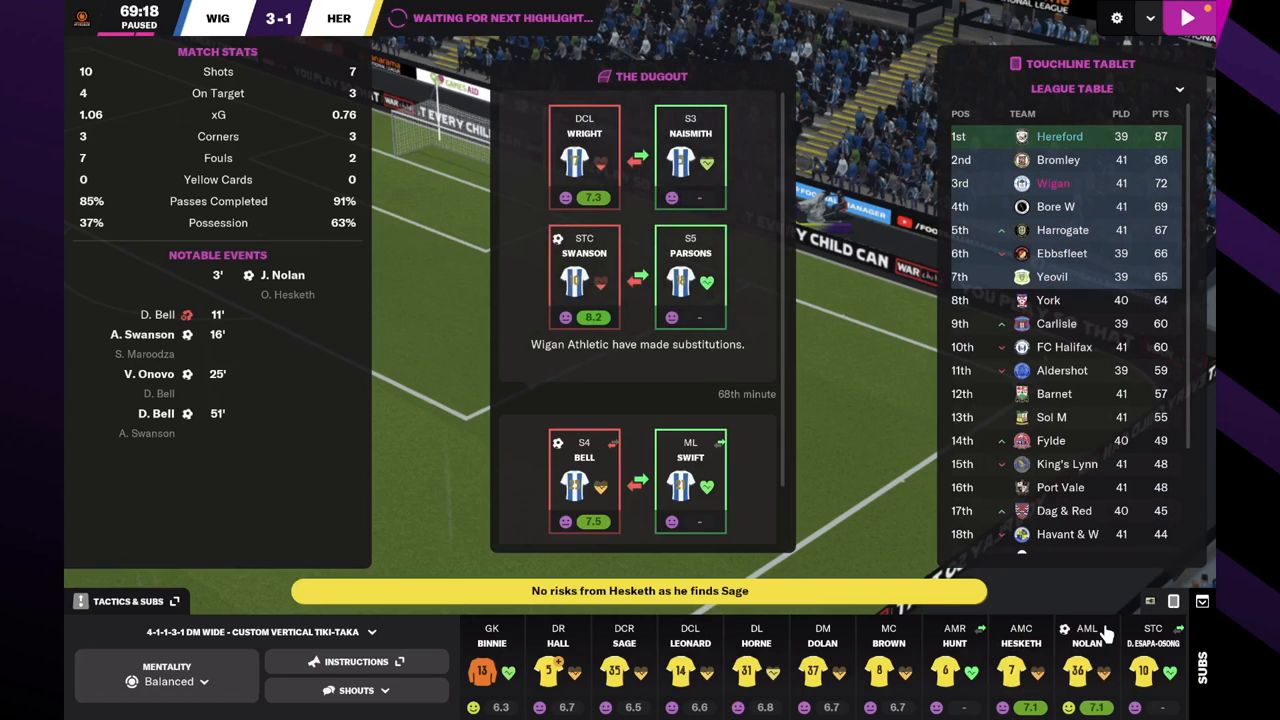
{"action": "mouse_move", "coordinate": [175, 548]}
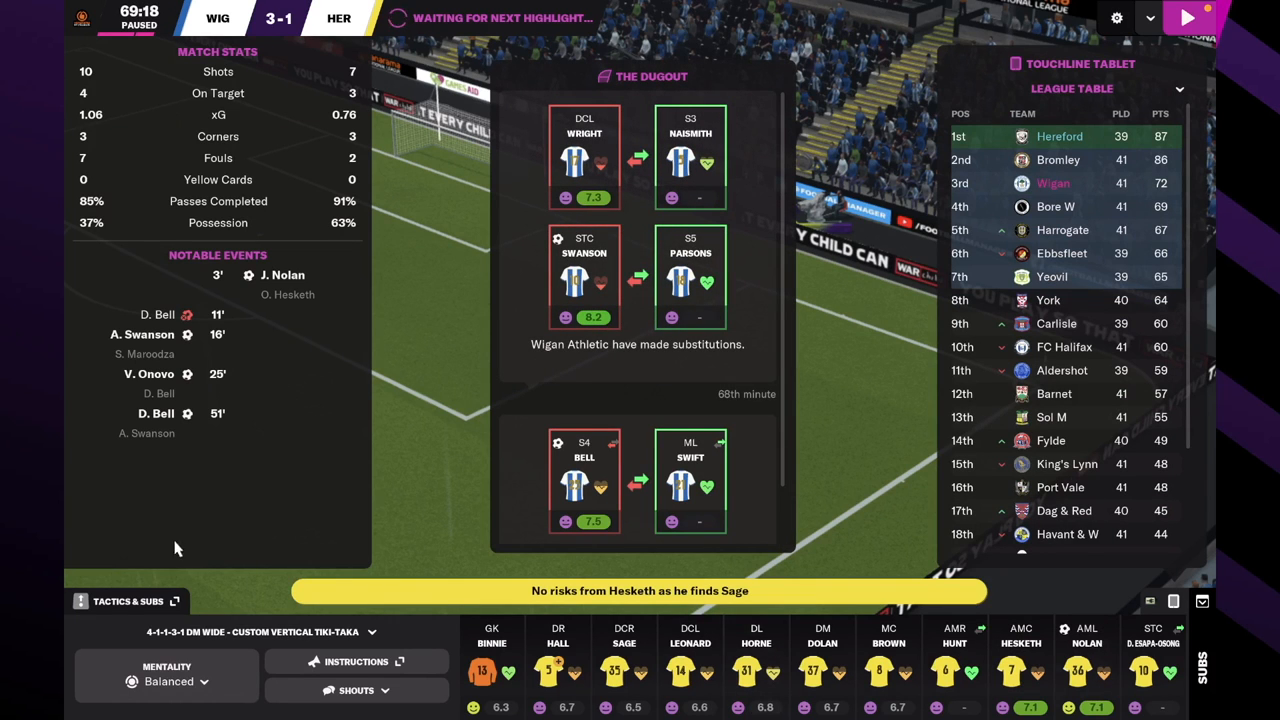
Reopen Tactics & Subs to view Hereford's post-substitution lineup at 69 minutes.
{"action": "left_click", "coordinate": [127, 601]}
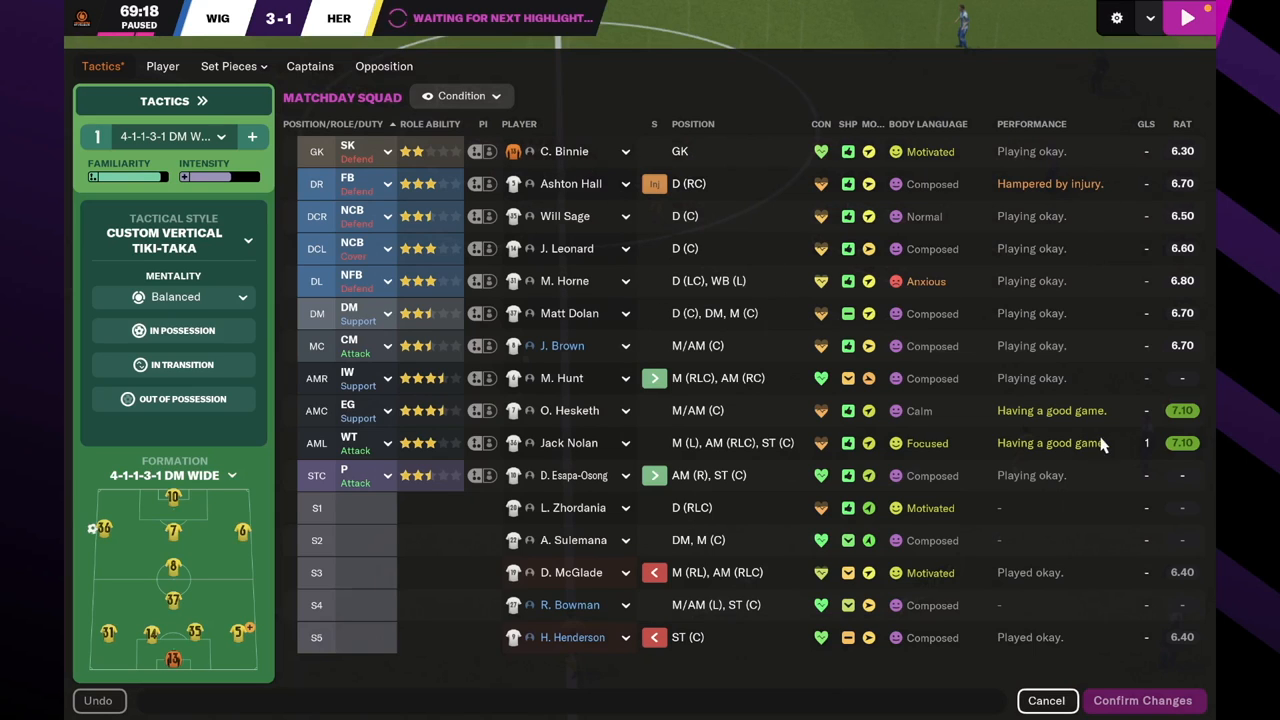
{"action": "mouse_move", "coordinate": [918, 197]}
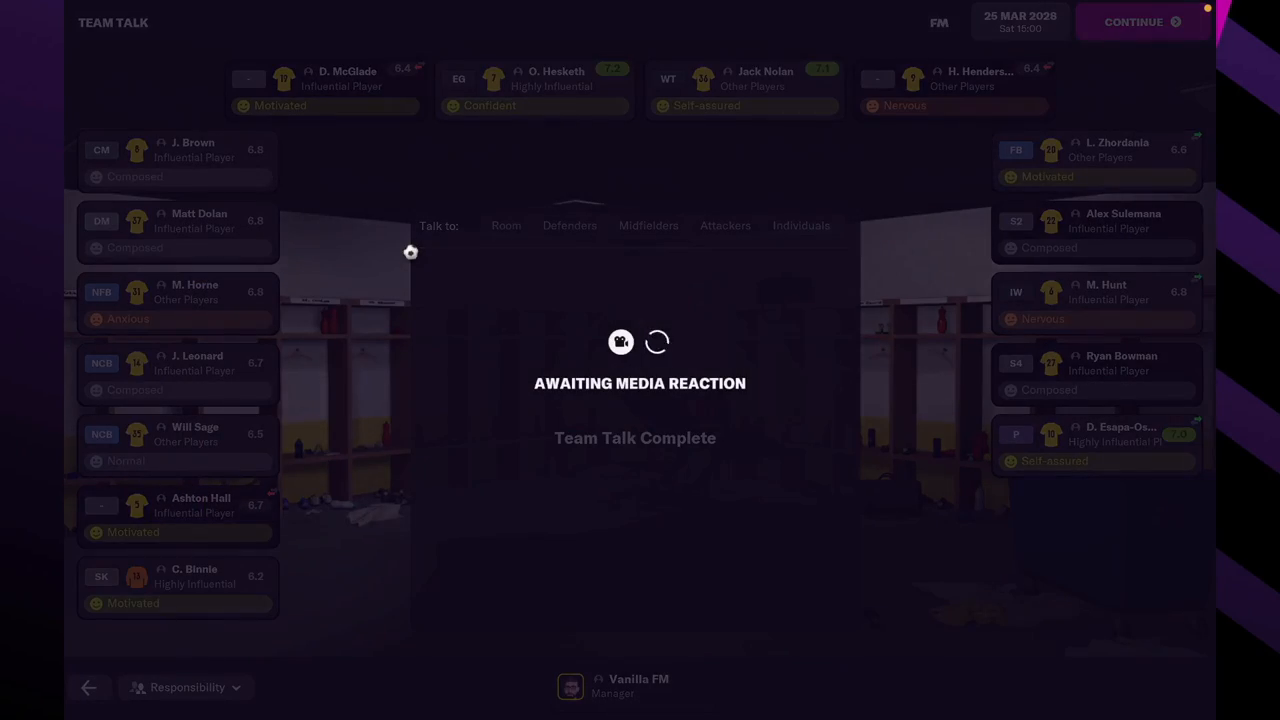
Read Ashton Hall's injury and Zhordania's fitness messages, then view Home showing Spennymoor next.
{"action": "left_click", "coordinate": [1133, 21]}
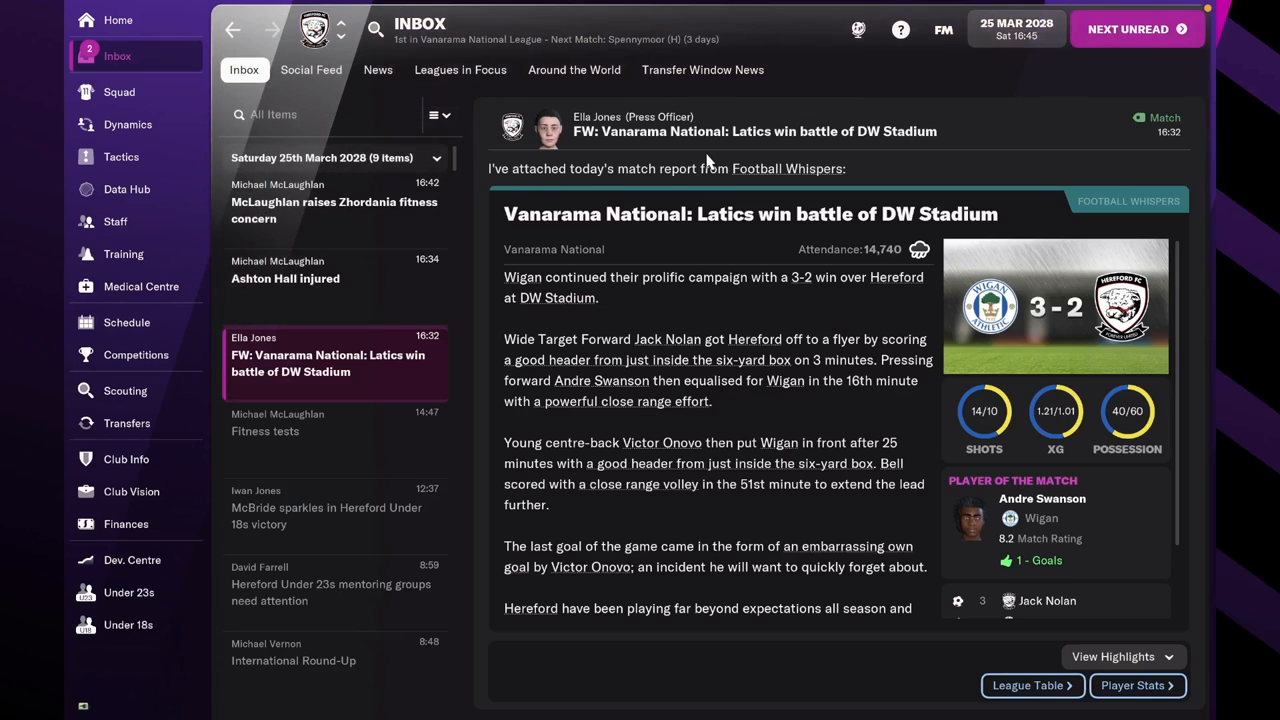
{"action": "left_click", "coordinate": [335, 278]}
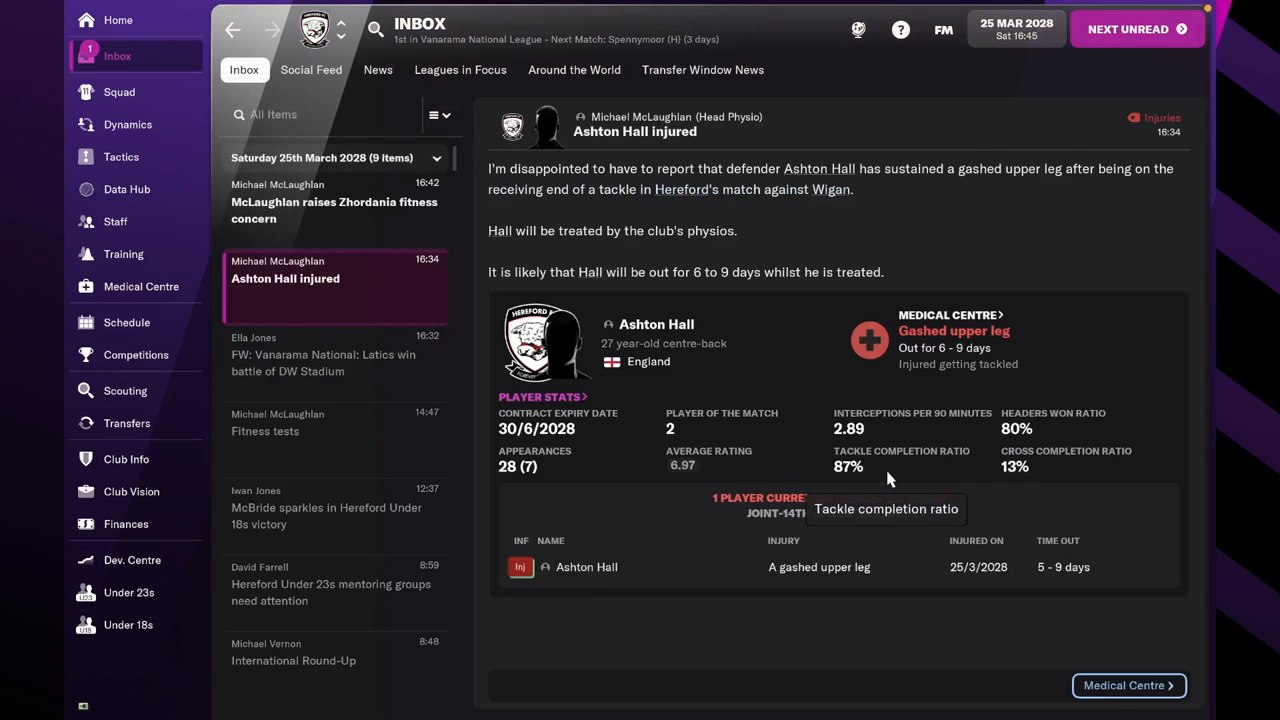
{"action": "left_click", "coordinate": [334, 201]}
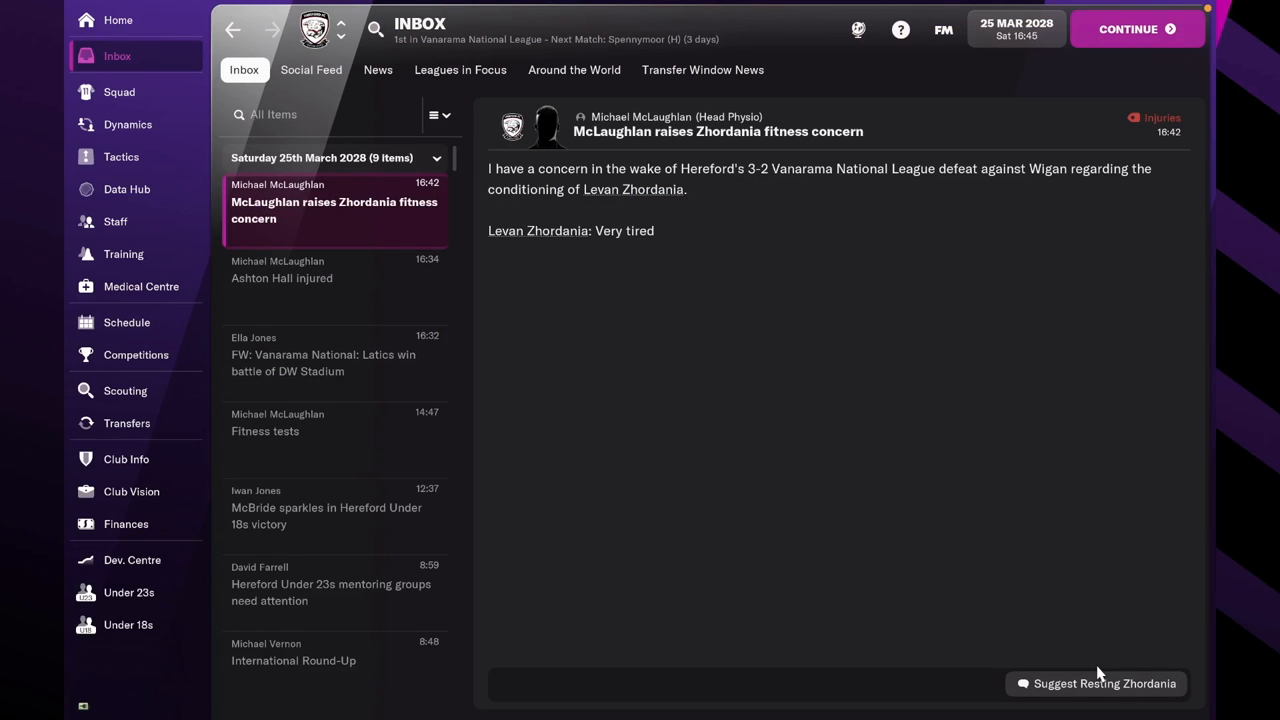
{"action": "mouse_move", "coordinate": [924, 624]}
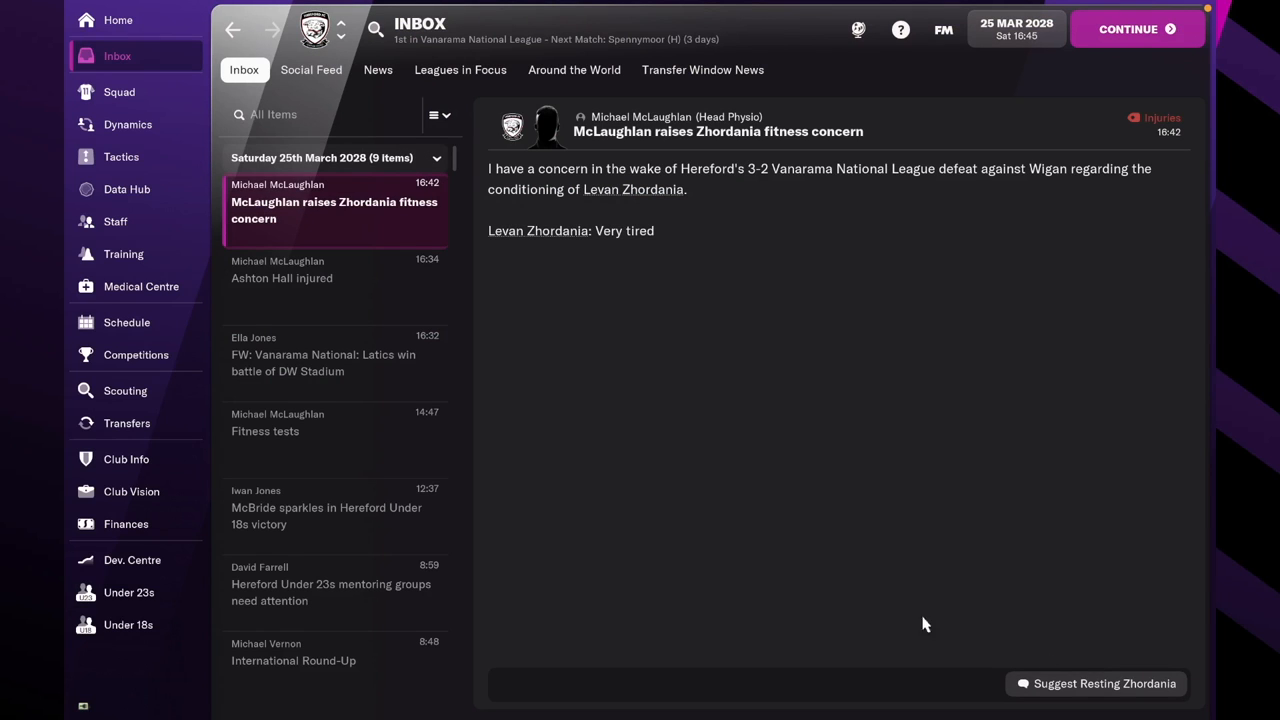
{"action": "left_click", "coordinate": [118, 20]}
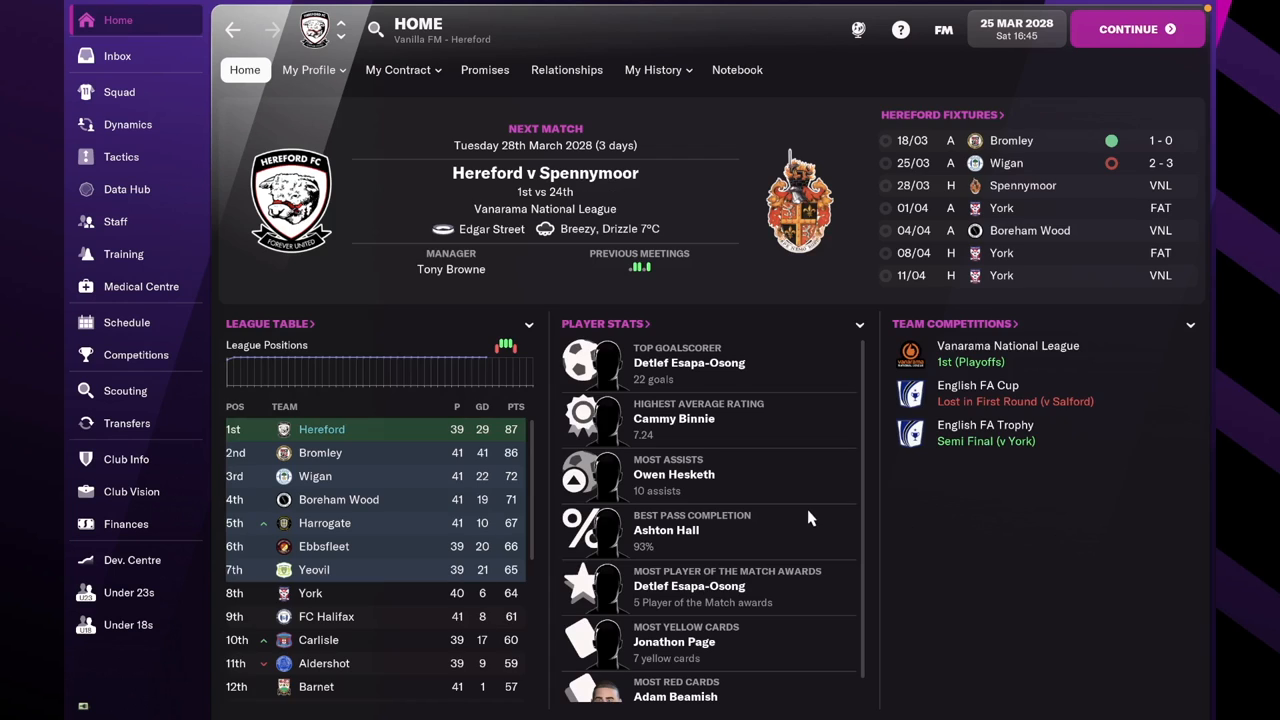
{"action": "mouse_move", "coordinate": [560, 495]}
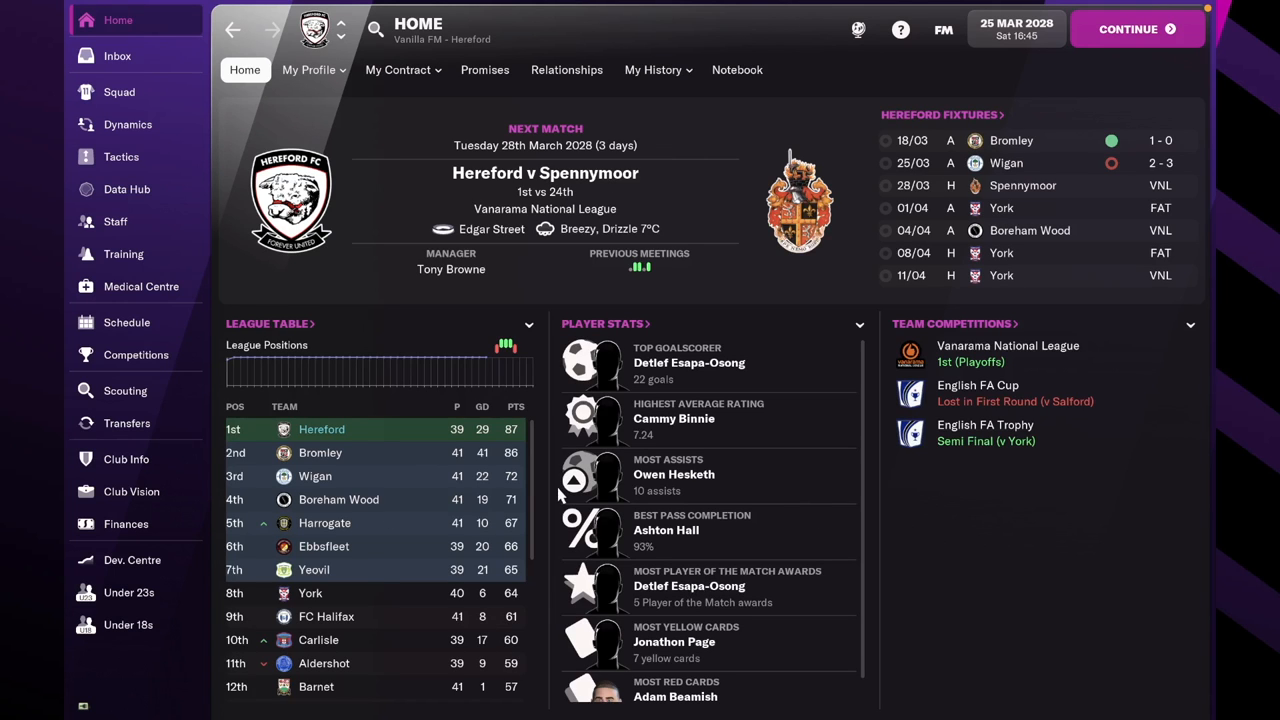